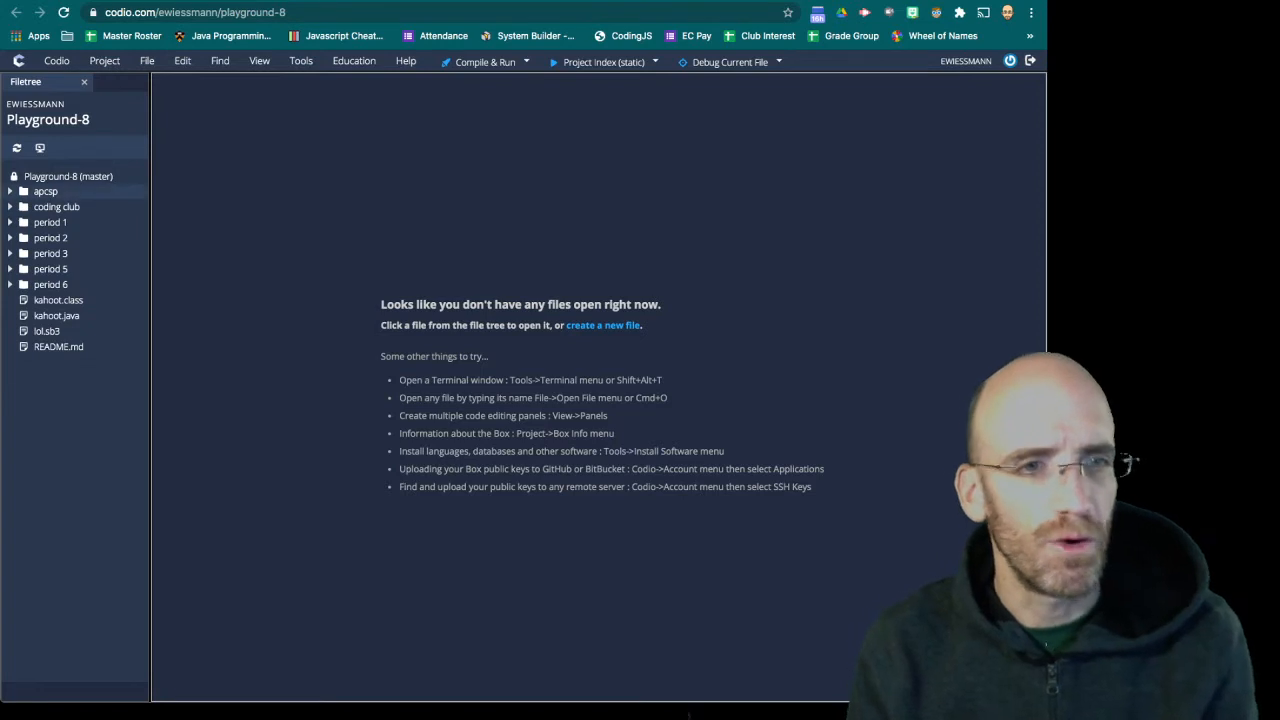
Expand apcsp, start a New Folder dialog from the File list, then cancel it since it targets the root
{"action": "left_click", "coordinate": [44, 192]}
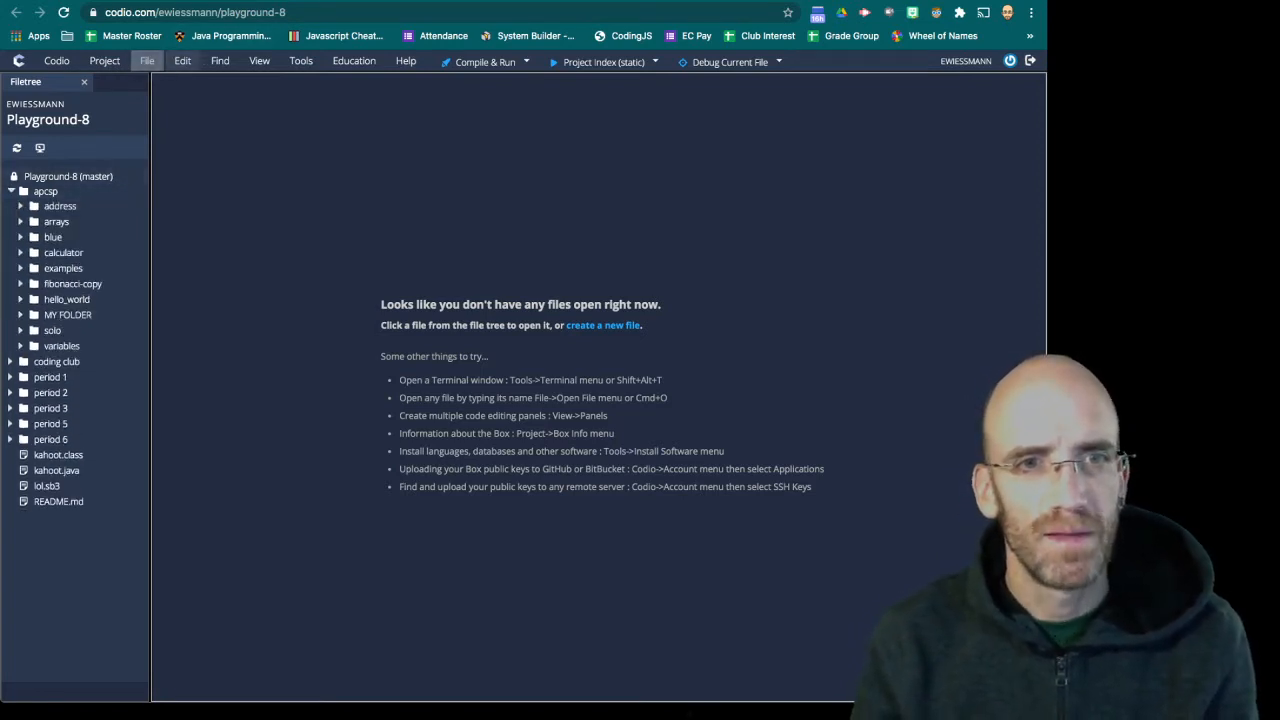
{"action": "left_click", "coordinate": [146, 60]}
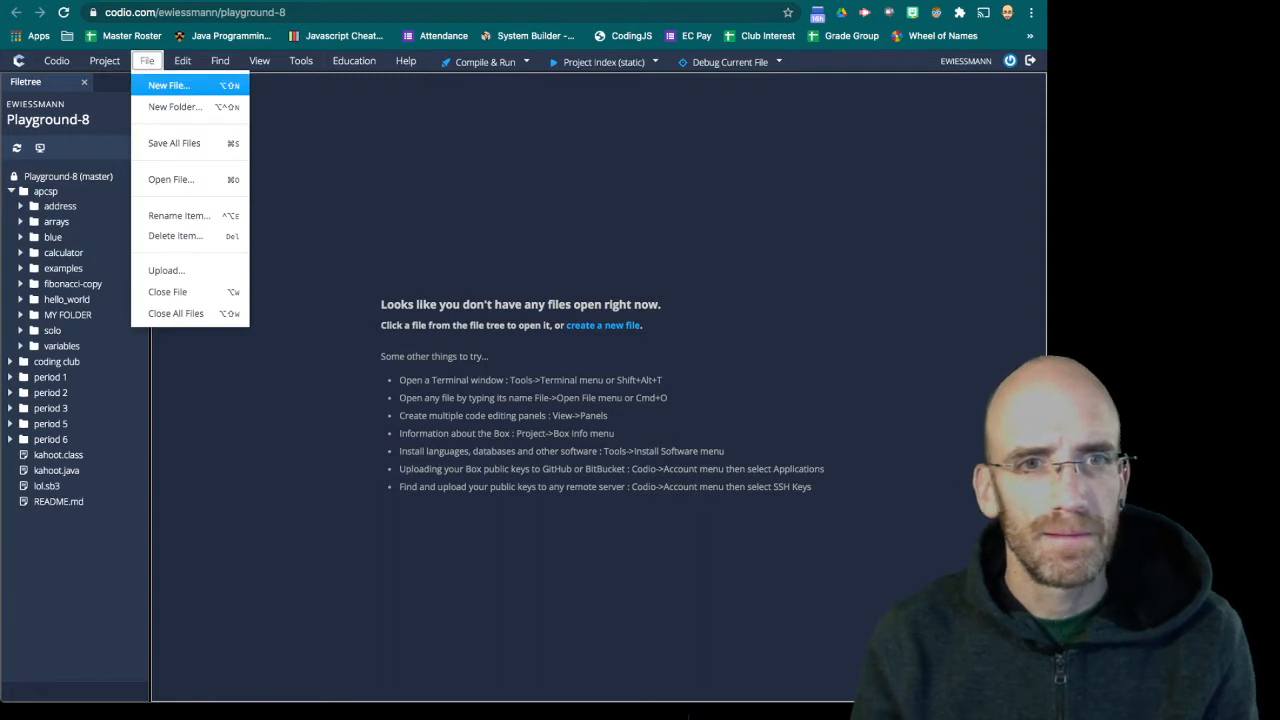
{"action": "left_click", "coordinate": [174, 108]}
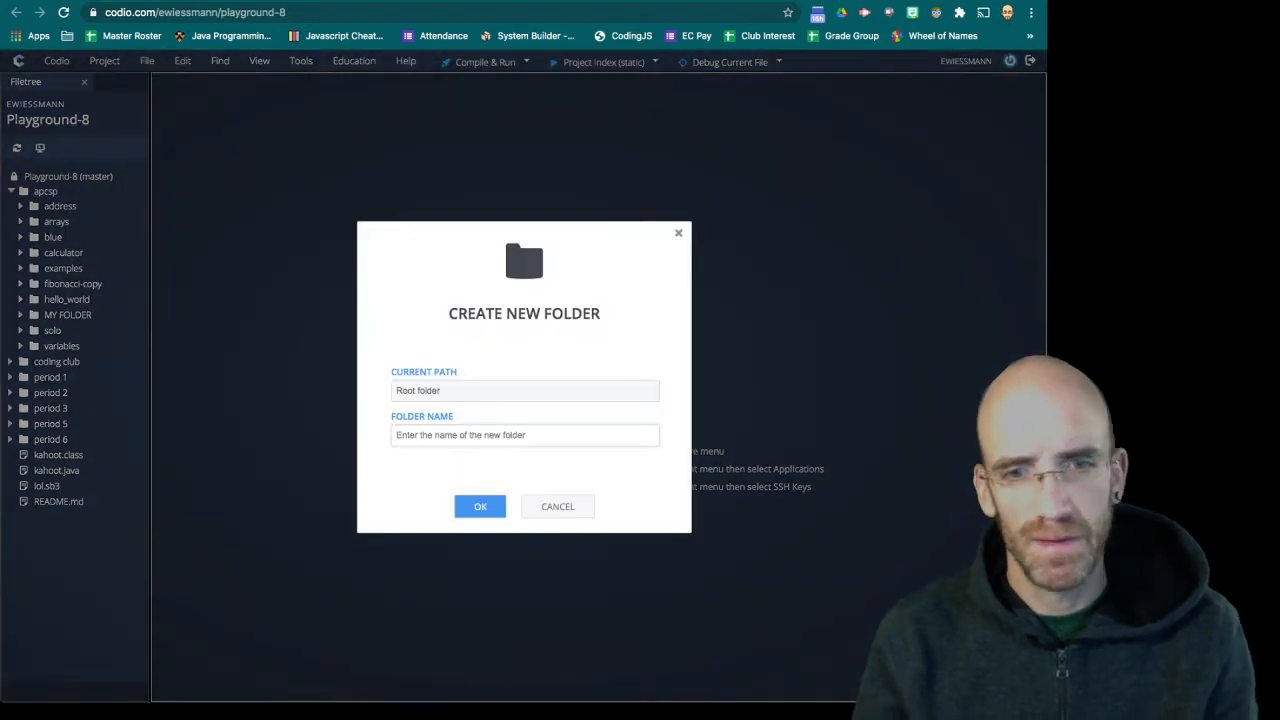
{"action": "type", "text": "sea"}
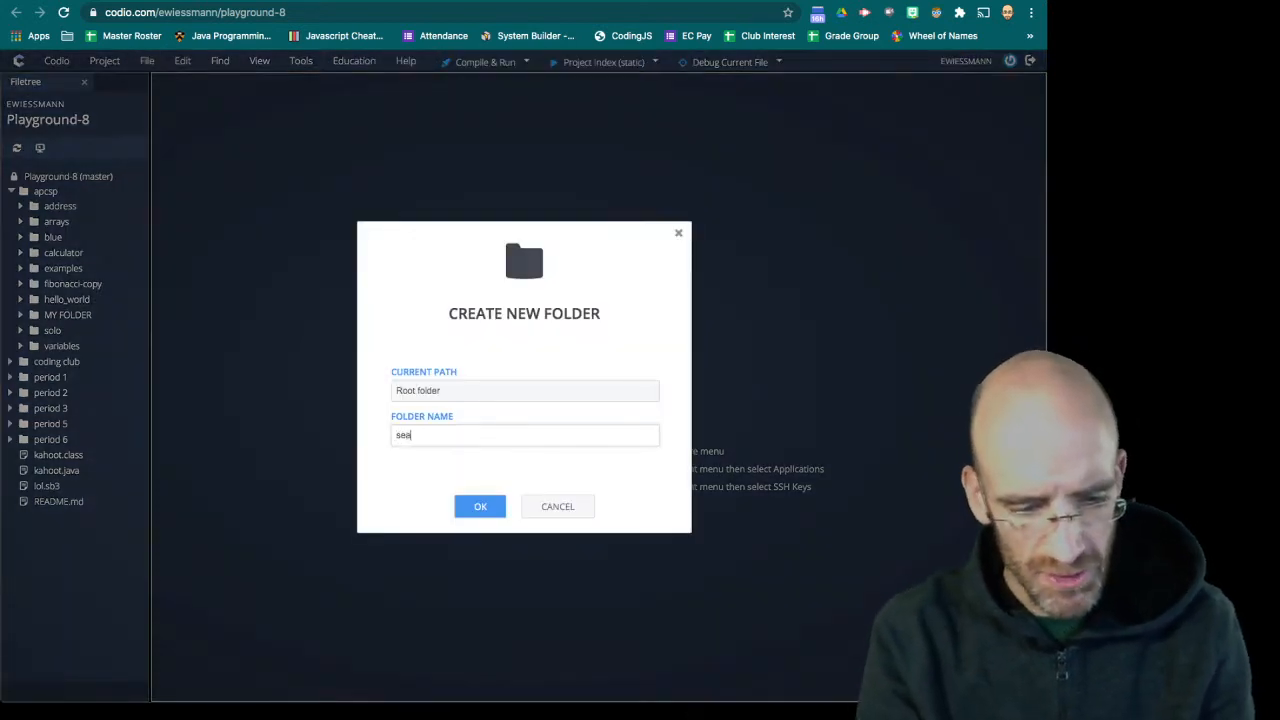
{"action": "left_click", "coordinate": [556, 506]}
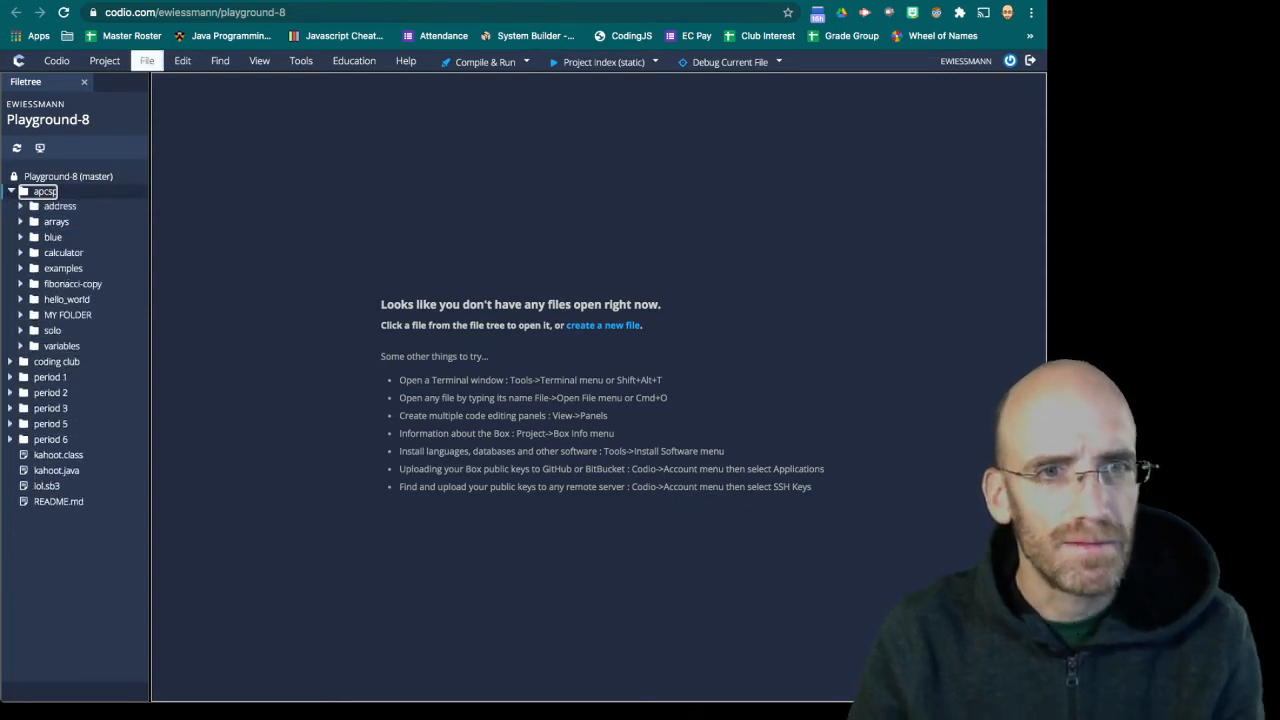
With apcsp selected, create a folder named search via File > New Folder
{"action": "left_click", "coordinate": [602, 324]}
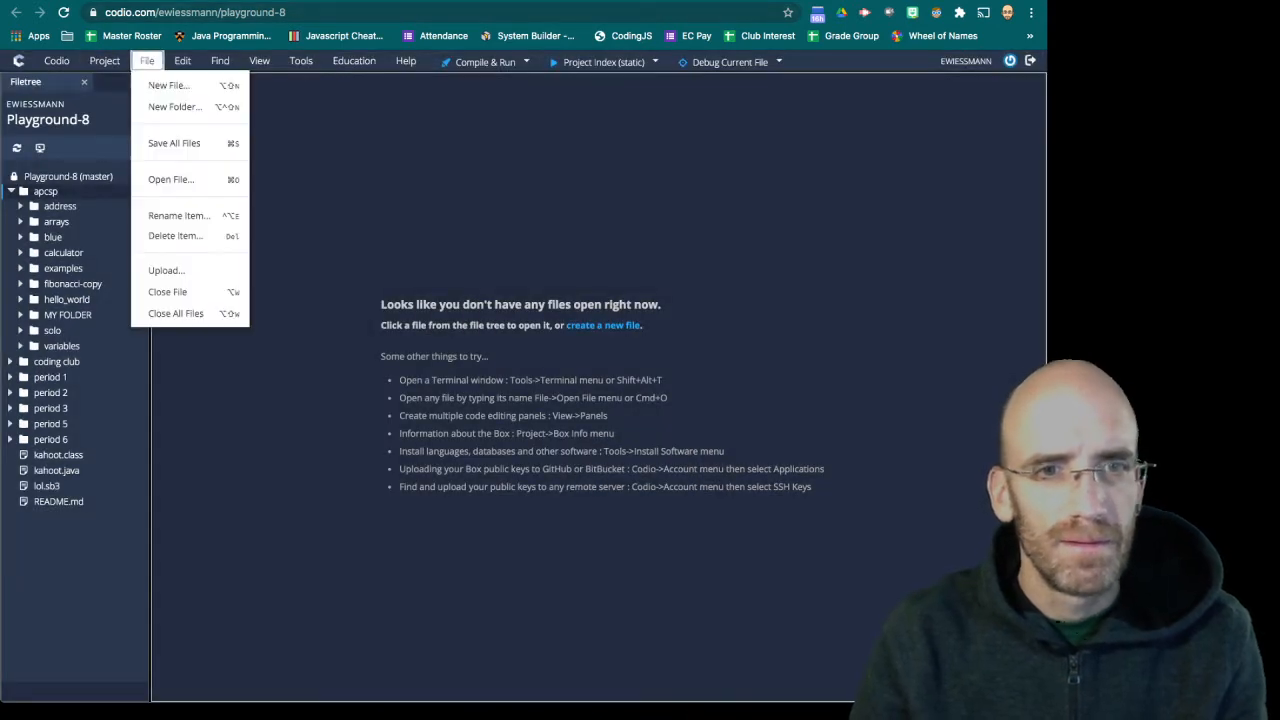
{"action": "left_click", "coordinate": [174, 108]}
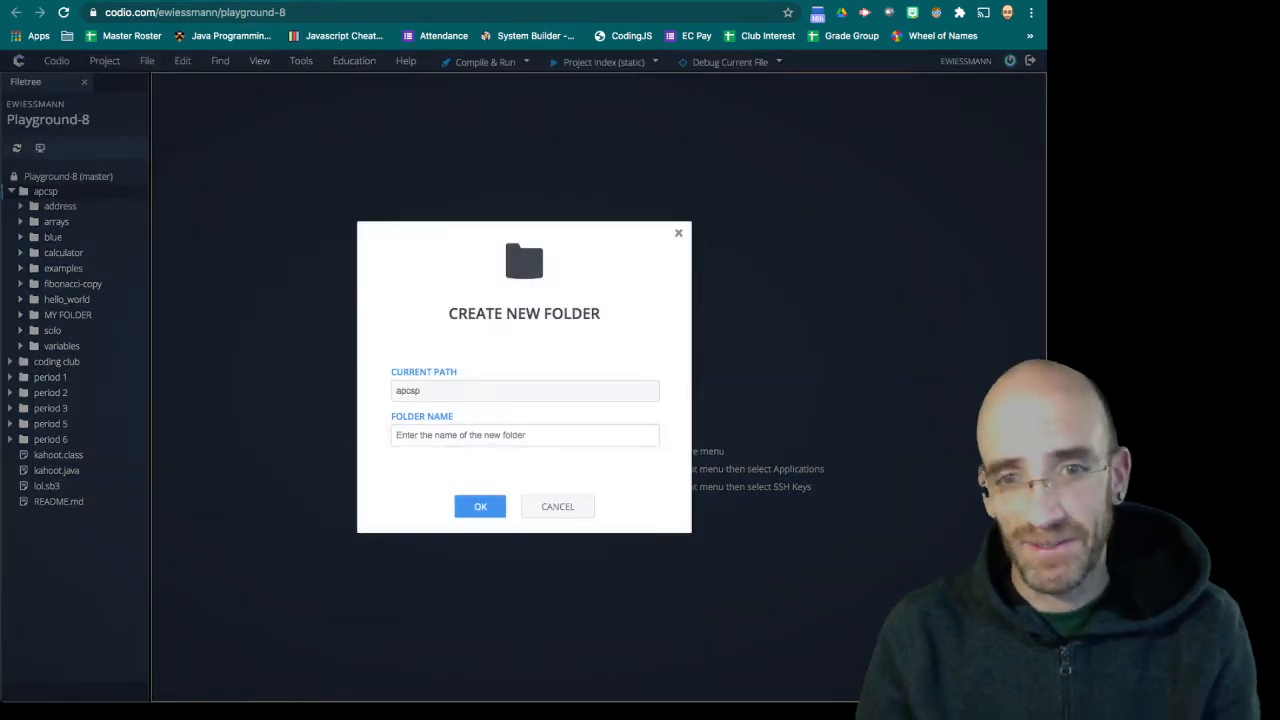
{"action": "type", "text": "sear"}
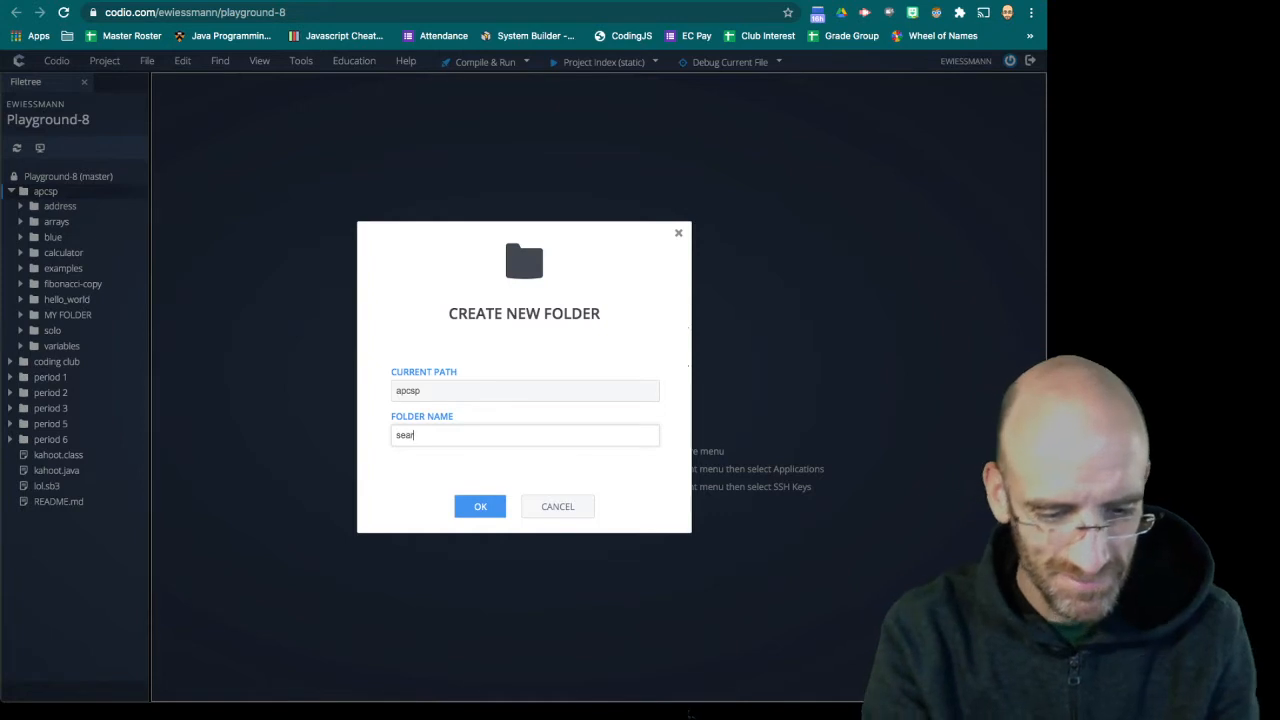
{"action": "left_click", "coordinate": [480, 506]}
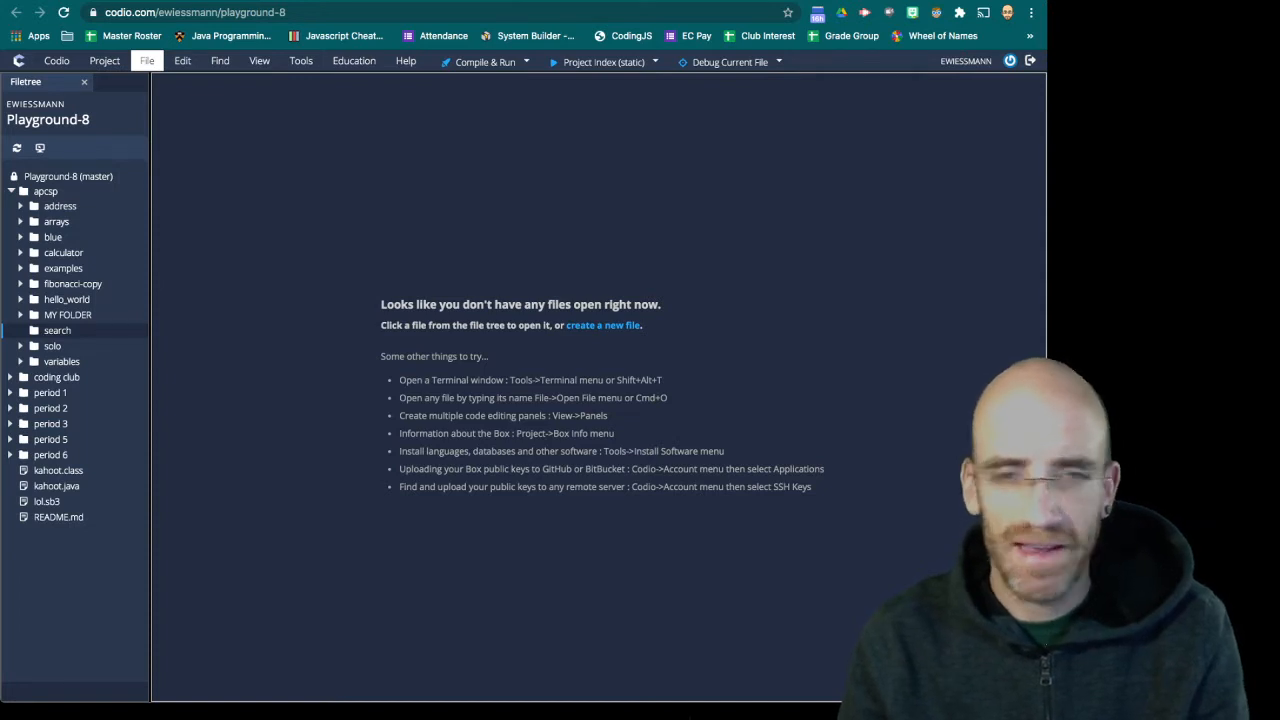
Create index.html, search.css and search.js in apcsp/search, then bring up fibonacci-copy's index.html
{"action": "left_click", "coordinate": [146, 60]}
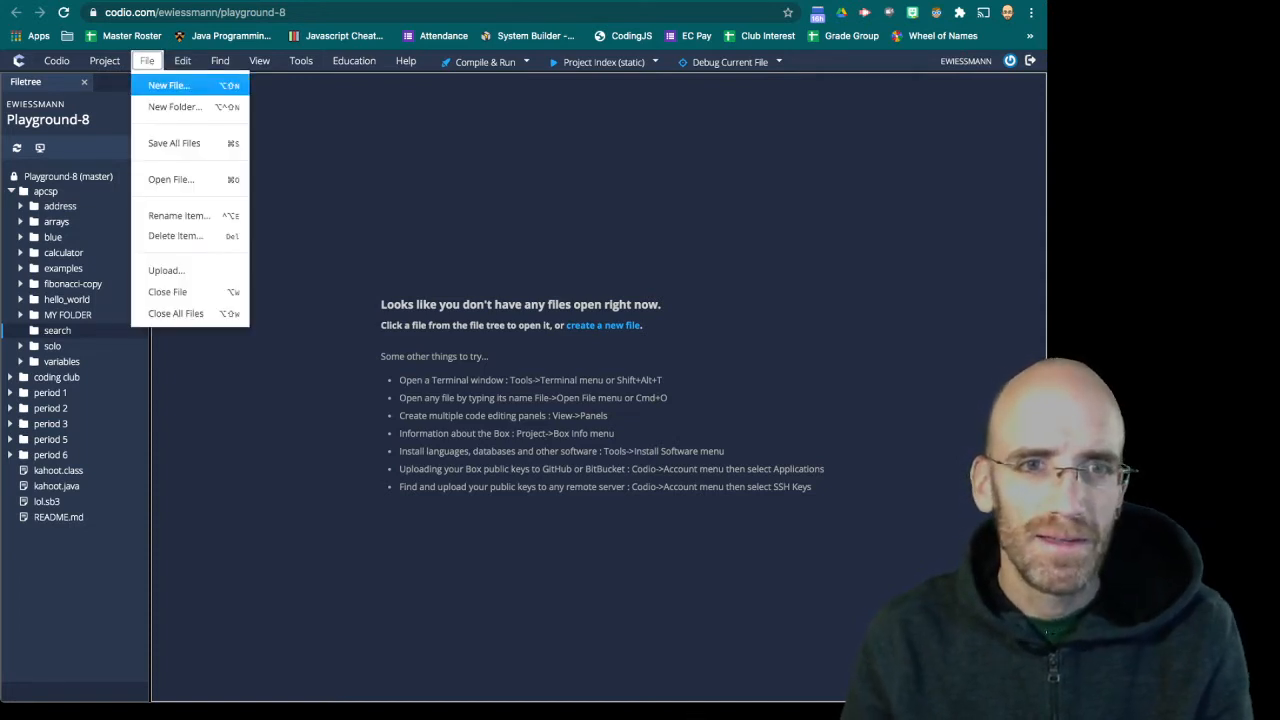
{"action": "left_click", "coordinate": [168, 84]}
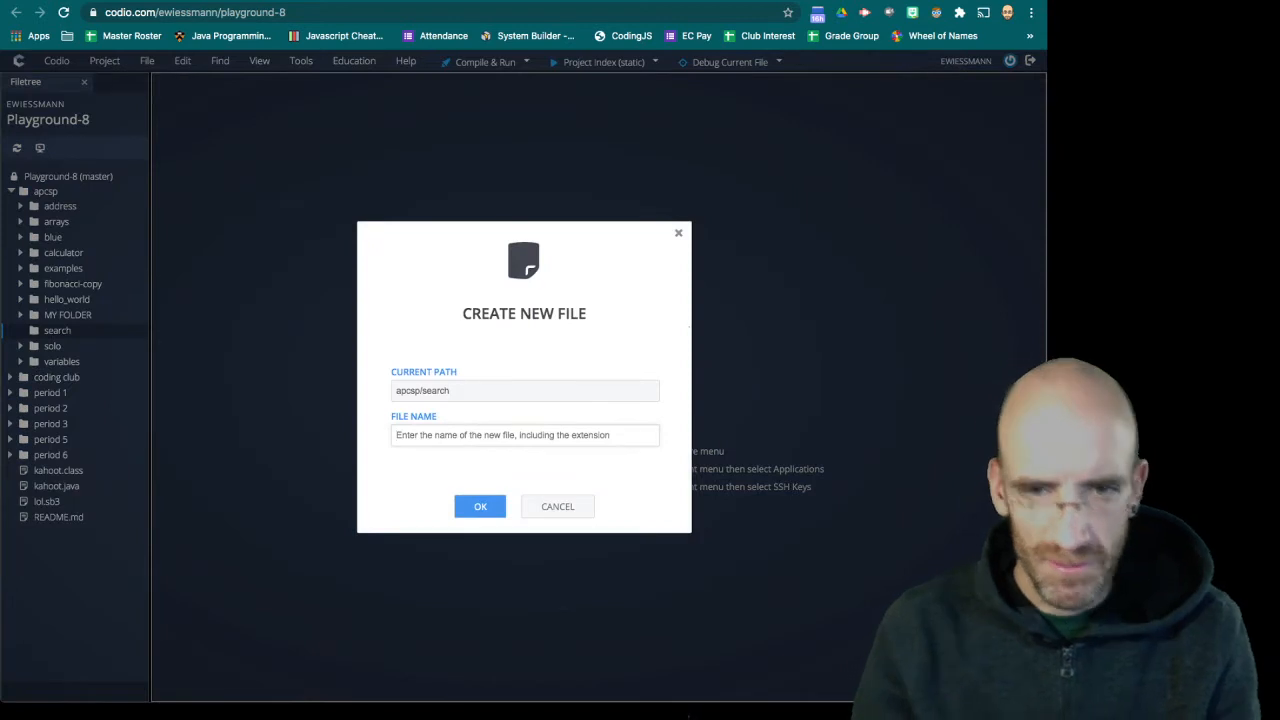
{"action": "type", "text": "index."}
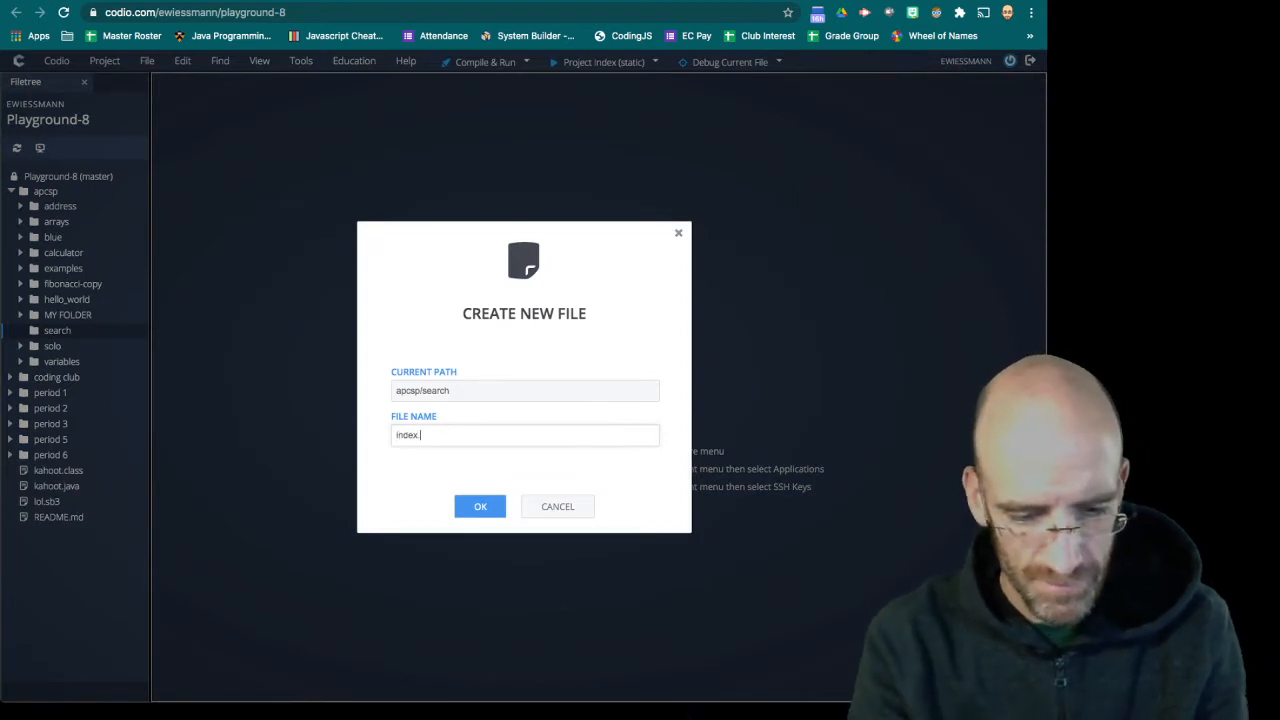
{"action": "left_click", "coordinate": [480, 506]}
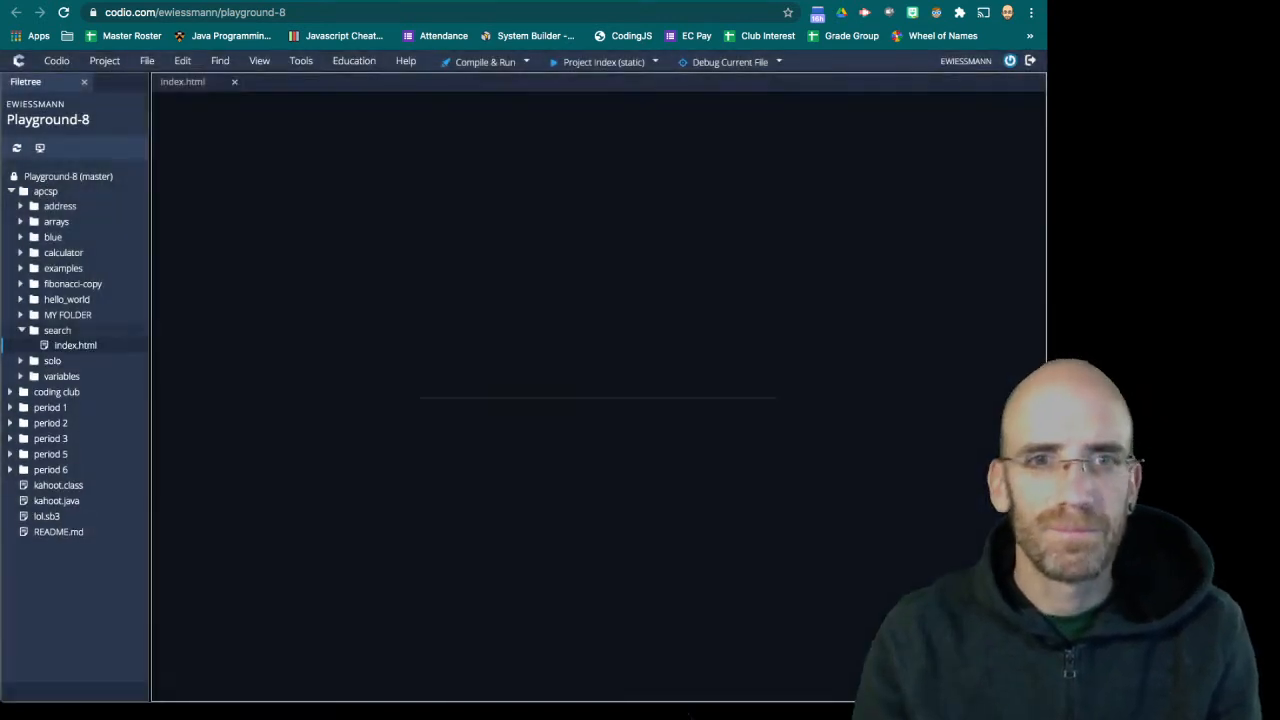
{"action": "left_click", "coordinate": [148, 60]}
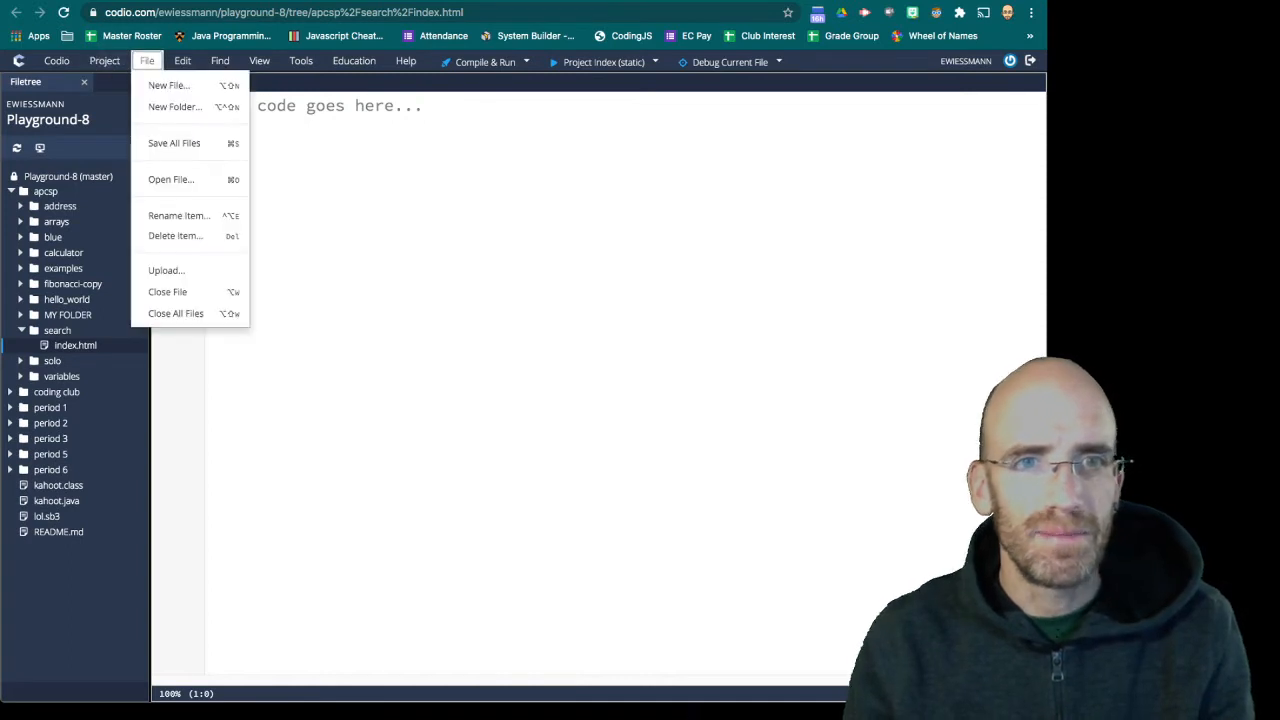
{"action": "left_click", "coordinate": [168, 84]}
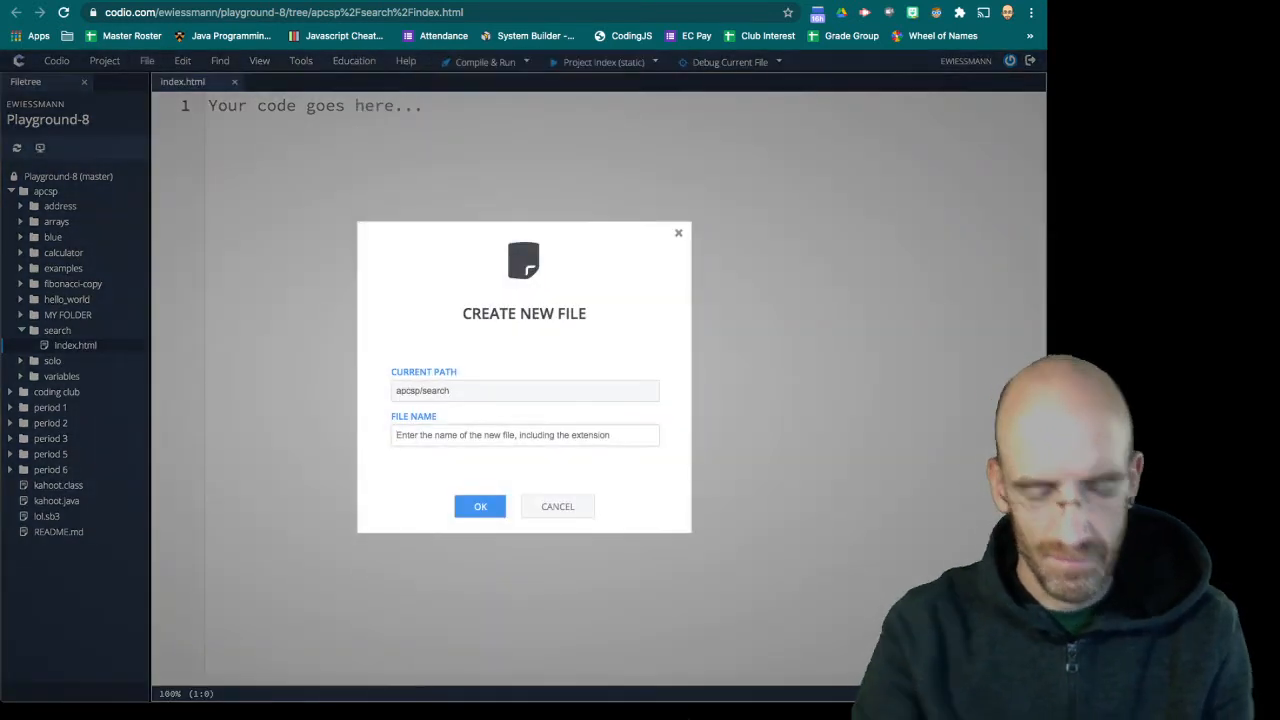
{"action": "type", "text": "search."}
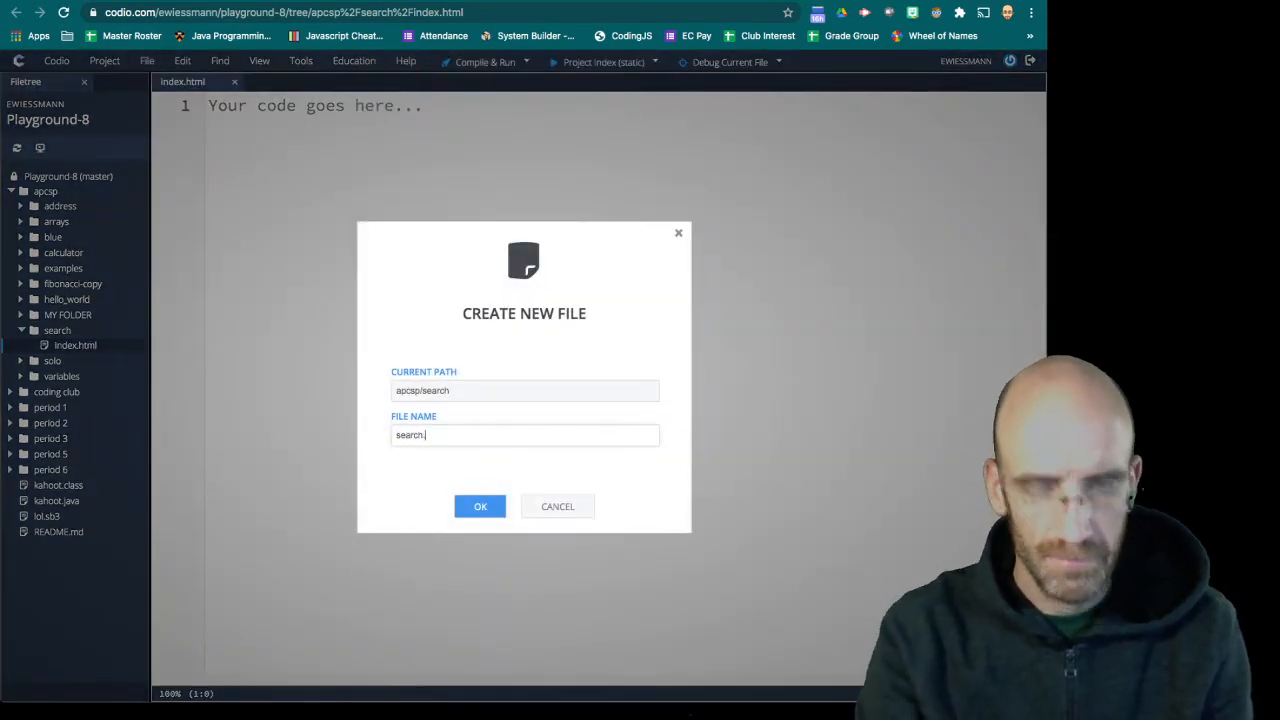
{"action": "left_click", "coordinate": [480, 506]}
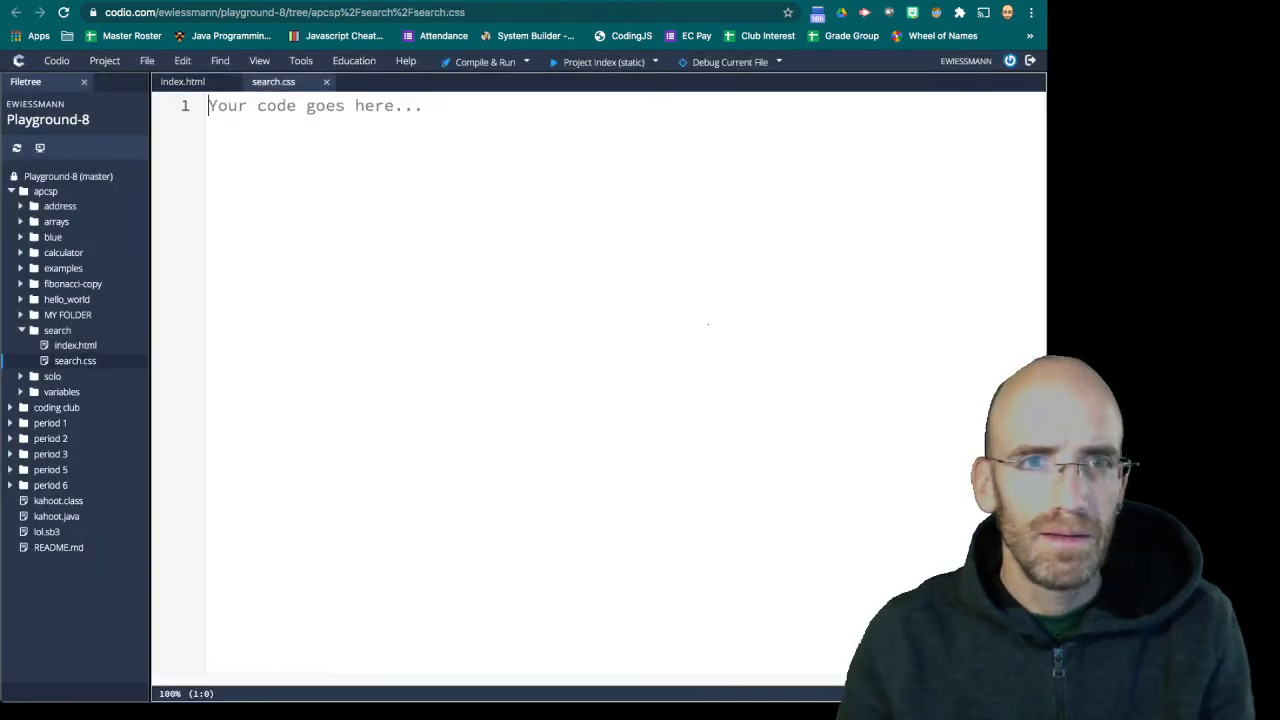
{"action": "left_click", "coordinate": [146, 60]}
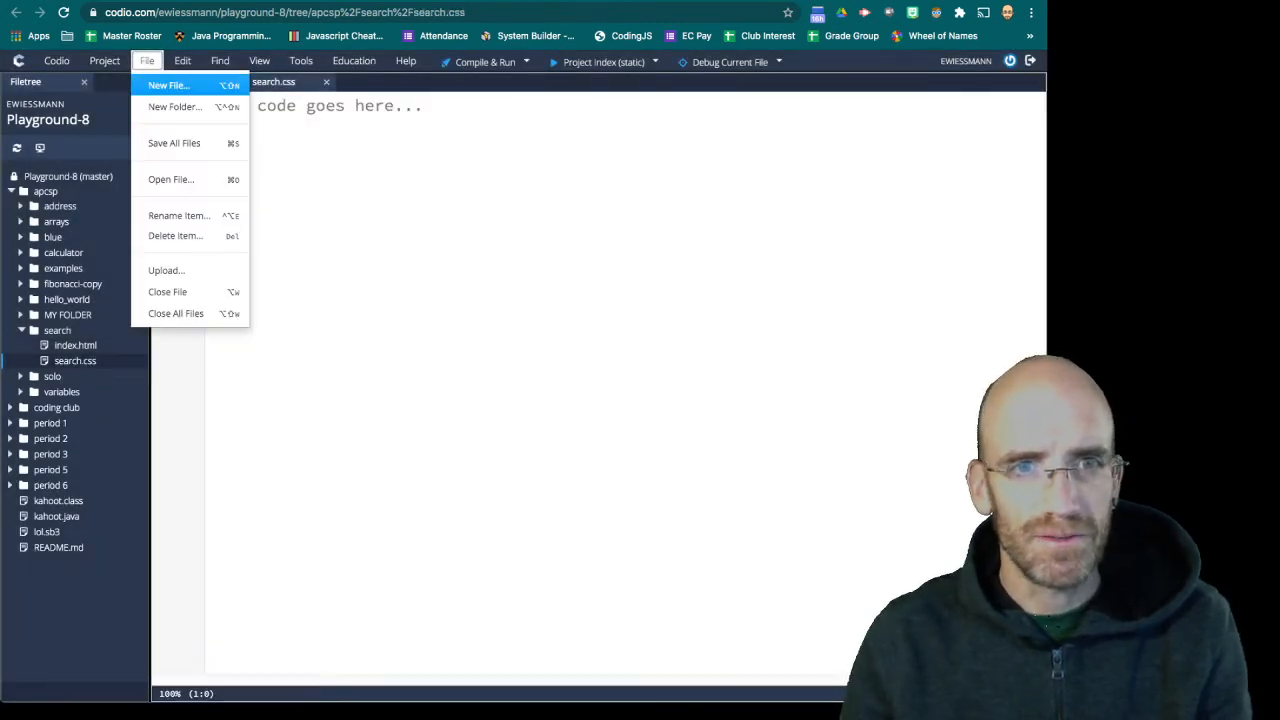
{"action": "left_click", "coordinate": [168, 84]}
{"action": "type", "text": "search.js"}
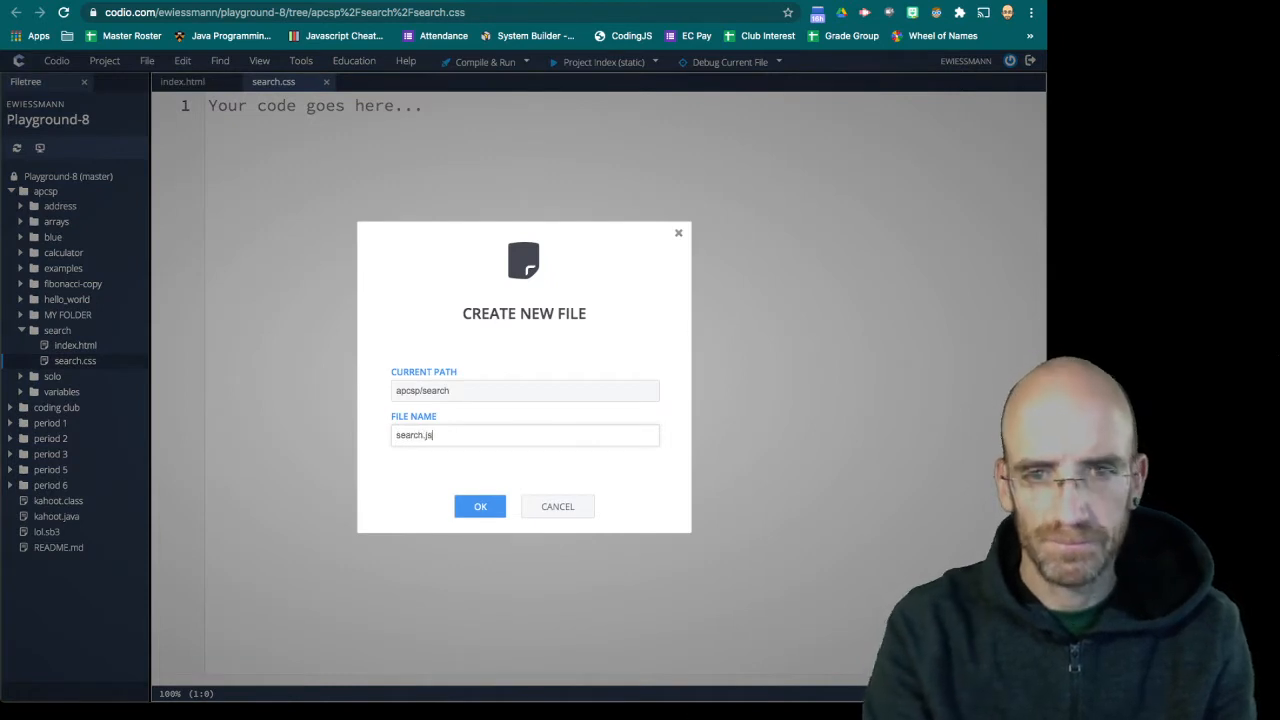
{"action": "left_click", "coordinate": [480, 506]}
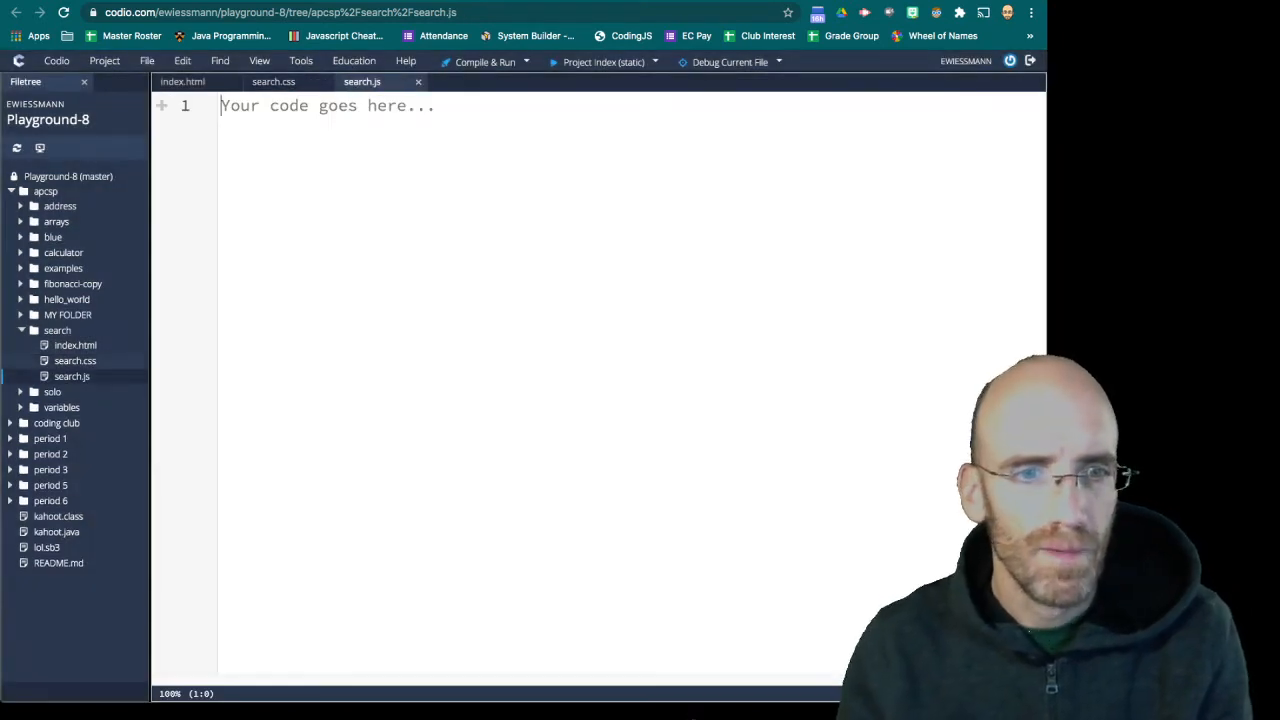
{"action": "left_click", "coordinate": [76, 344]}
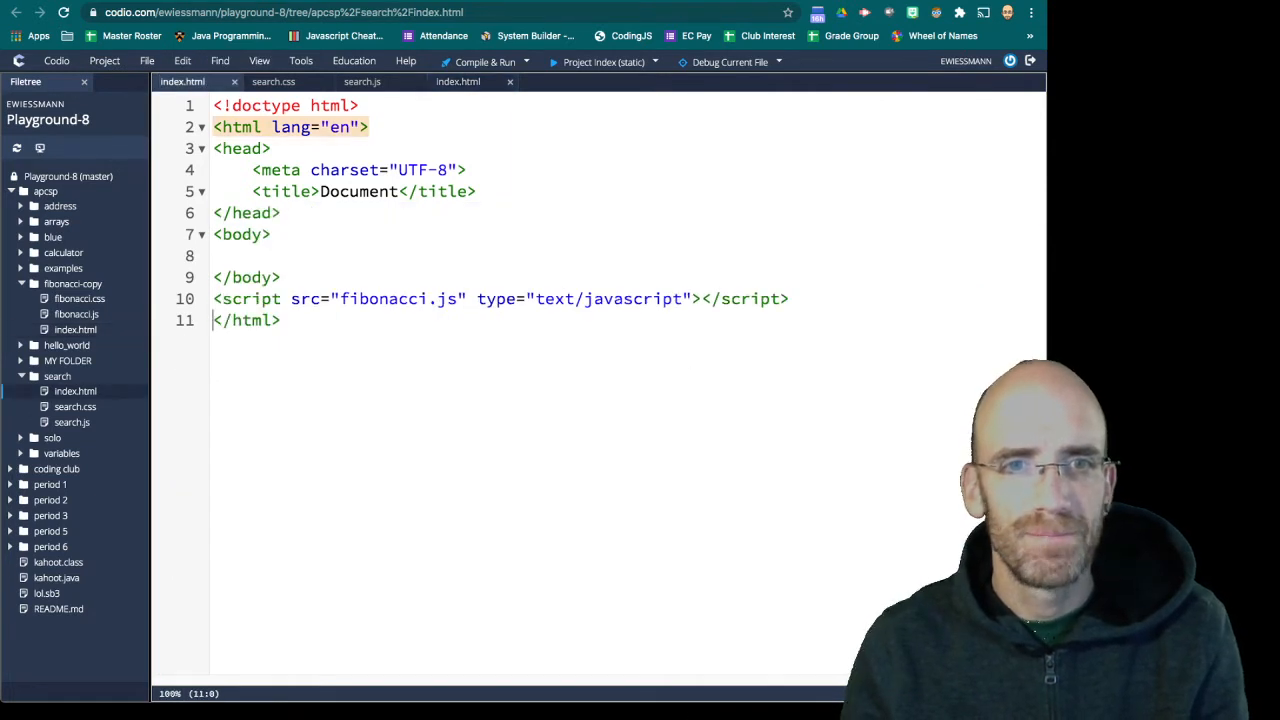
Add the stylesheet link and rename fibonacci.css and fibonacci.js to search.css and search.js
{"action": "type", "text": "<link href=\"fibonacci.css\" type=\"text/css\" rel=\"stylesheet\">"}
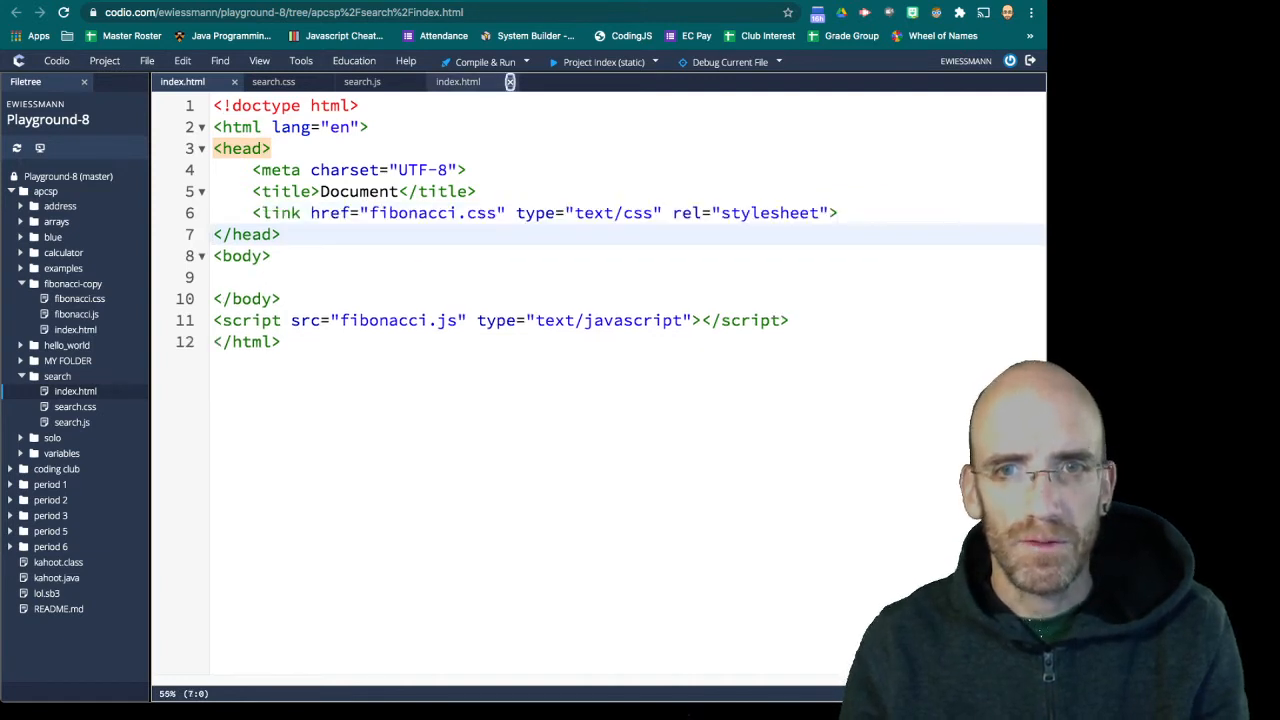
{"action": "left_click", "coordinate": [510, 80]}
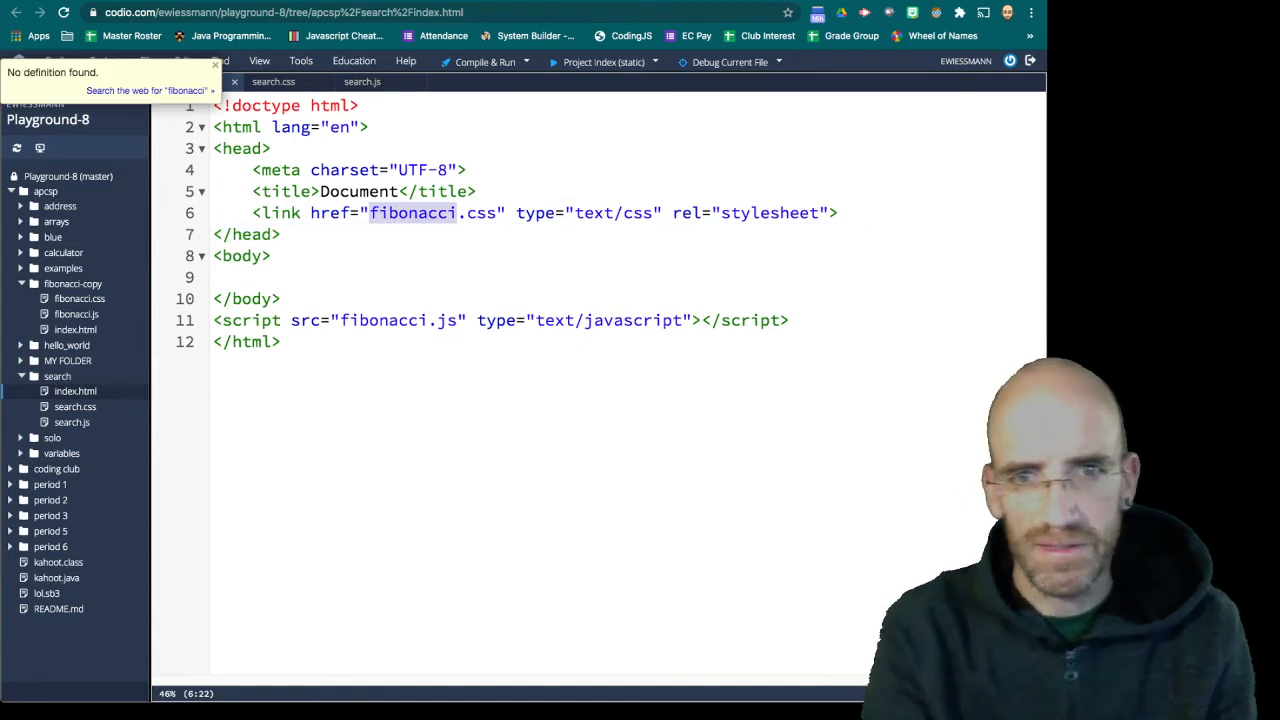
{"action": "type", "text": "search"}
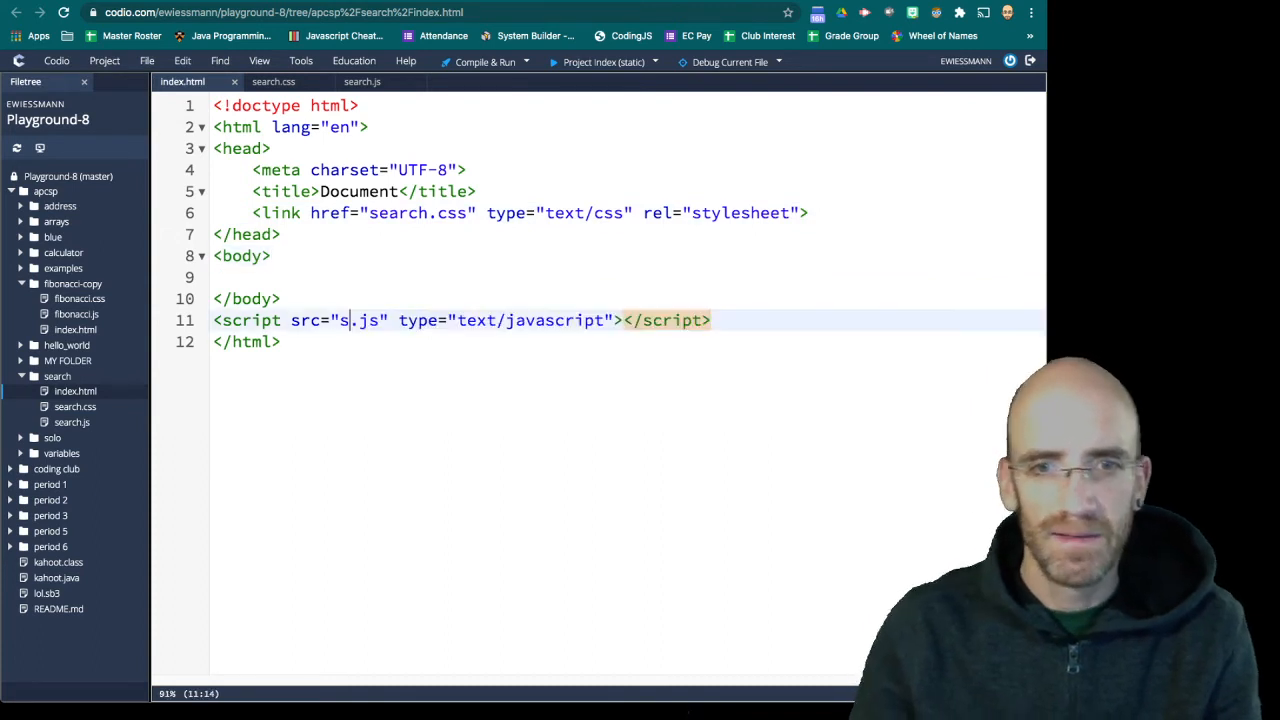
{"action": "type", "text": "earch"}
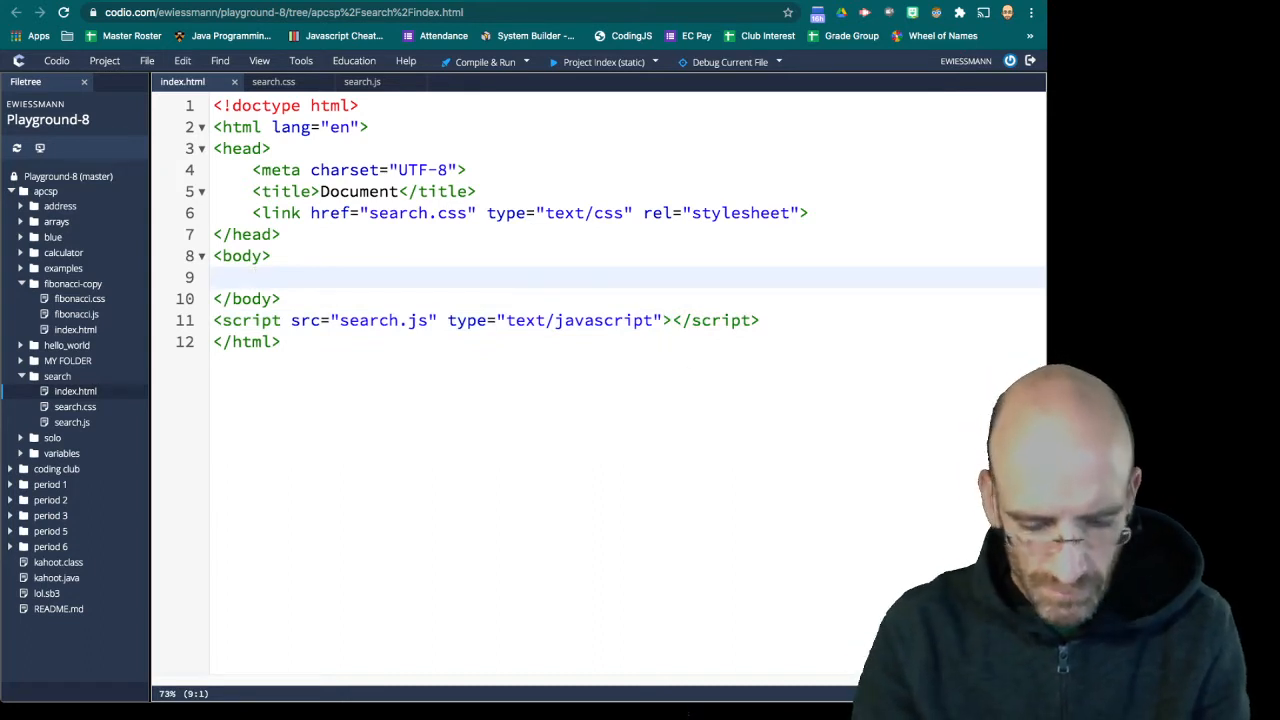
{"action": "type", "text": "<"}
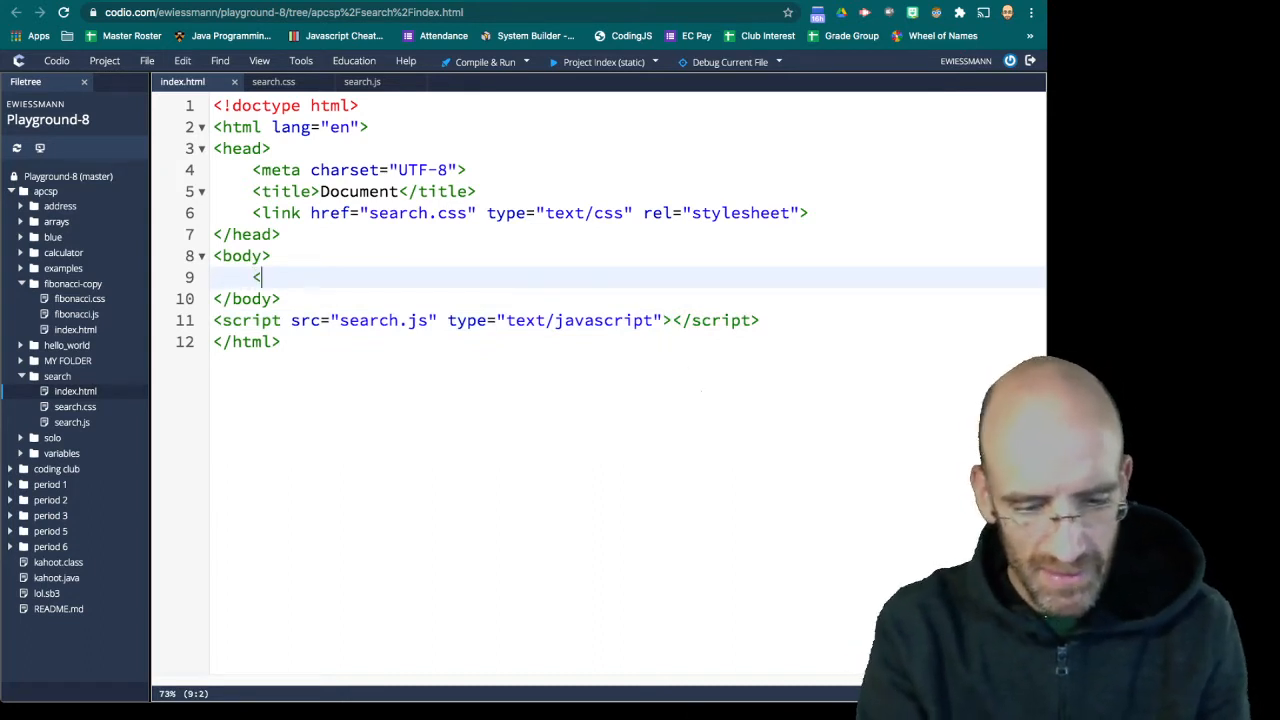
{"action": "type", "text": "div ="}
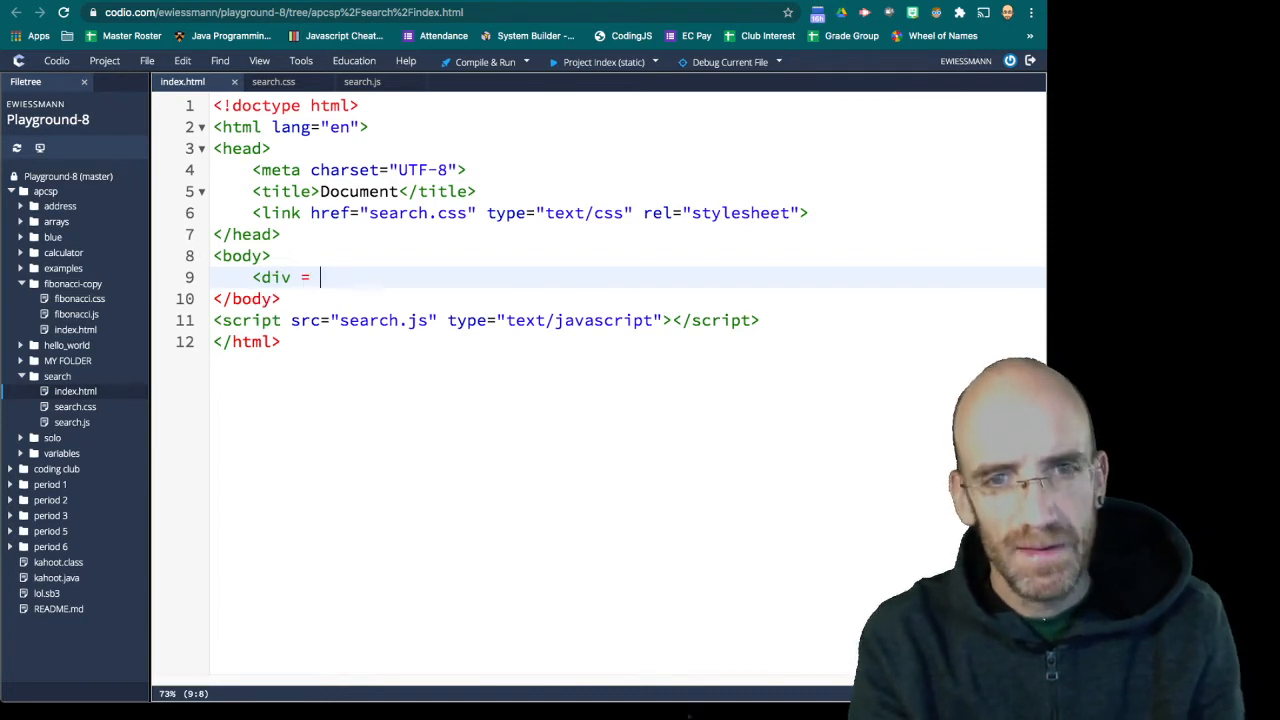
{"action": "type", "text": "\"\""}
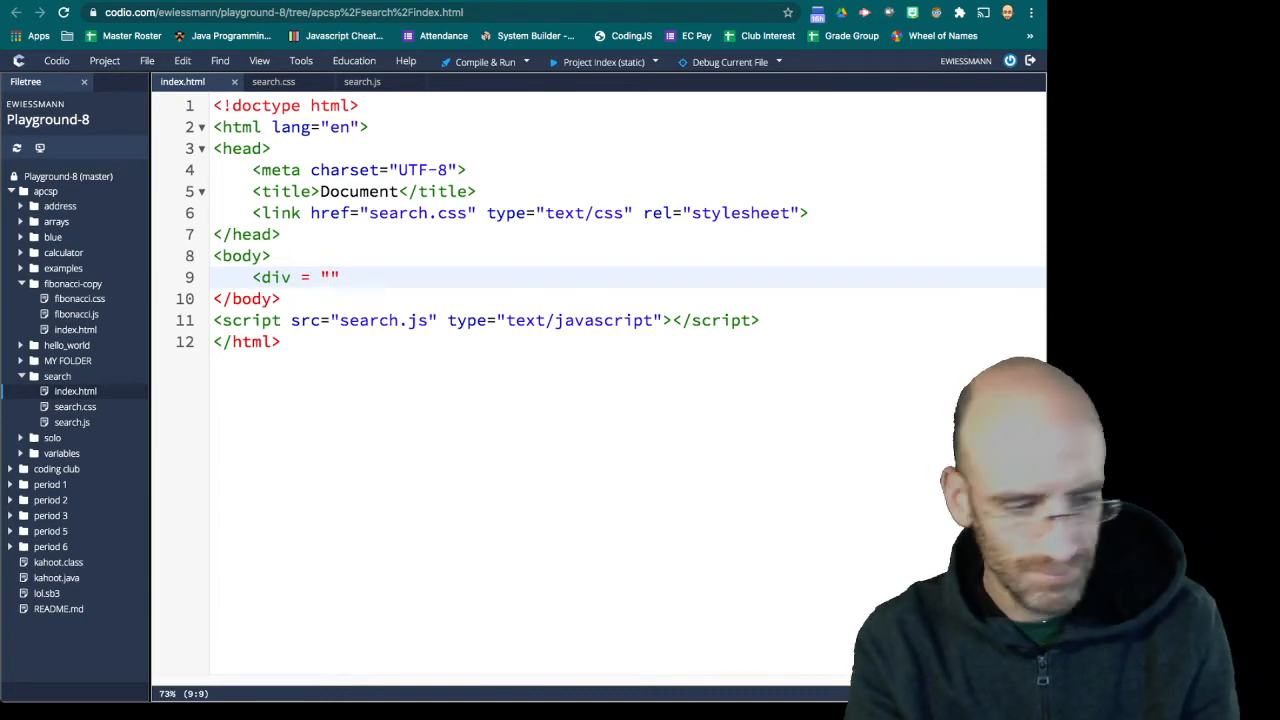
{"action": "type", "text": "results"}
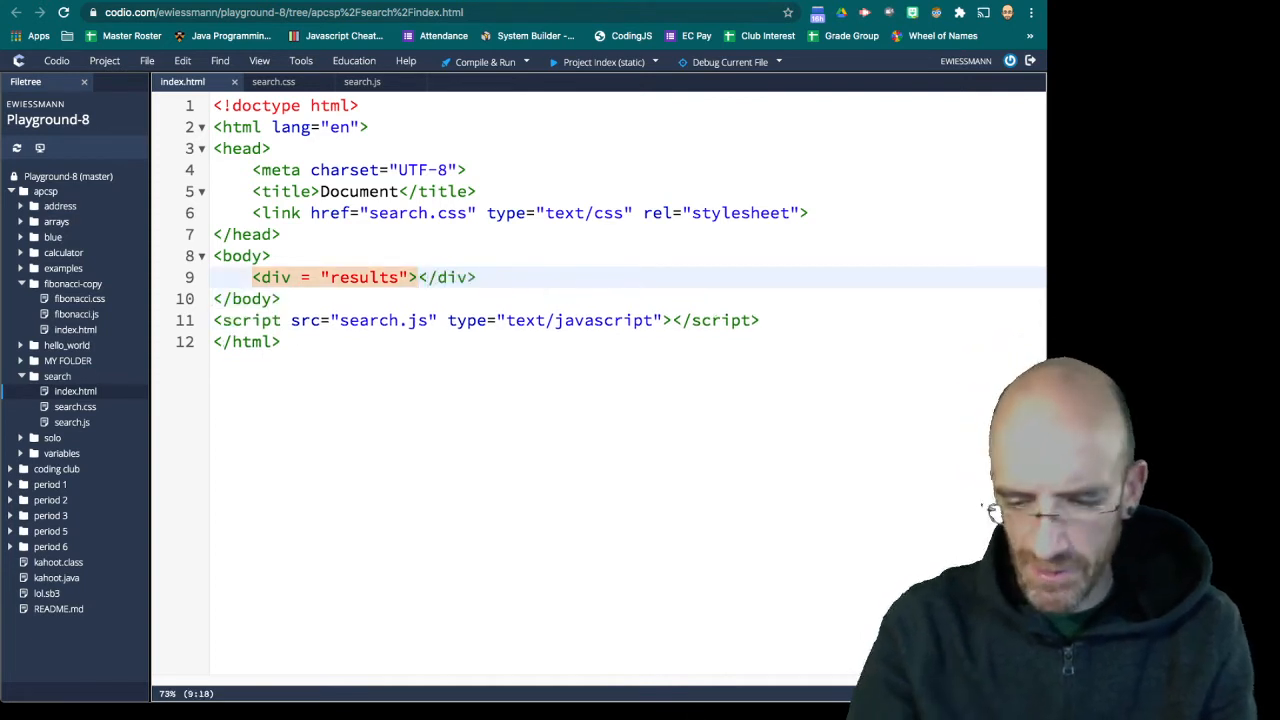
{"action": "type", "text": "1 5 8 7 9"}
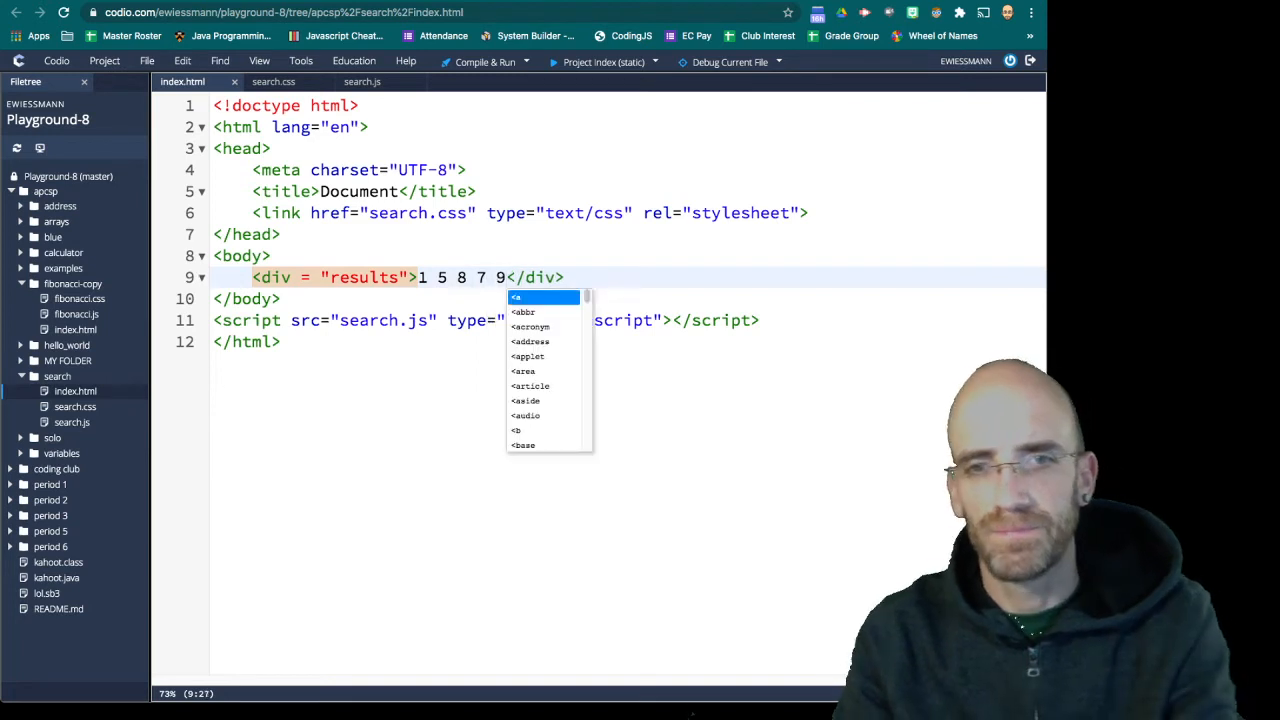
{"action": "type", "text": "14"}
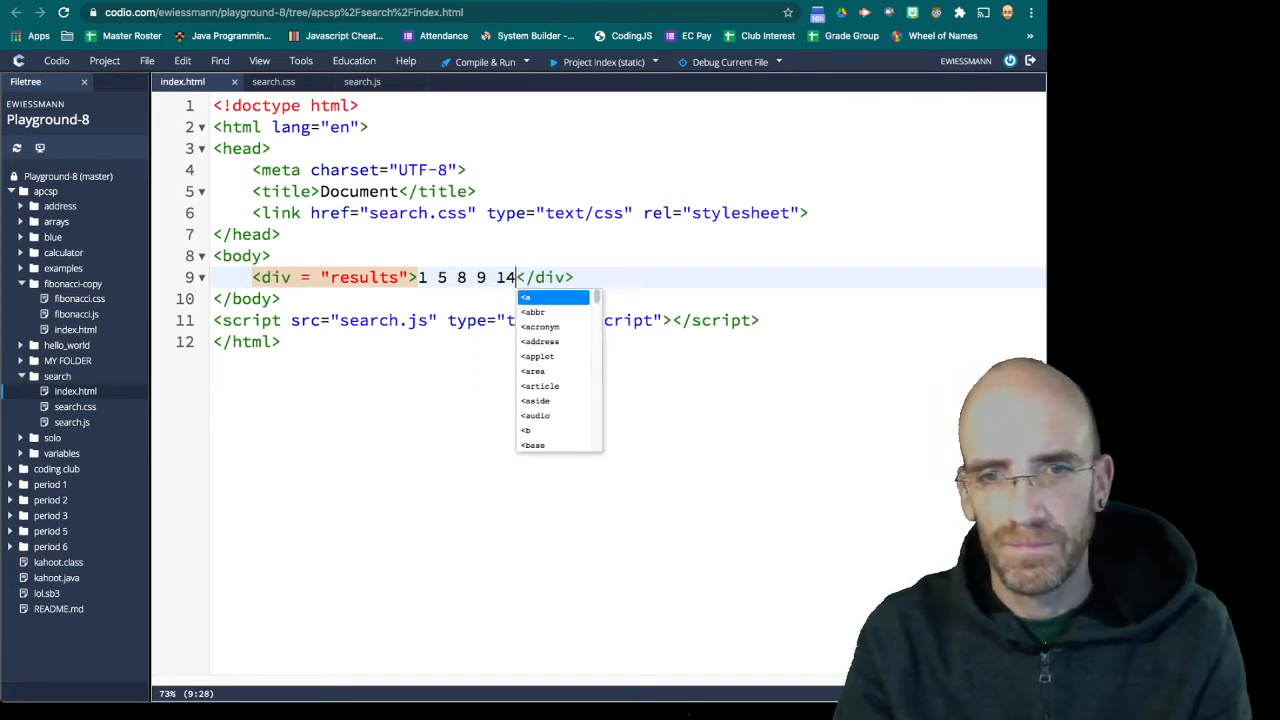
{"action": "type", "text": "22 35"}
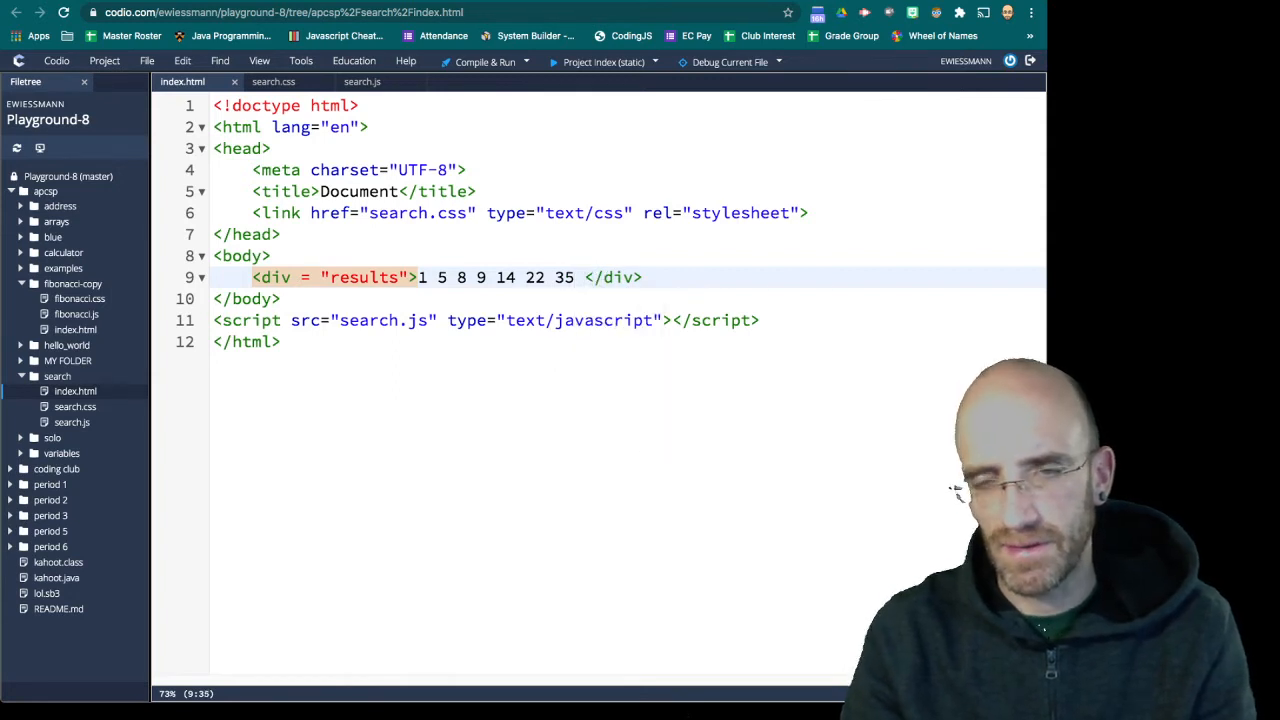
{"action": "type", "text": "77"}
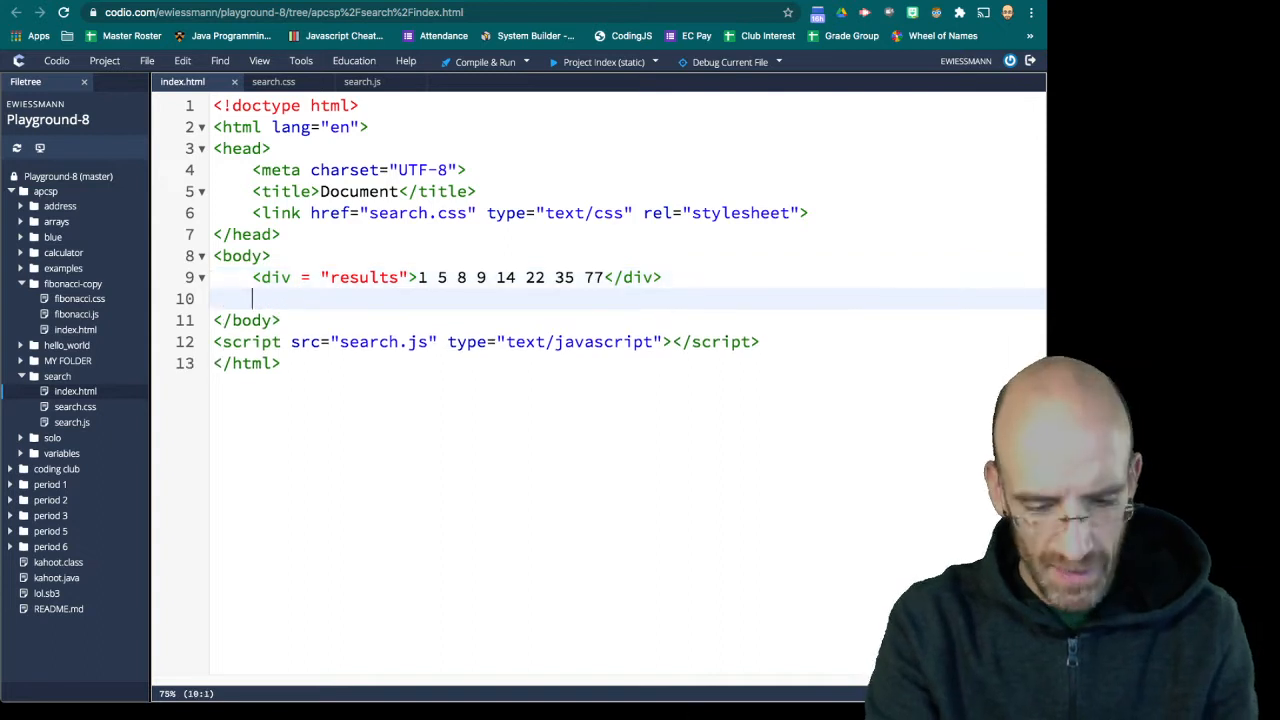
Write Randomize and Reset button divs with ids, class button and onclick handlers
{"action": "type", "text": "<di"}
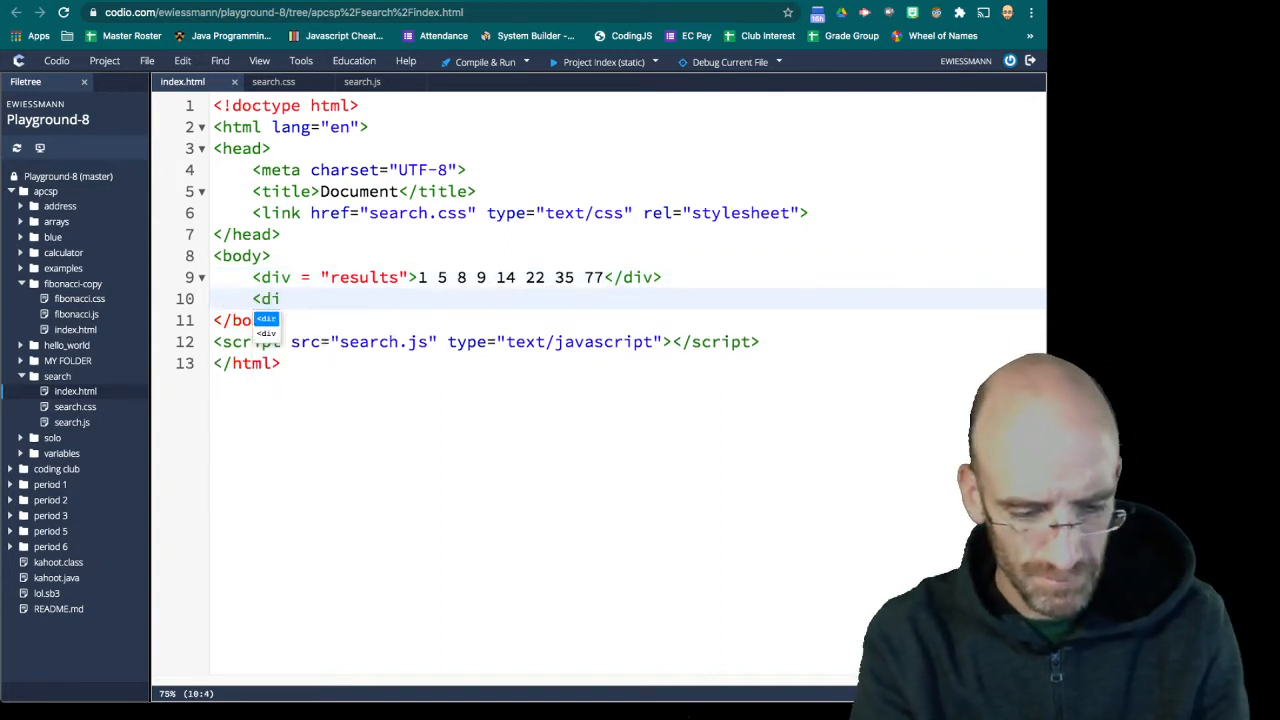
{"action": "type", "text": "v"}
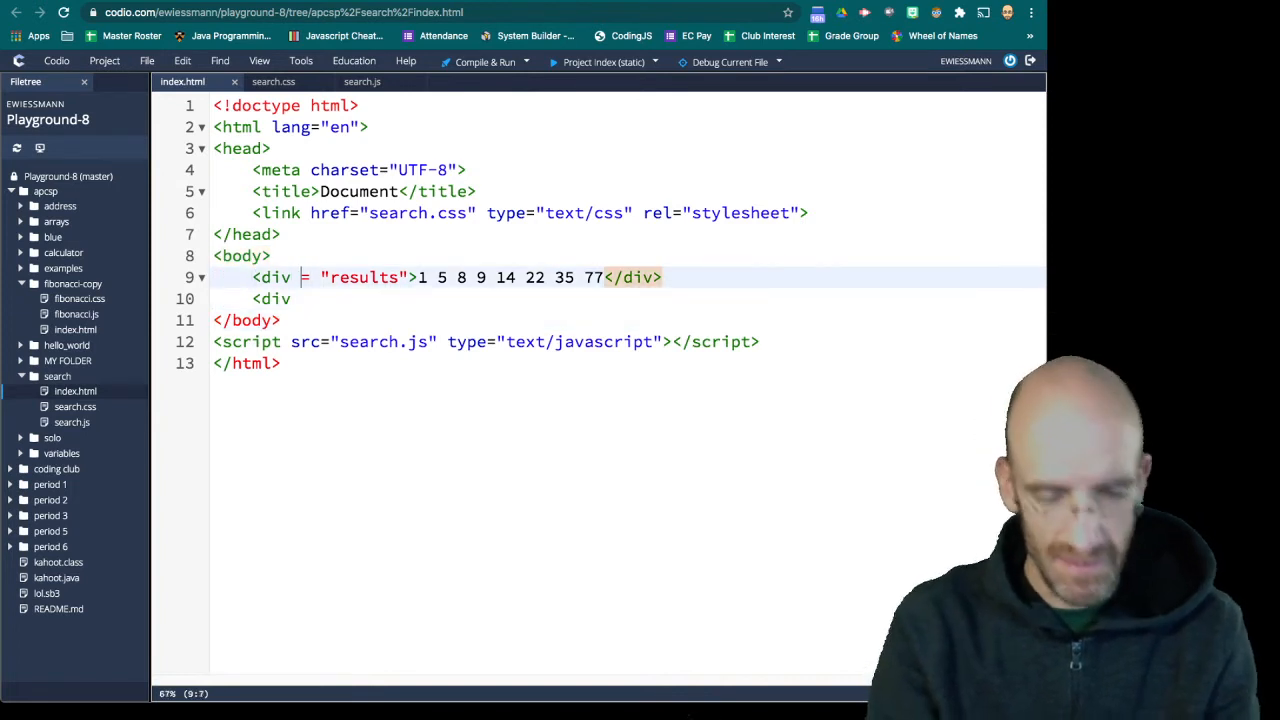
{"action": "type", "text": "id"}
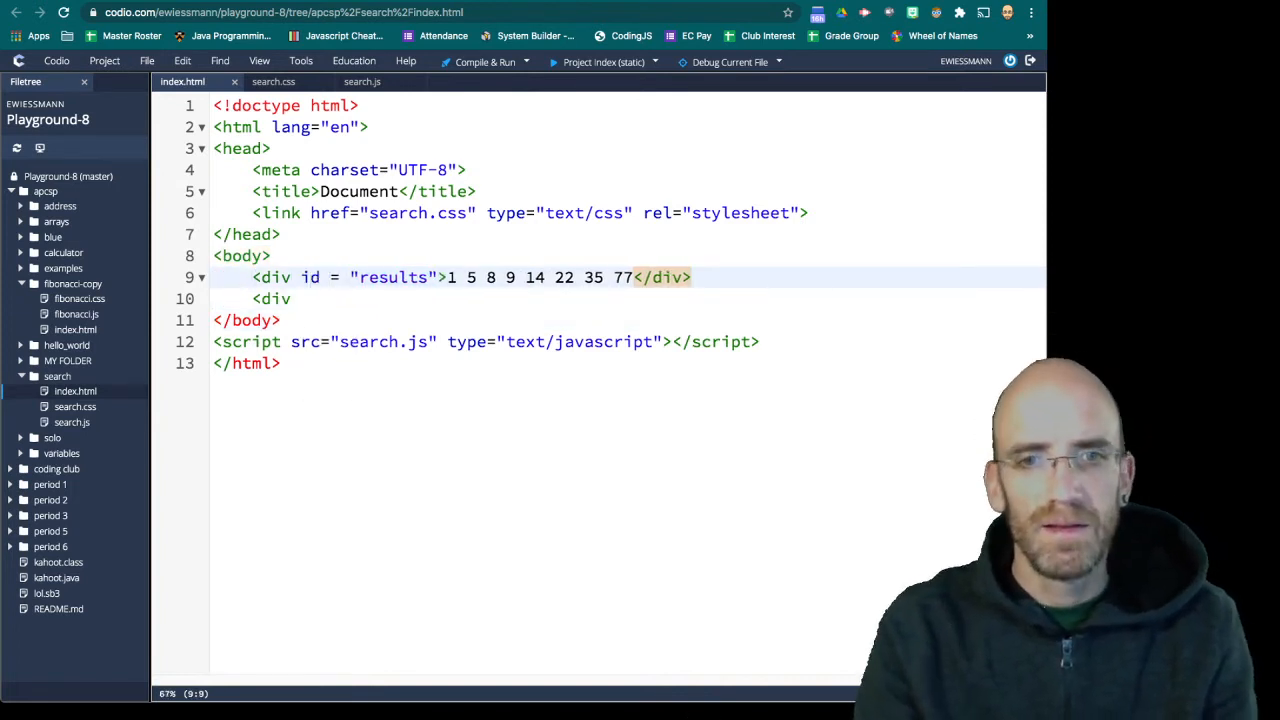
{"action": "type", "text": "id = \""}
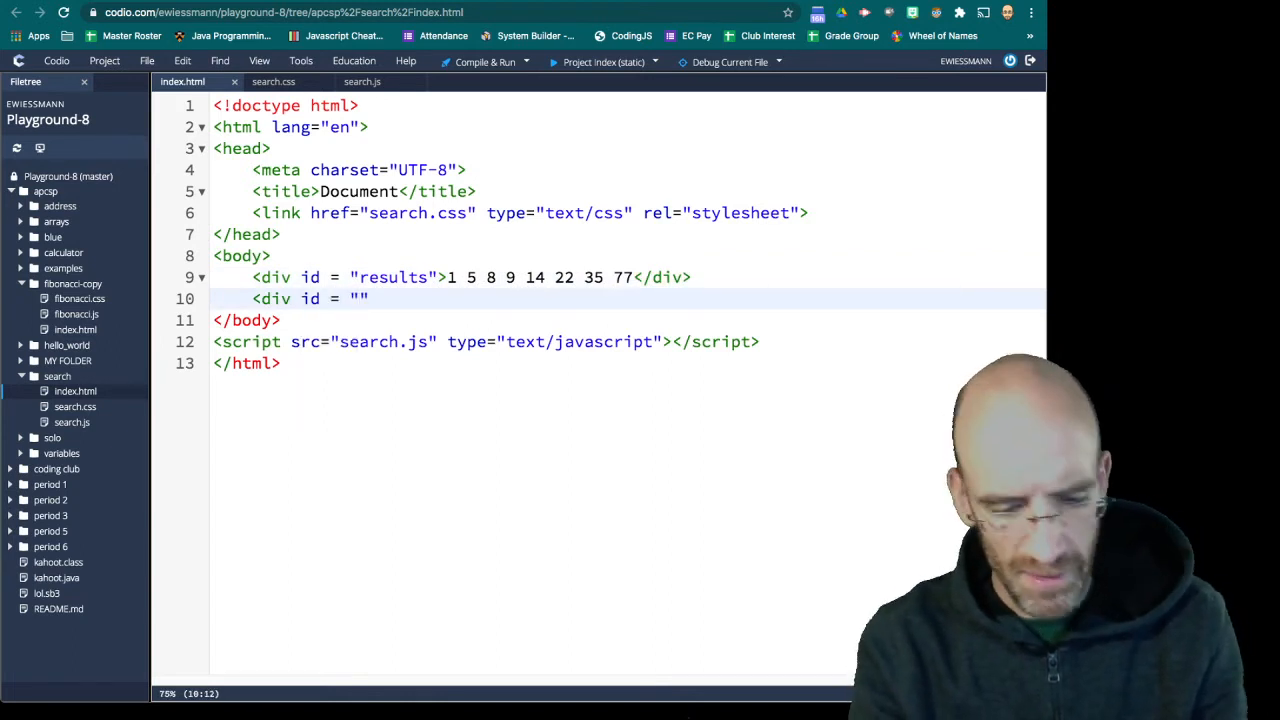
{"action": "type", "text": "randomiz"}
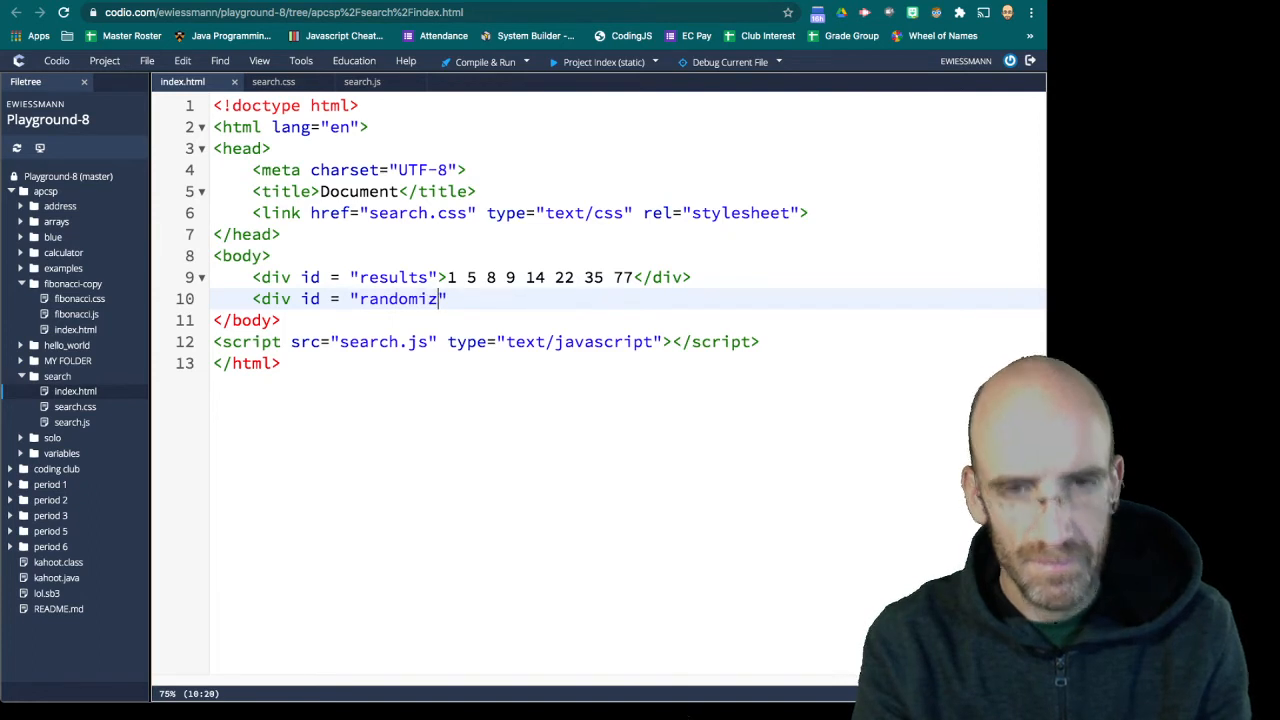
{"action": "type", "text": "e"}
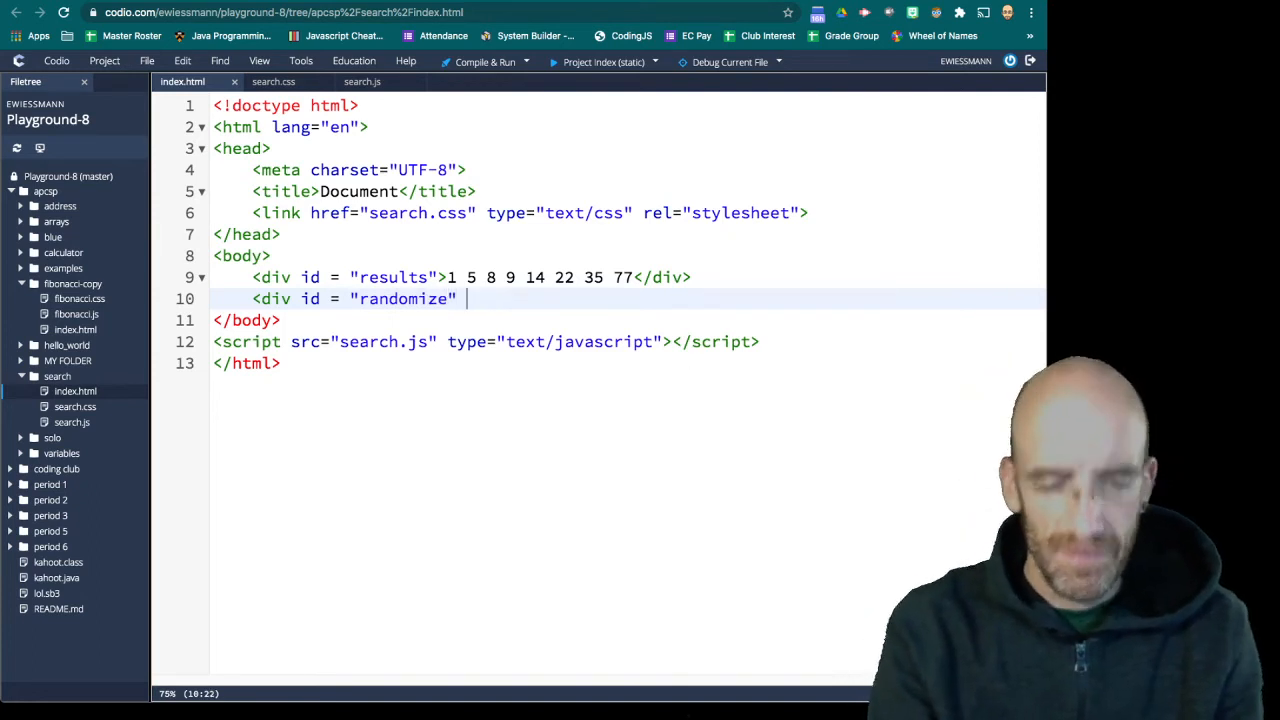
{"action": "type", "text": "class"}
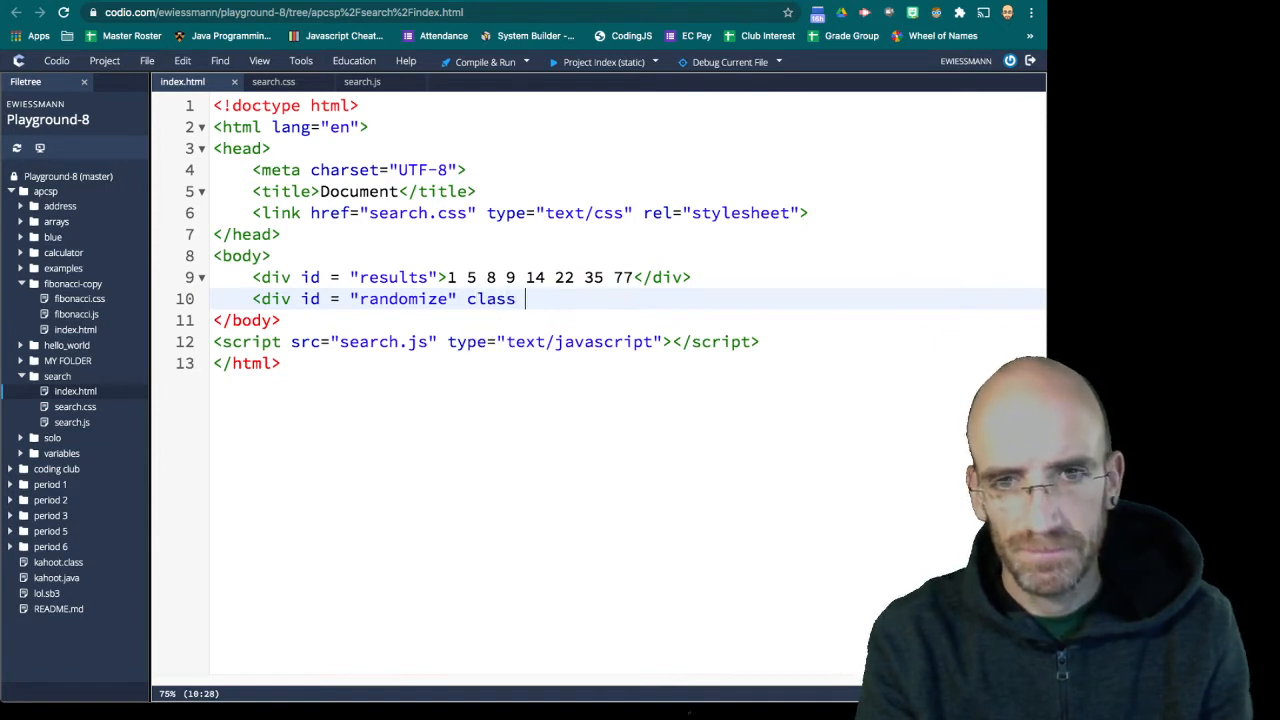
{"action": "type", "text": "= \"but"}
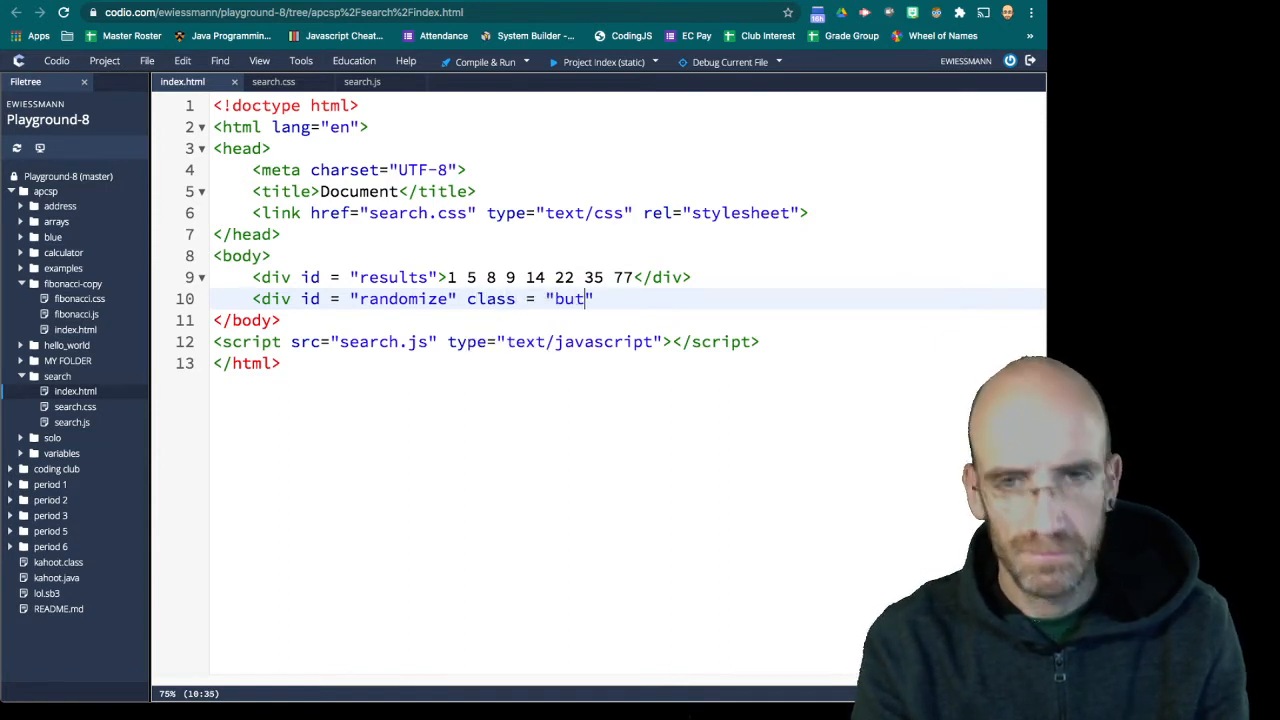
{"action": "type", "text": "ton"}
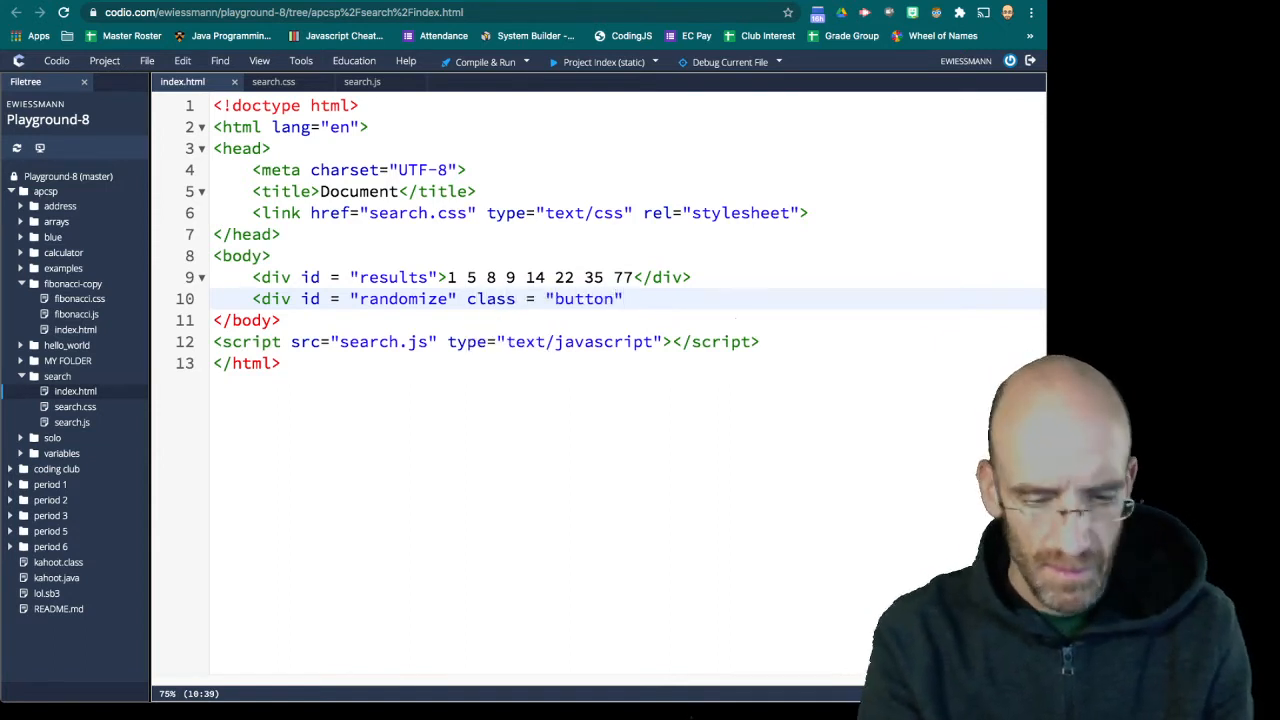
{"action": "type", "text": "onclick=\"\">"}
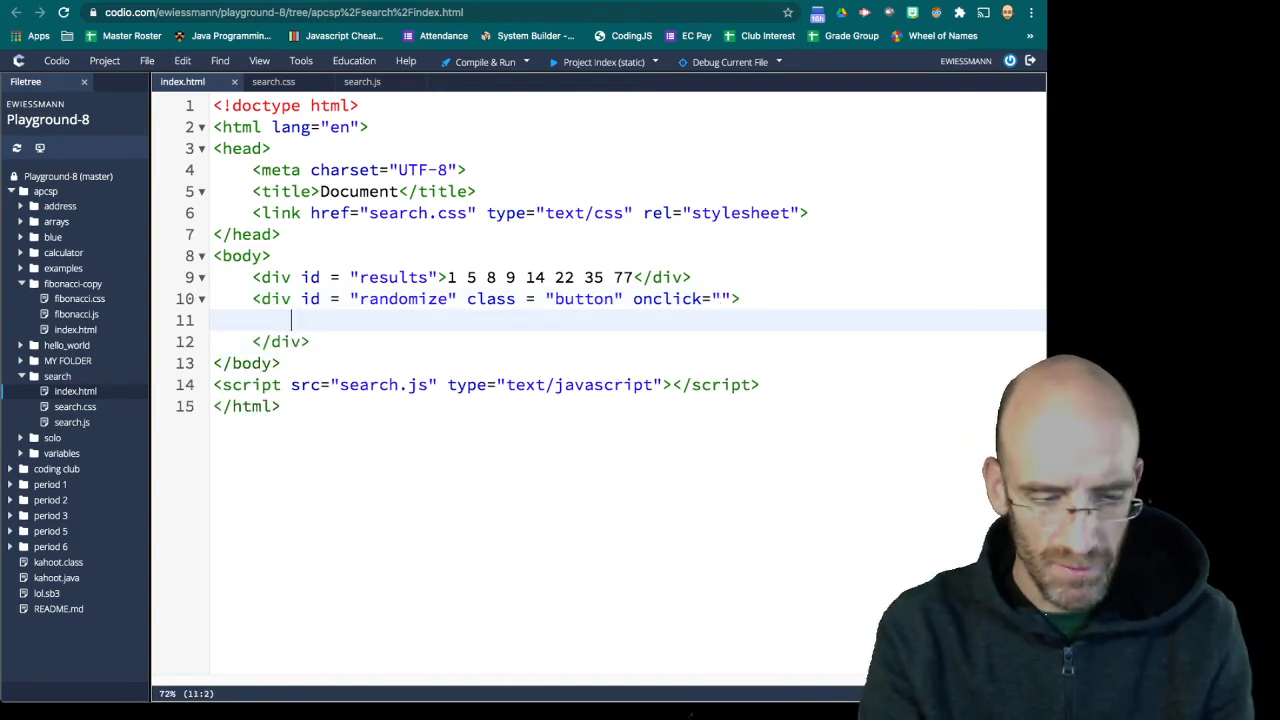
{"action": "type", "text": "Randomize"}
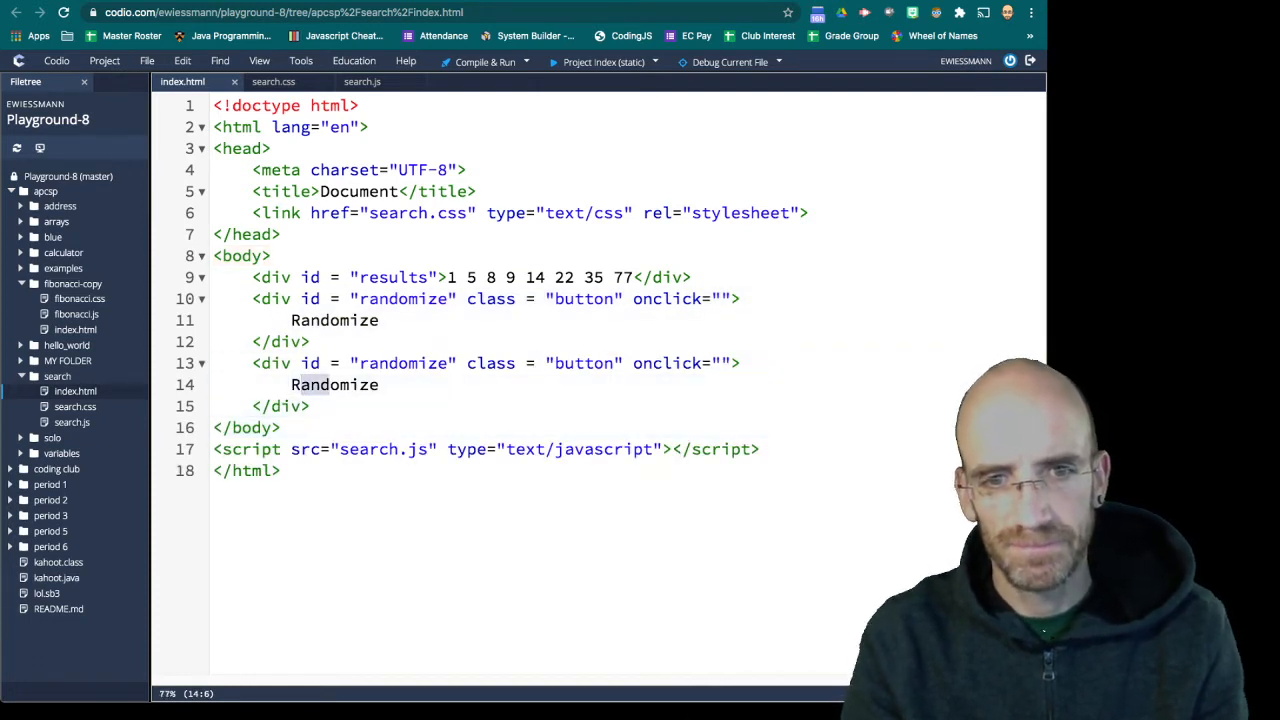
{"action": "type", "text": "Rese"}
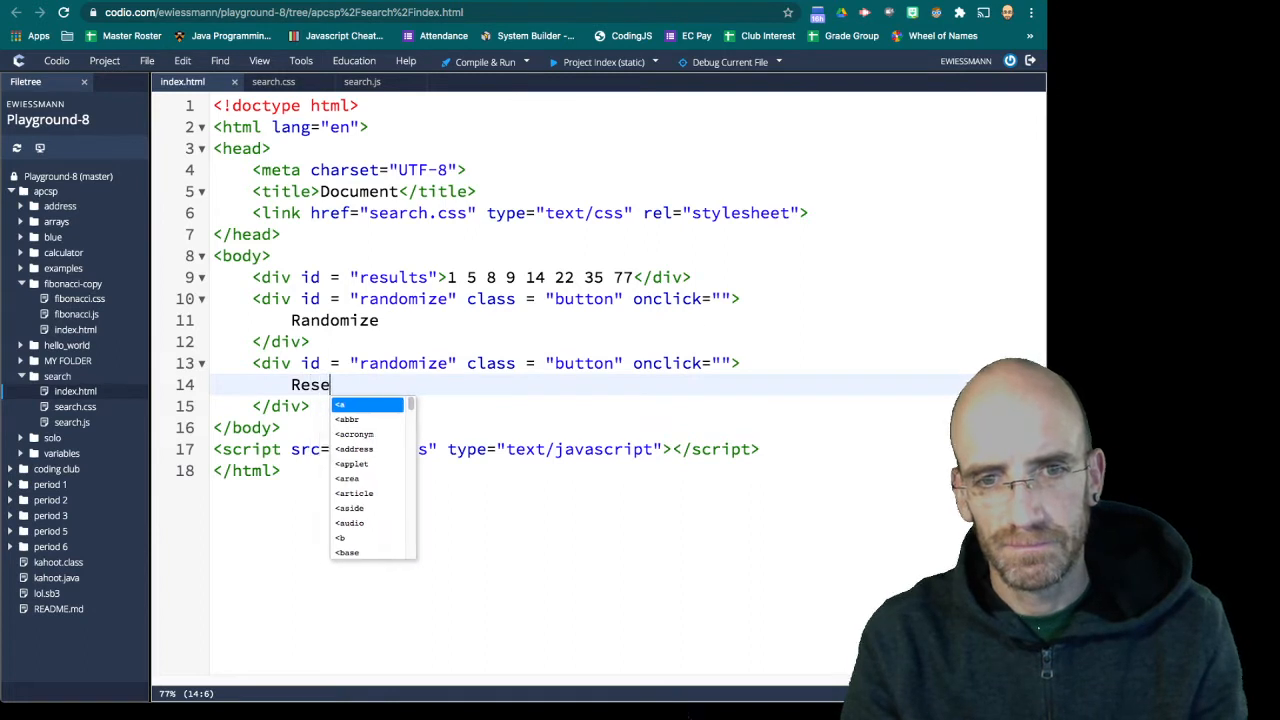
{"action": "type", "text": "t"}
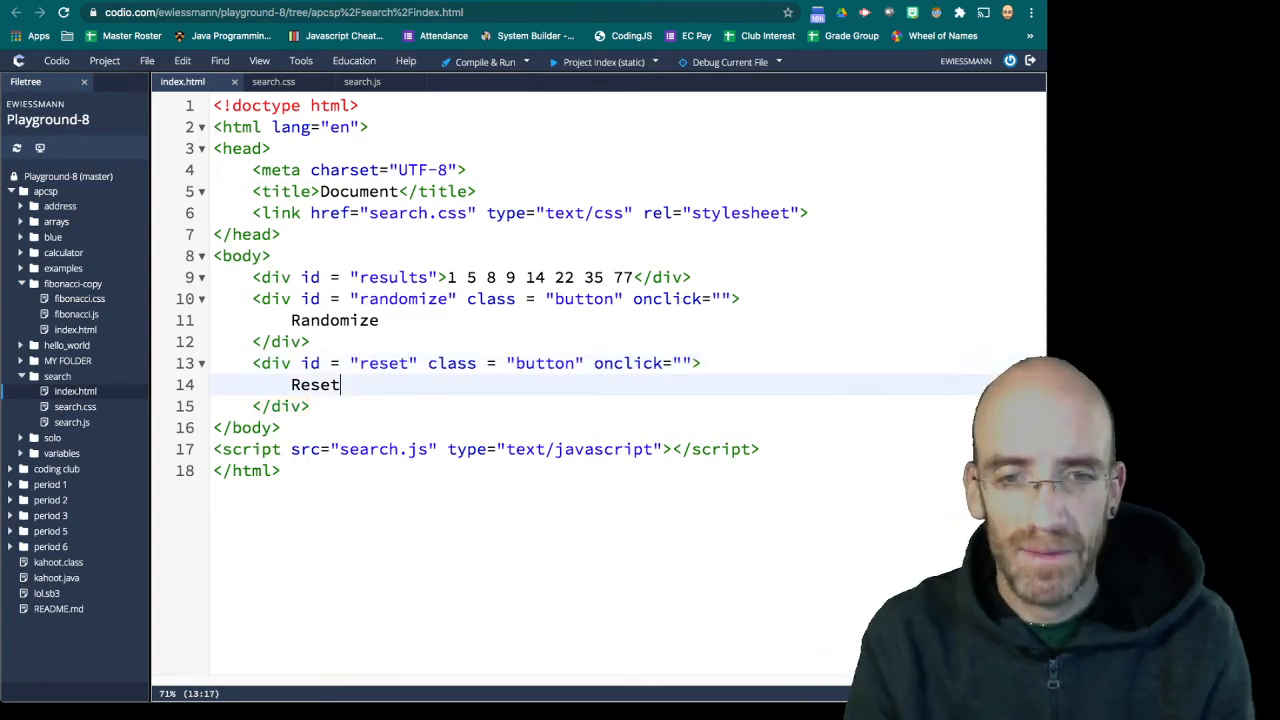
Add a next_linear button div labelled Next Linear Search below Reset
{"action": "key", "text": "Enter"}
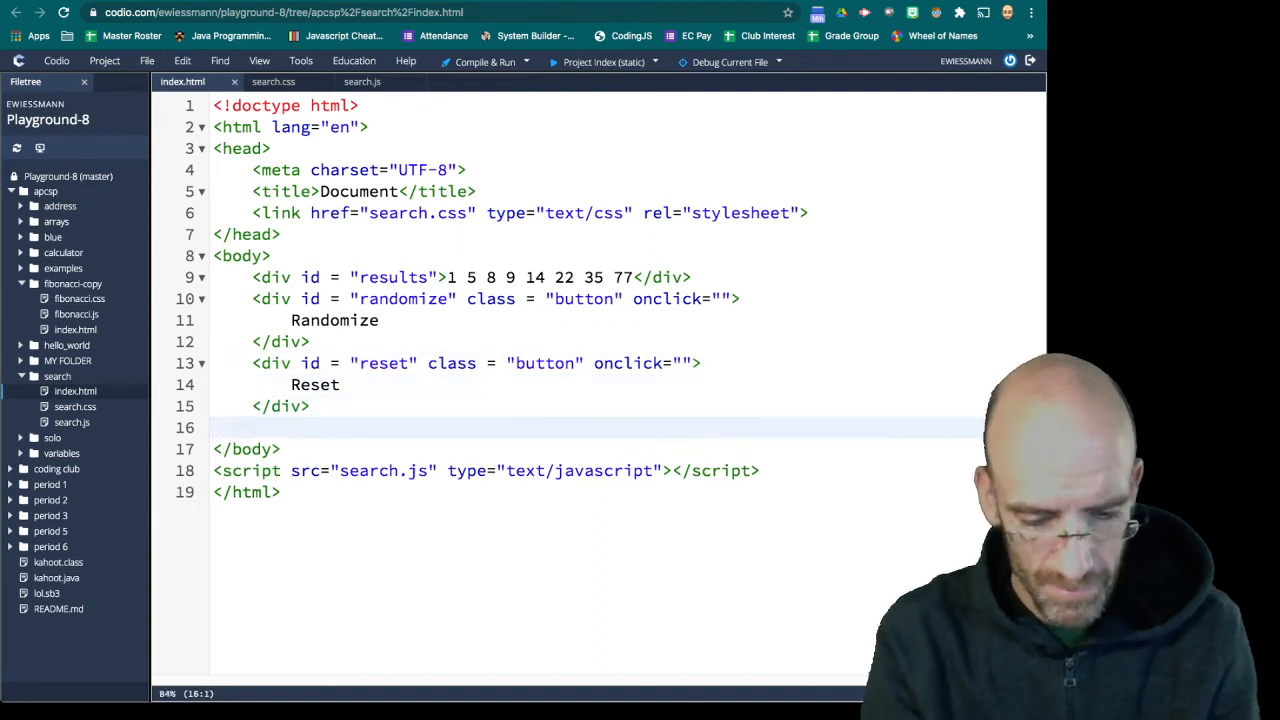
{"action": "type", "text": "<div"}
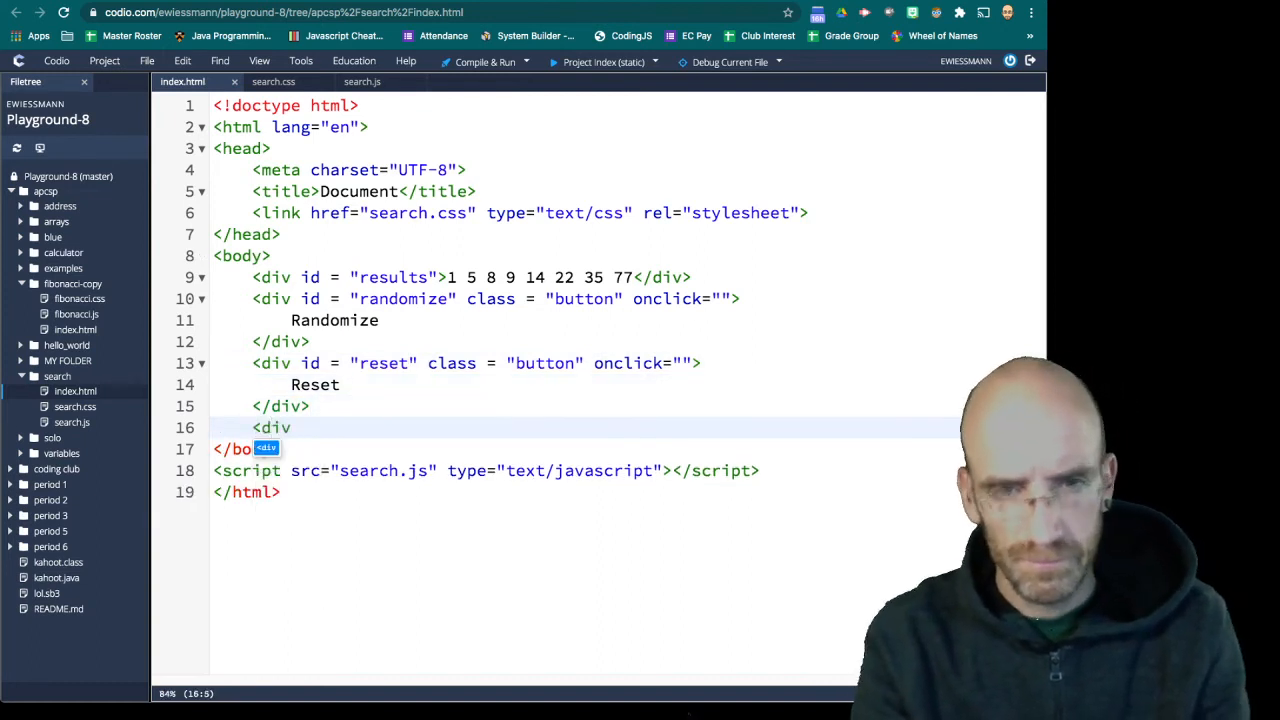
{"action": "type", "text": "d"}
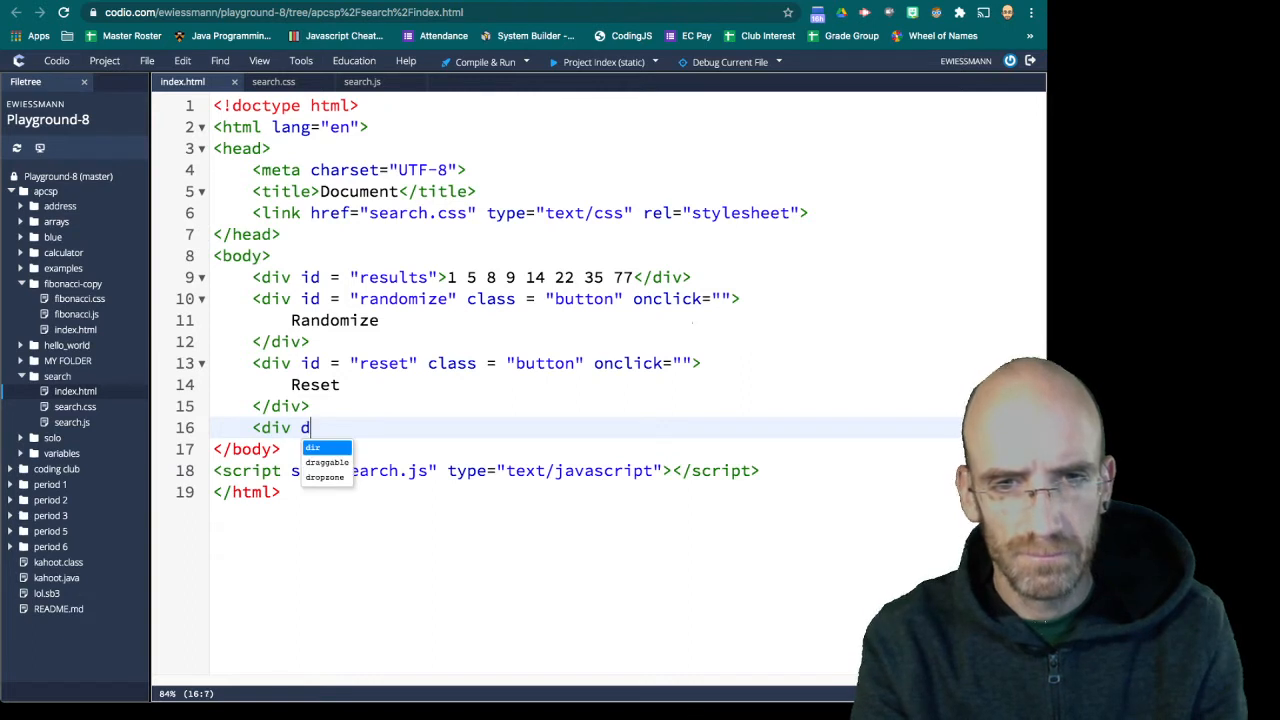
{"action": "type", "text": "id"}
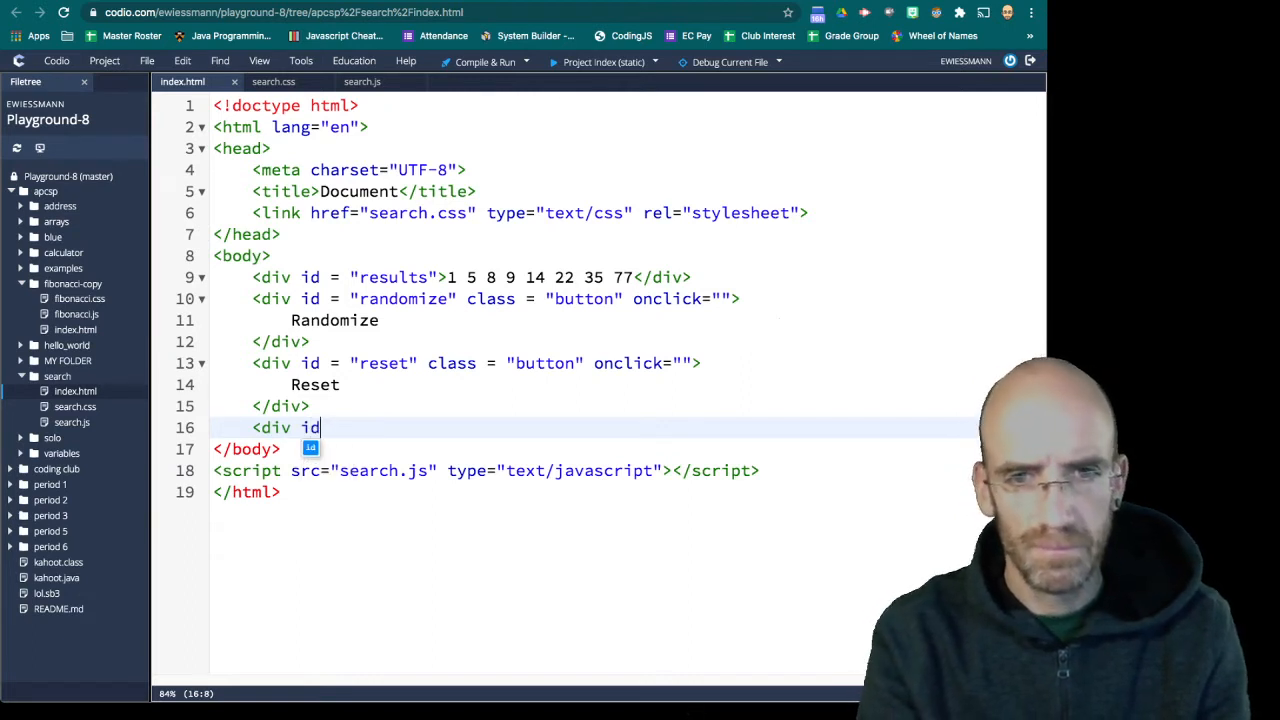
{"action": "type", "text": "= \"ne\""}
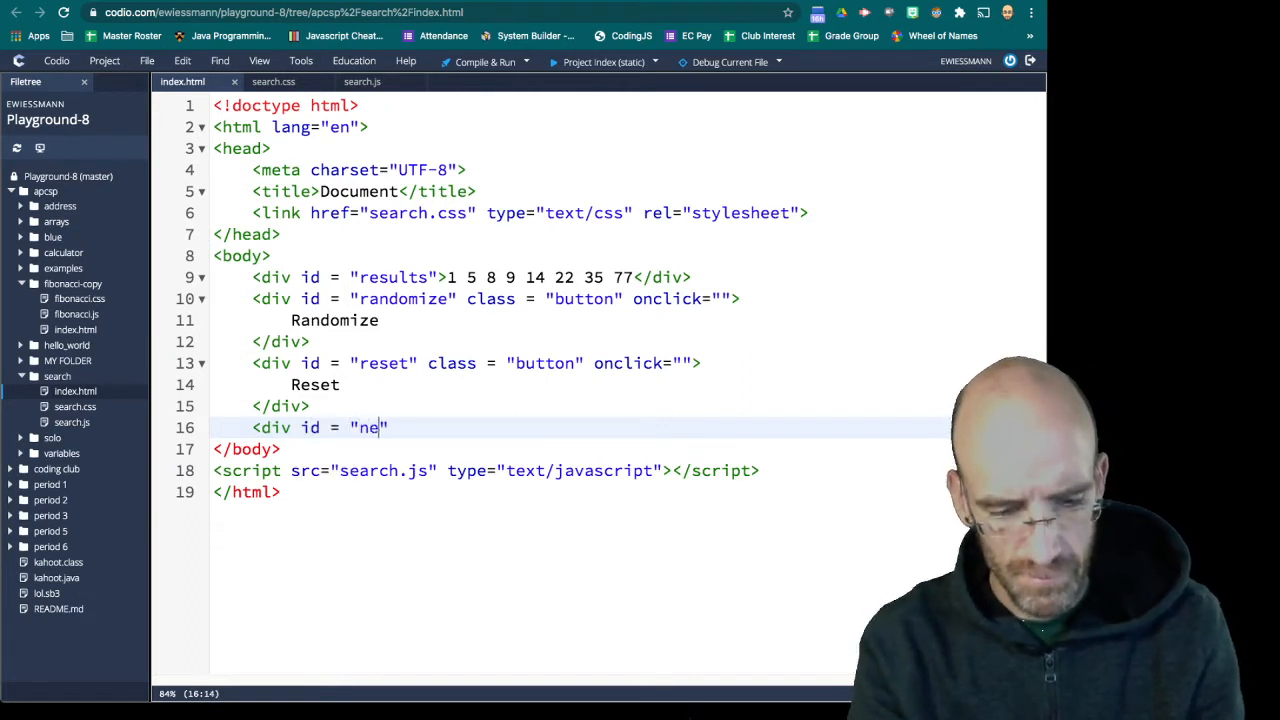
{"action": "type", "text": "xt_;"}
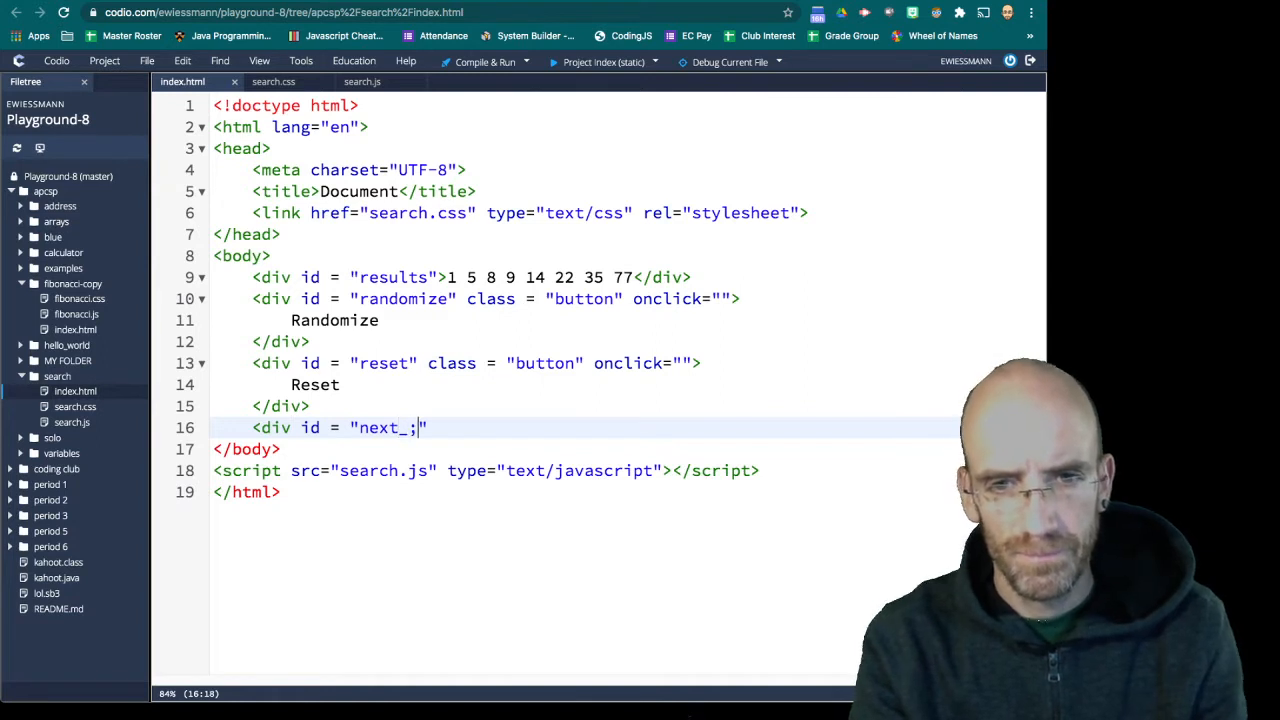
{"action": "type", "text": "li"}
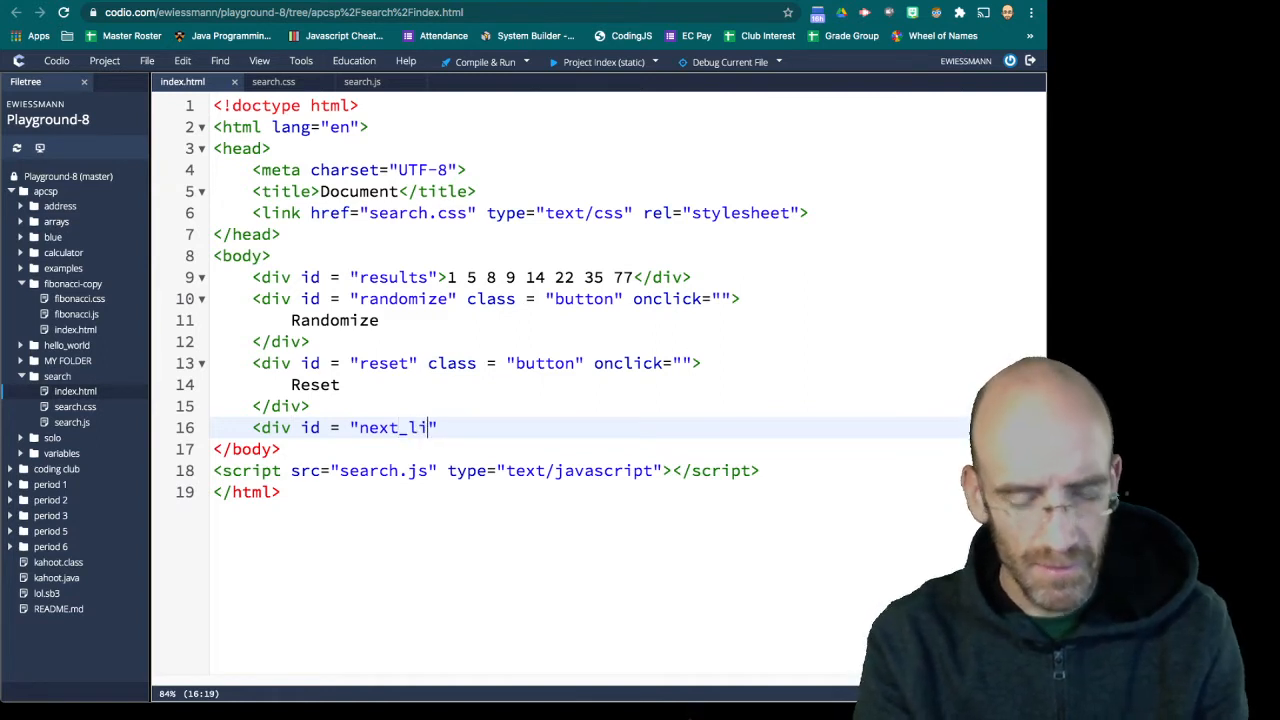
{"action": "type", "text": "near"}
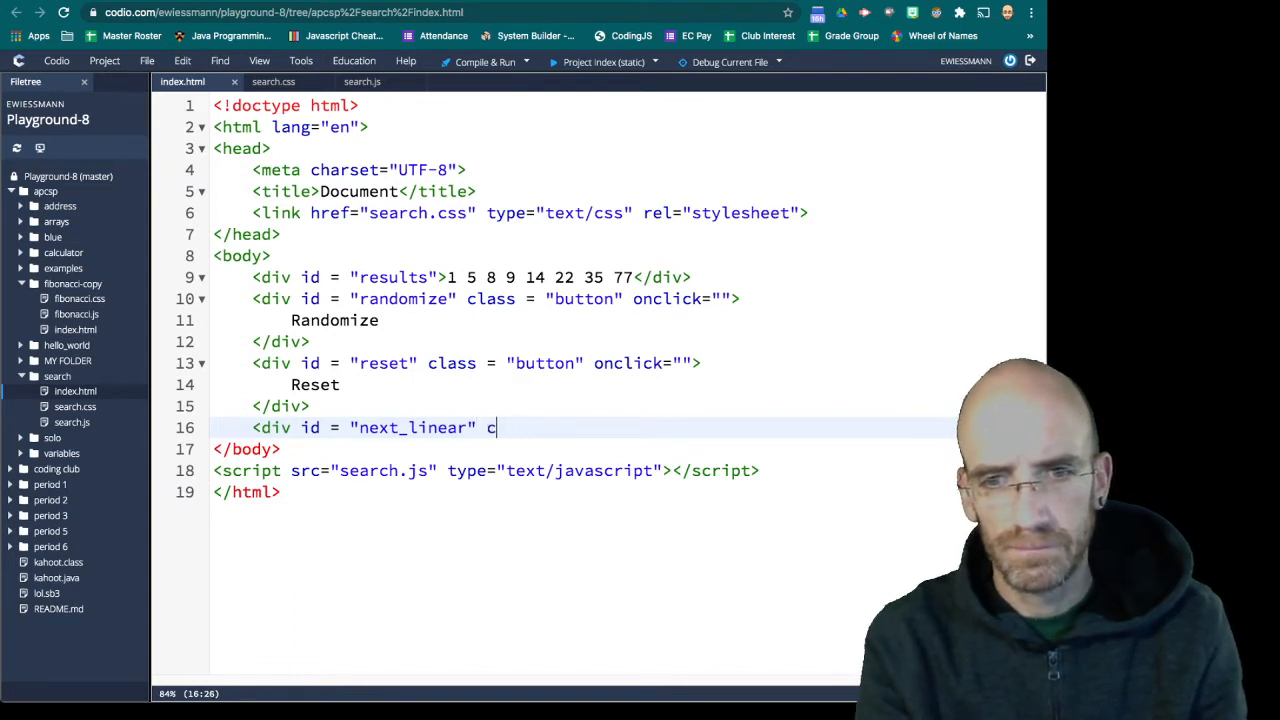
{"action": "type", "text": "lass"}
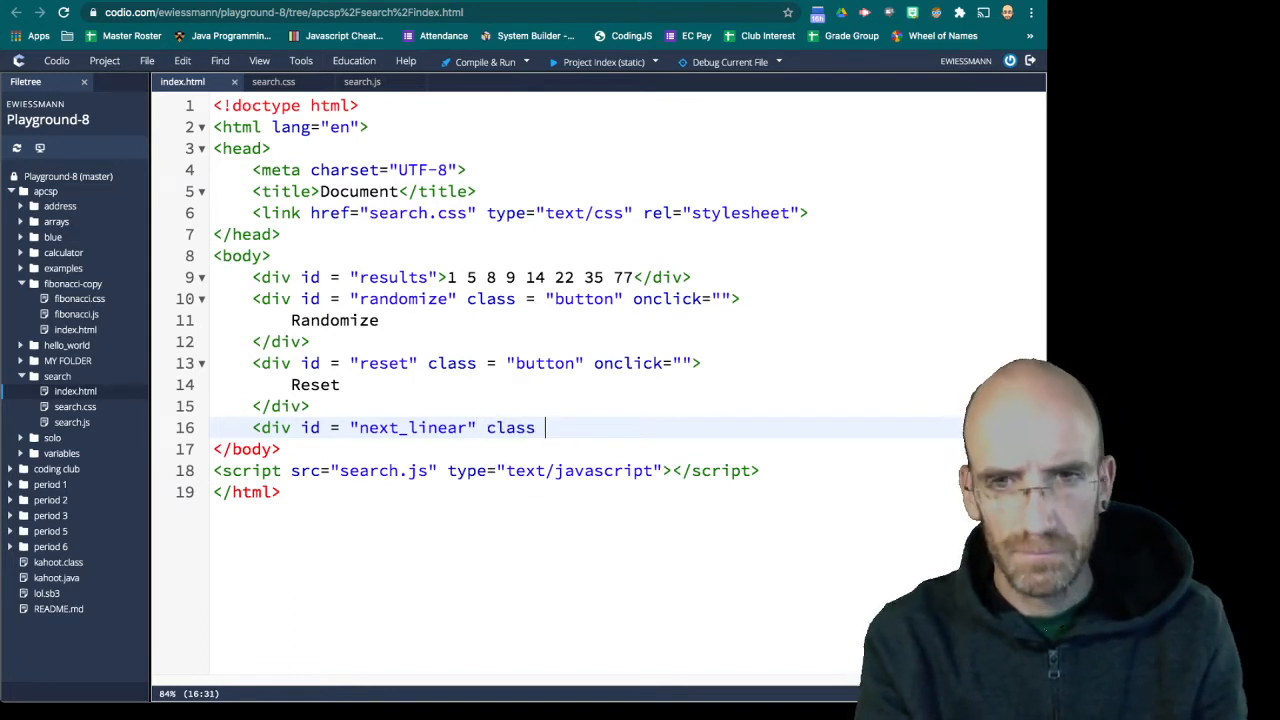
{"action": "type", "text": "= \"b\""}
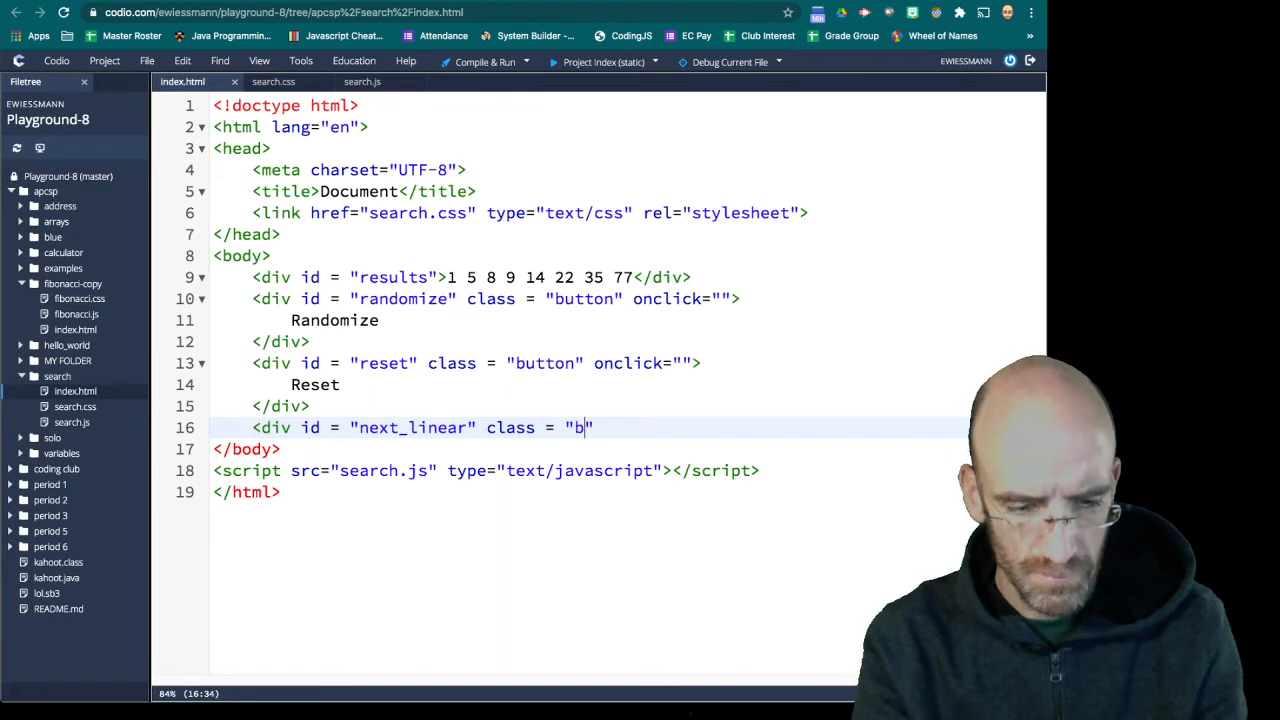
{"action": "type", "text": "utton"}
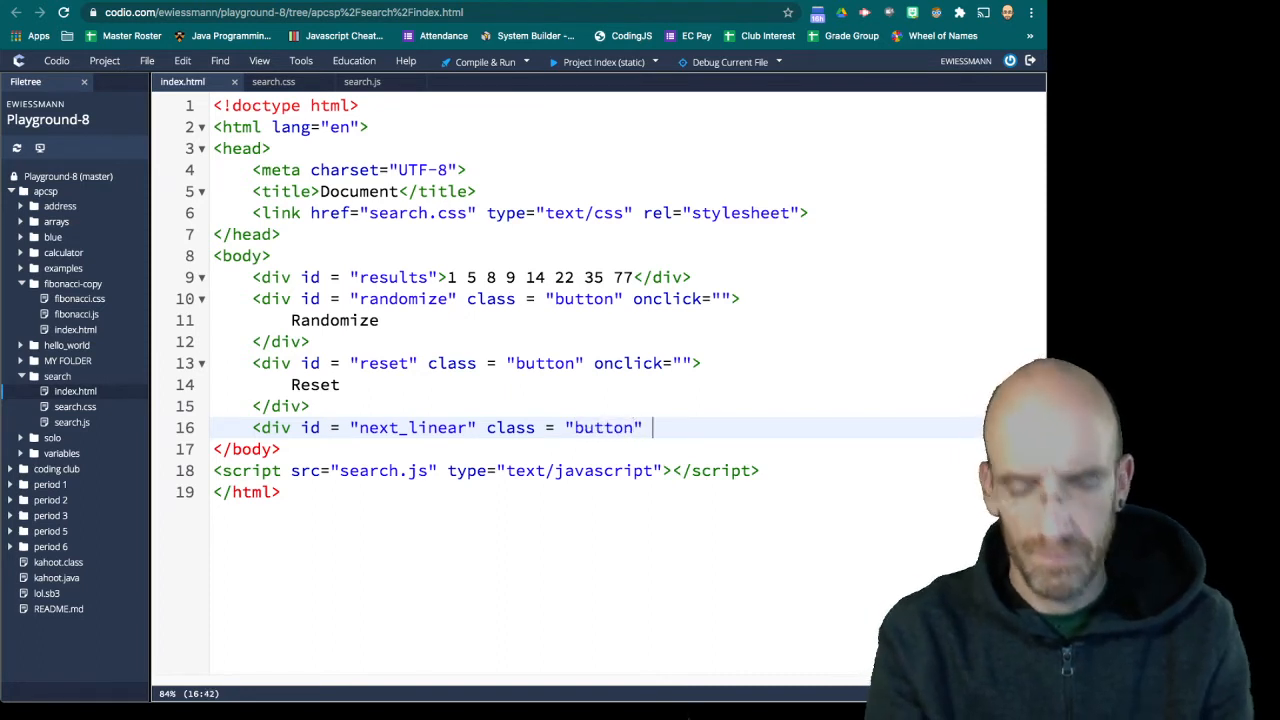
{"action": "type", "text": "onclick ="}
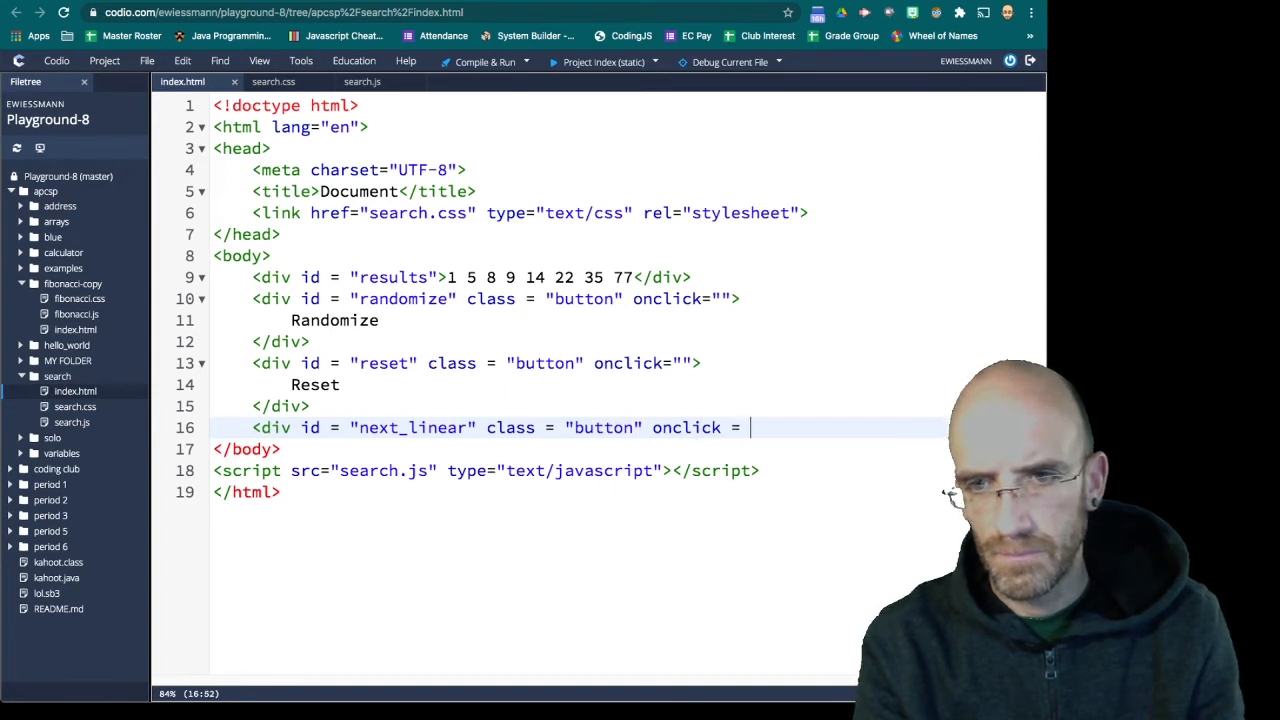
{"action": "type", "text": "\"\">"}
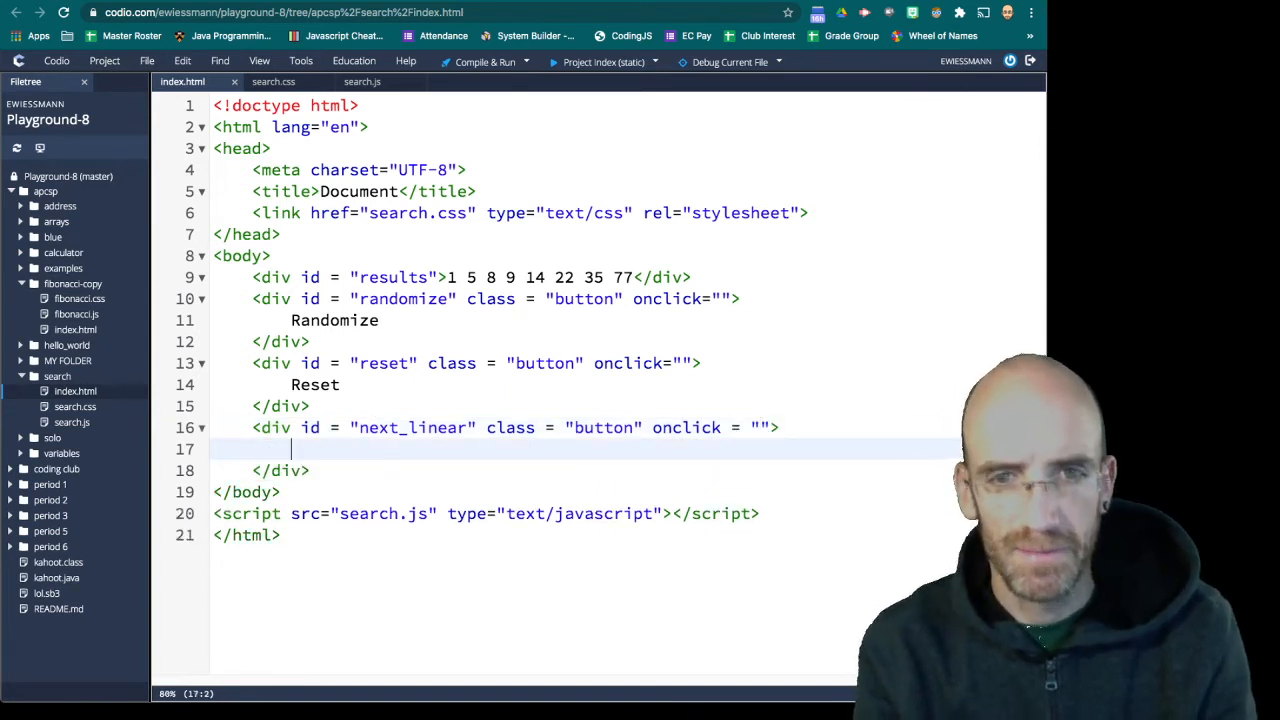
{"action": "type", "text": "Next Linear S"}
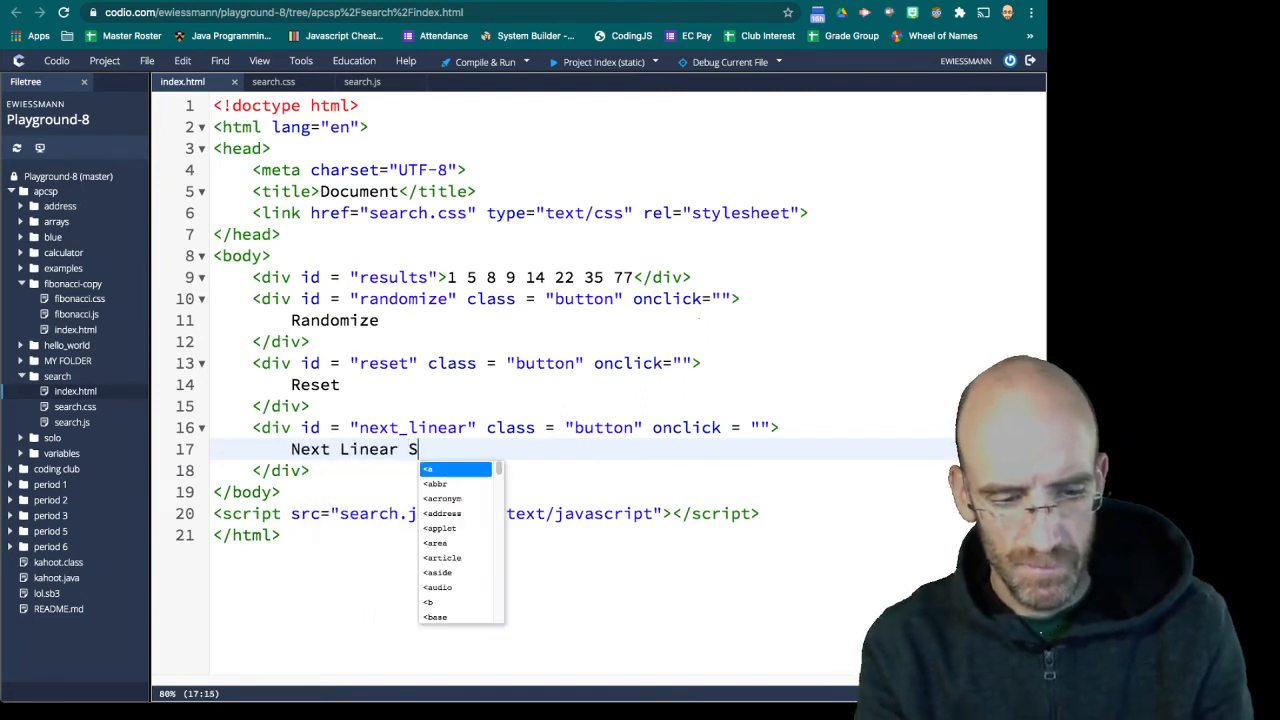
{"action": "type", "text": "earch"}
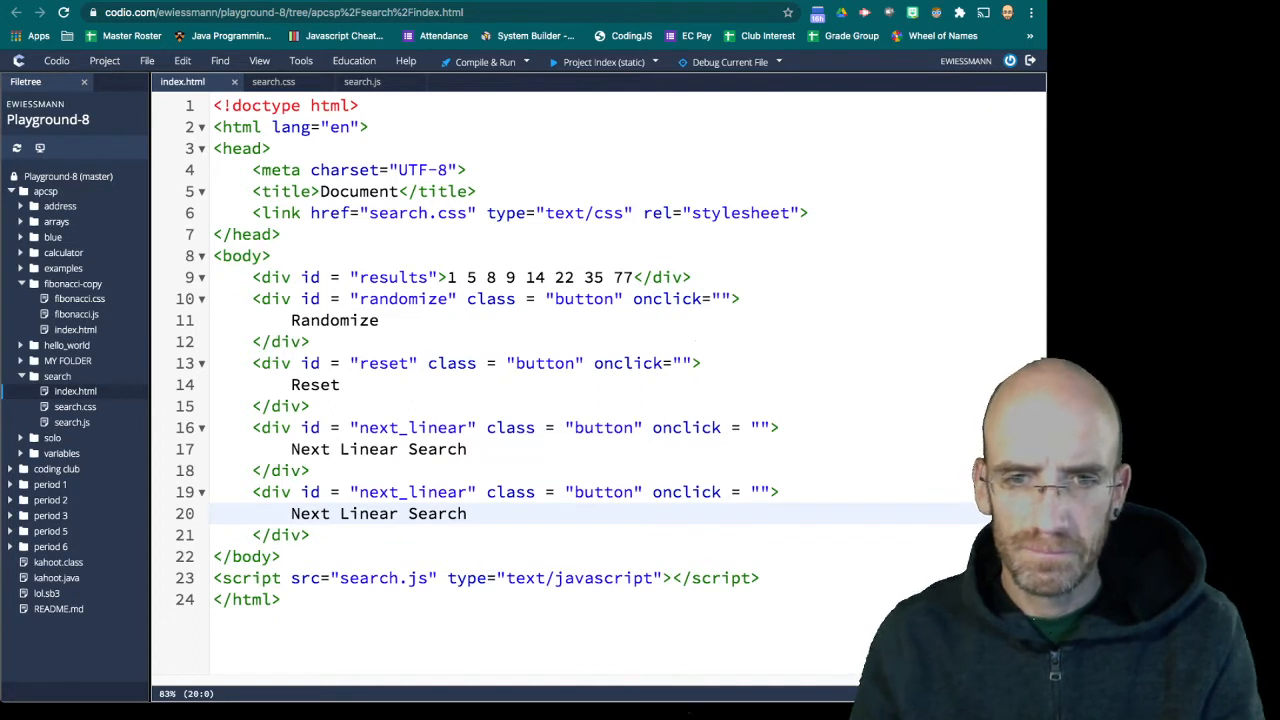
Change the copied div to id next_binary with text Next Binary Search
{"action": "type", "text": "next_bi"}
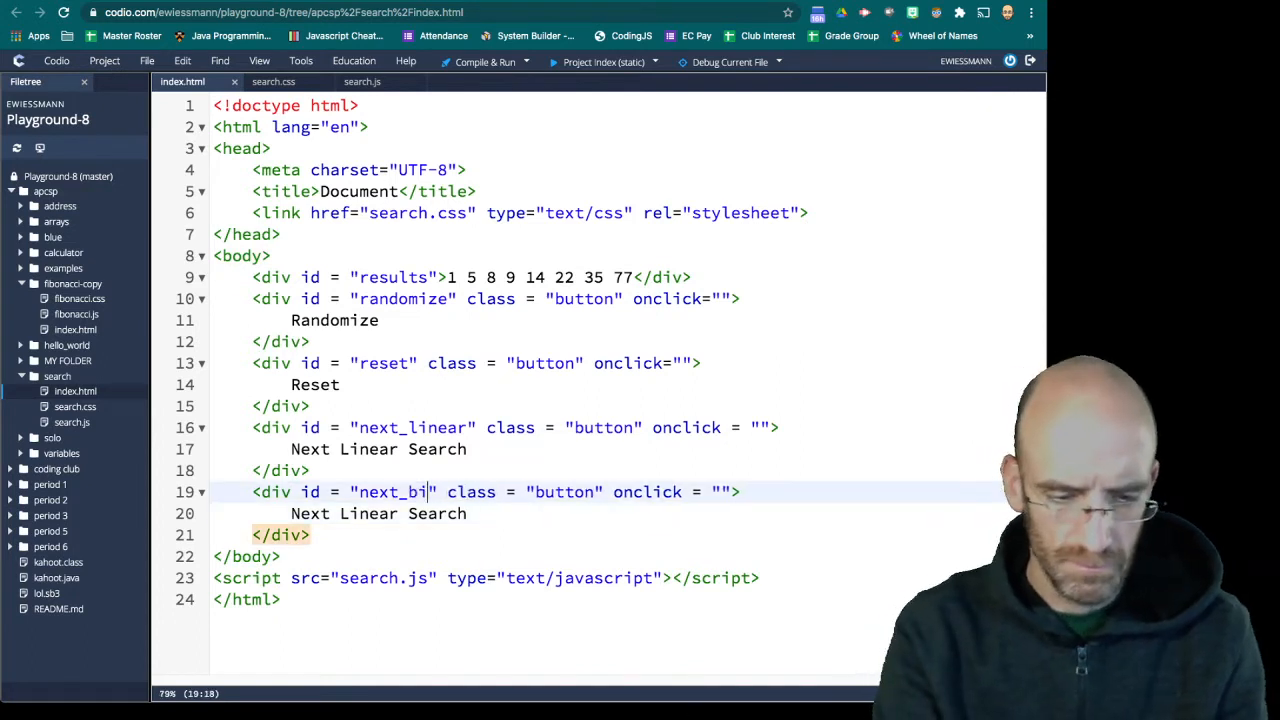
{"action": "type", "text": "nary"}
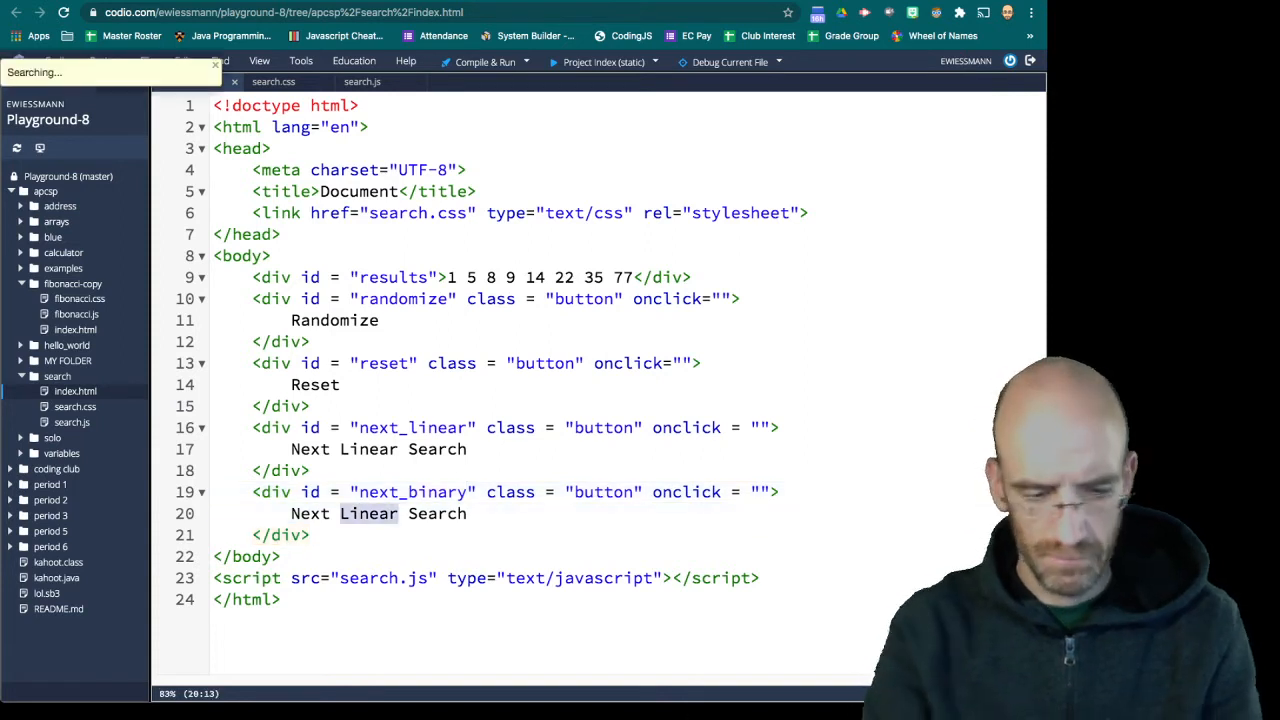
{"action": "type", "text": "Binary"}
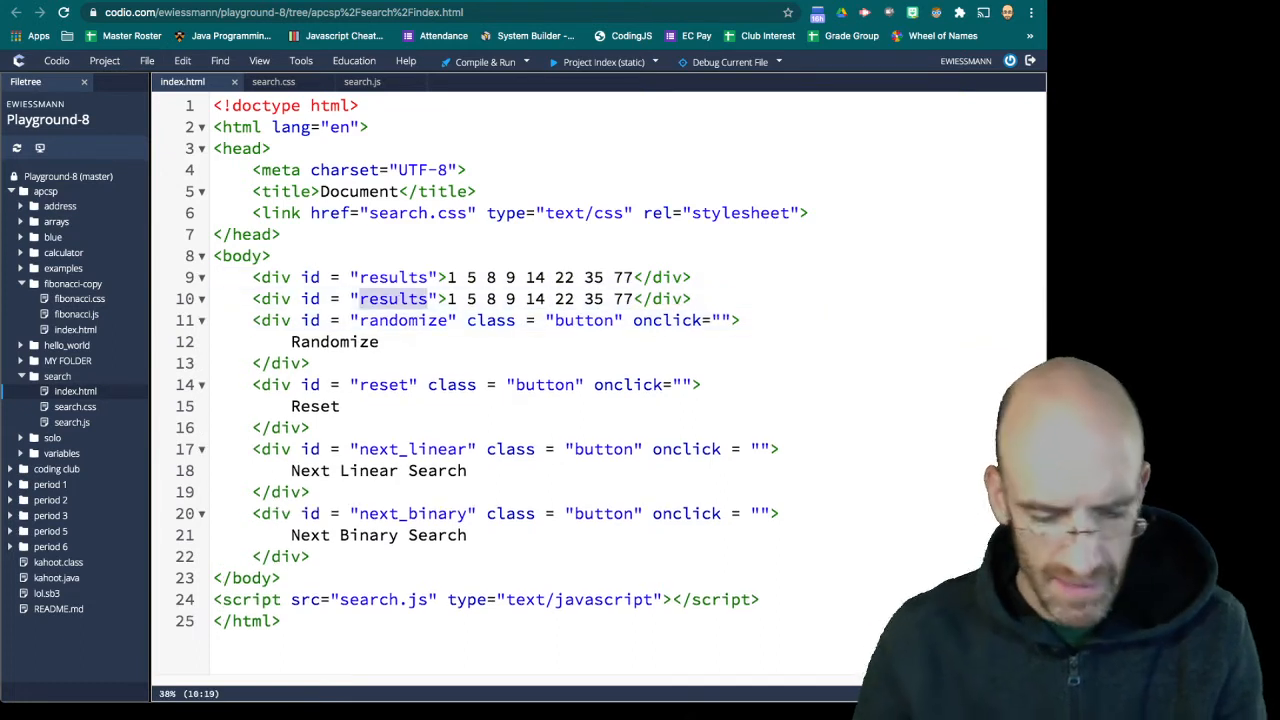
Change the duplicated results div to id count with content count: 0
{"action": "type", "text": "count"}
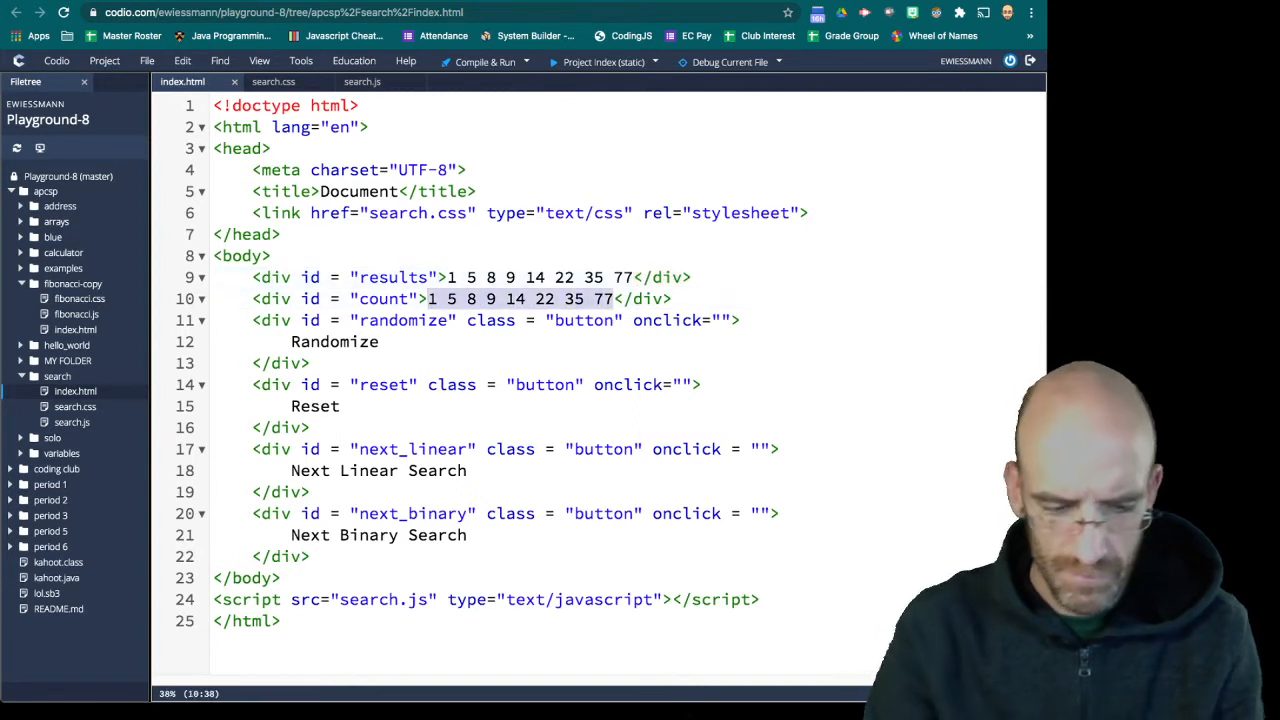
{"action": "type", "text": "count:"}
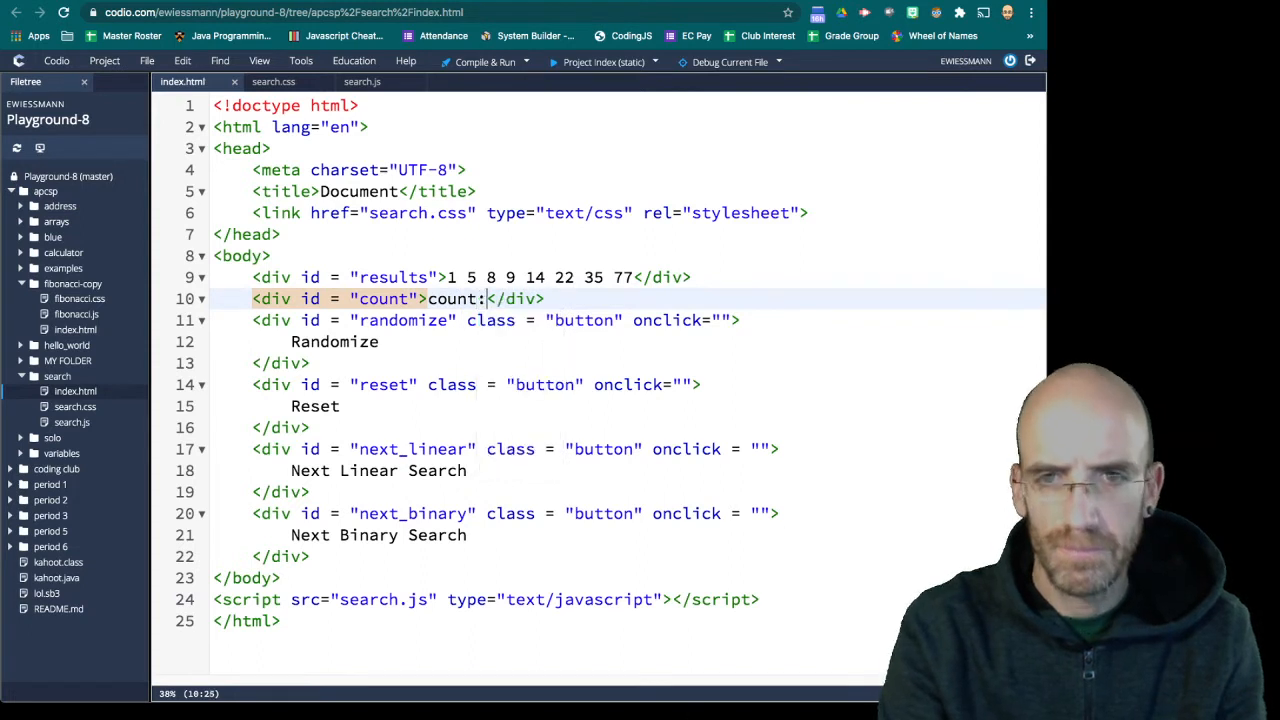
{"action": "type", "text": "0"}
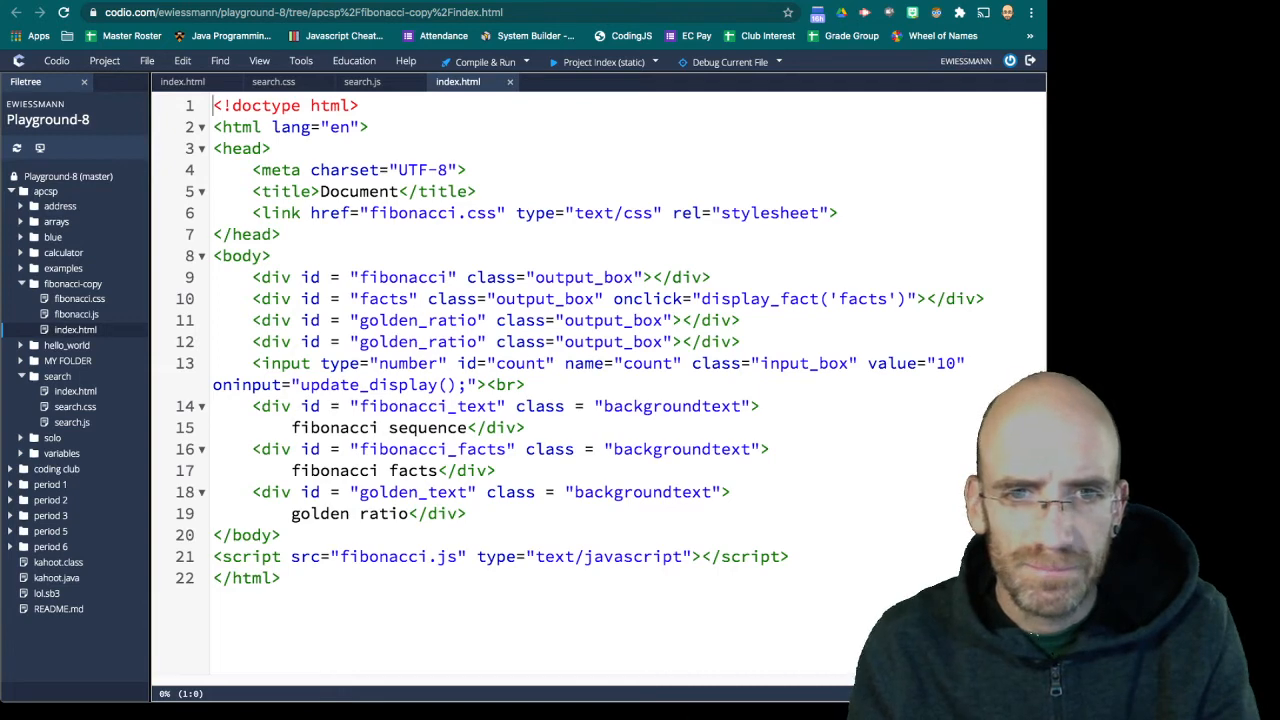
Paste the Fibonacci number input line (value 10) into search/index.html and rename its id to list_length
{"action": "left_click", "coordinate": [400, 374]}
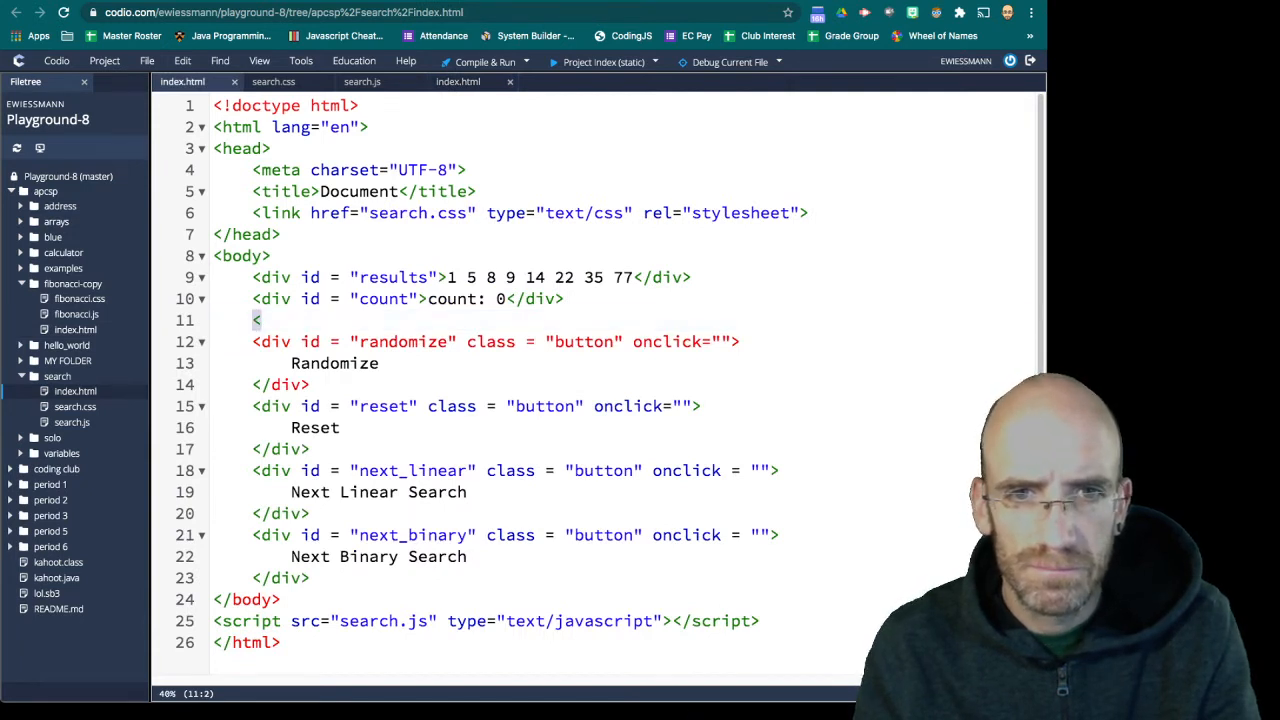
{"action": "type", "text": "input type=\"number\" id=\"count\" name=\"count\" class=\"input_box\" value=\"10\" oninput=\"update_display();\"><br>"}
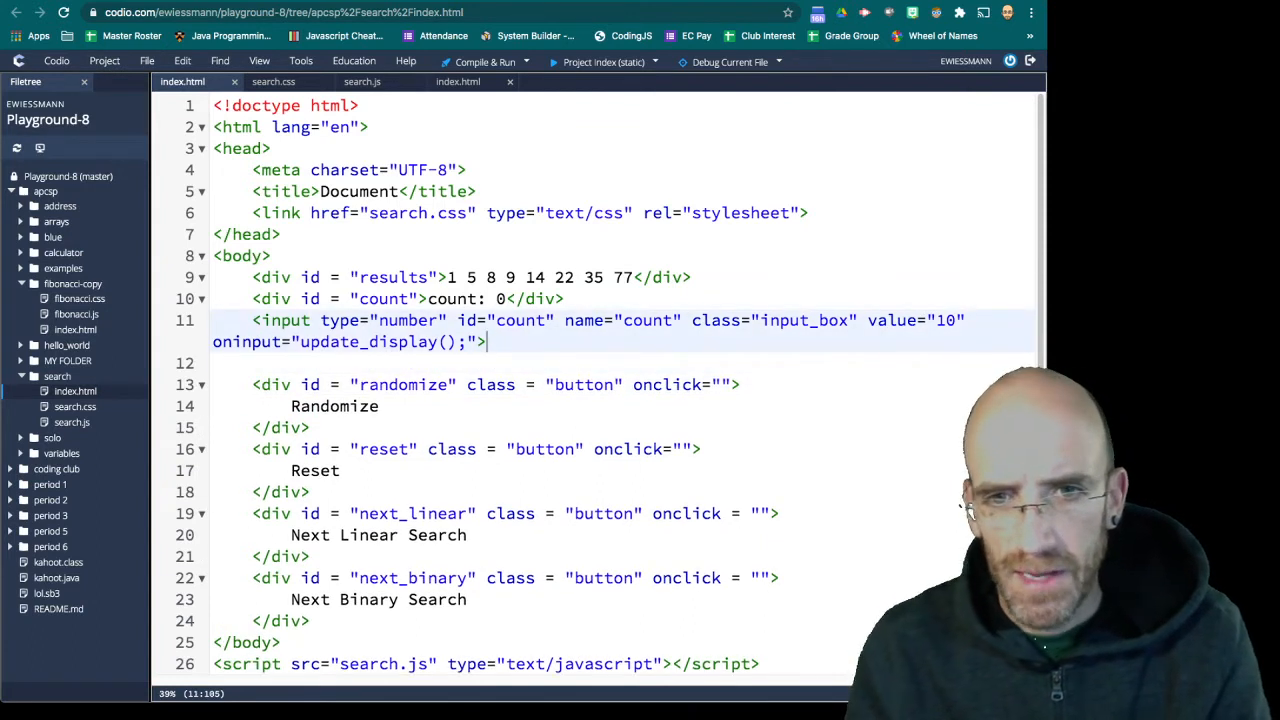
{"action": "double_click", "coordinate": [520, 320]}
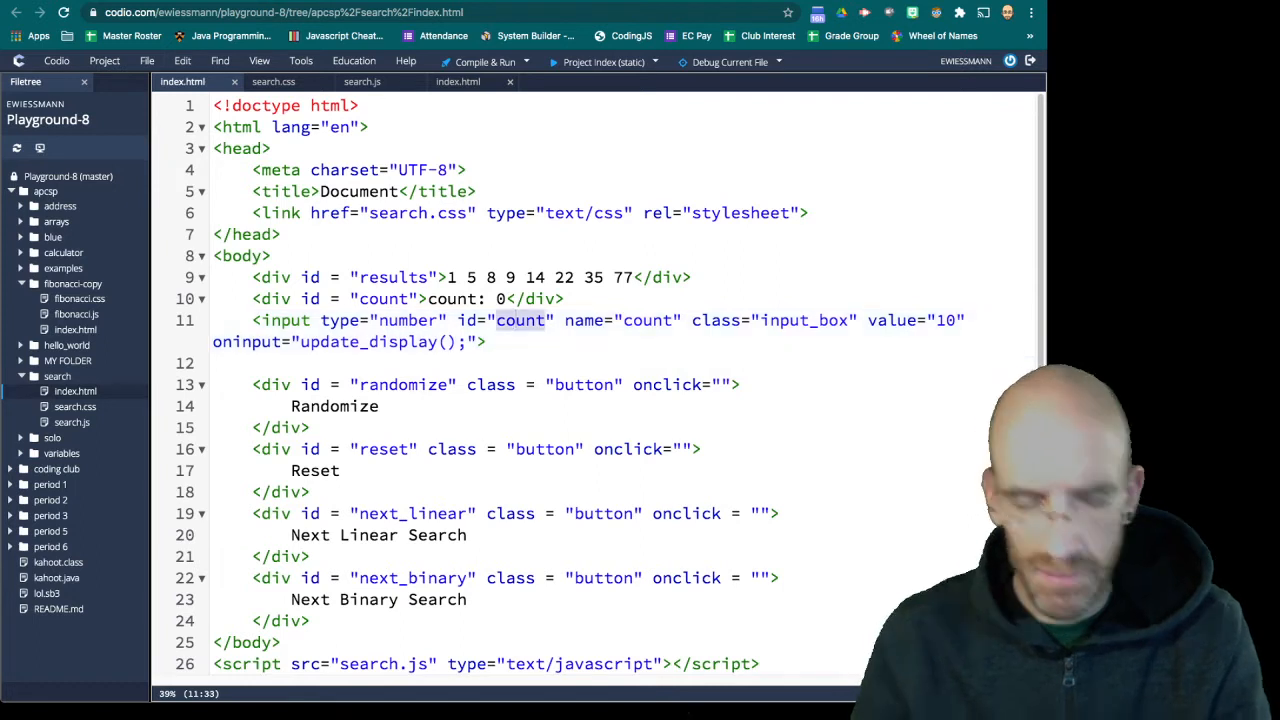
{"action": "type", "text": "list_le"}
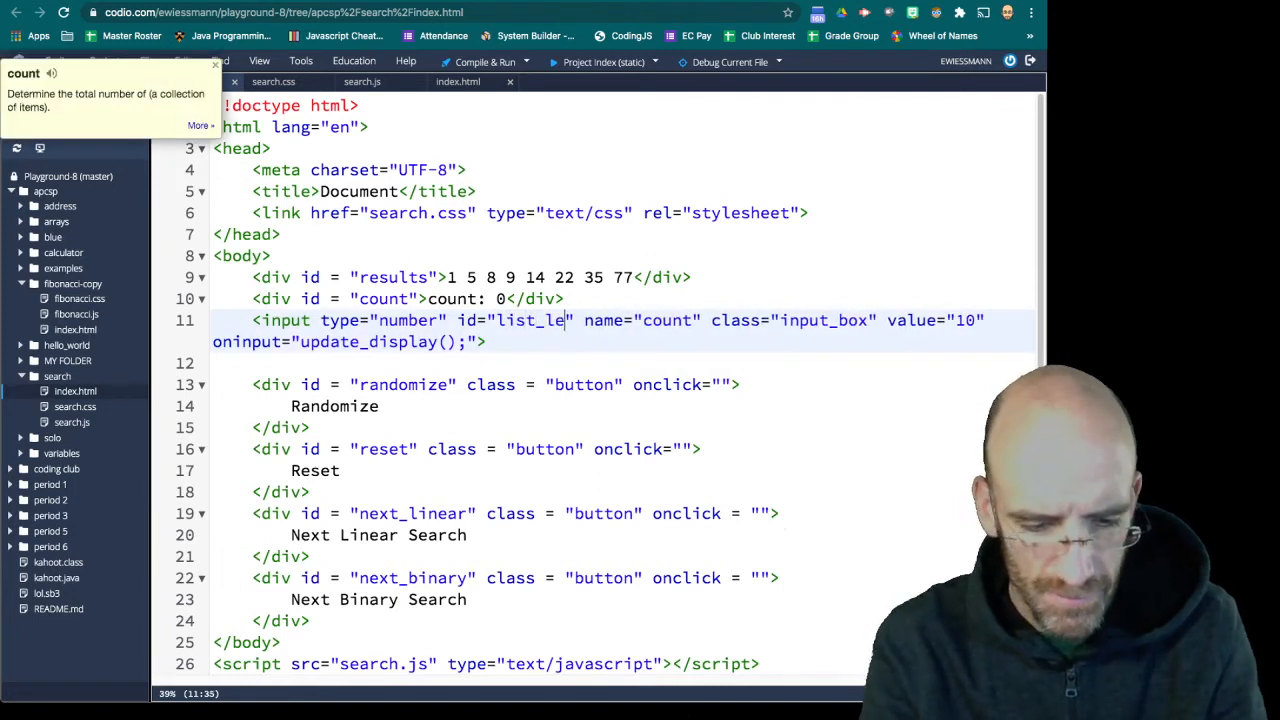
{"action": "type", "text": "ngth"}
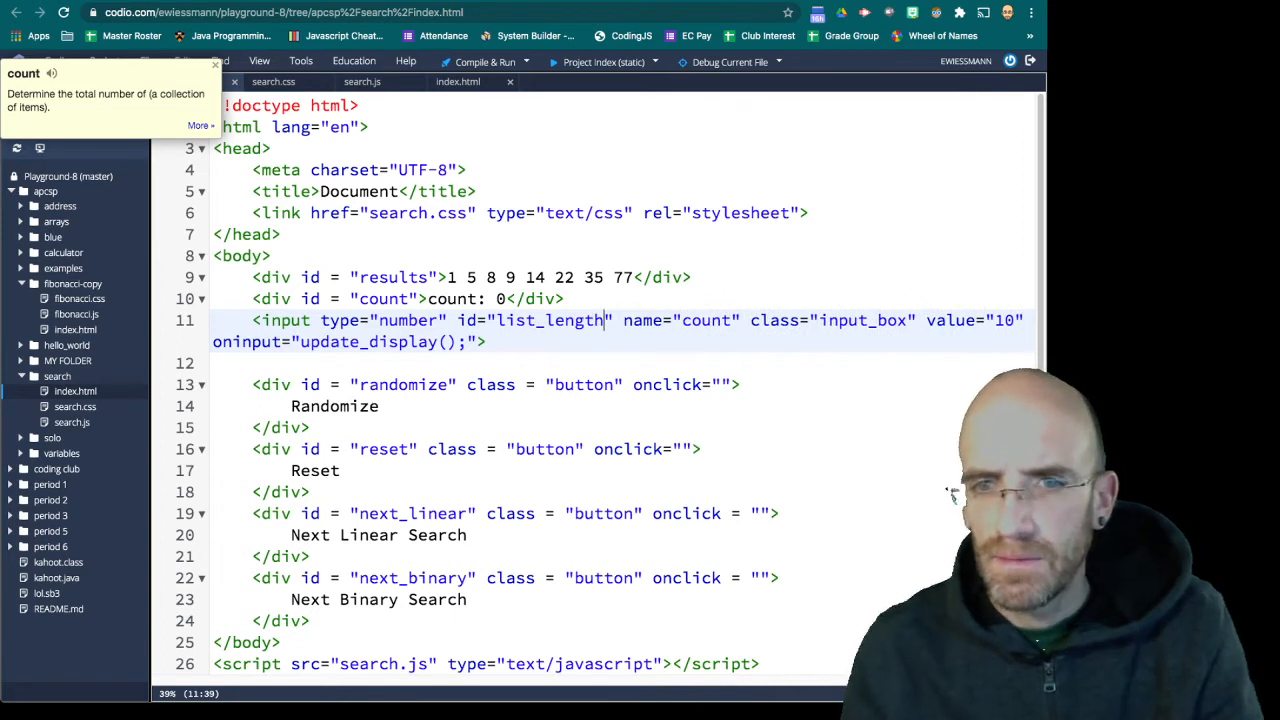
{"action": "double_click", "coordinate": [550, 320]}
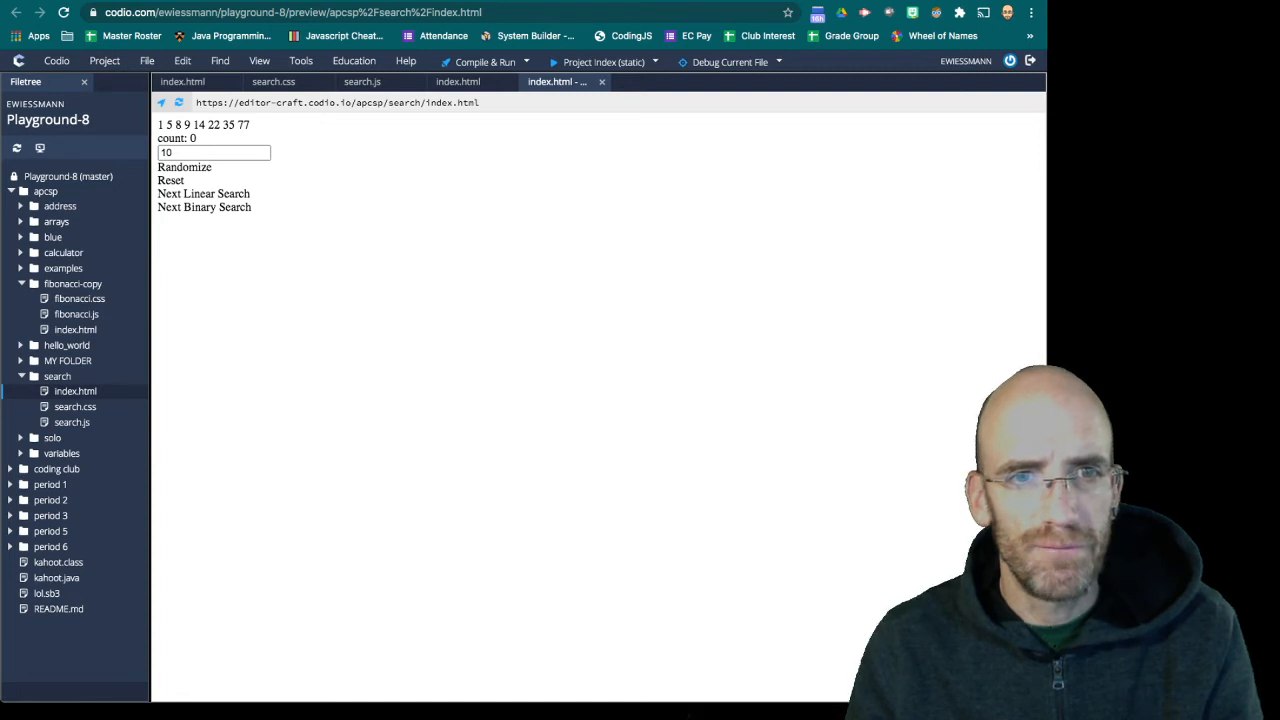
Switch from the index.html preview to the empty search.css stylesheet
{"action": "left_click", "coordinate": [212, 152]}
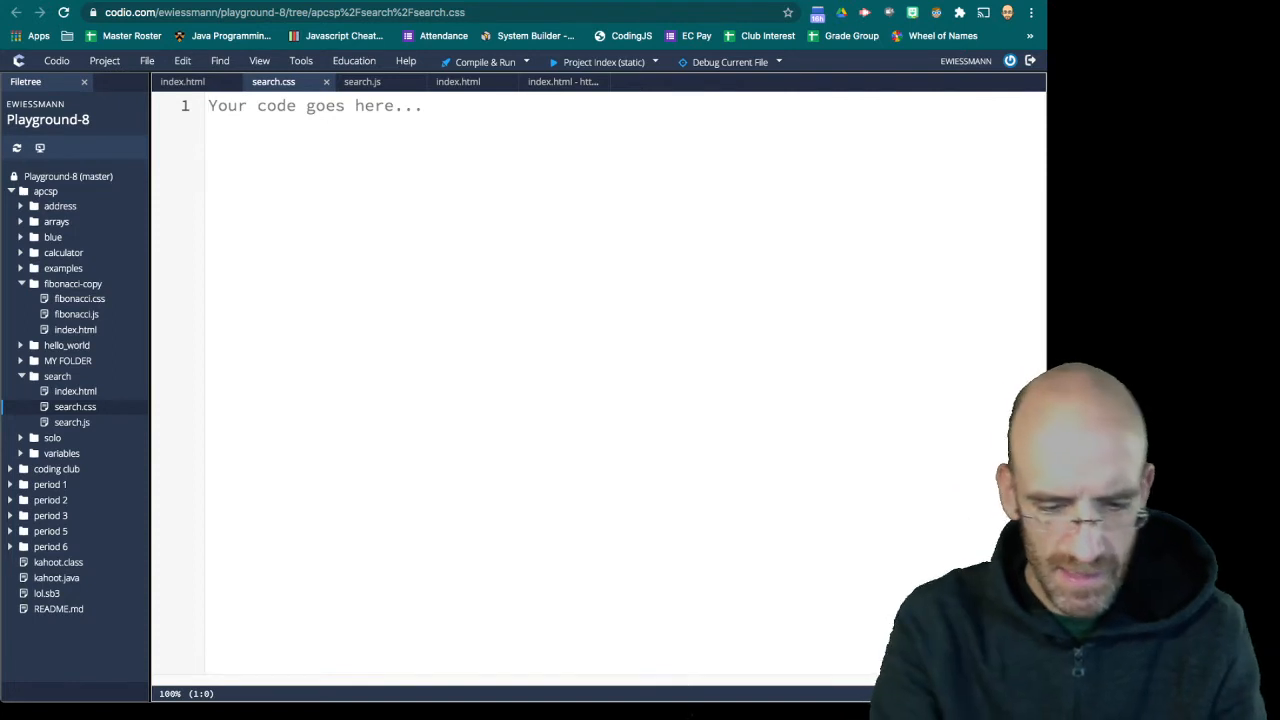
Write body { background-color: tan; } in search.css and check the tan page in the preview
{"action": "type", "text": "body"}
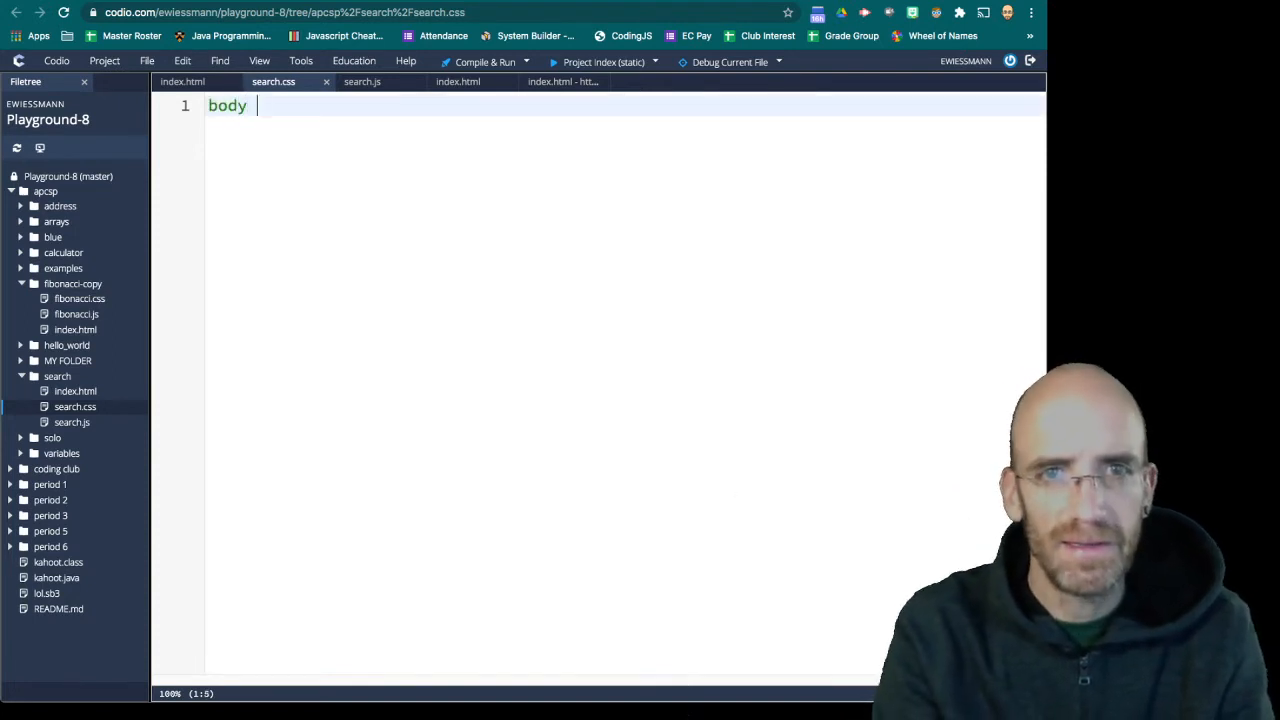
{"action": "type", "text": "ba"}
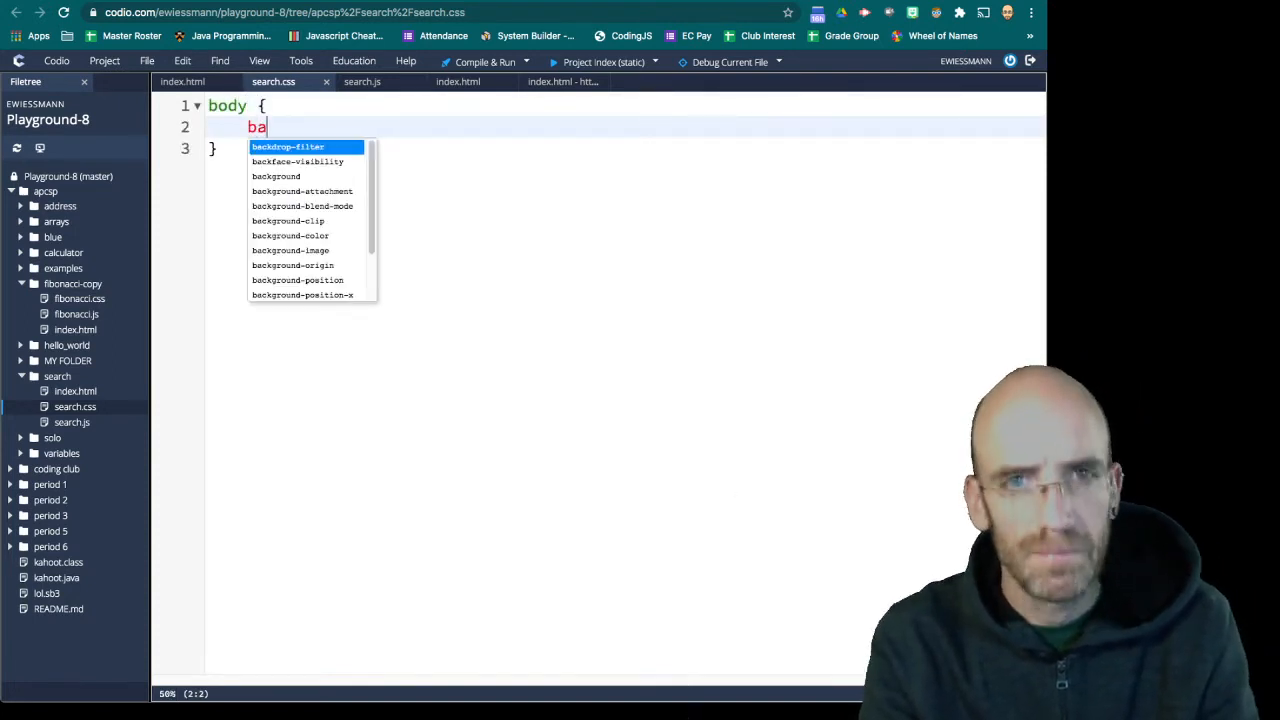
{"action": "type", "text": "ckground-color:"}
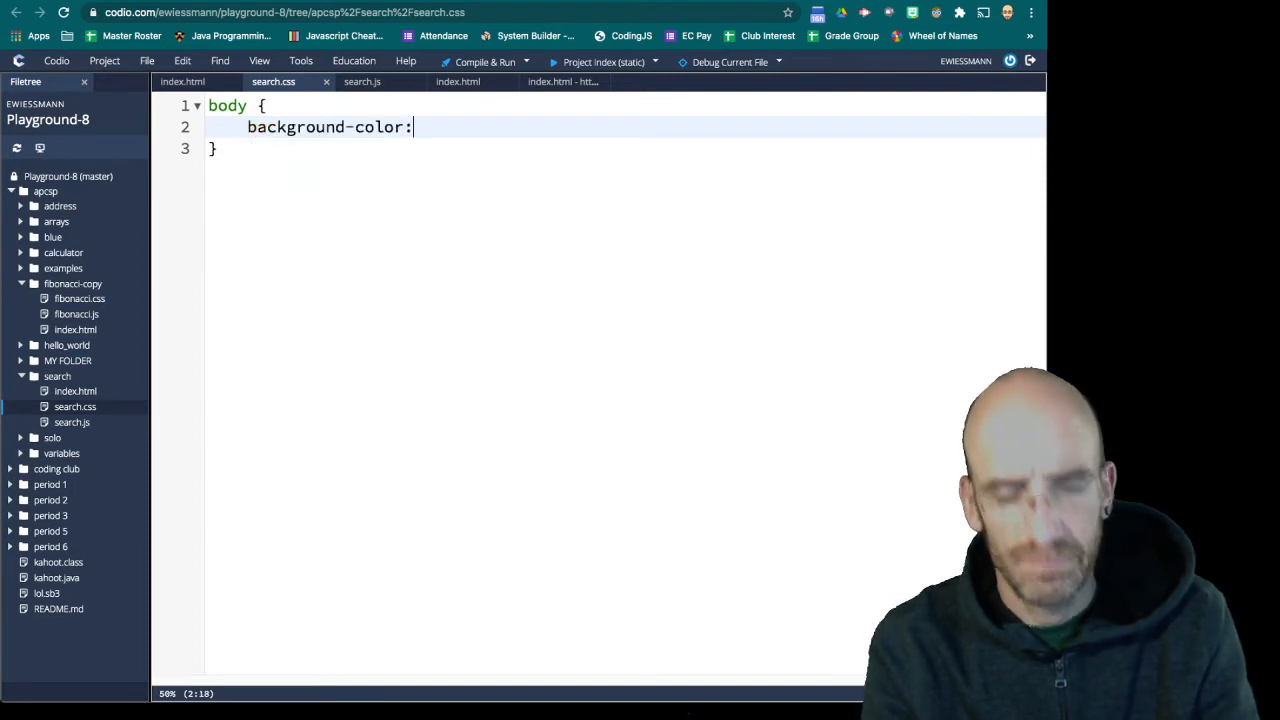
{"action": "type", "text": "tan"}
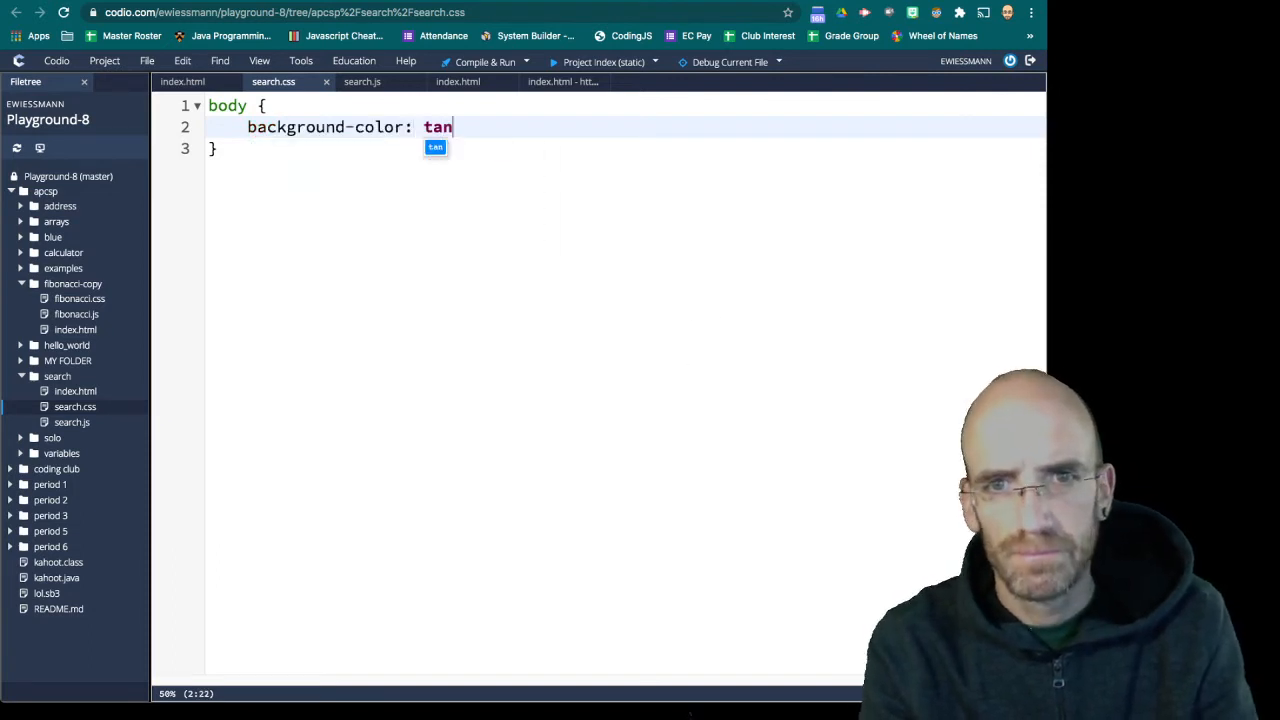
{"action": "type", "text": ";"}
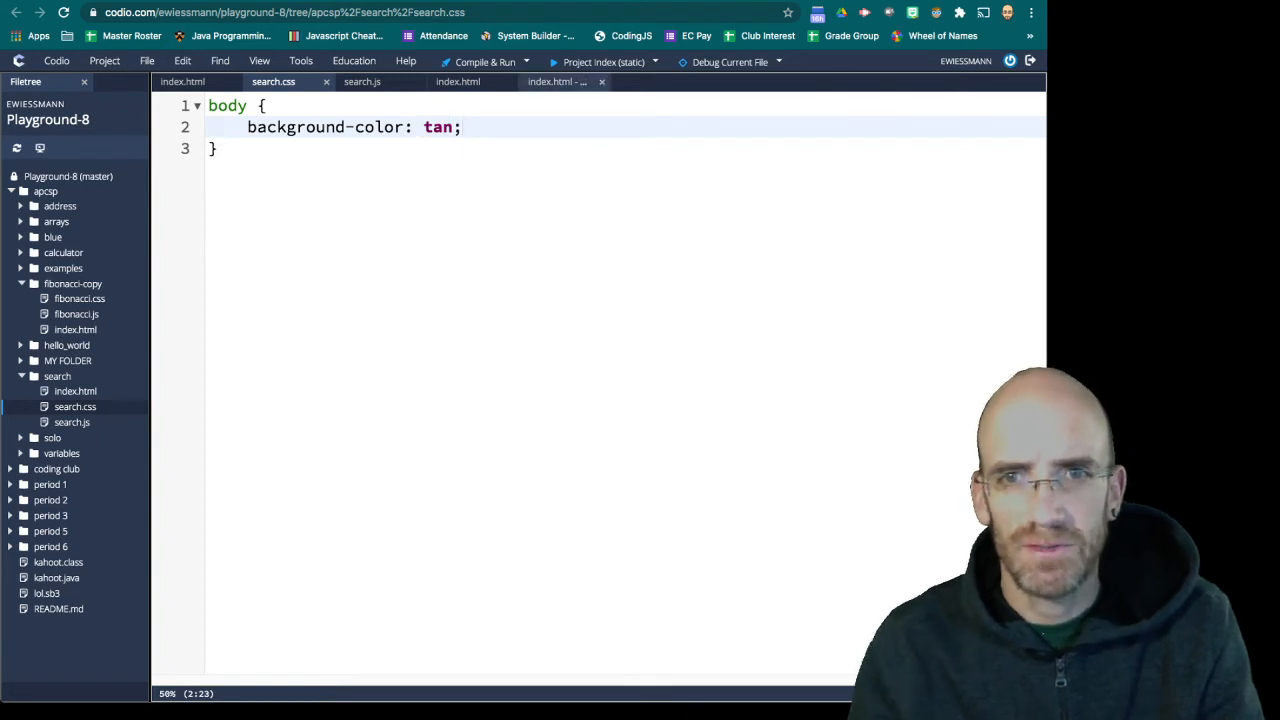
{"action": "left_click", "coordinate": [556, 80]}
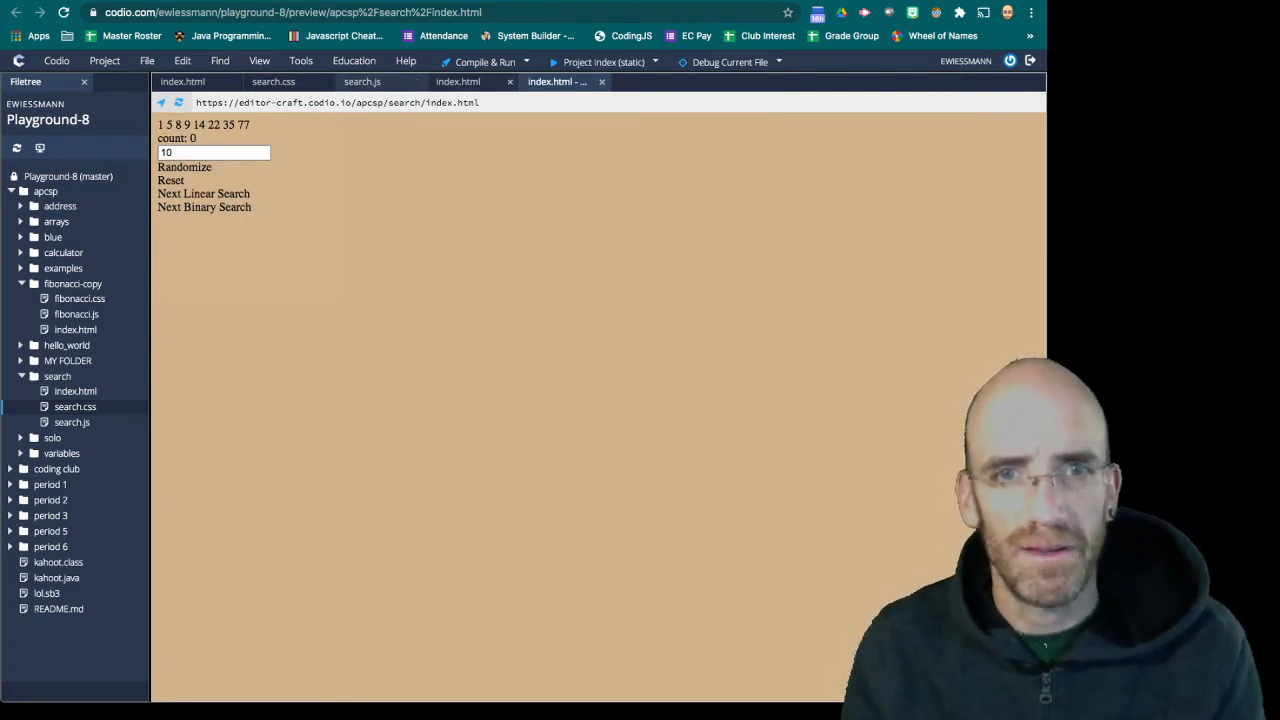
{"action": "left_click", "coordinate": [362, 80]}
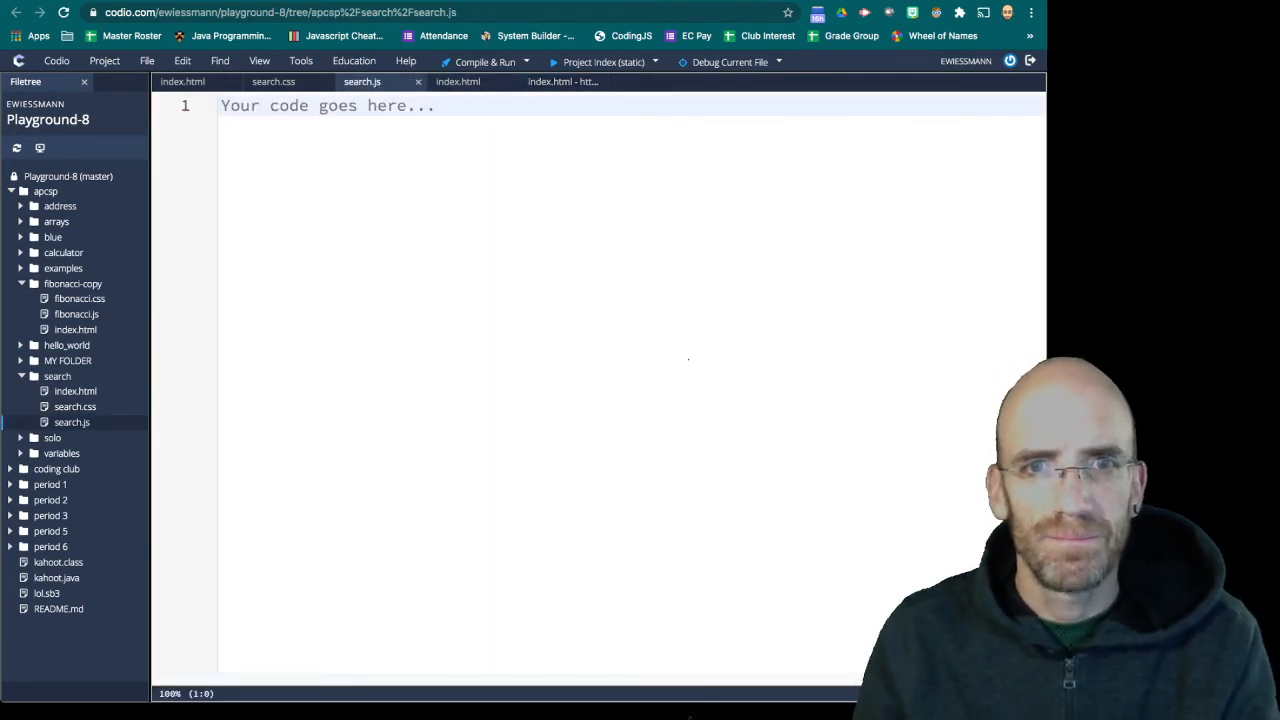
Begin a .button { rule in search.css and scroll the Fibonacci stylesheet for reference
{"action": "left_click", "coordinate": [272, 80]}
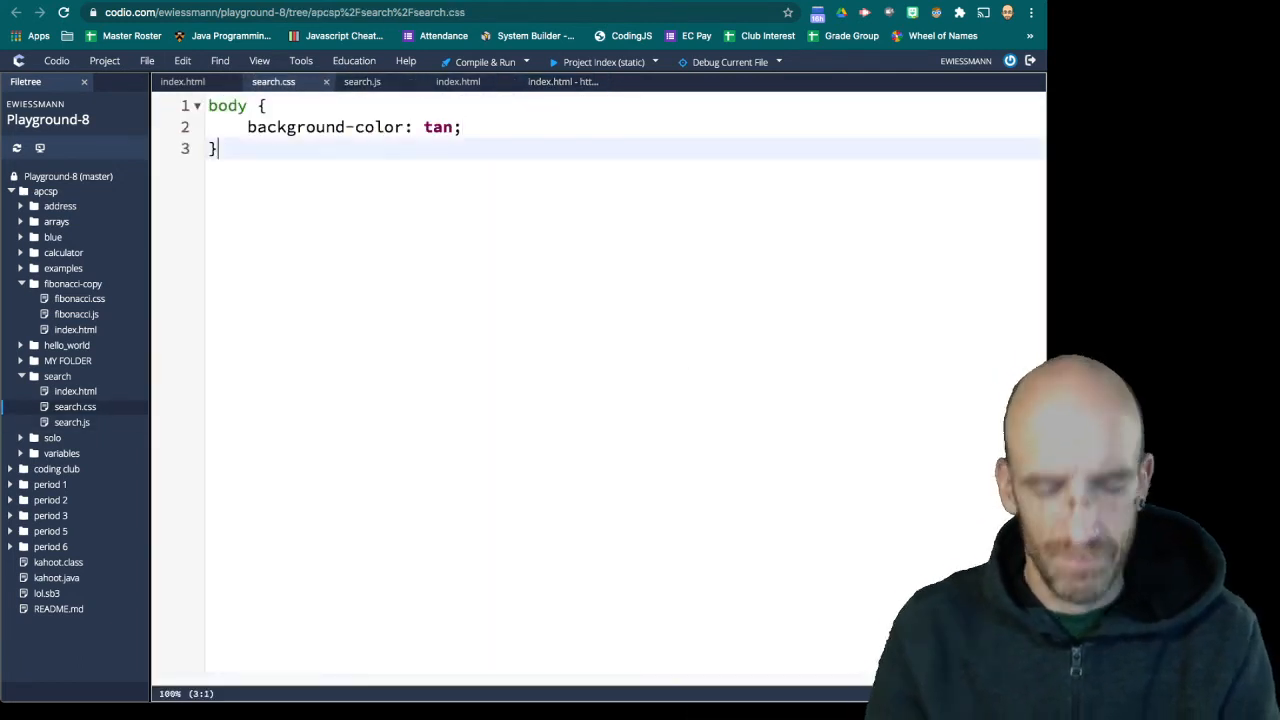
{"action": "type", "text": ".but"}
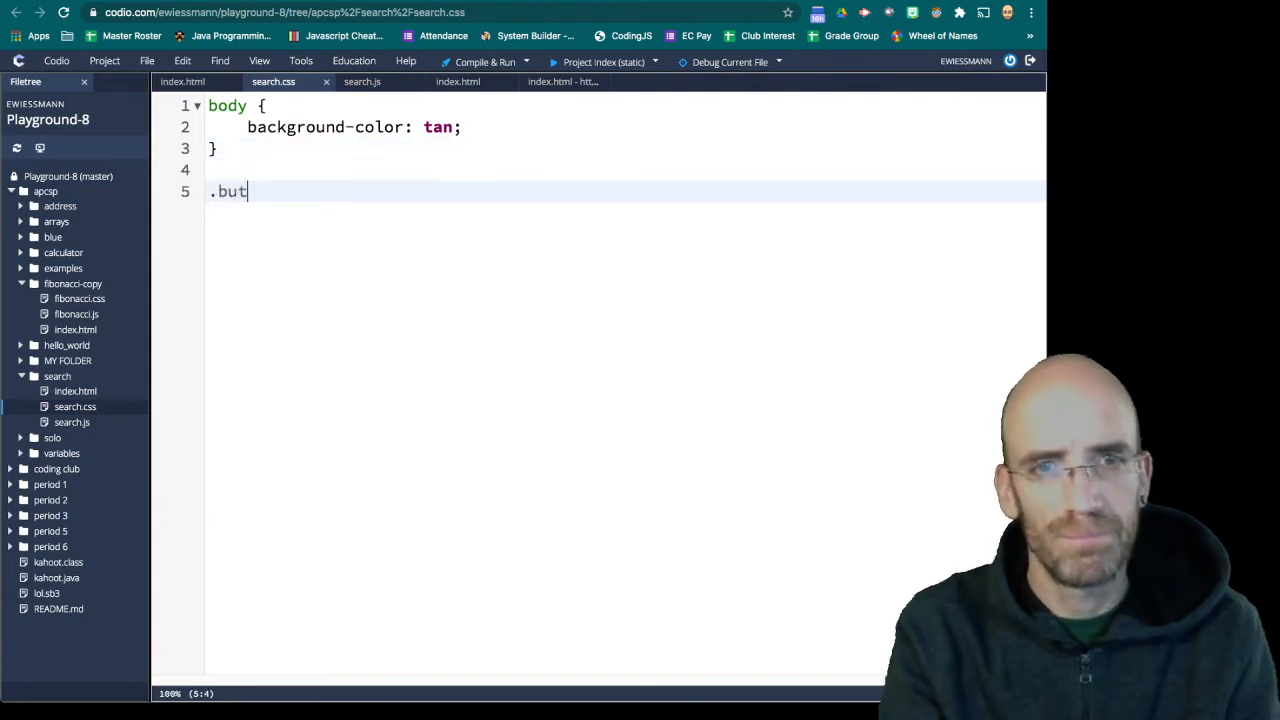
{"action": "type", "text": "ton {"}
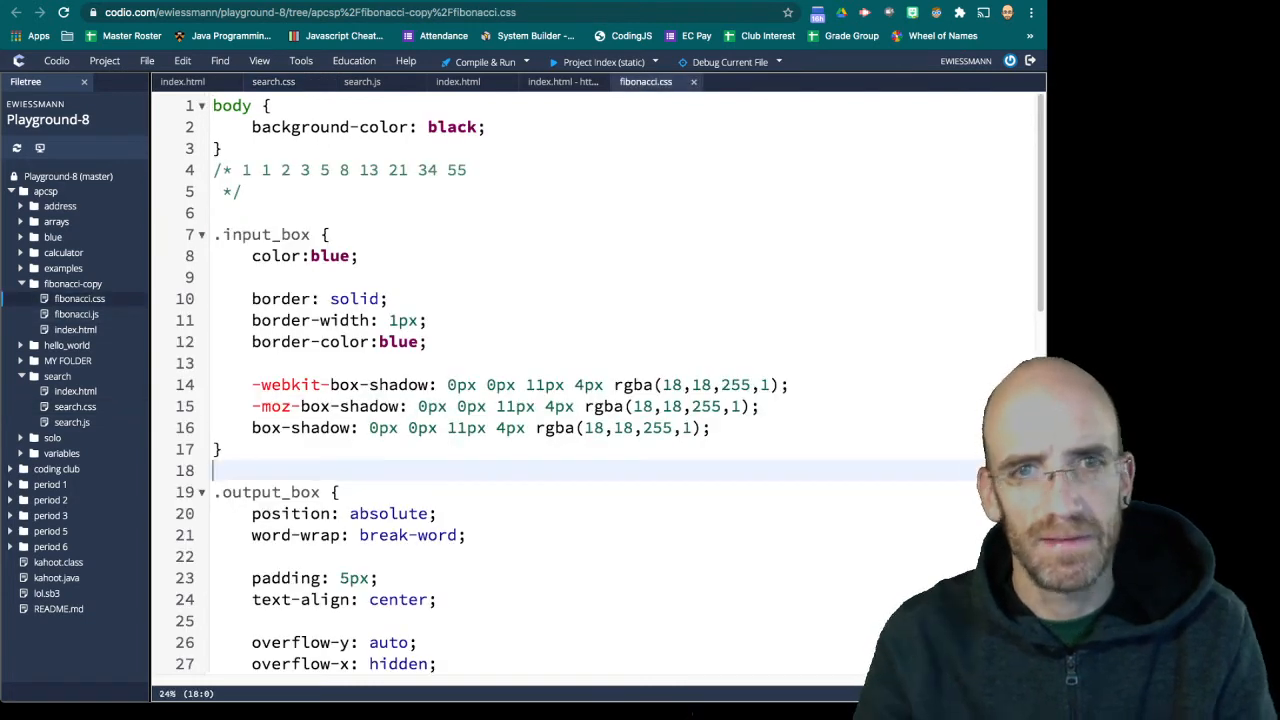
{"action": "scroll", "scroll_direction": "down", "scroll_amount": 3}
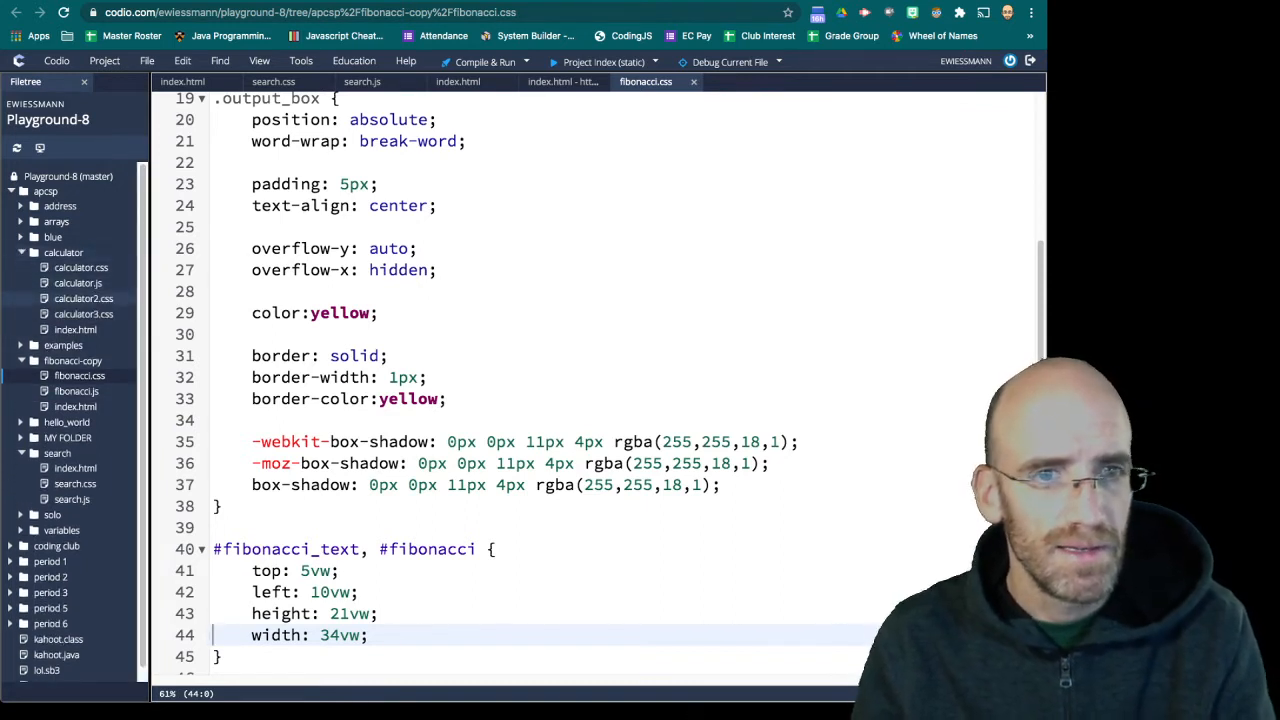
Borrow the calculator.css button styling into the .button rule of search.css
{"action": "left_click", "coordinate": [80, 268]}
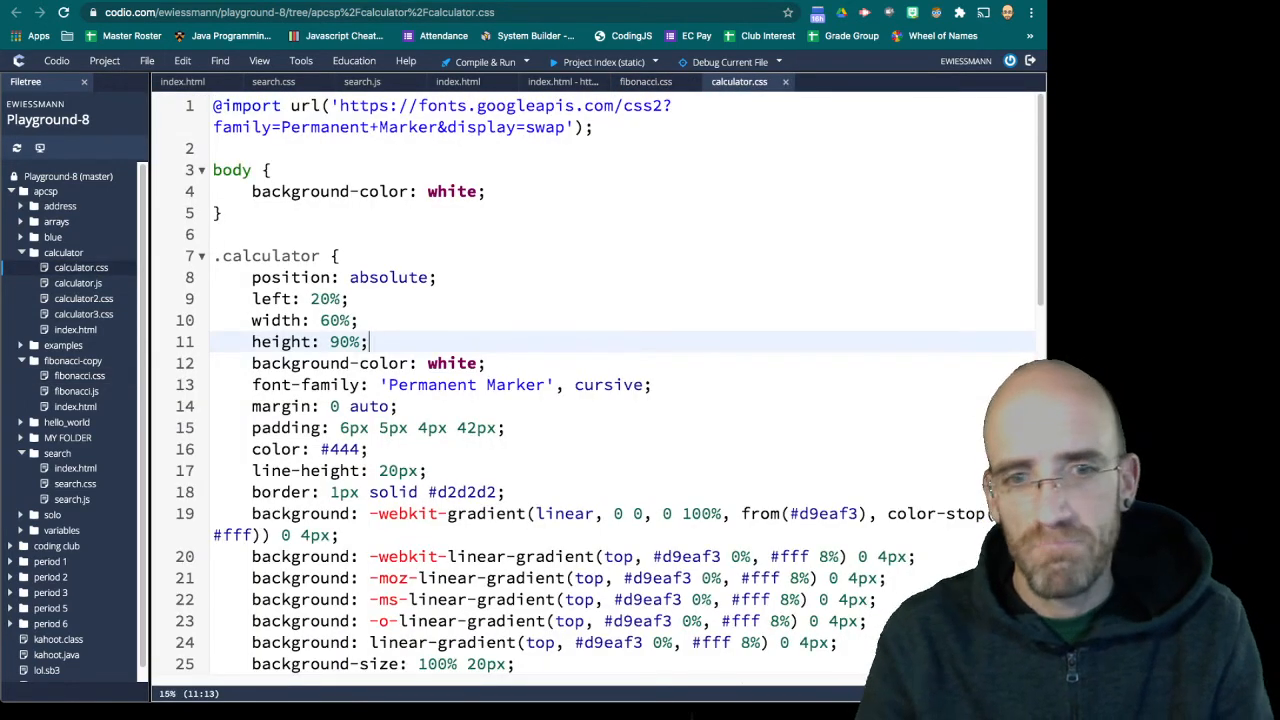
{"action": "scroll", "scroll_direction": "down", "scroll_amount": 3}
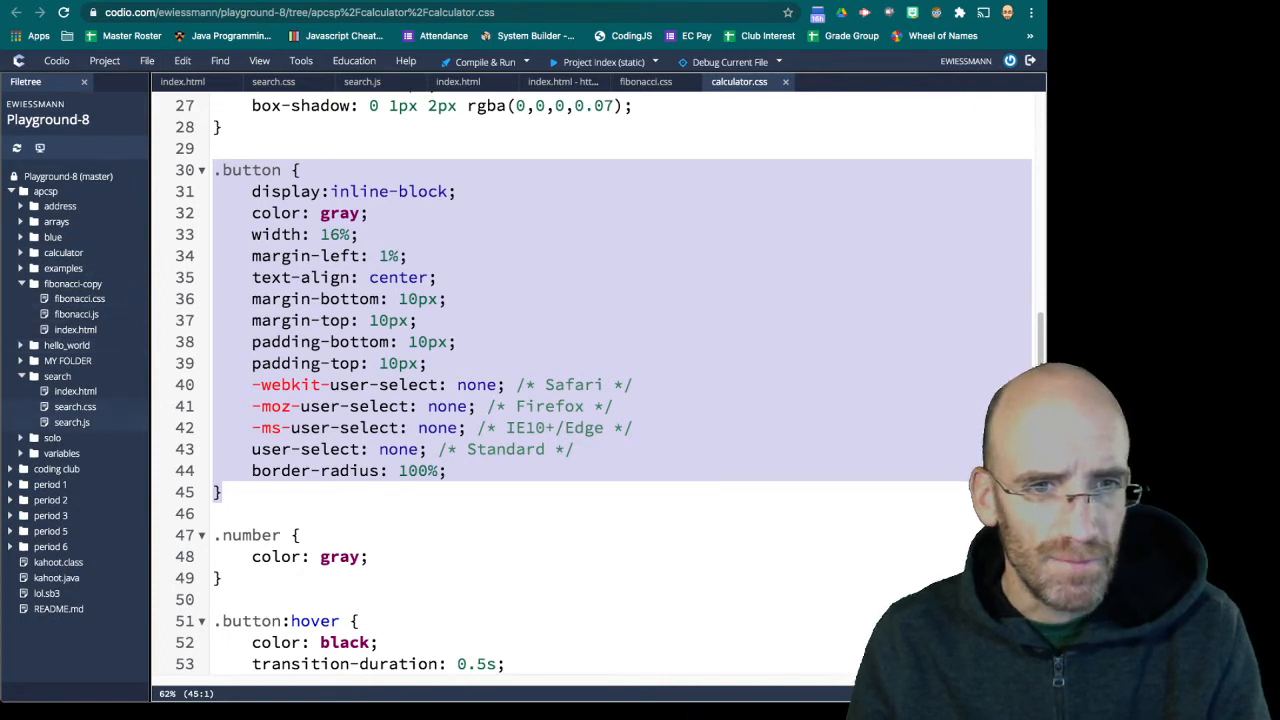
{"action": "left_click", "coordinate": [272, 80]}
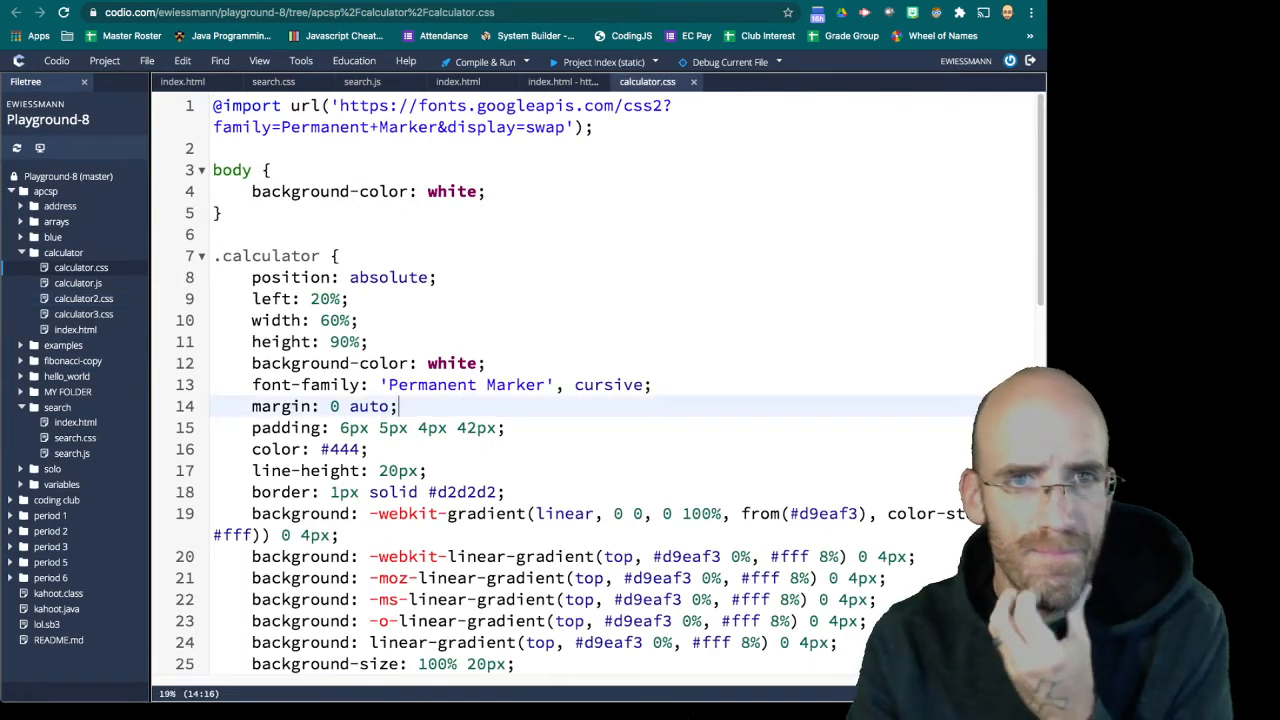
{"action": "scroll", "scroll_direction": "down", "scroll_amount": 3}
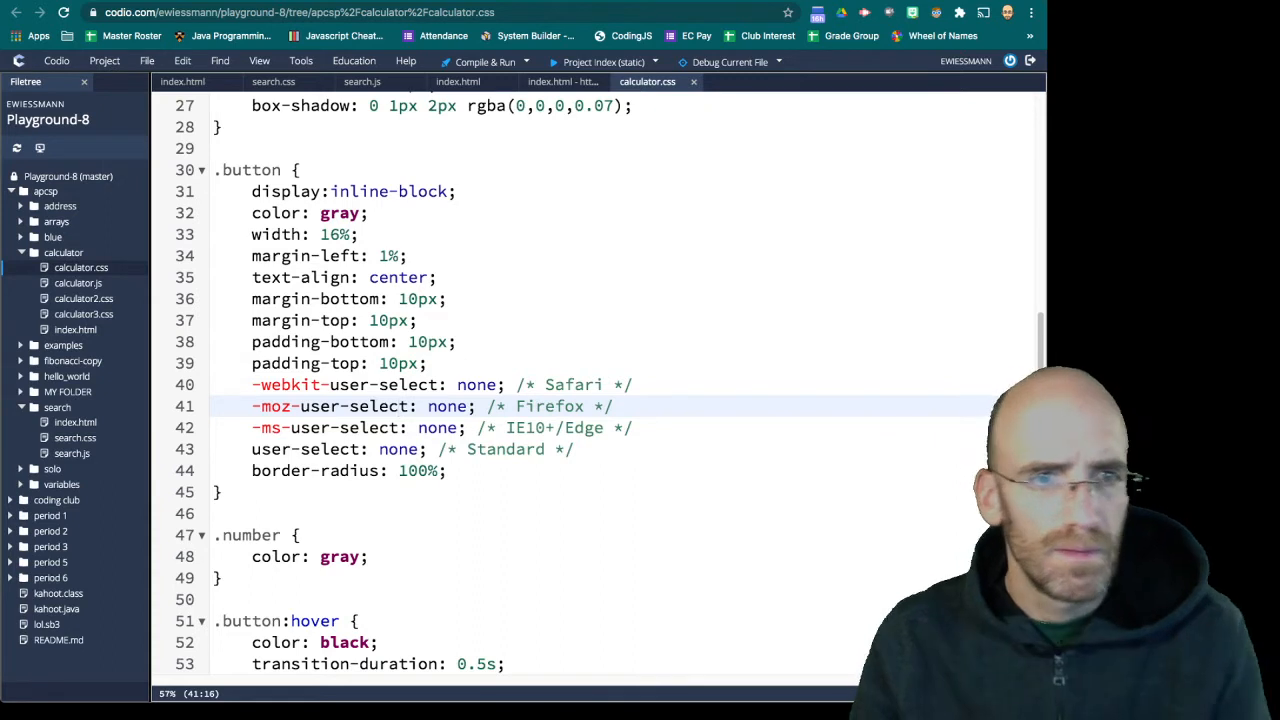
Add calculator2.css border-width, border-style and box-shadow lines with border-radius 8px to .button
{"action": "left_click", "coordinate": [84, 298]}
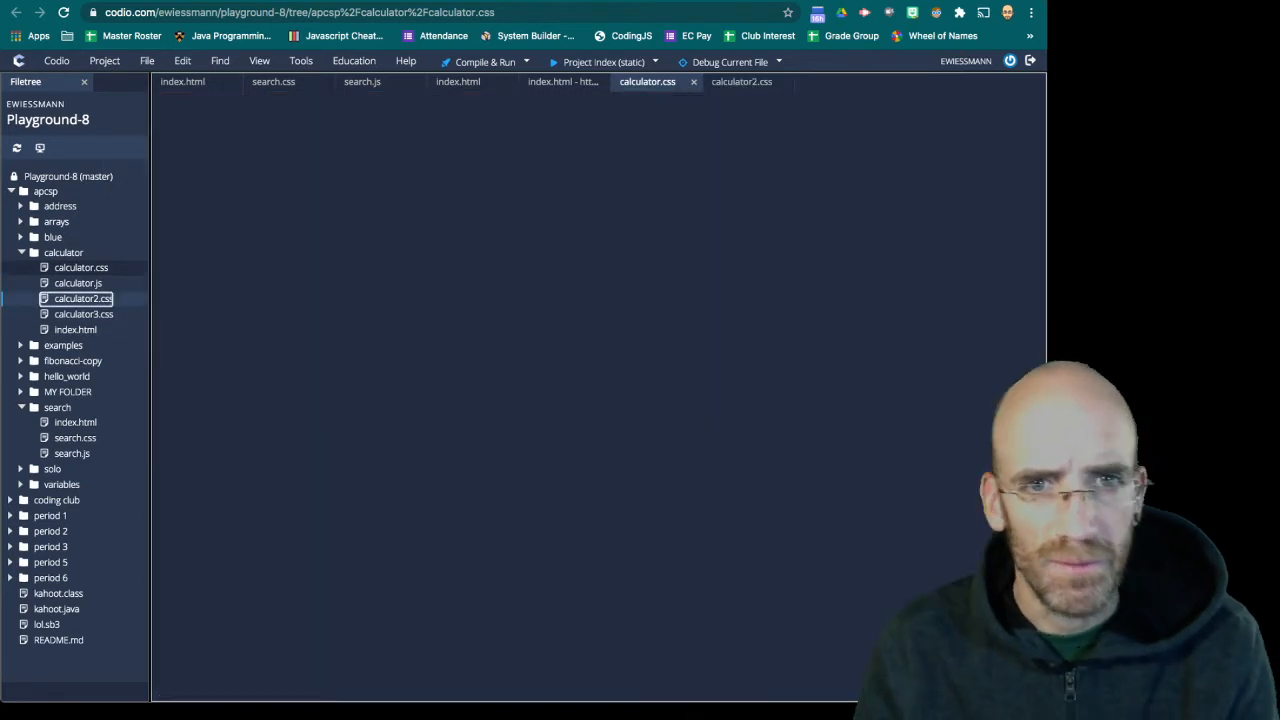
{"action": "left_click", "coordinate": [84, 298]}
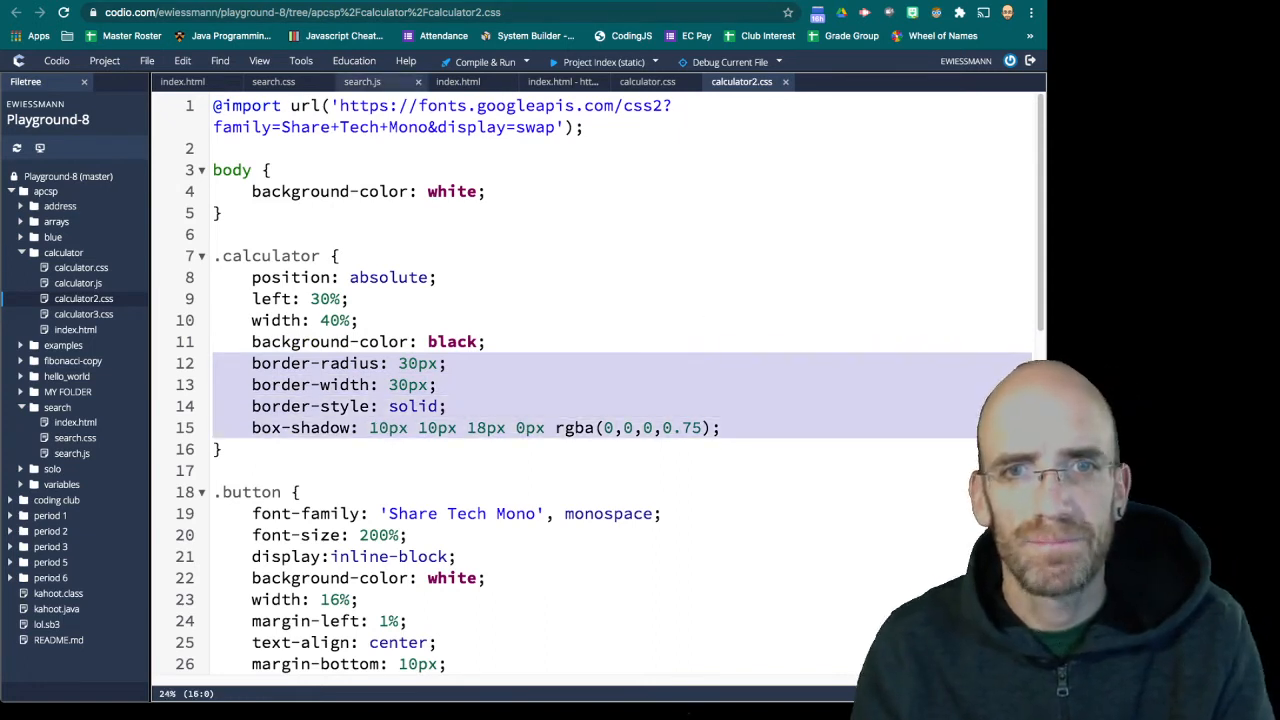
{"action": "left_click", "coordinate": [272, 80]}
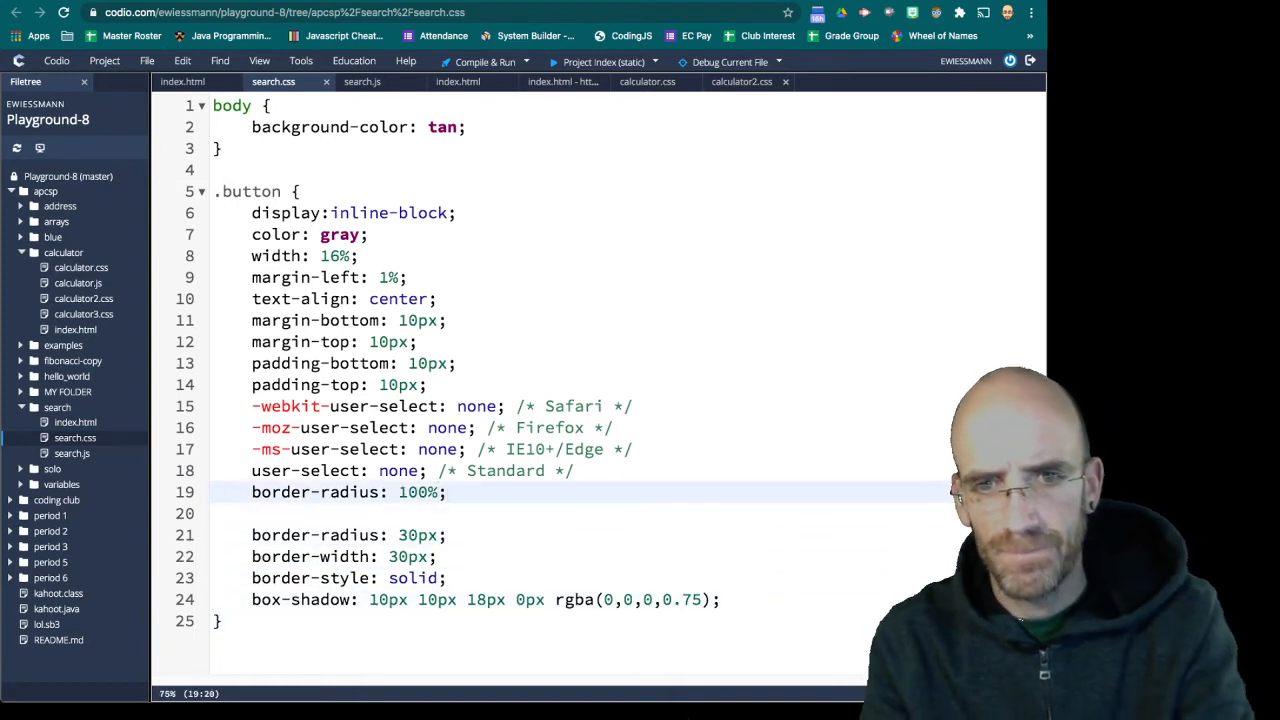
{"action": "type", "text": "8px"}
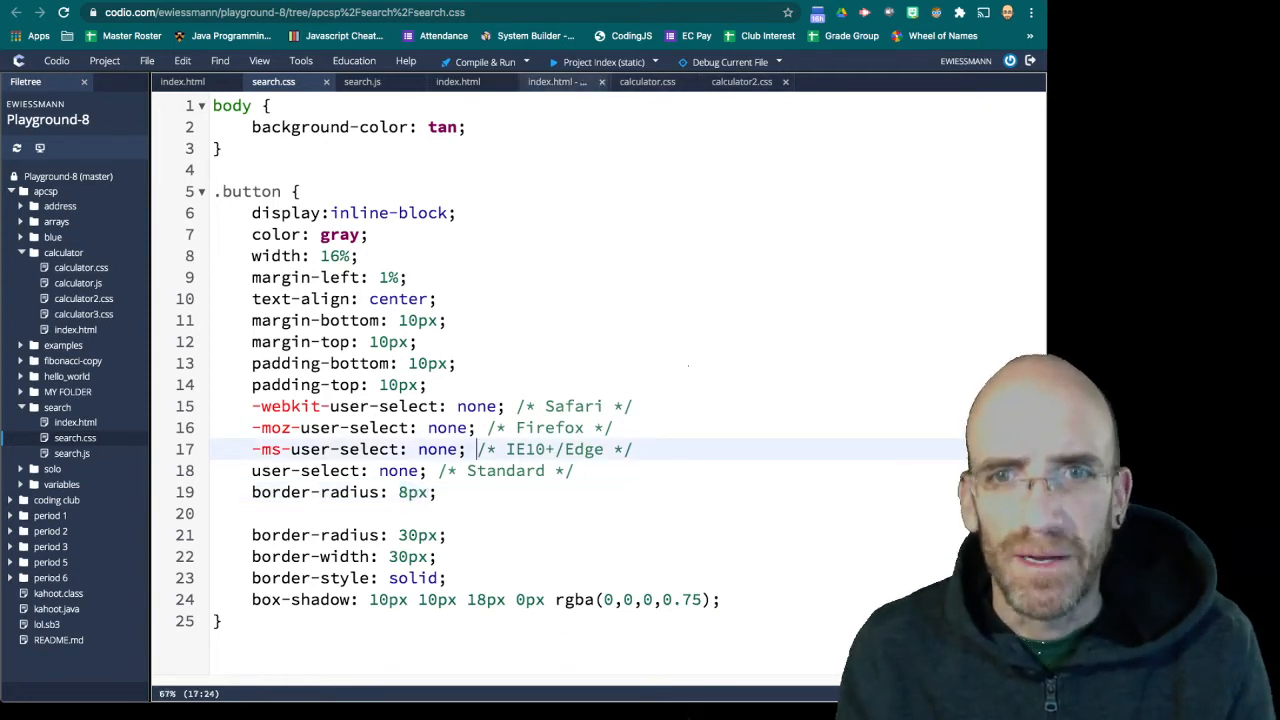
{"action": "left_click", "coordinate": [556, 80]}
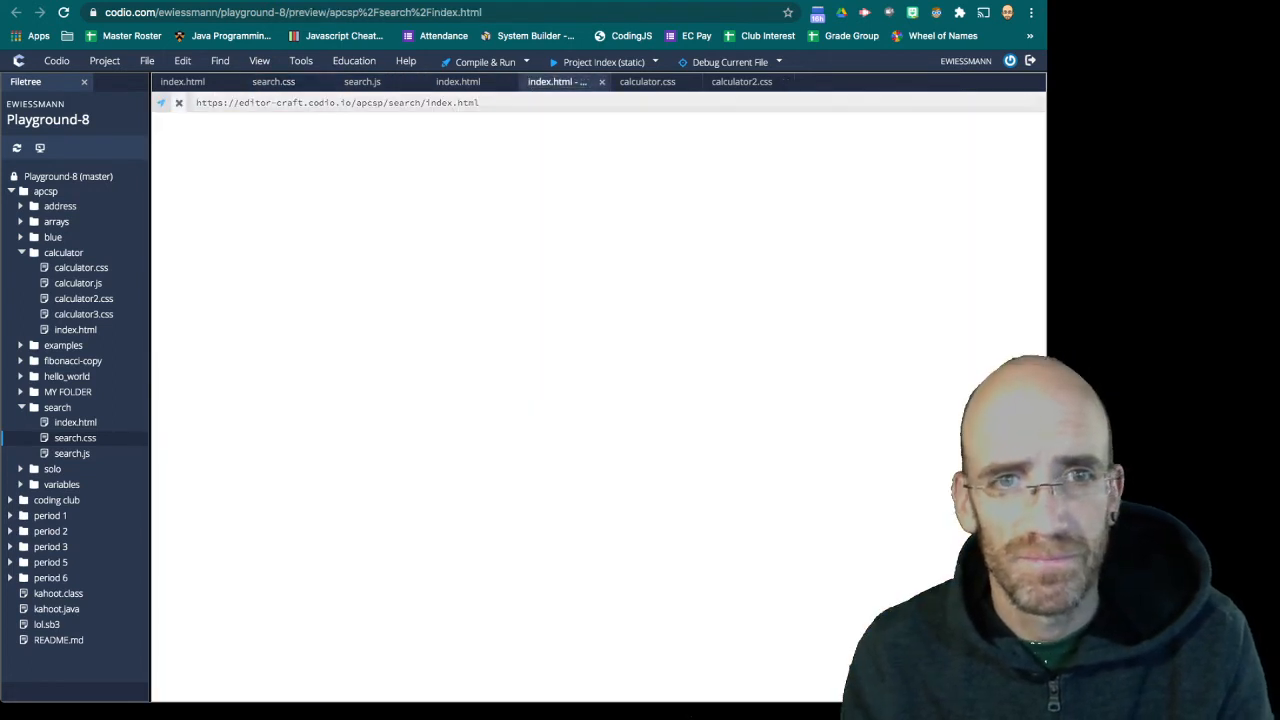
Check the shadowed buttons in the preview, then set the button border-width to 2px
{"action": "left_click", "coordinate": [178, 102]}
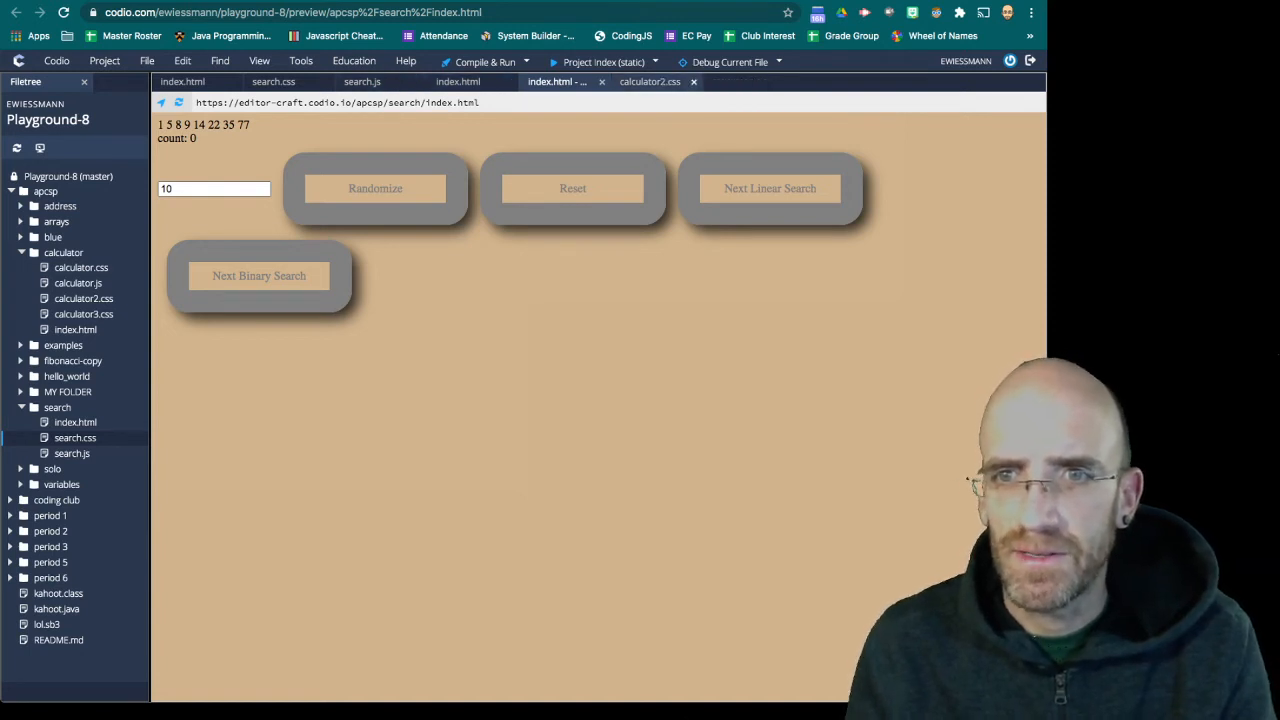
{"action": "left_click", "coordinate": [692, 80]}
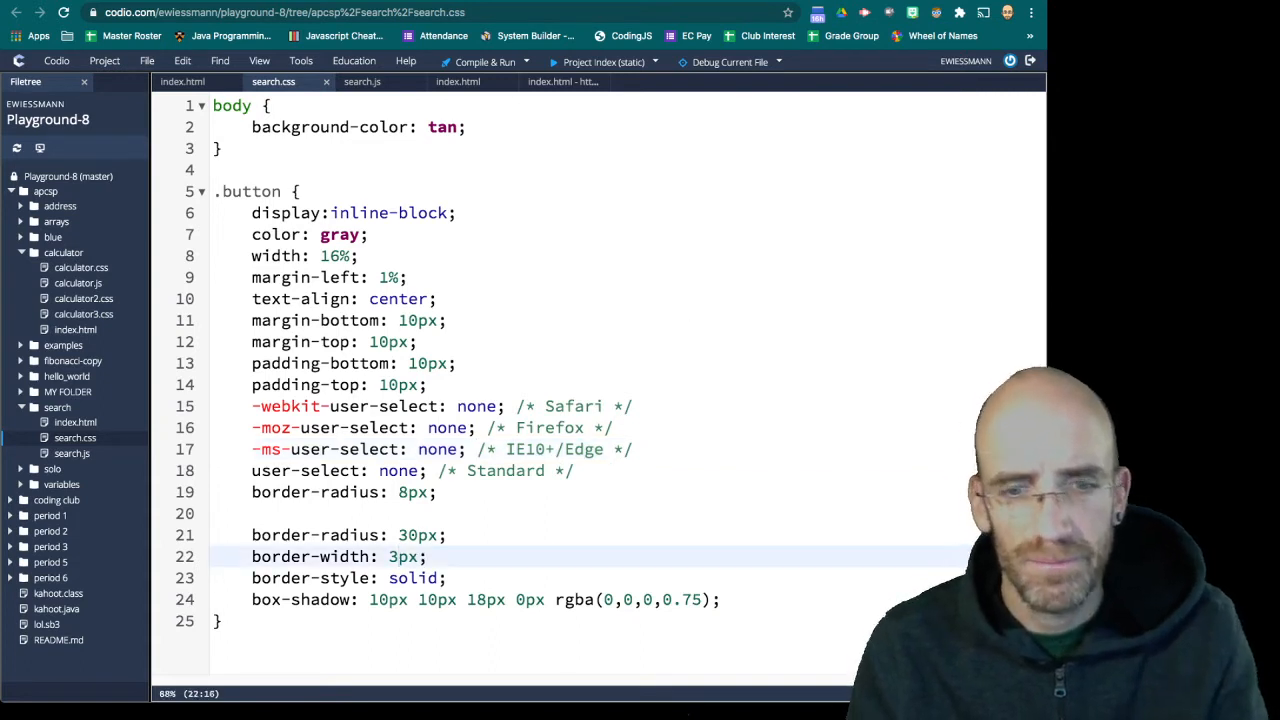
{"action": "type", "text": "2px"}
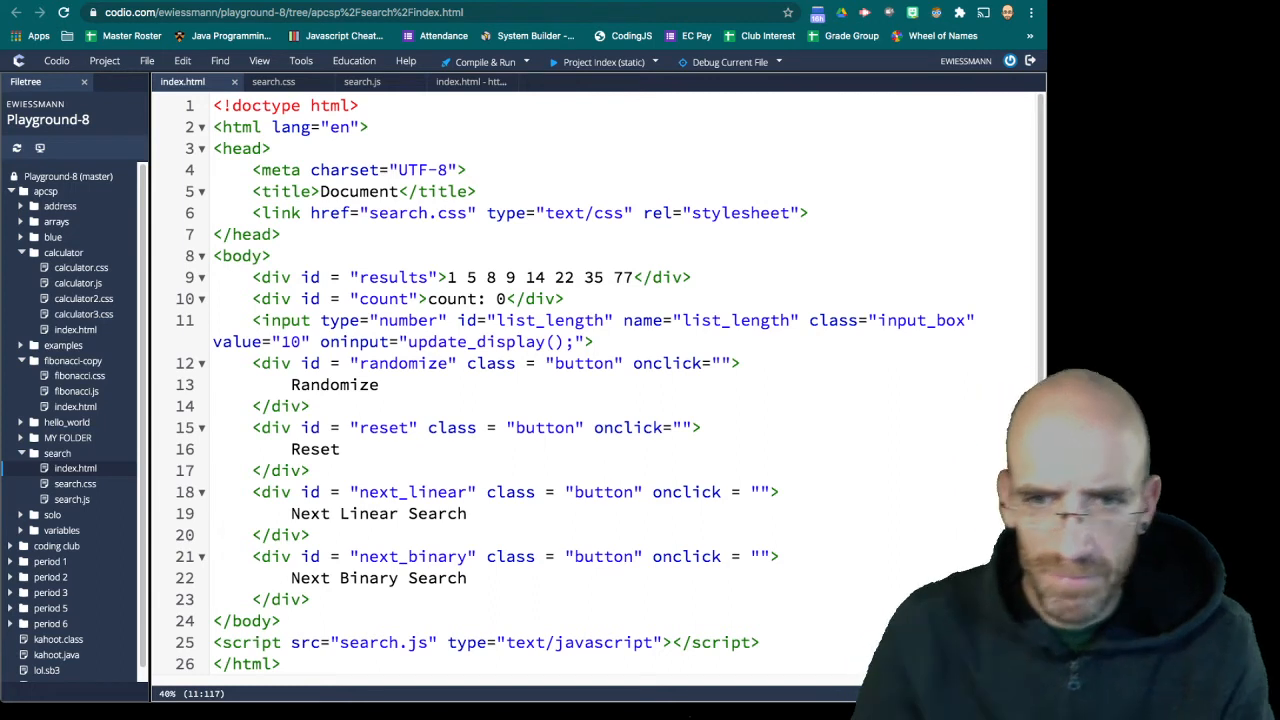
Insert a <br> after the number input in index.html and confirm the buttons form one row
{"action": "type", "text": "<b>"}
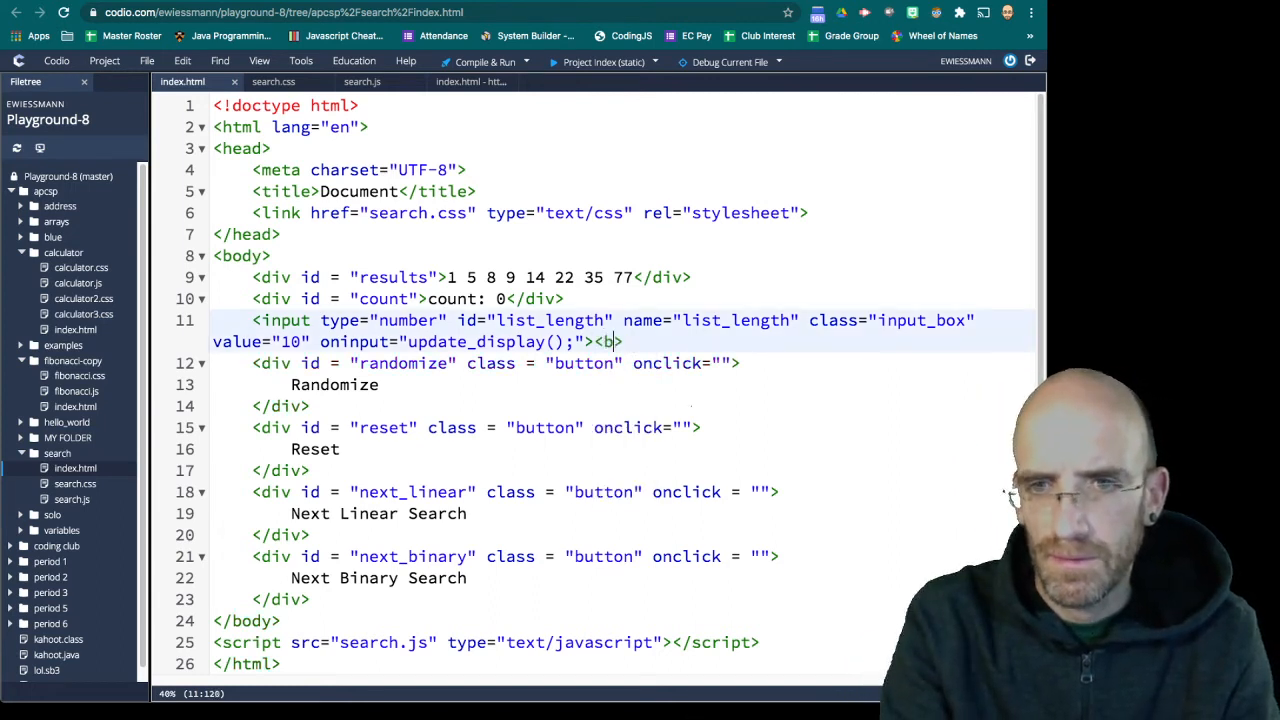
{"action": "type", "text": "r>"}
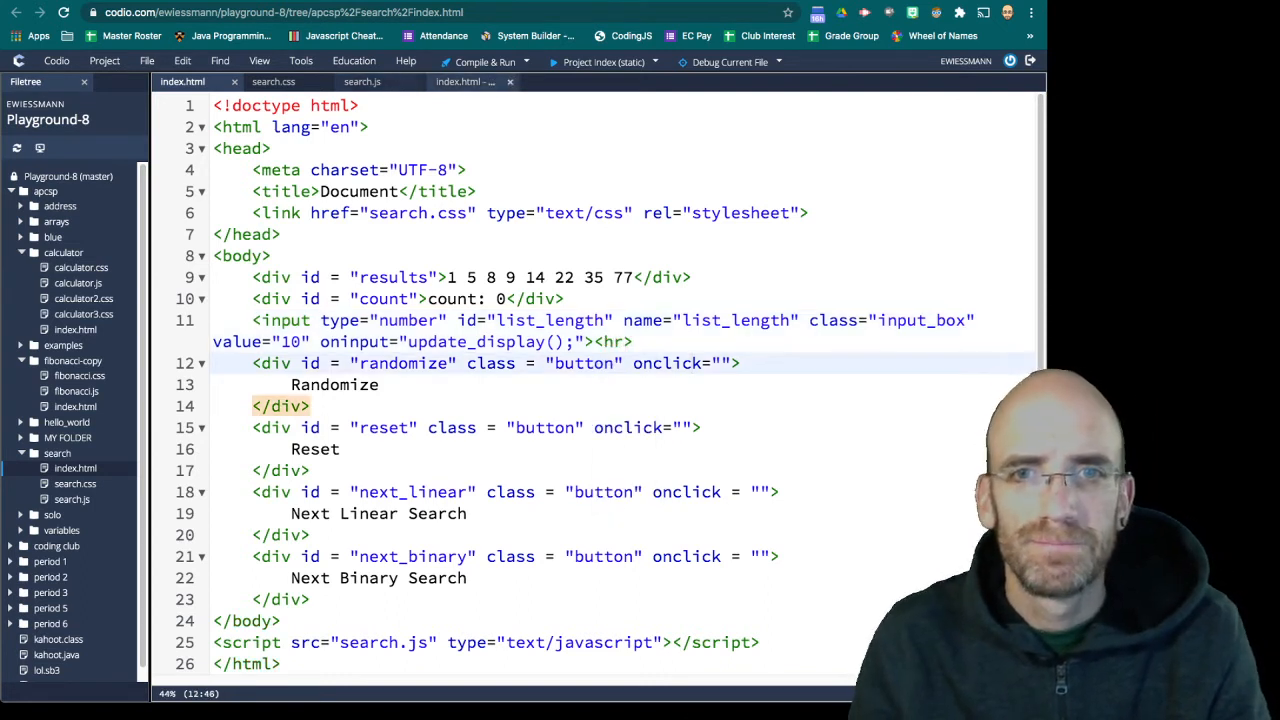
{"action": "left_click", "coordinate": [484, 60]}
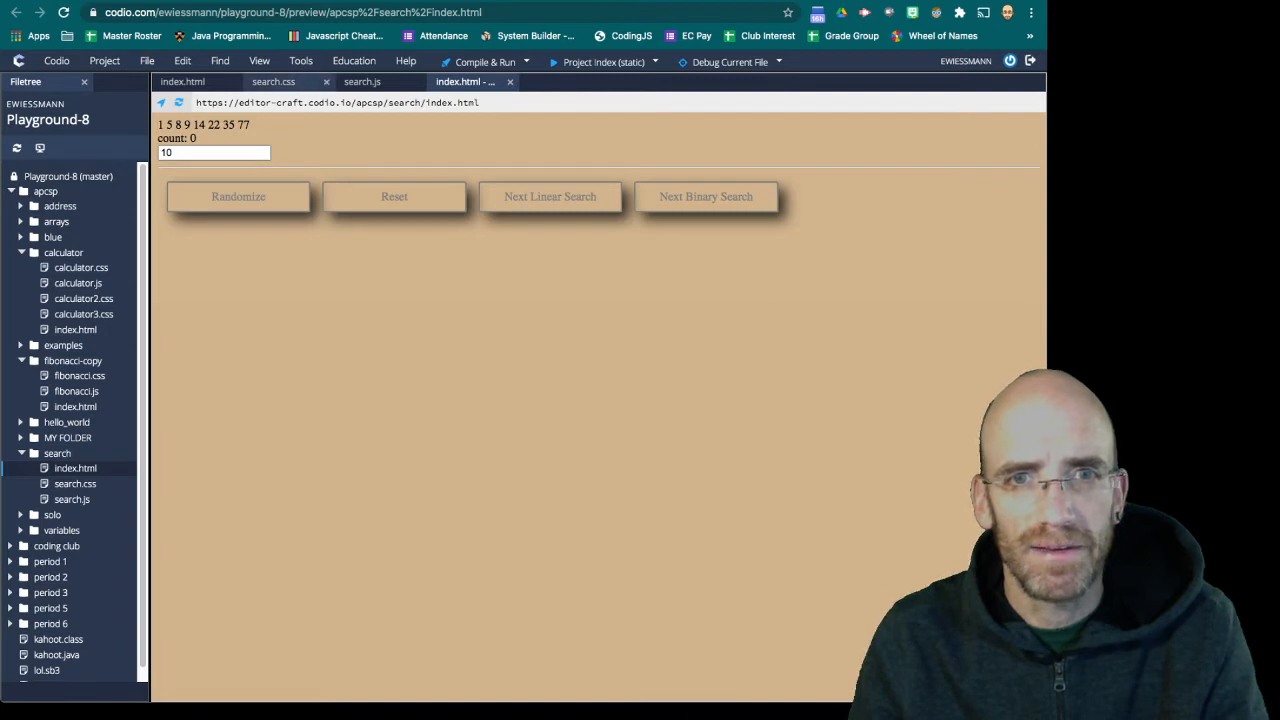
{"action": "left_click", "coordinate": [272, 80]}
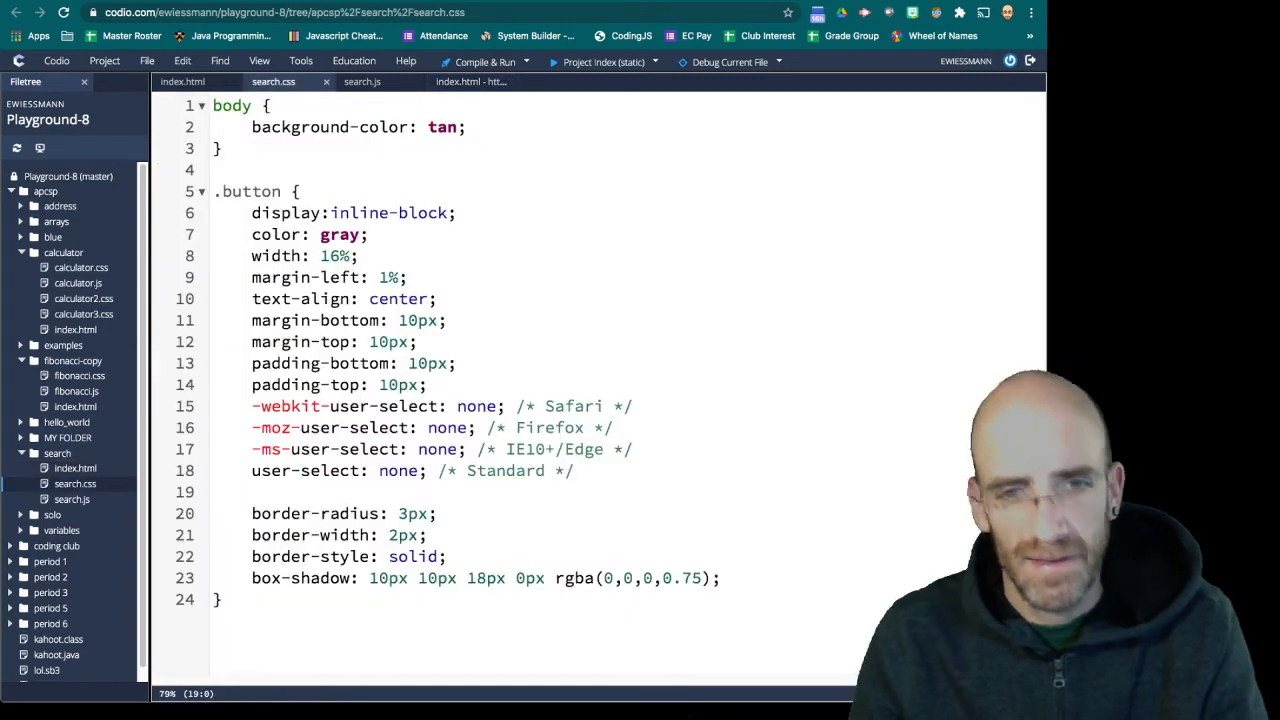
Add a .button:hover rule with transition-duration 0.5s and 2px translate transforms
{"action": "double_click", "coordinate": [248, 192]}
{"action": "type", "text": ".button {"}
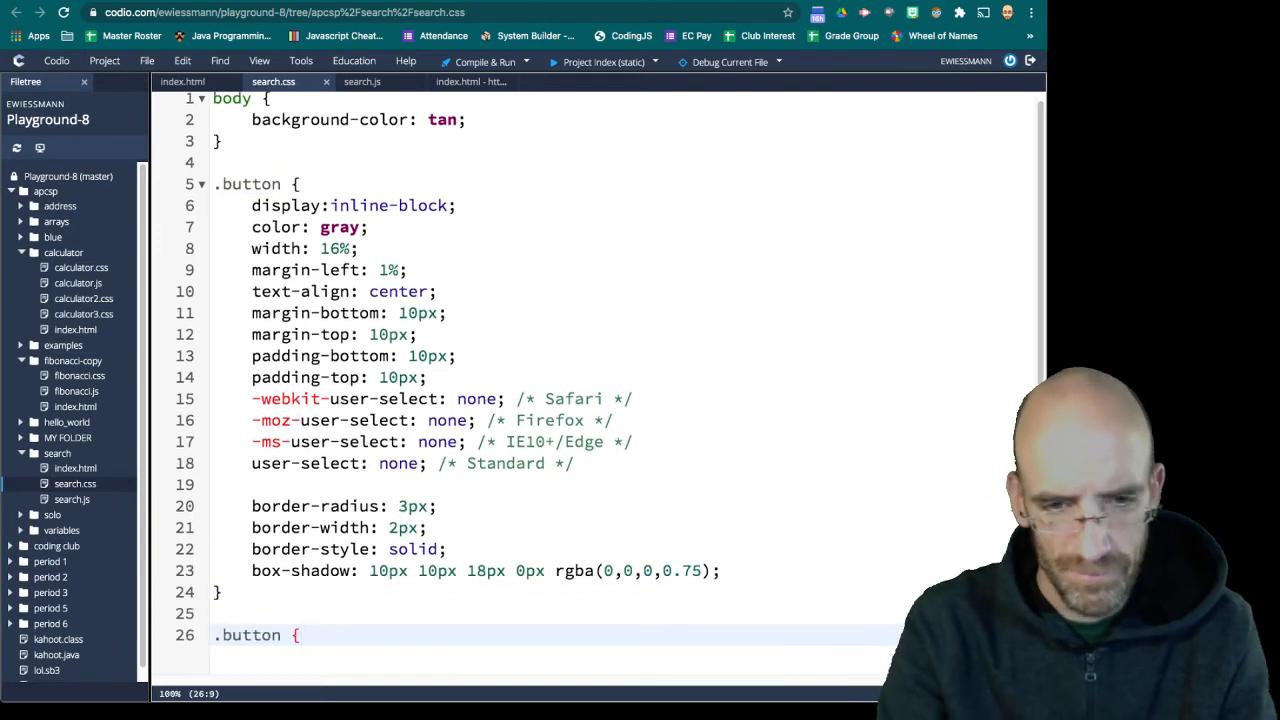
{"action": "type", "text": ":ho"}
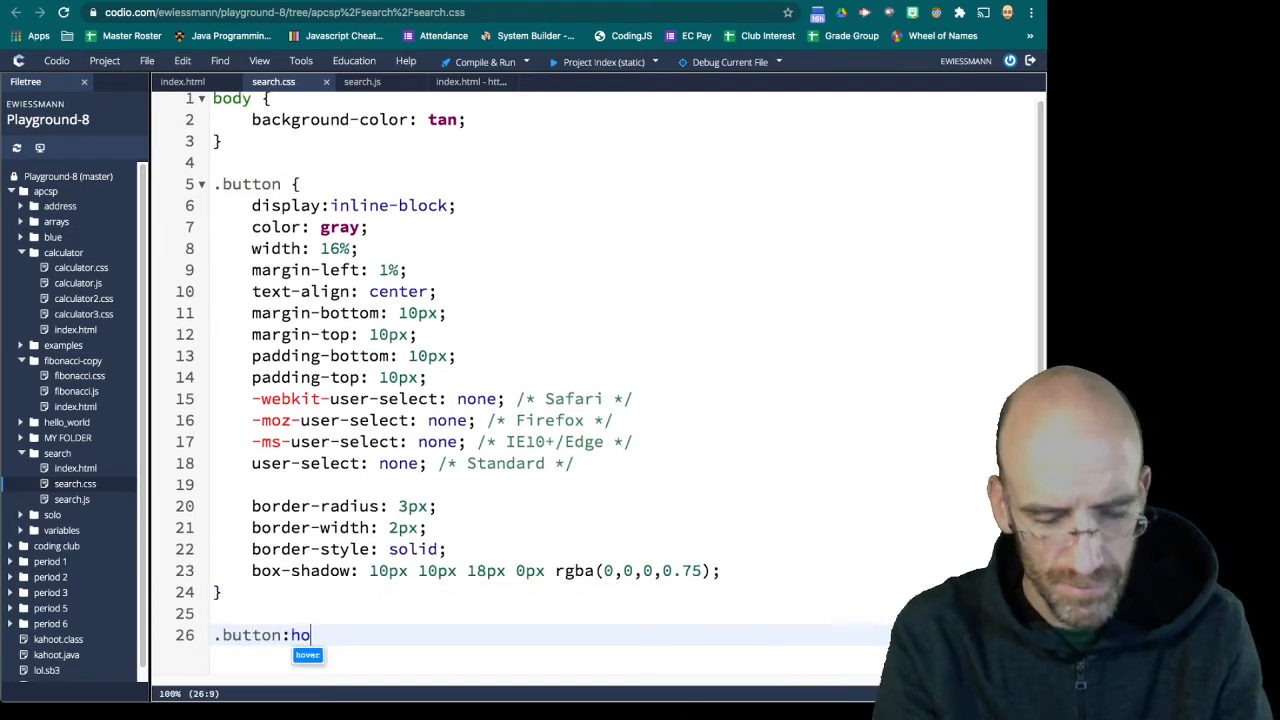
{"action": "type", "text": "ver {"}
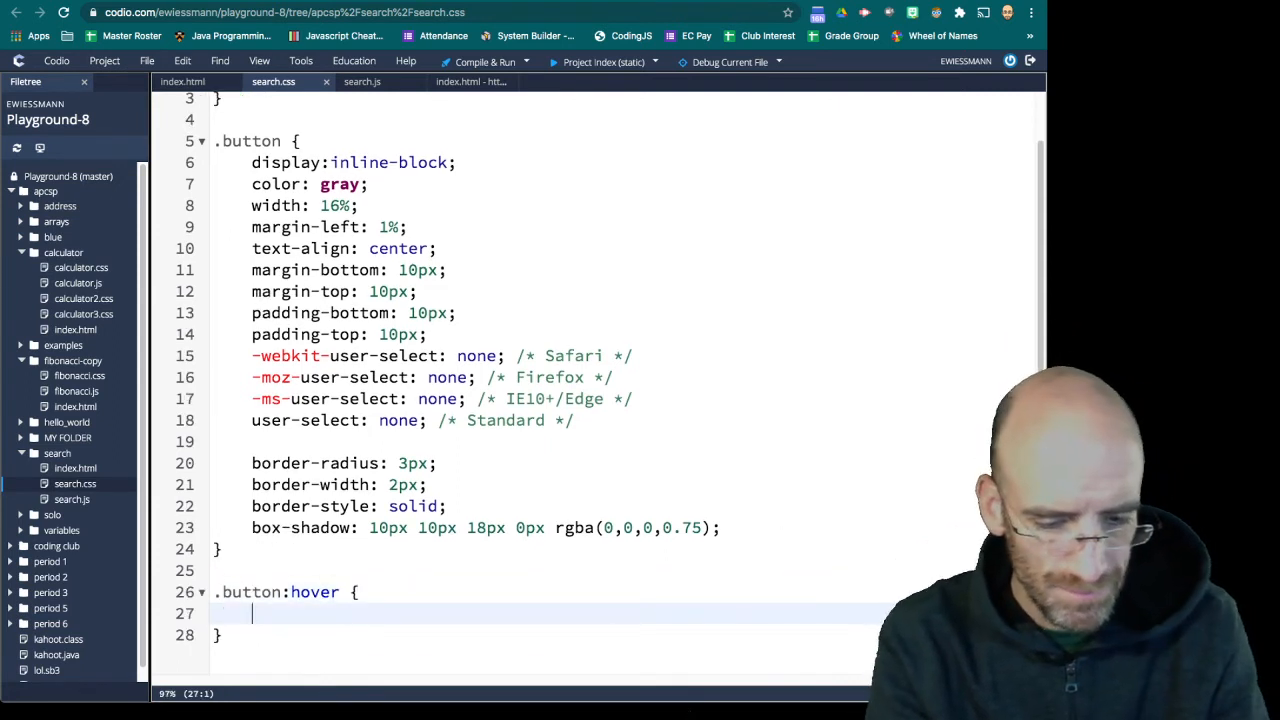
{"action": "type", "text": "tran"}
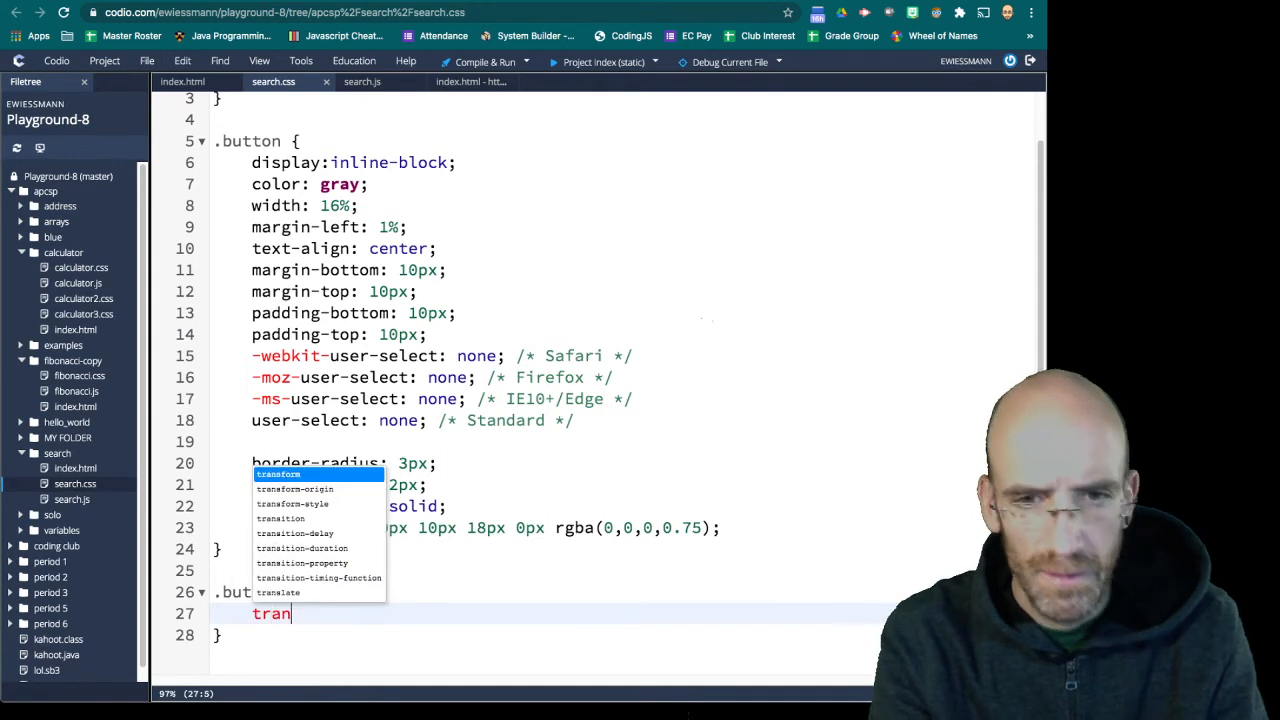
{"action": "type", "text": "sition-duration: 0"}
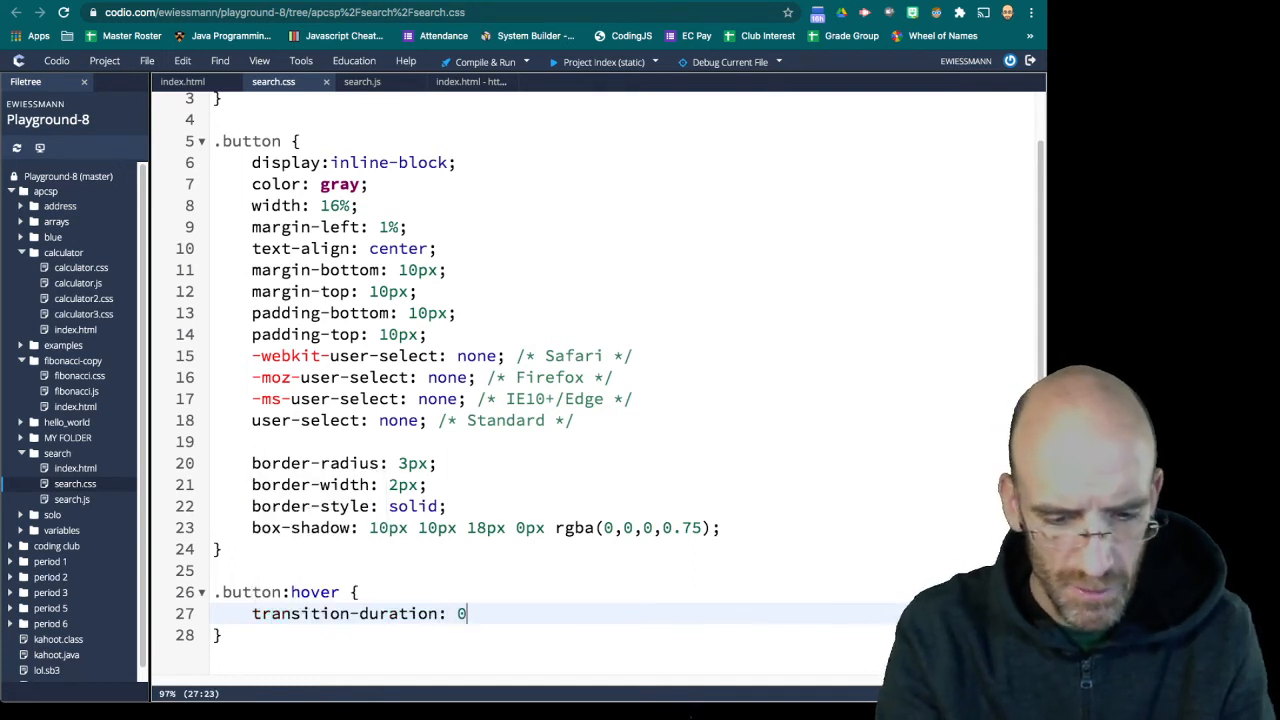
{"action": "type", "text": ".5s;"}
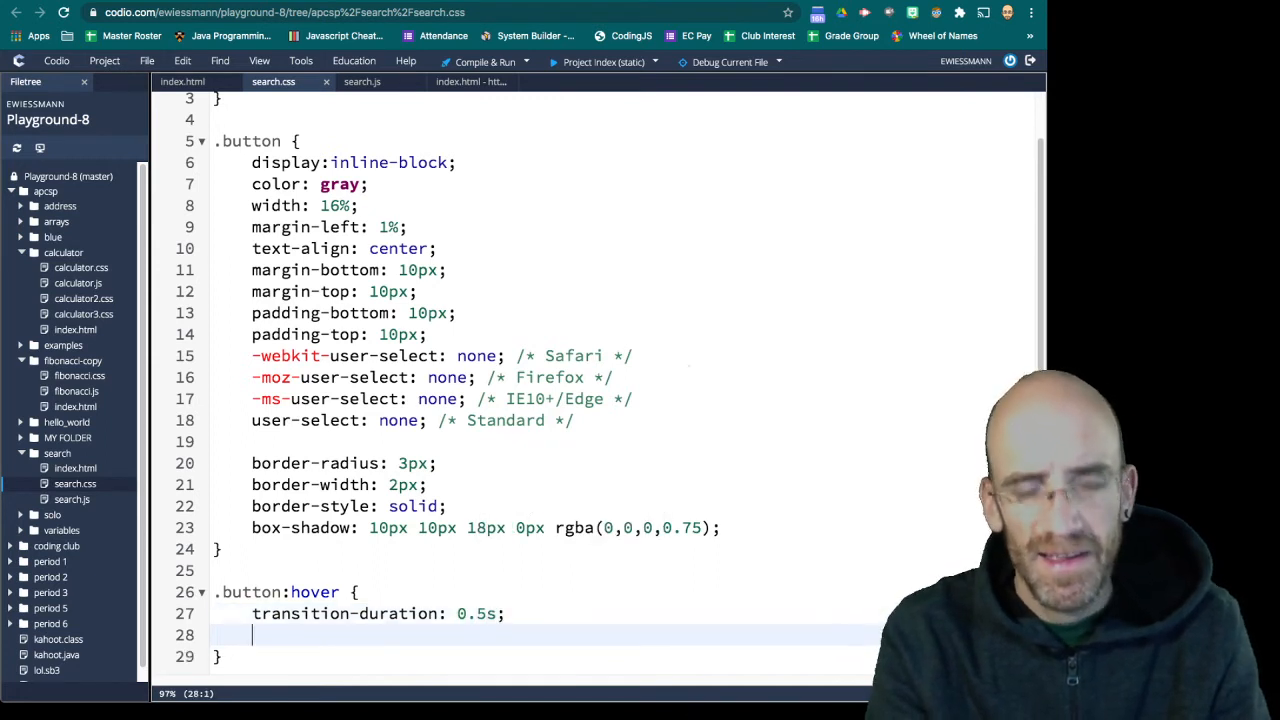
{"action": "type", "text": "tran"}
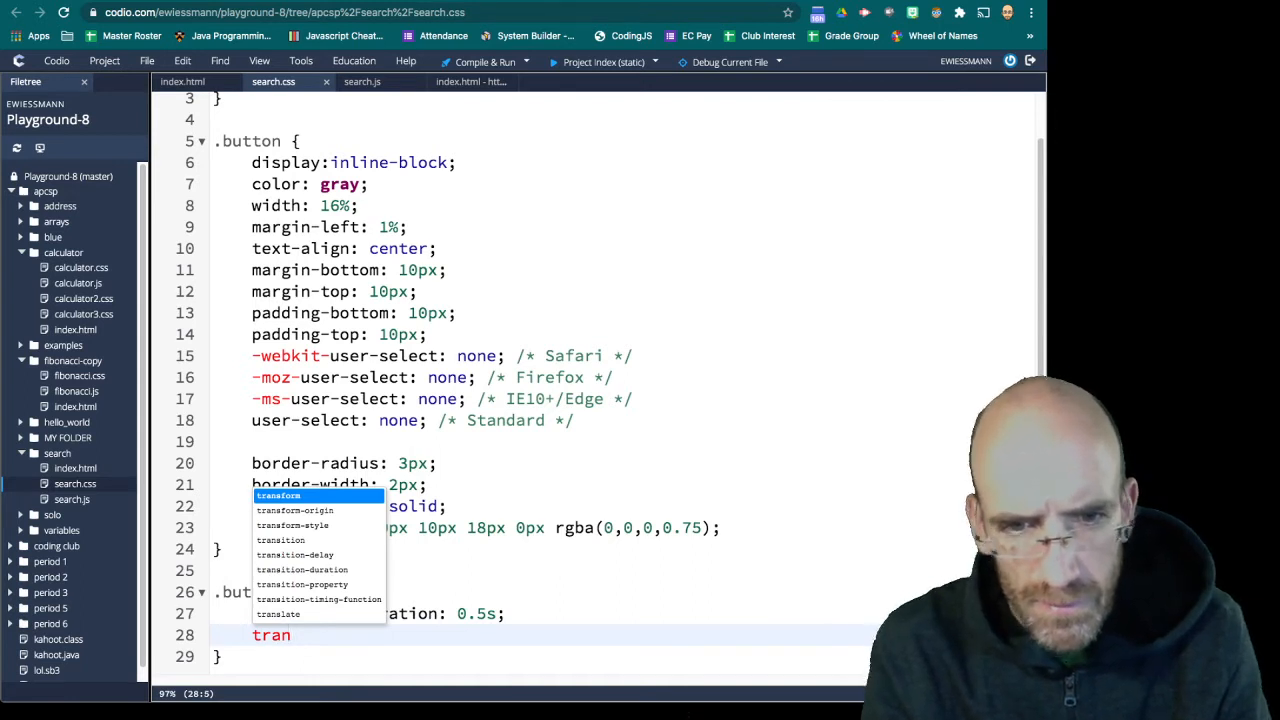
{"action": "type", "text": "sform:"}
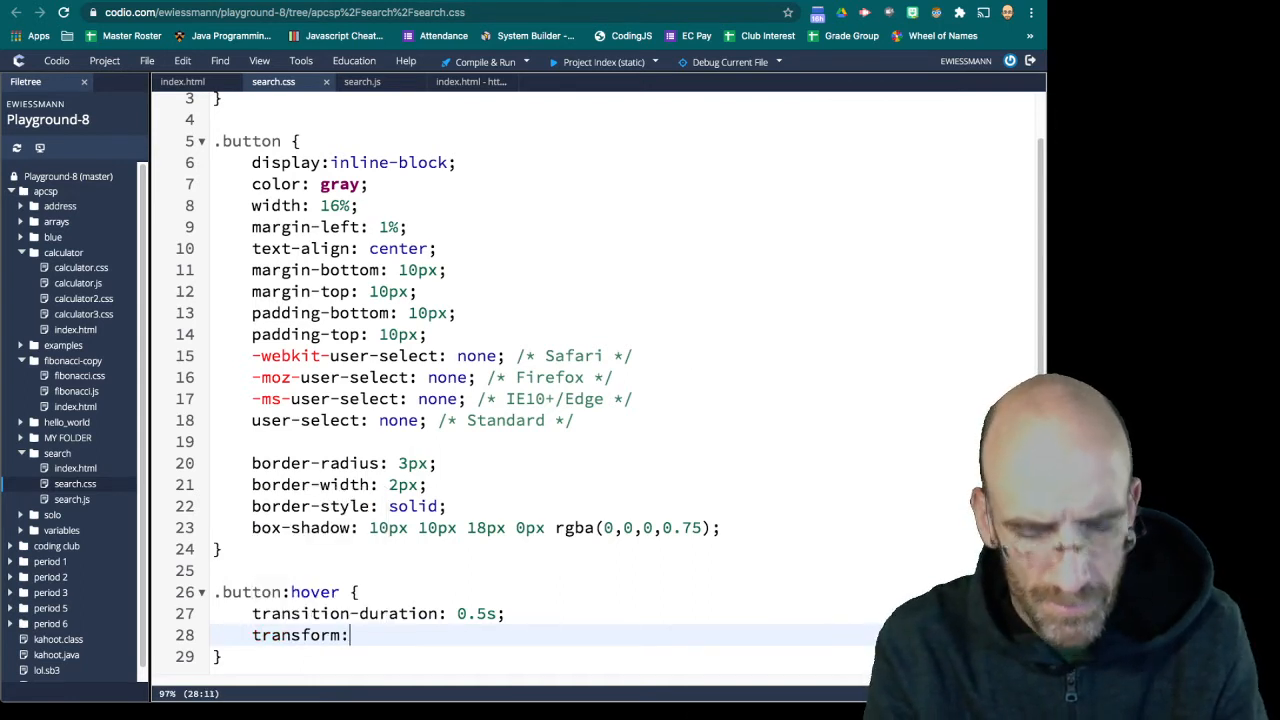
{"action": "type", "text": "translatex"}
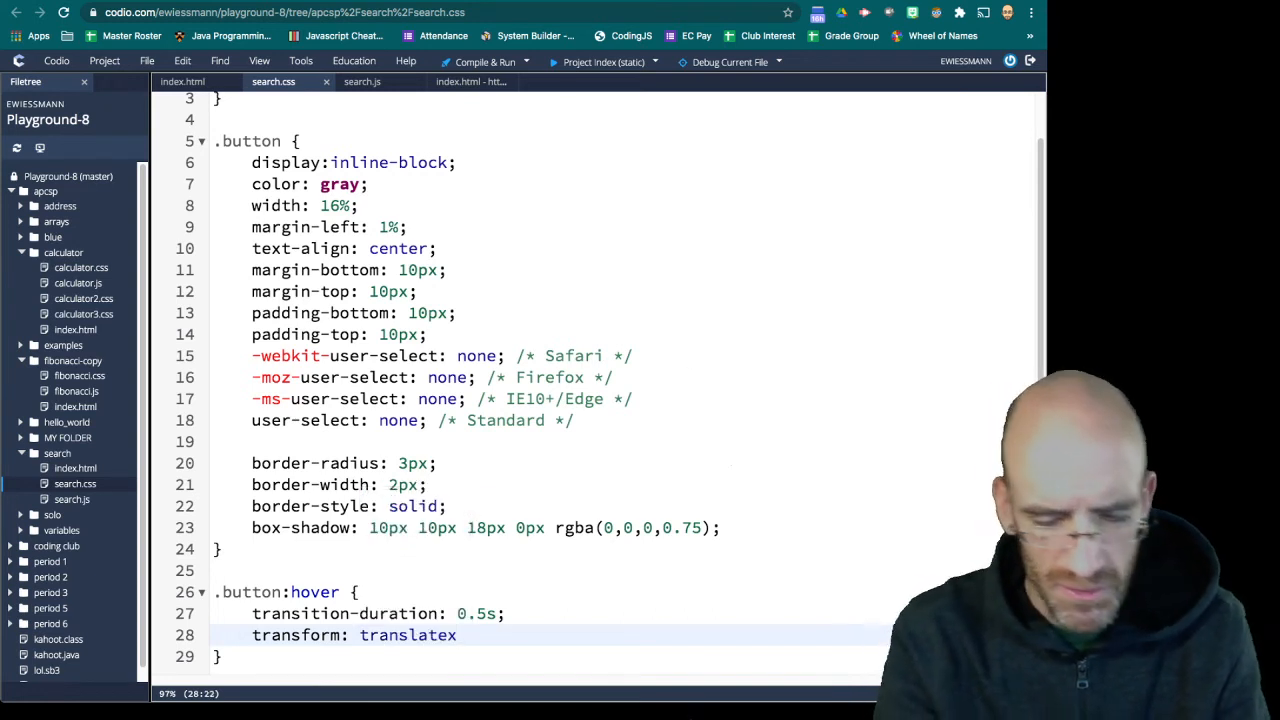
{"action": "type", "text": ":"}
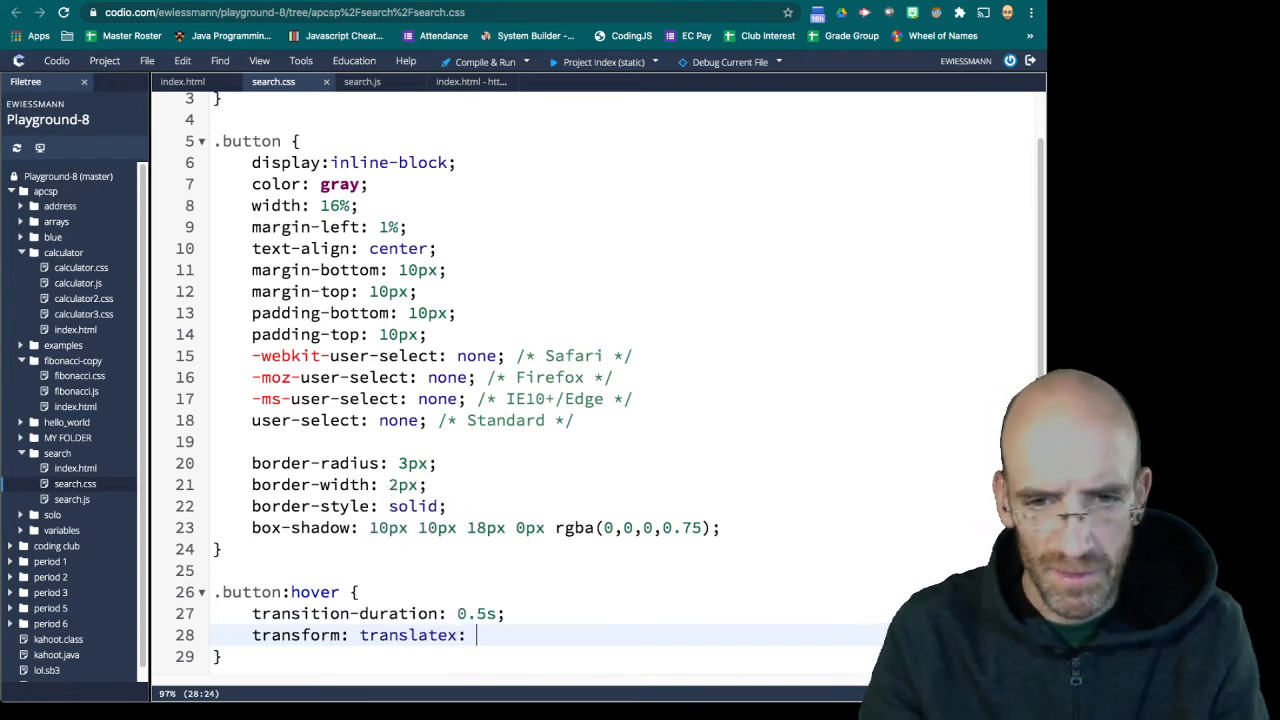
{"action": "type", "text": "2"}
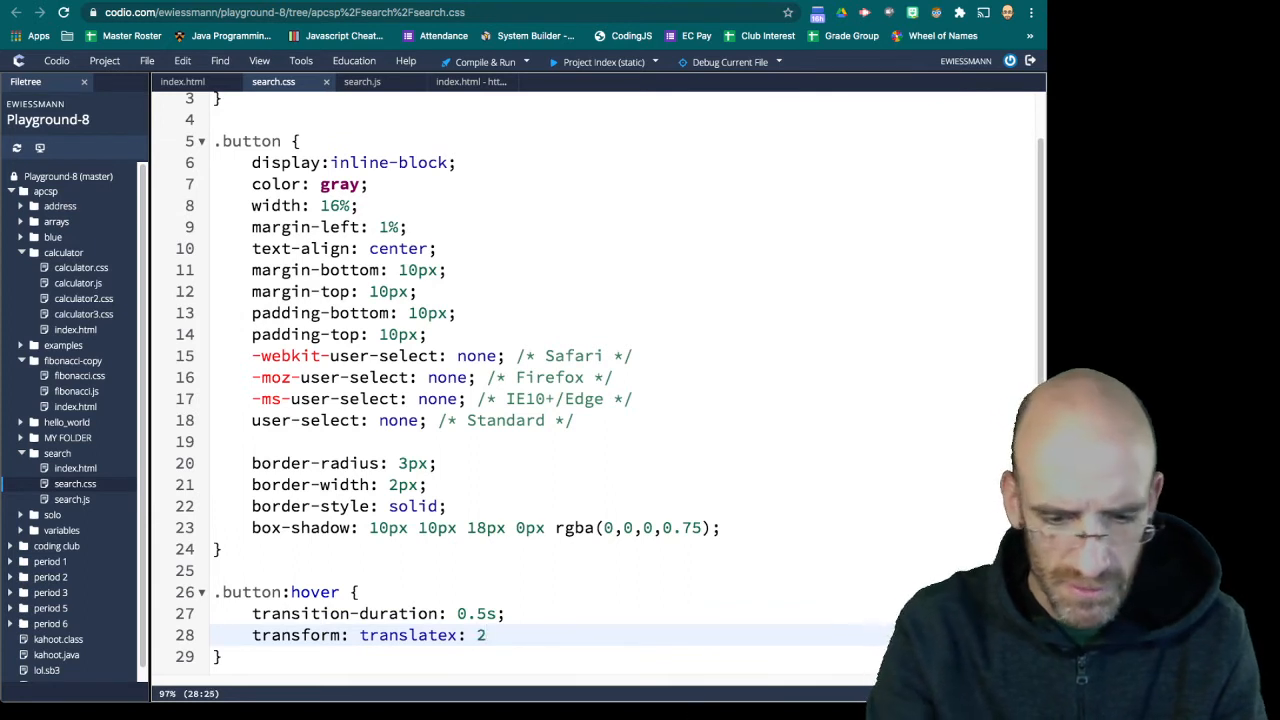
{"action": "type", "text": "px;"}
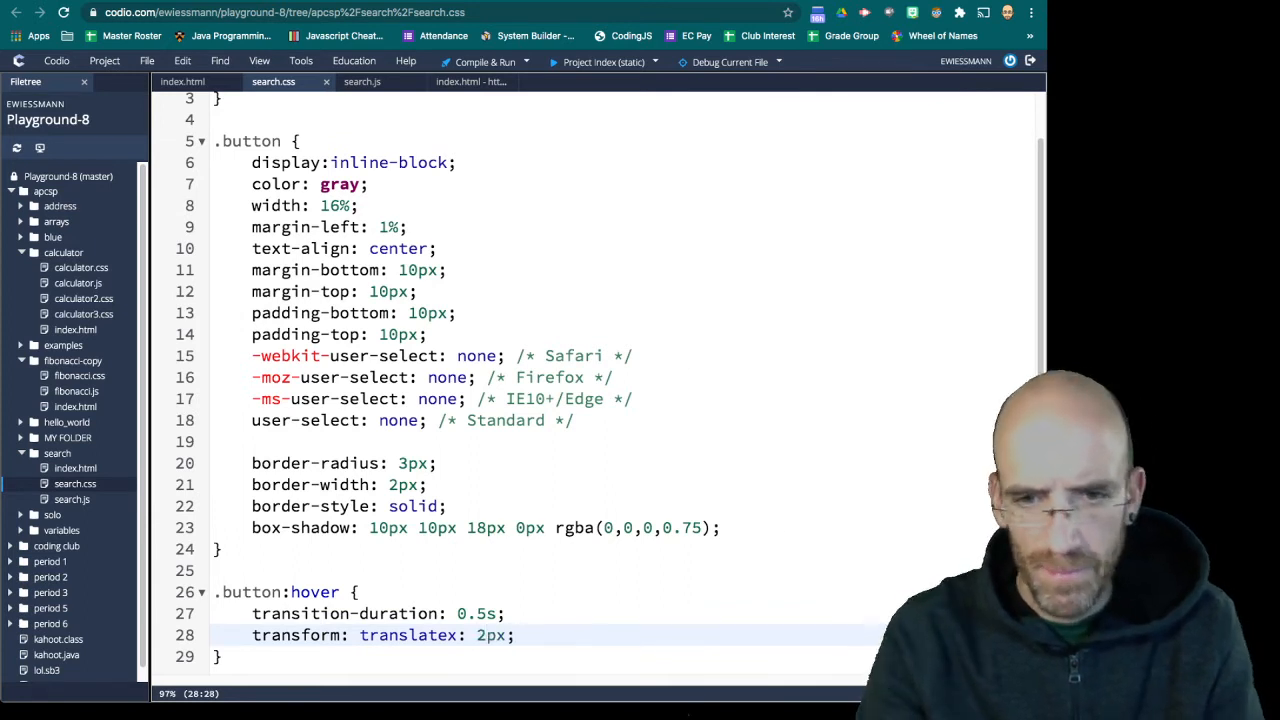
{"action": "type", "text": "translatey"}
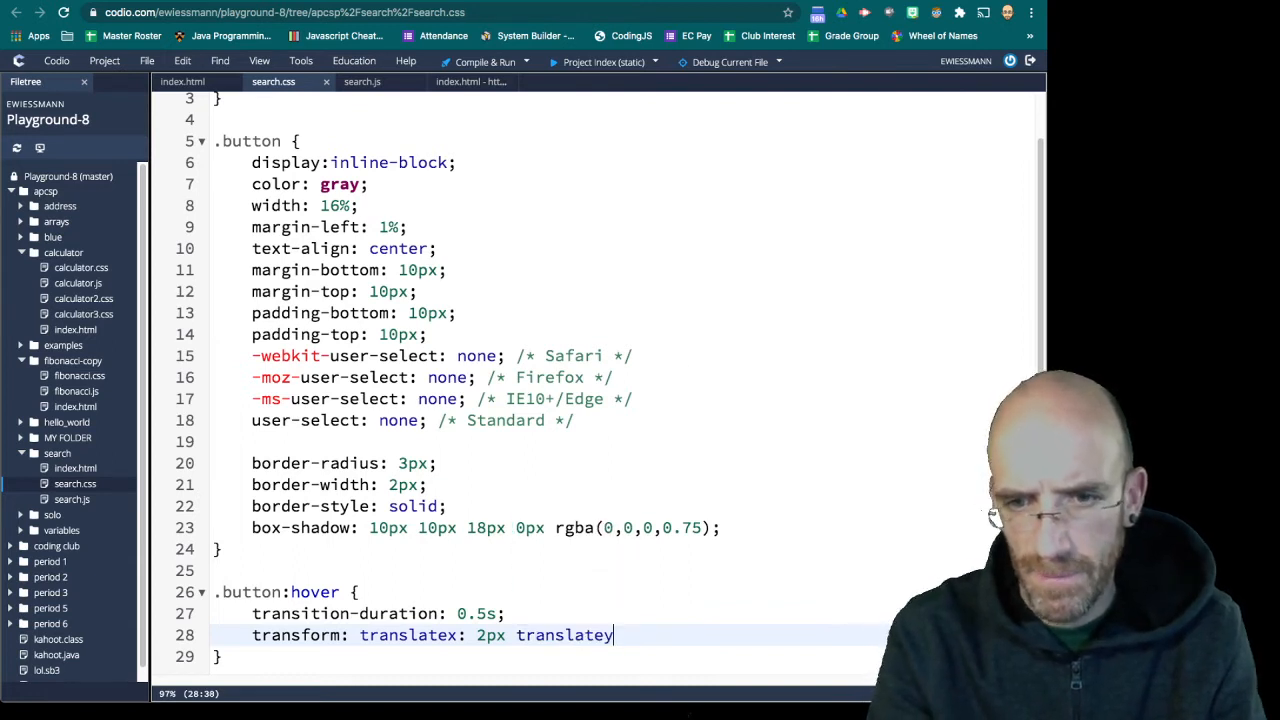
{"action": "type", "text": ";"}
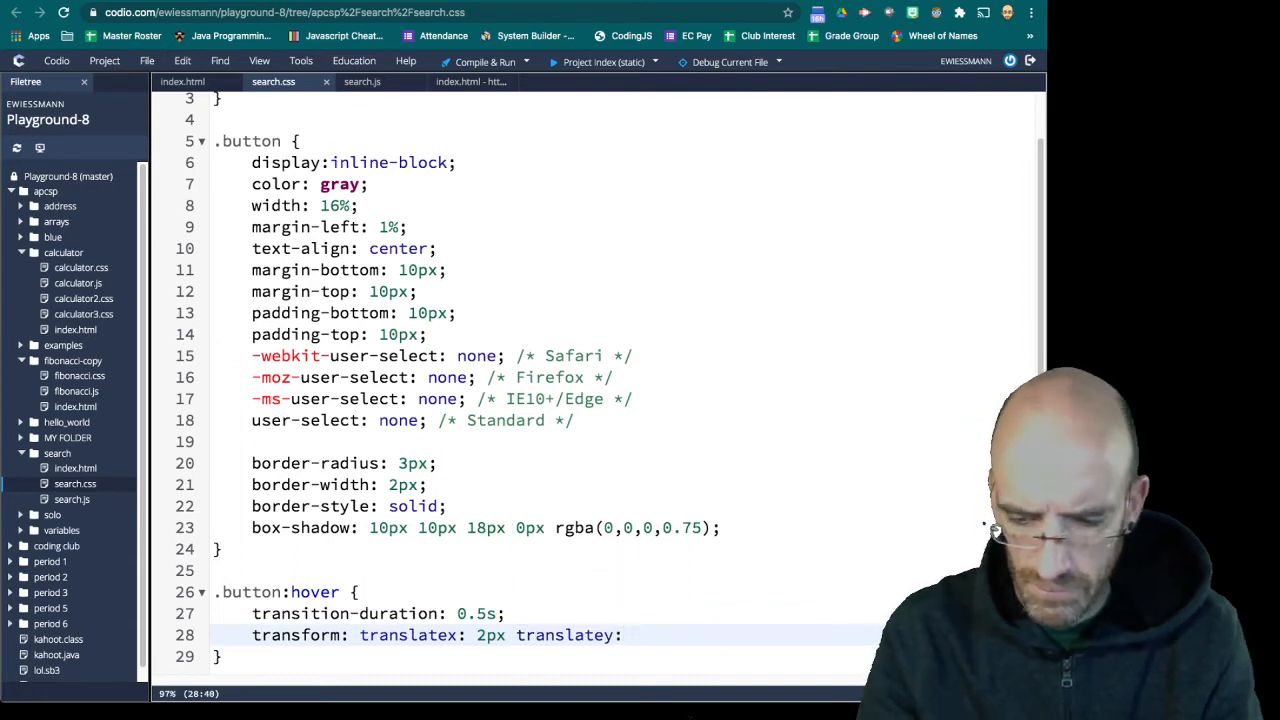
{"action": "type", "text": "2px;"}
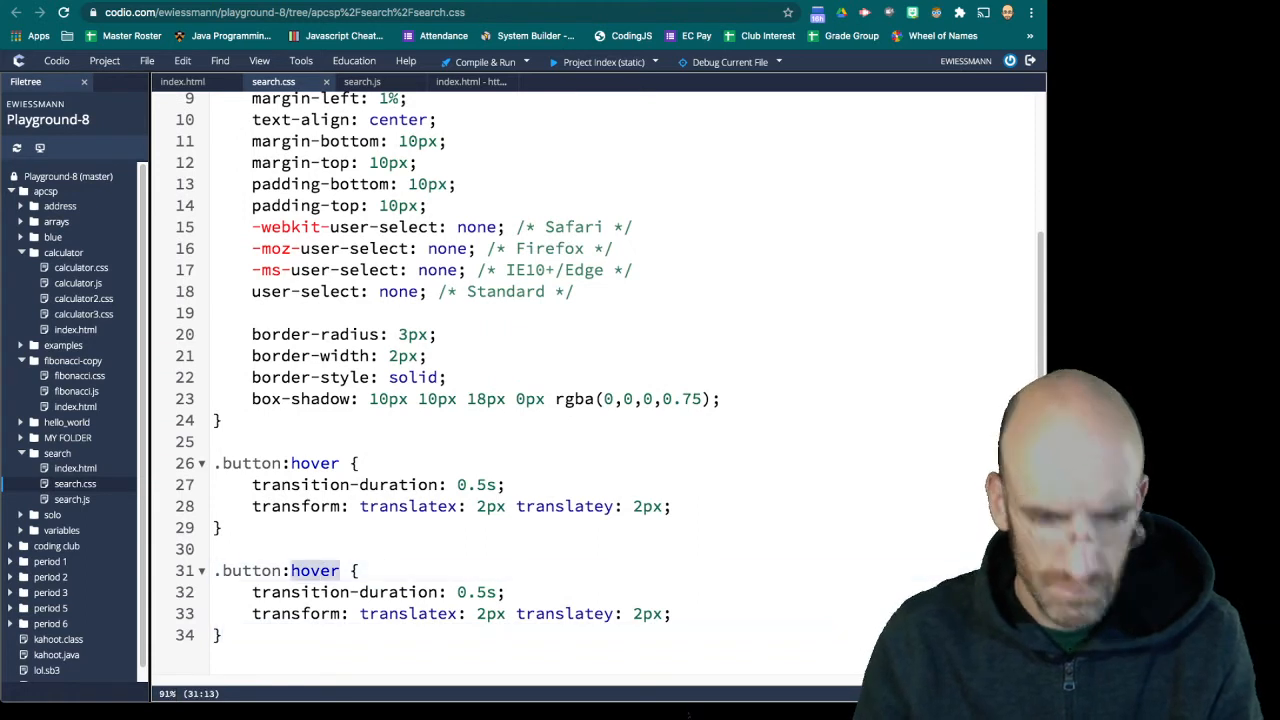
Duplicate it as .button:active shifting 5px, then view the preview
{"action": "type", "text": "active"}
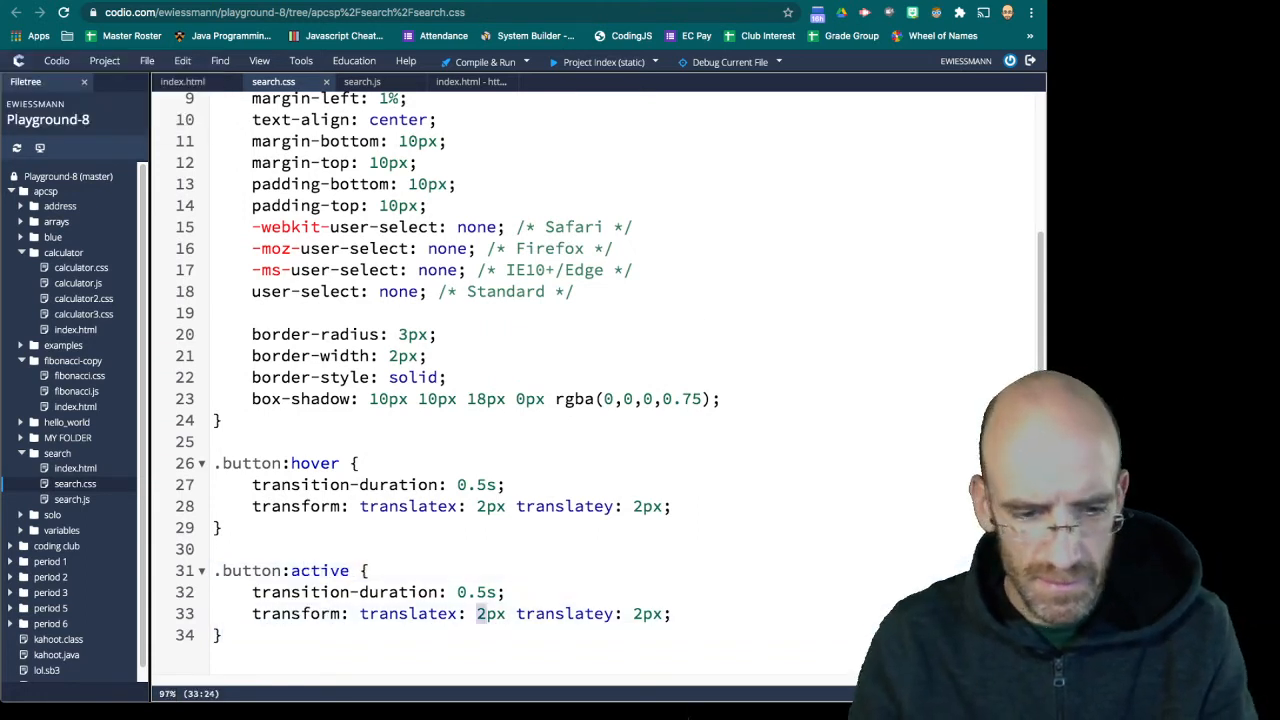
{"action": "type", "text": "5"}
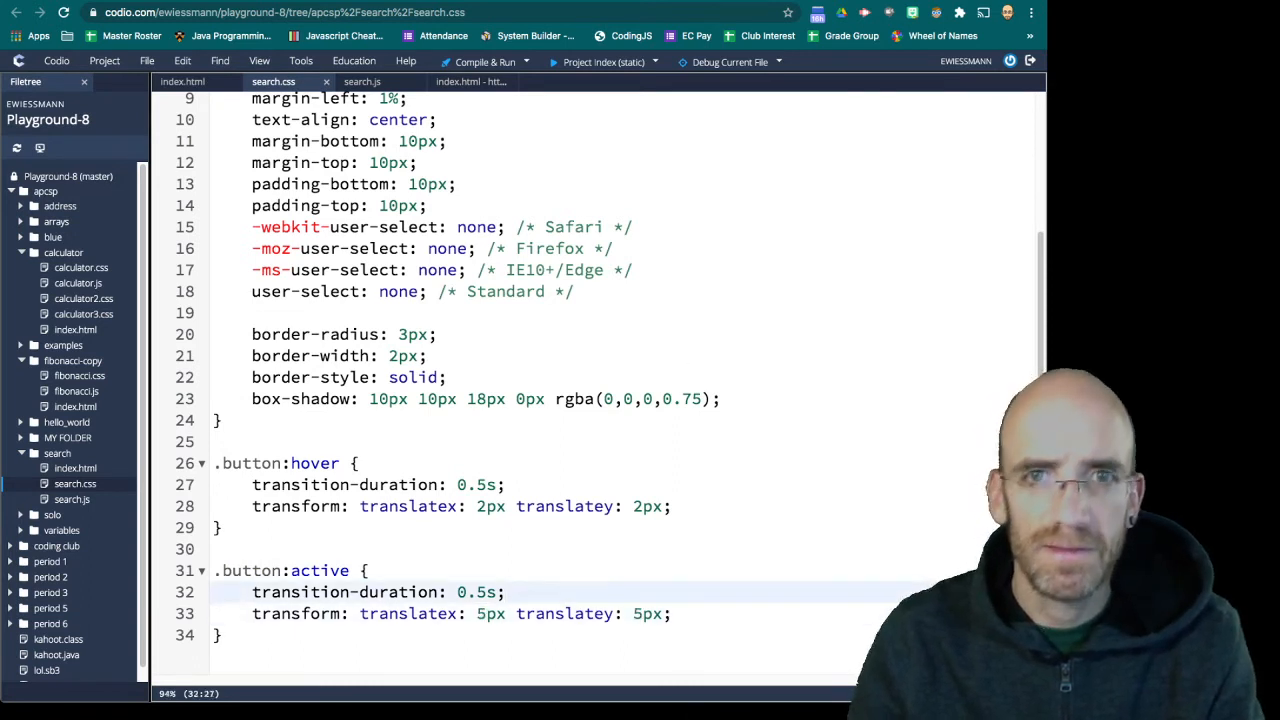
{"action": "left_click", "coordinate": [466, 80]}
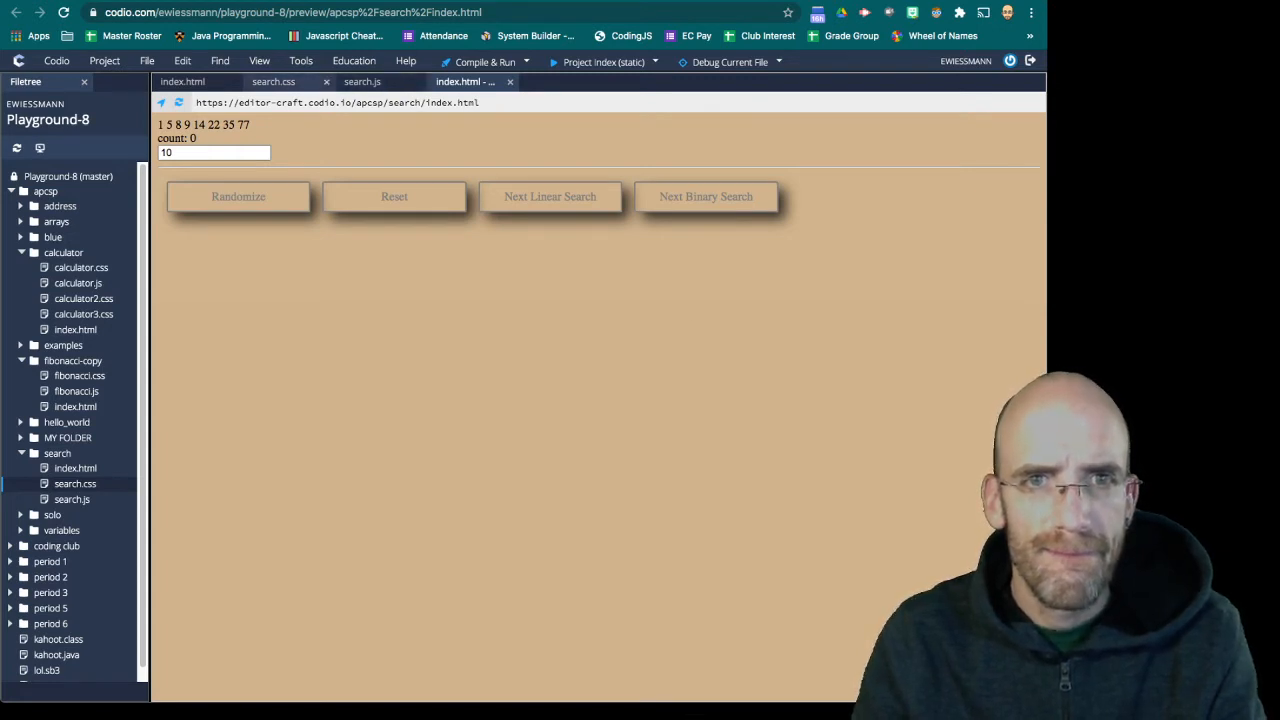
Replace the hover transform with a single 'translate: 2px 2px;' and reload the rendered page
{"action": "left_click", "coordinate": [272, 80]}
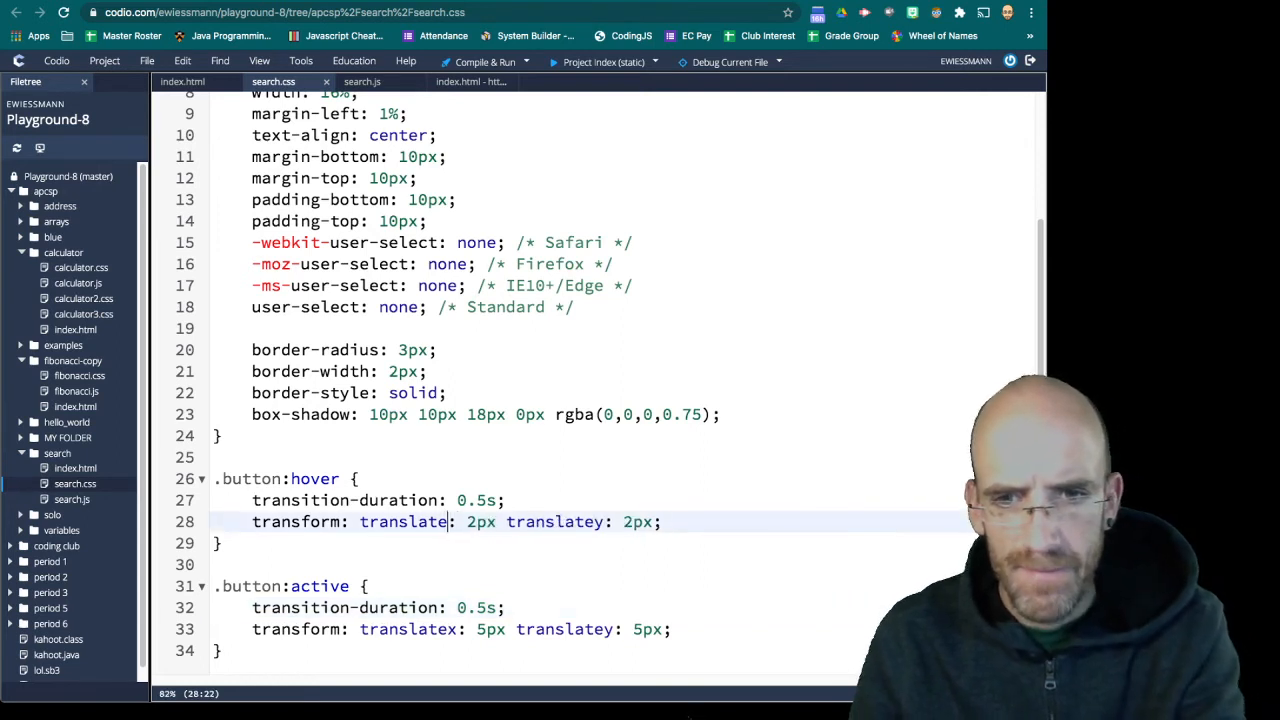
{"action": "double_click", "coordinate": [556, 520]}
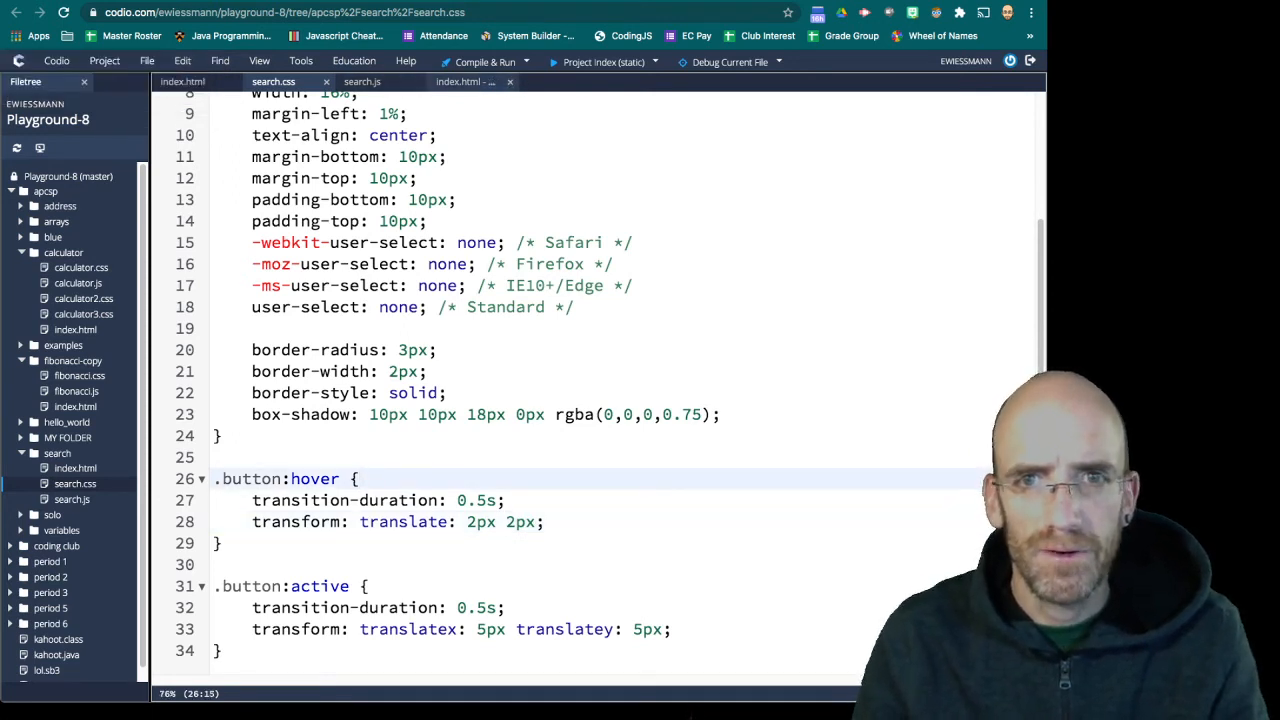
{"action": "left_click", "coordinate": [460, 80]}
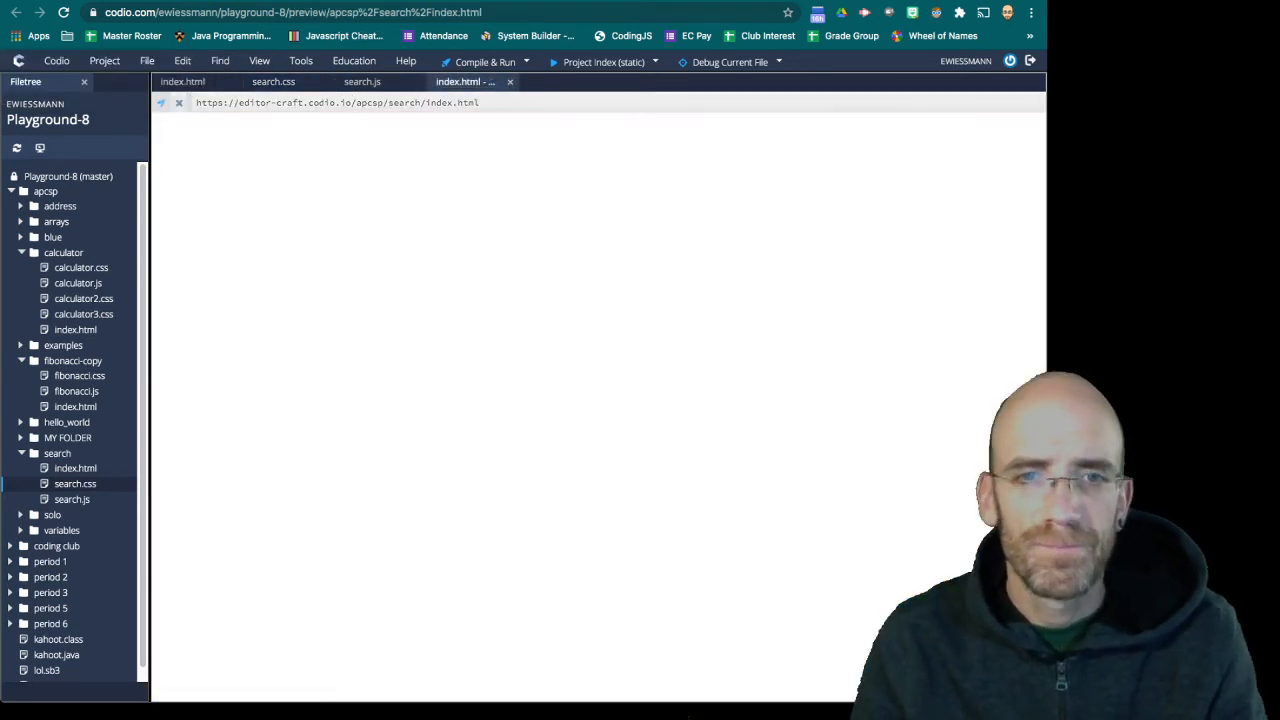
{"action": "left_click", "coordinate": [180, 102]}
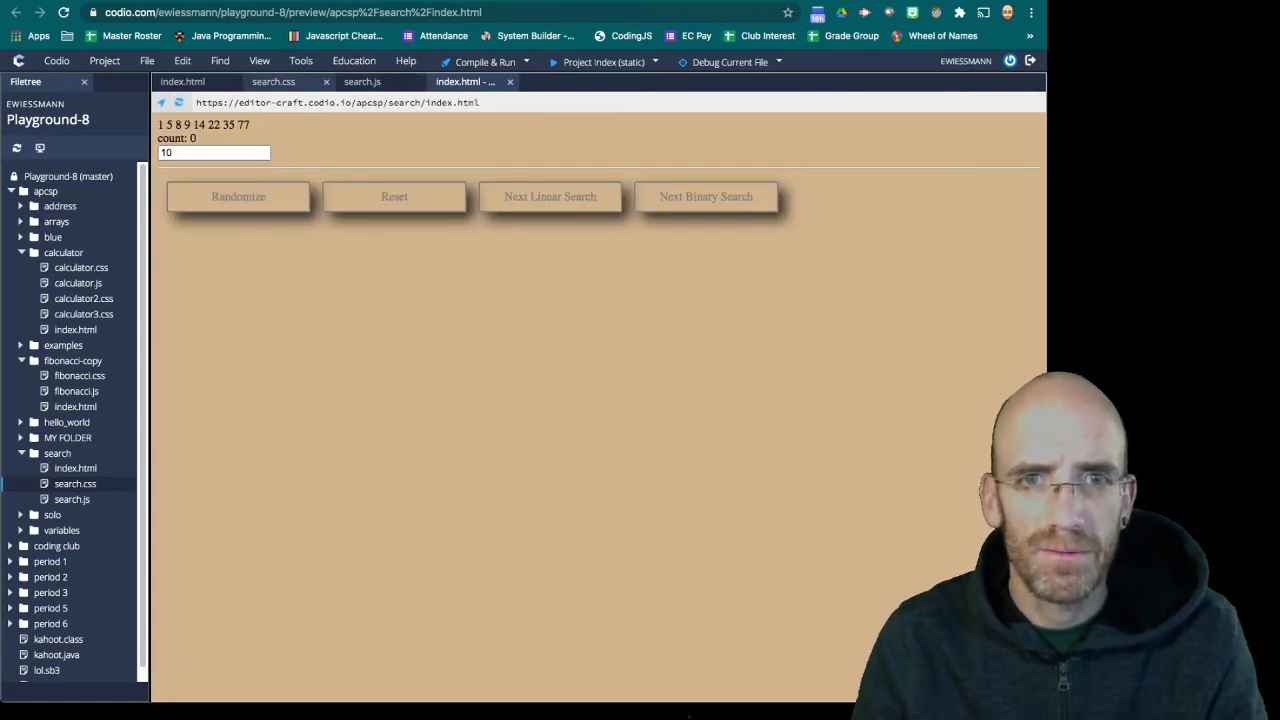
{"action": "left_click", "coordinate": [272, 80]}
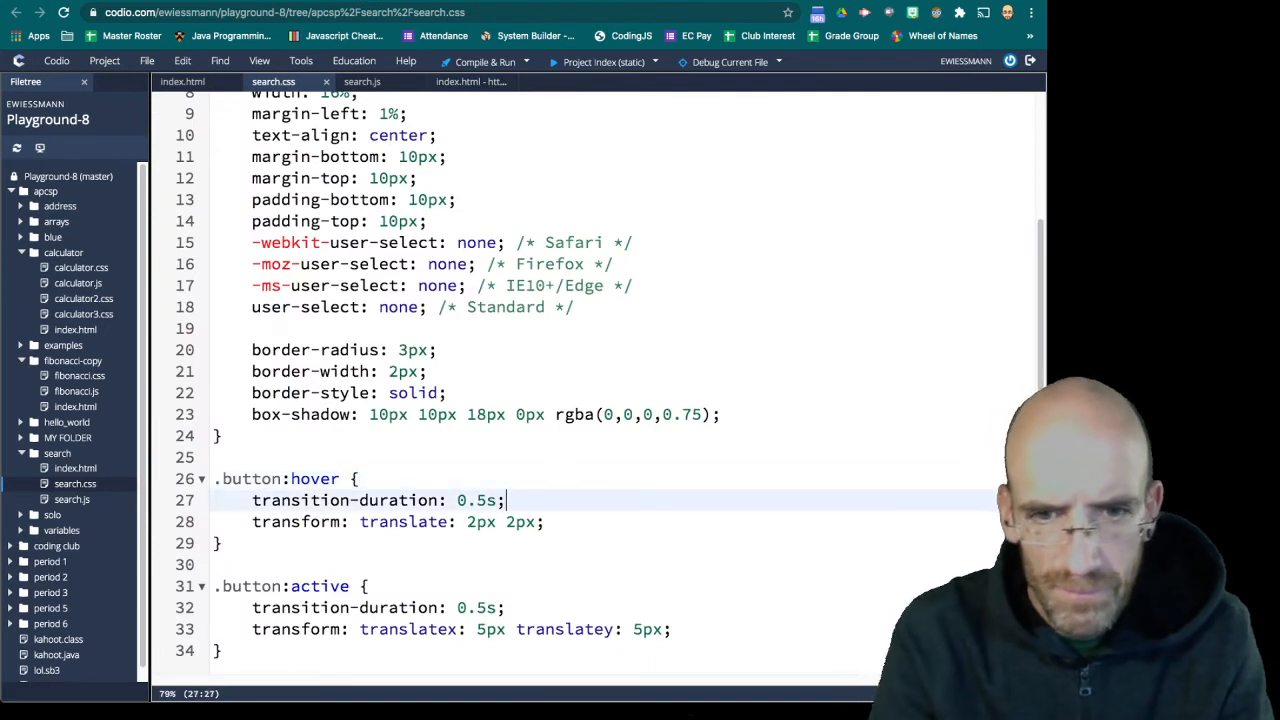
Add 'background-color: blue;' to .button:hover and reload the preview to see it
{"action": "type", "text": "ba"}
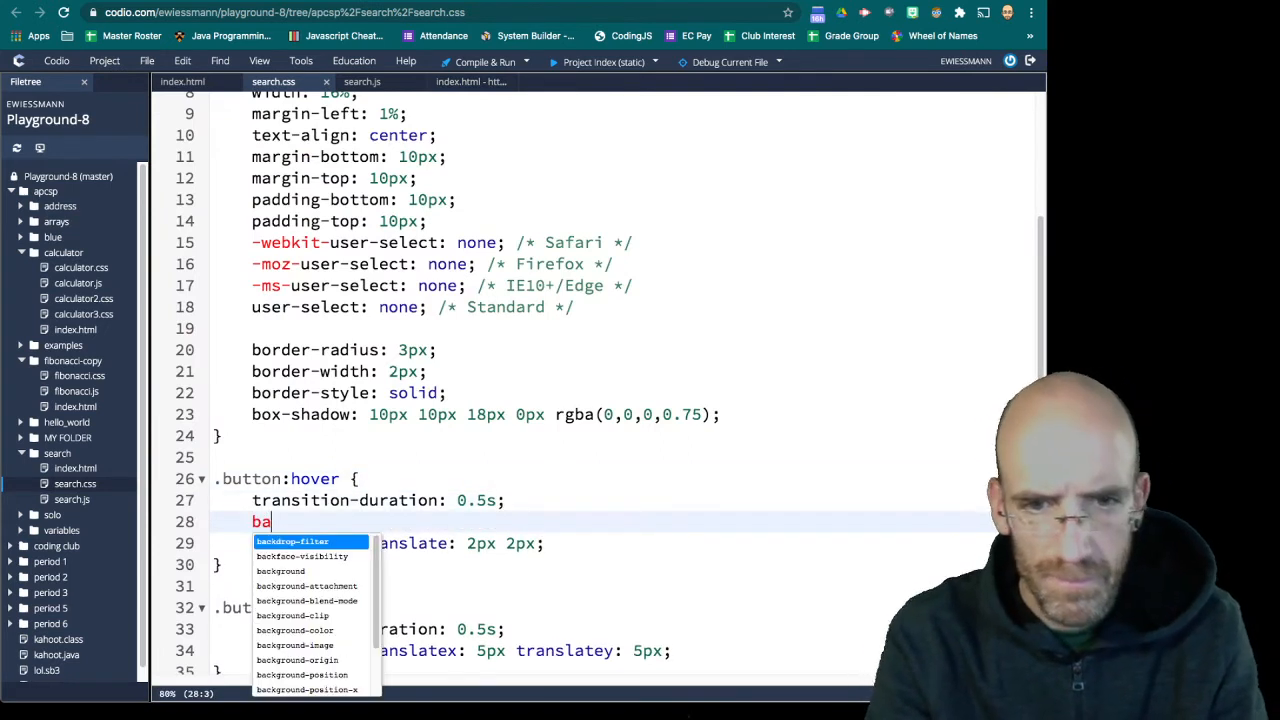
{"action": "type", "text": "ckg"}
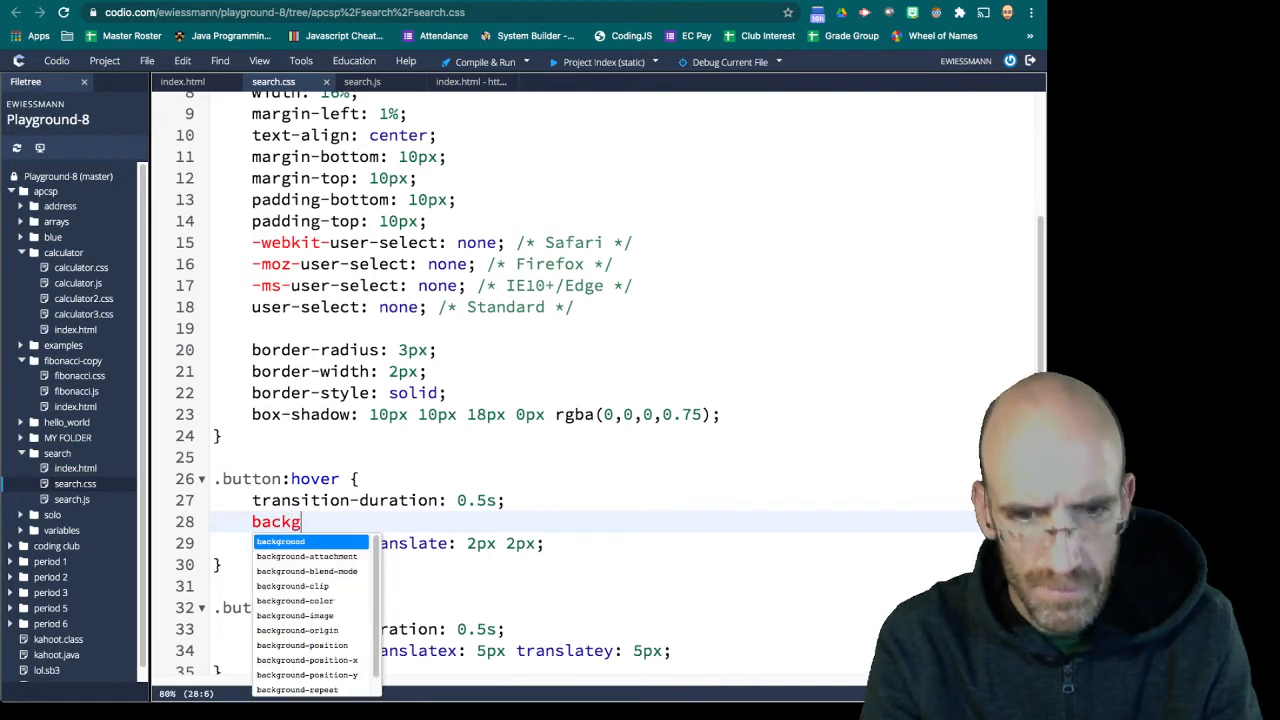
{"action": "type", "text": "r"}
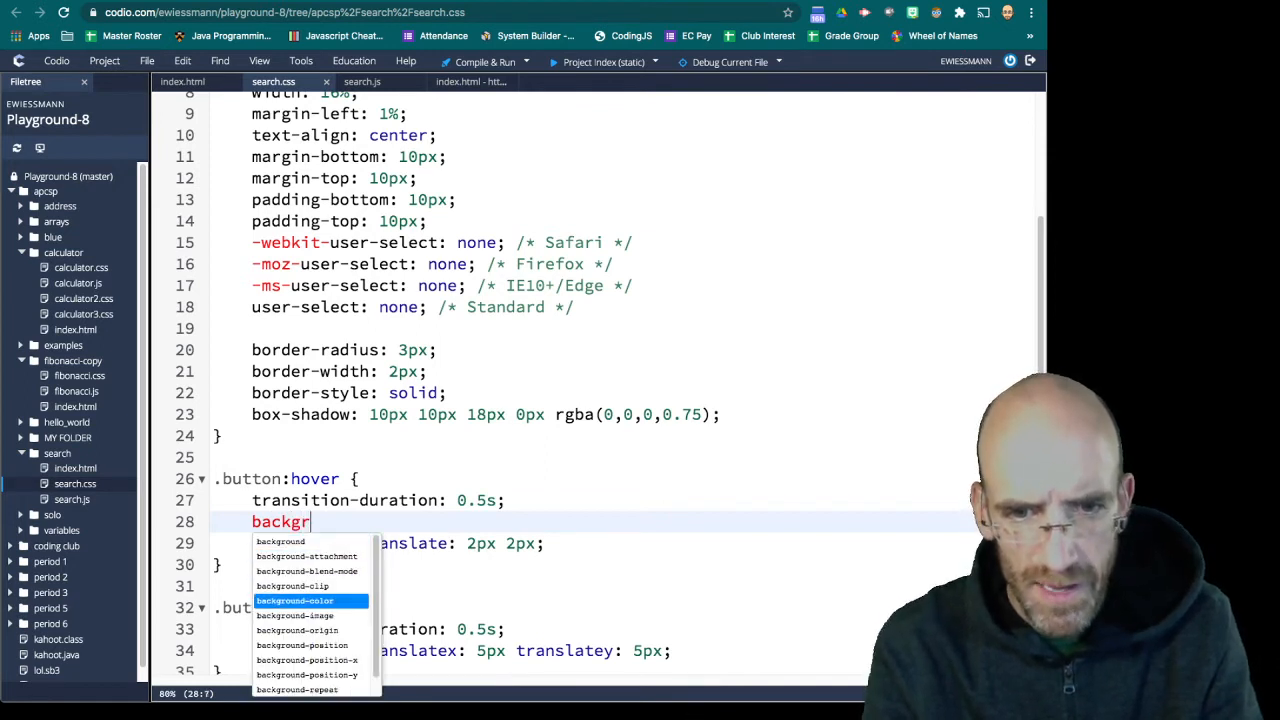
{"action": "type", "text": "ound-color: blue;"}
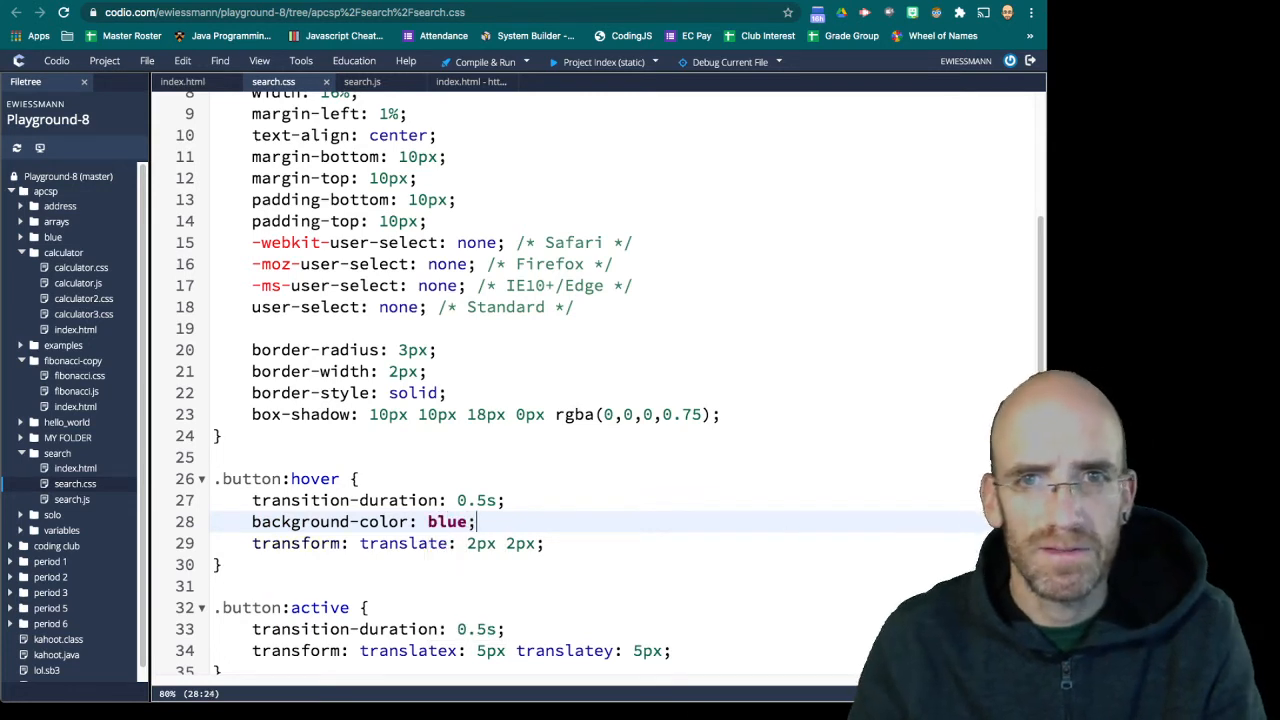
{"action": "left_click", "coordinate": [464, 80]}
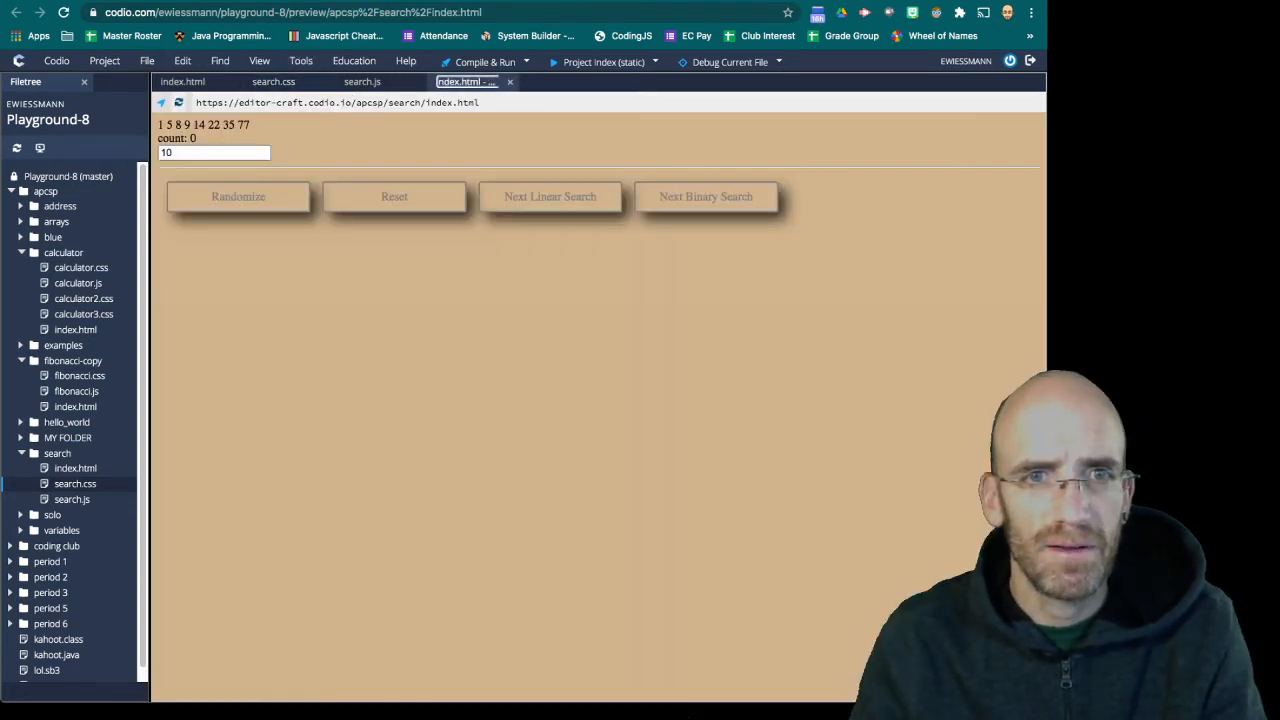
{"action": "left_click", "coordinate": [238, 196]}
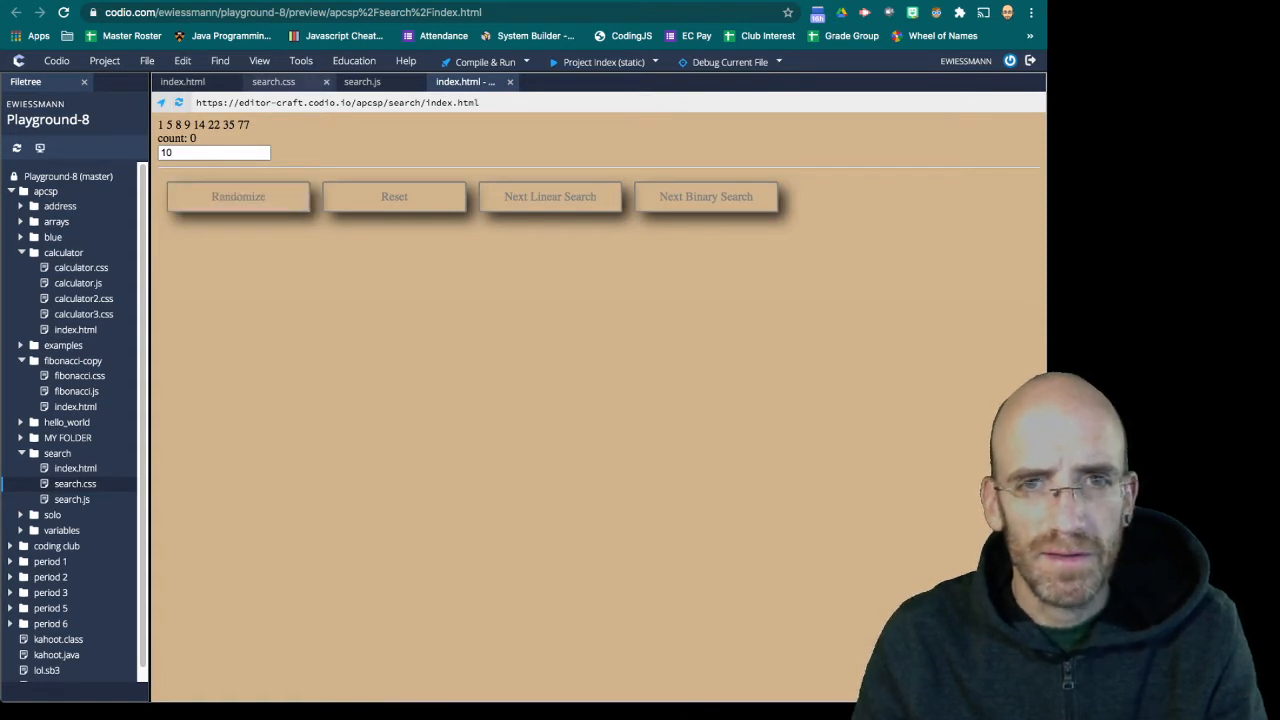
{"action": "left_click", "coordinate": [362, 80]}
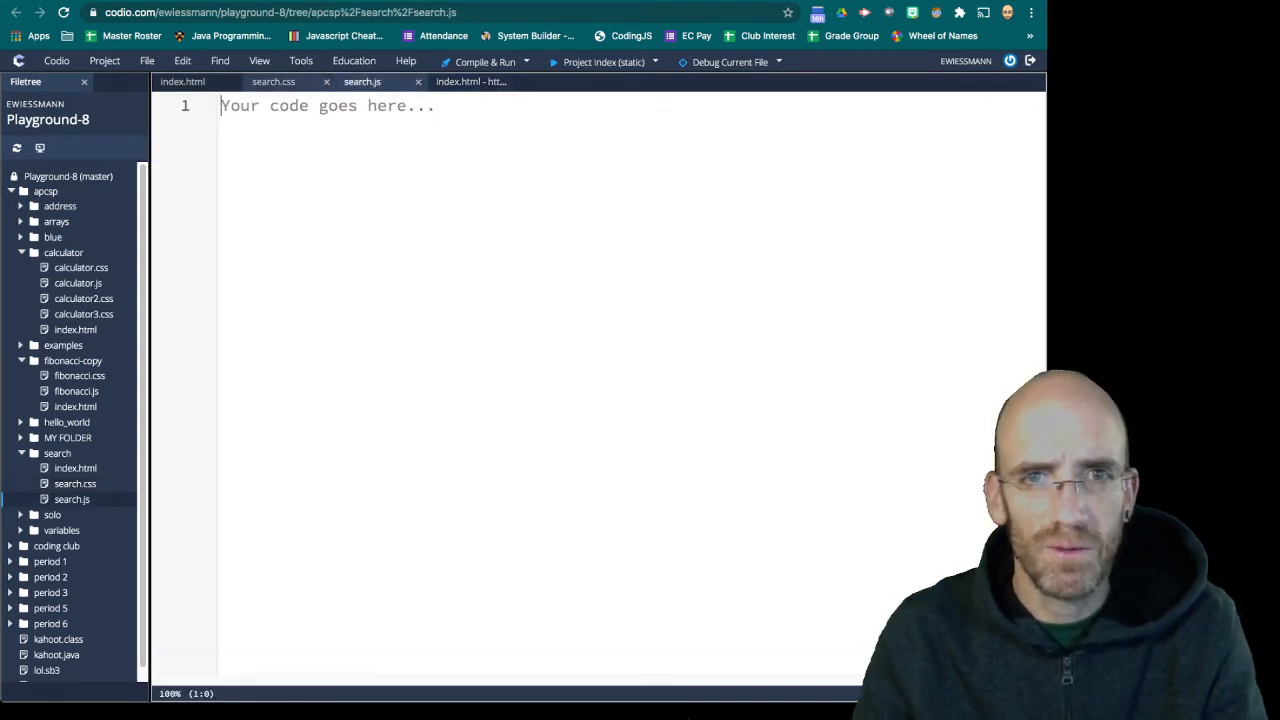
{"action": "left_click", "coordinate": [272, 80]}
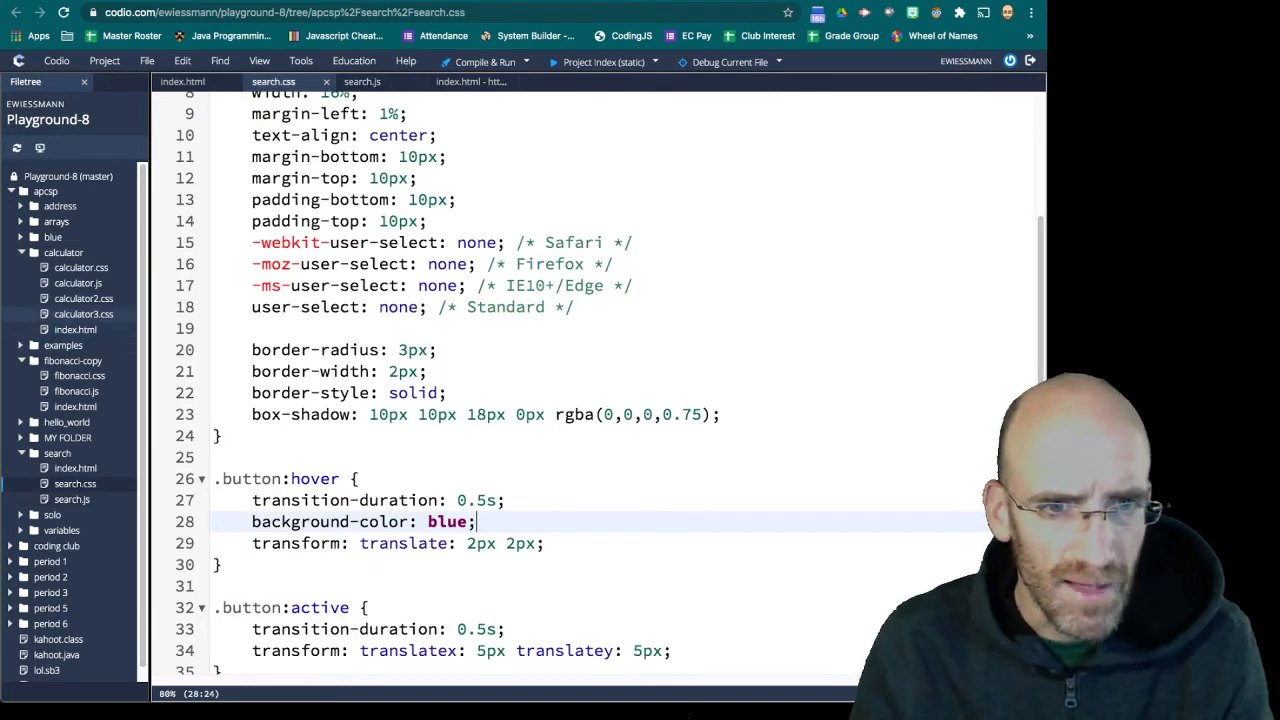
Review calculator3.css .button:hover/.button:active rules, then view the search page preview
{"action": "left_click", "coordinate": [558, 80]}
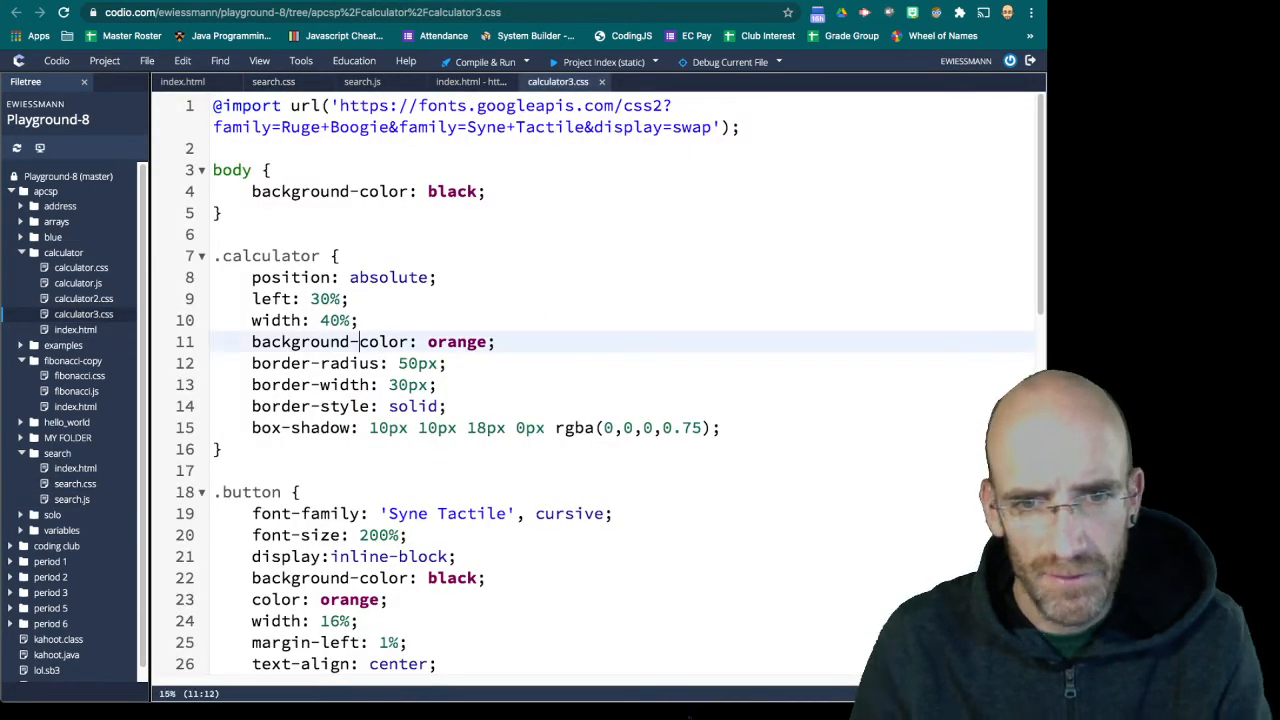
{"action": "scroll", "scroll_direction": "down", "scroll_amount": 3}
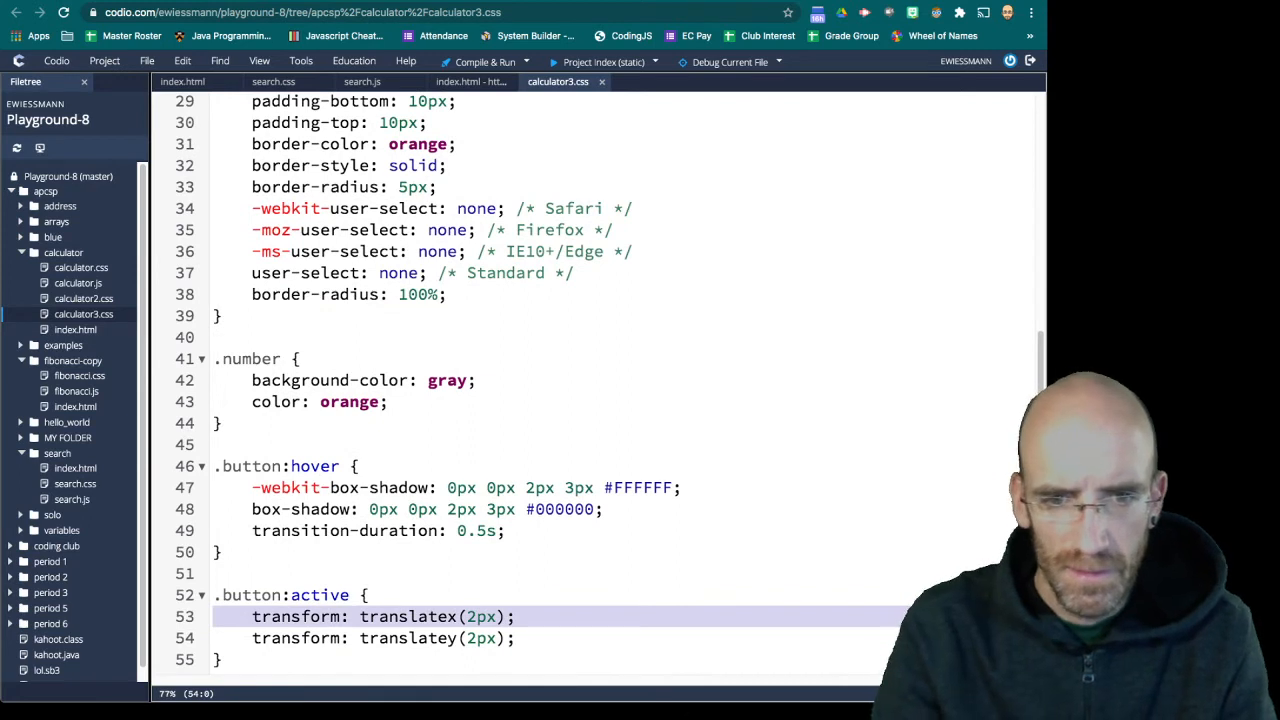
{"action": "scroll", "scroll_direction": "down", "scroll_amount": 3}
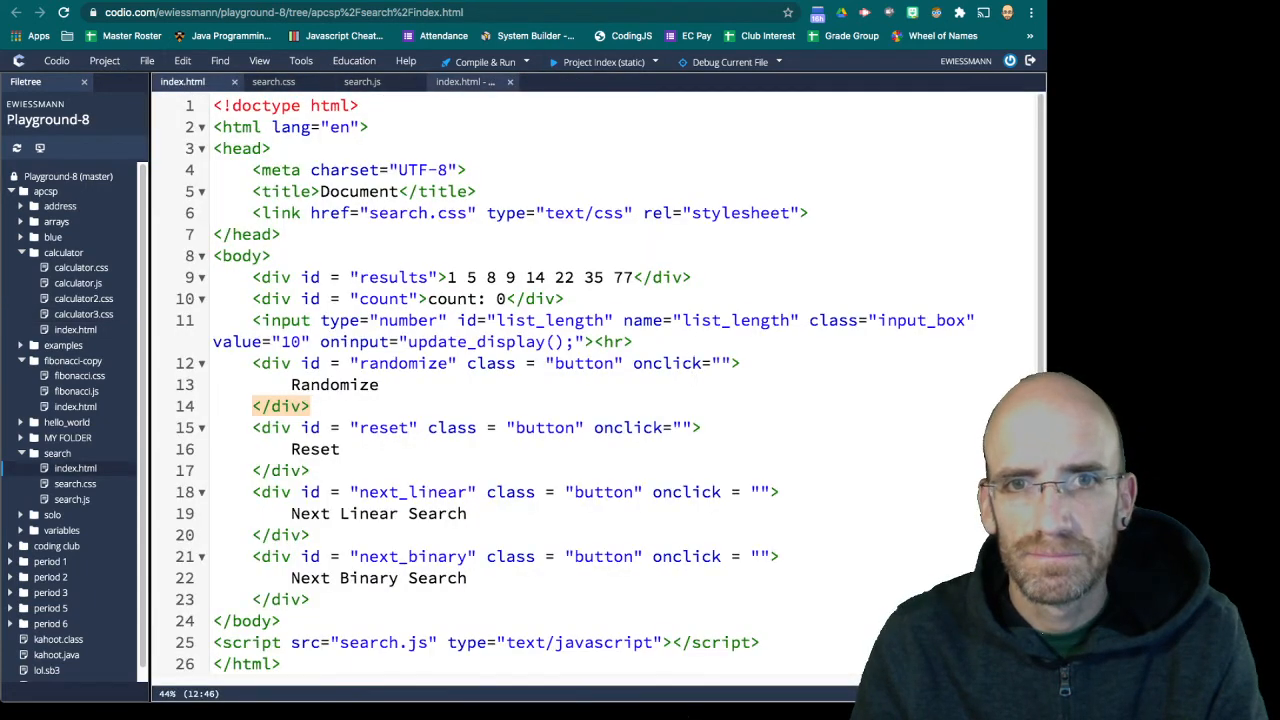
{"action": "left_click", "coordinate": [272, 80]}
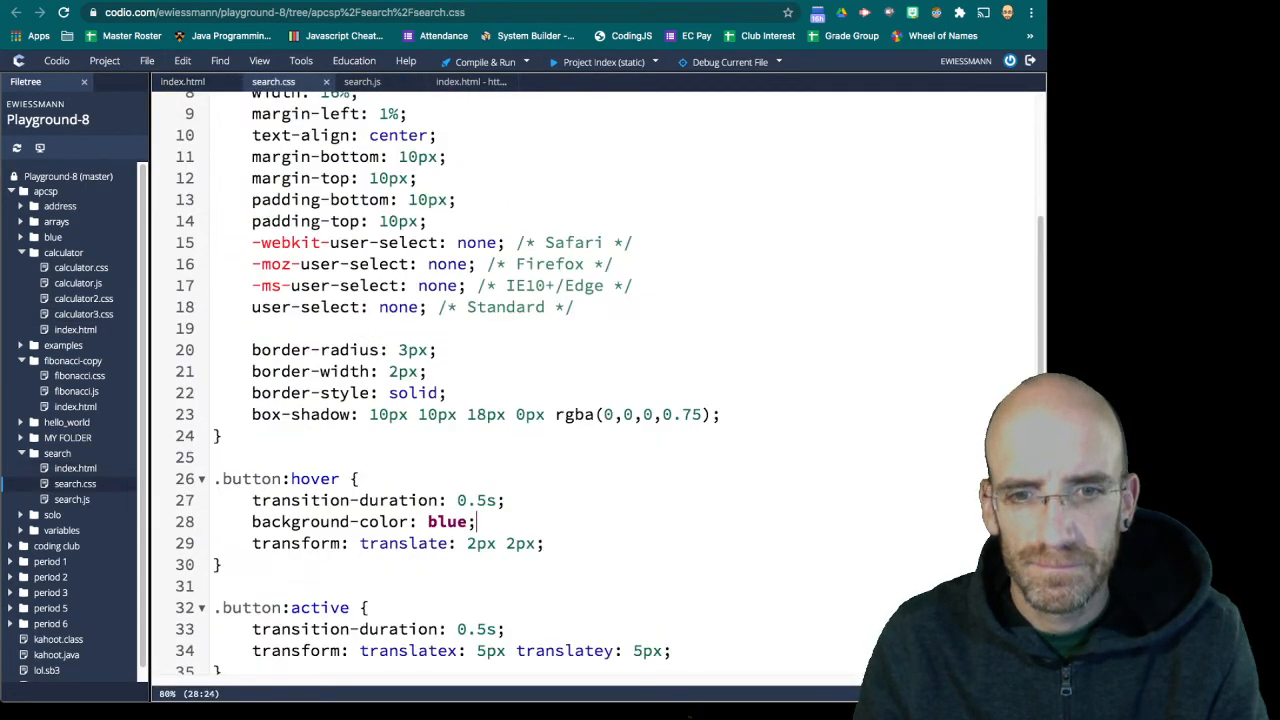
{"action": "left_click", "coordinate": [328, 544]}
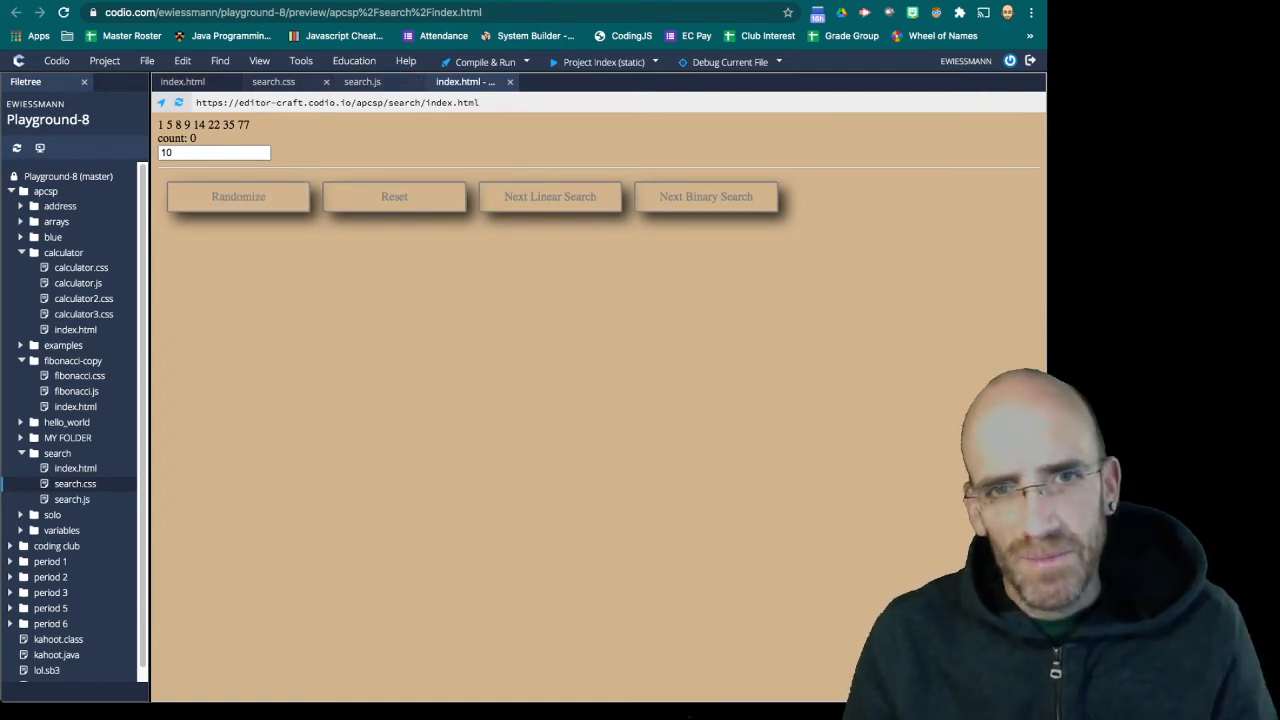
{"action": "left_click", "coordinate": [272, 80]}
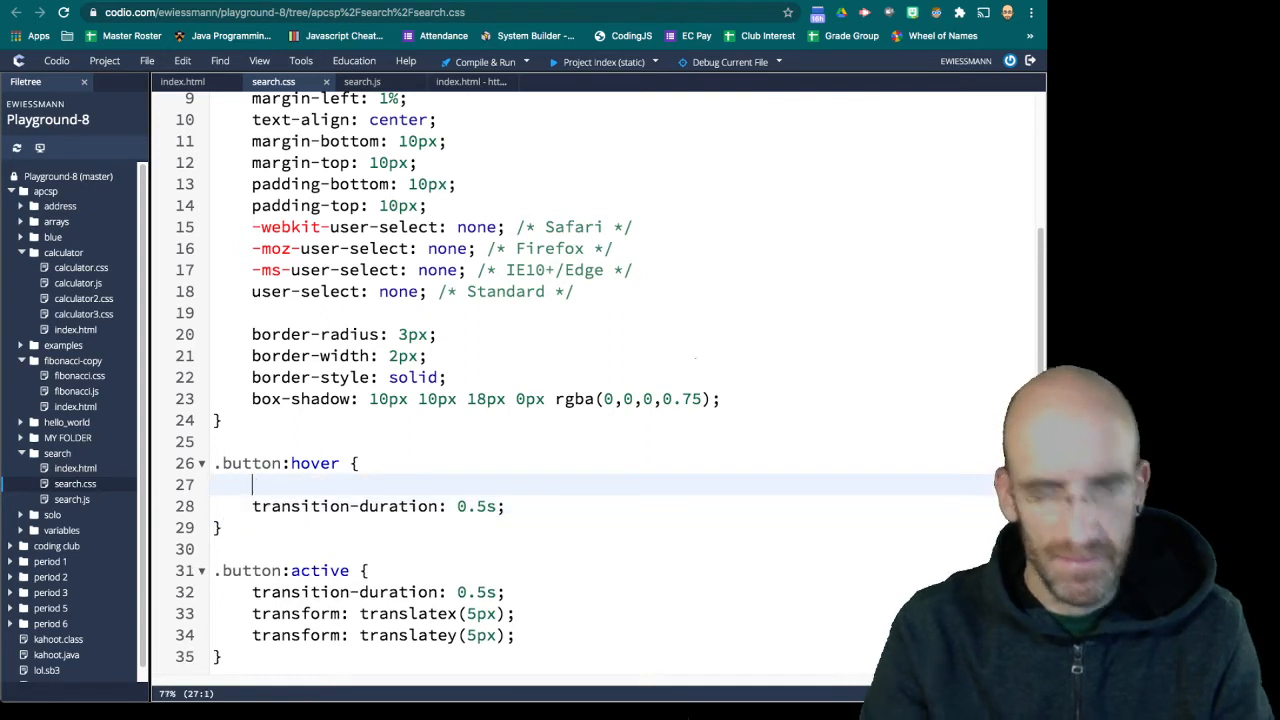
Start a 'background-color: b' line in .button:hover before looking up a colour
{"action": "type", "text": "background-color:"}
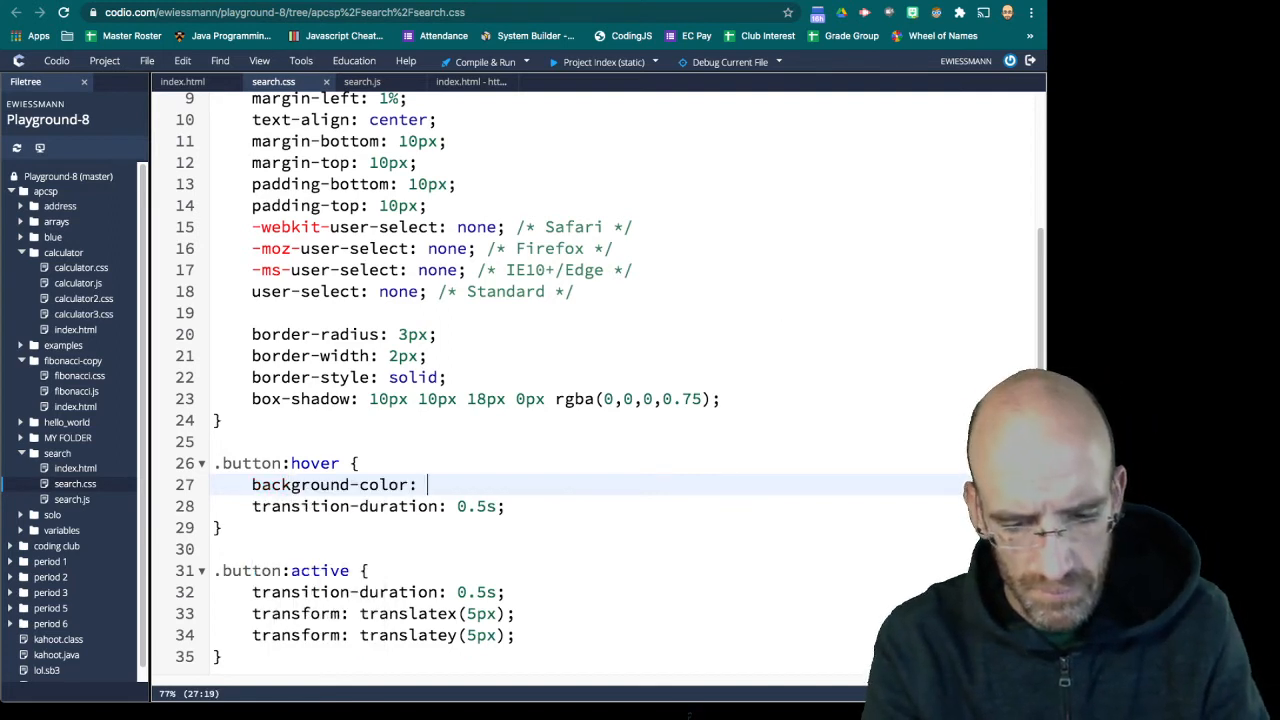
{"action": "type", "text": "b"}
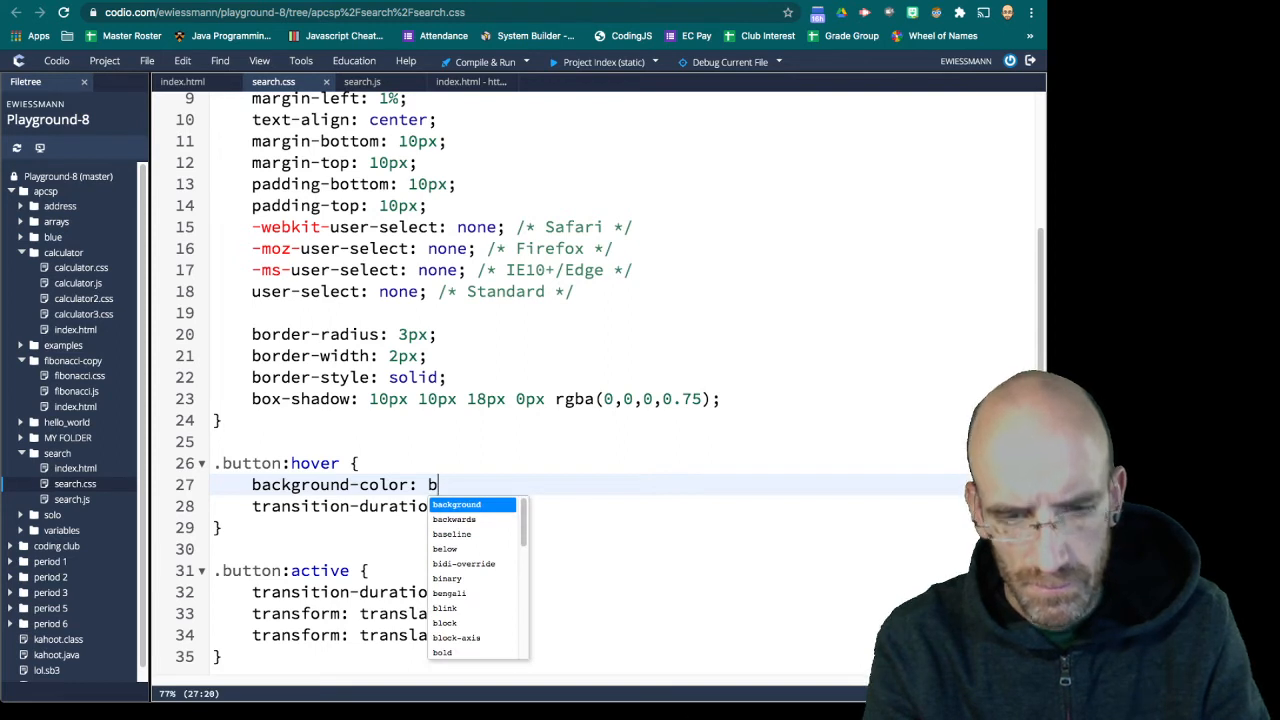
{"action": "type", "text": "an"}
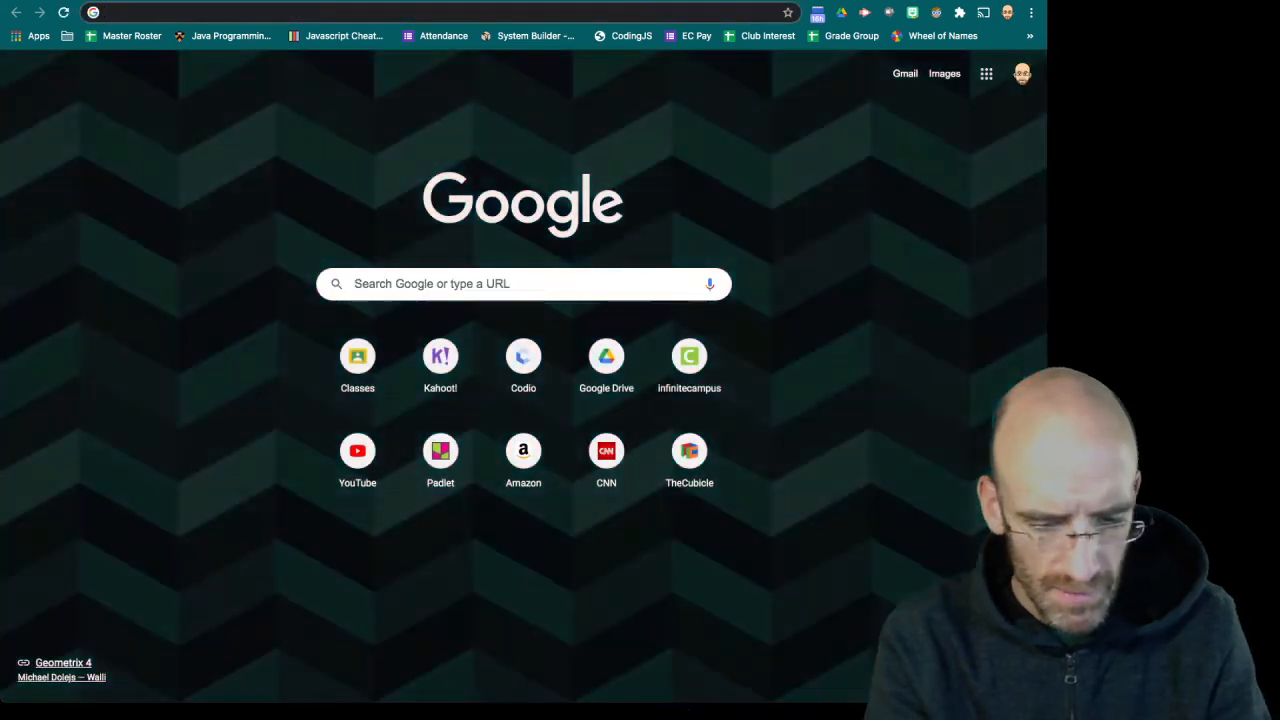
Google 'css dark tan color' and open the htmlcsscolor.com result showing #97694F
{"action": "type", "text": "CSS"}
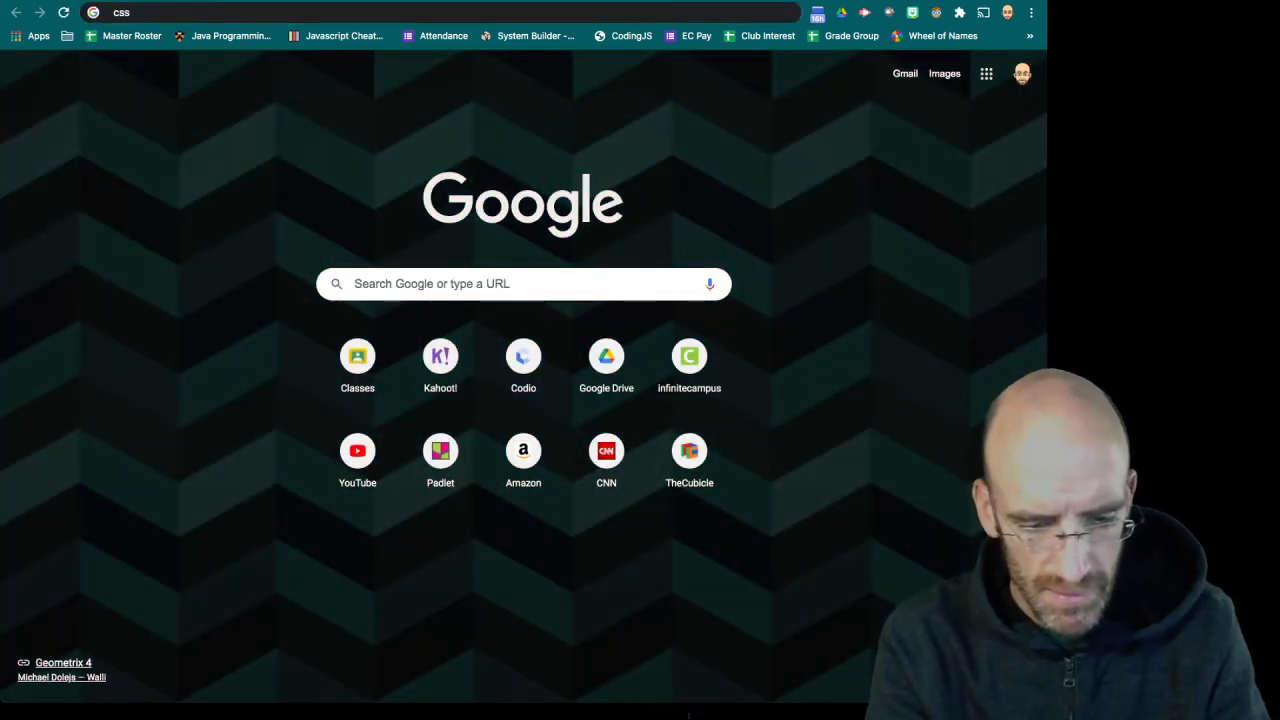
{"action": "type", "text": "css dark tan color"}
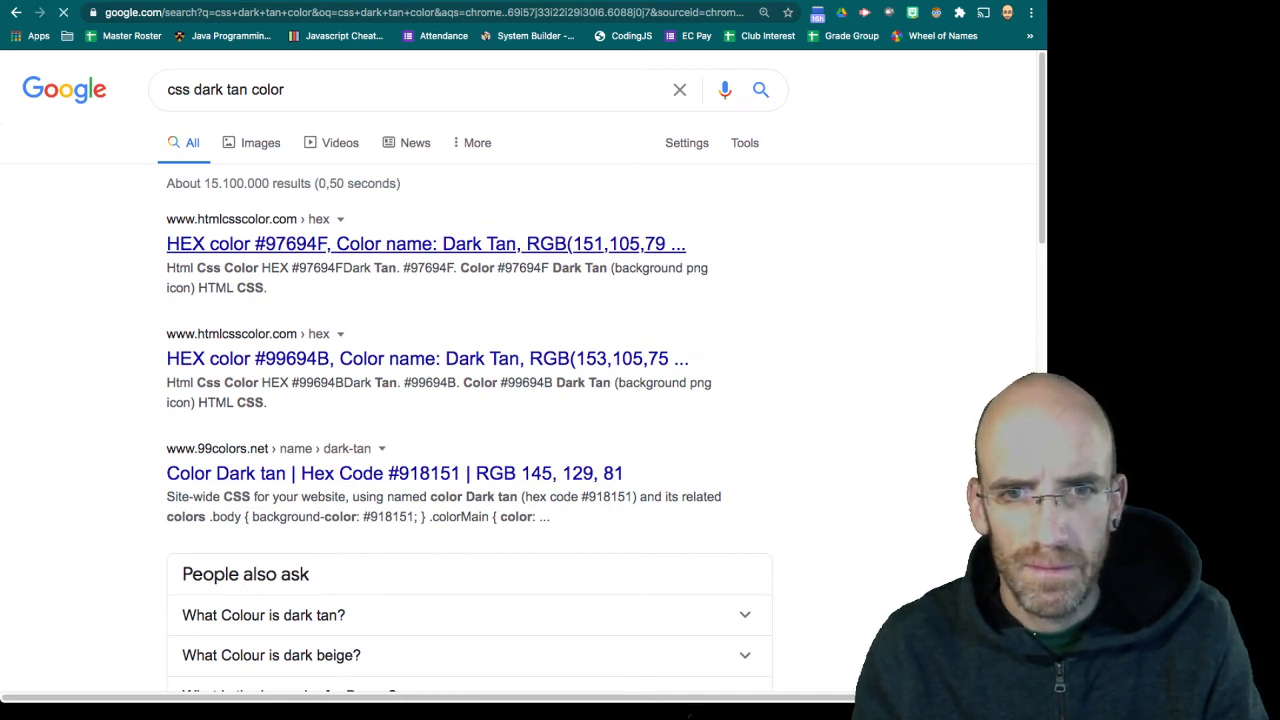
{"action": "left_click", "coordinate": [426, 244]}
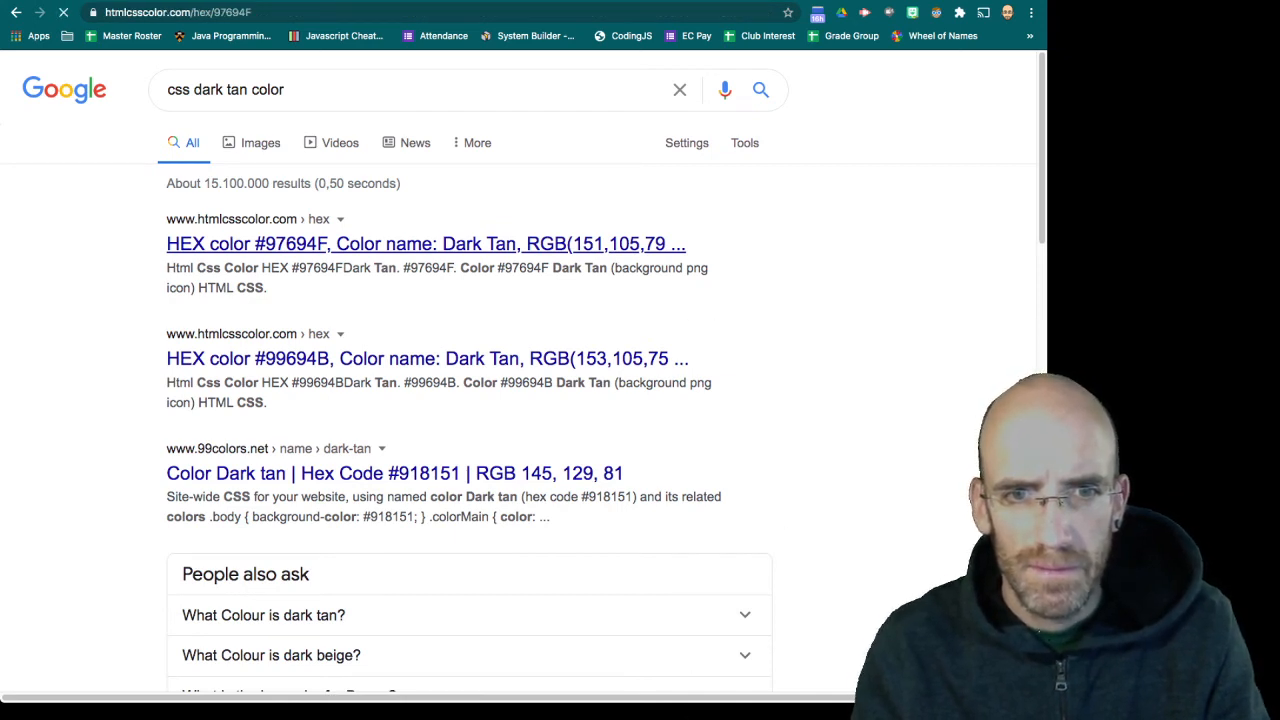
{"action": "left_click", "coordinate": [426, 244]}
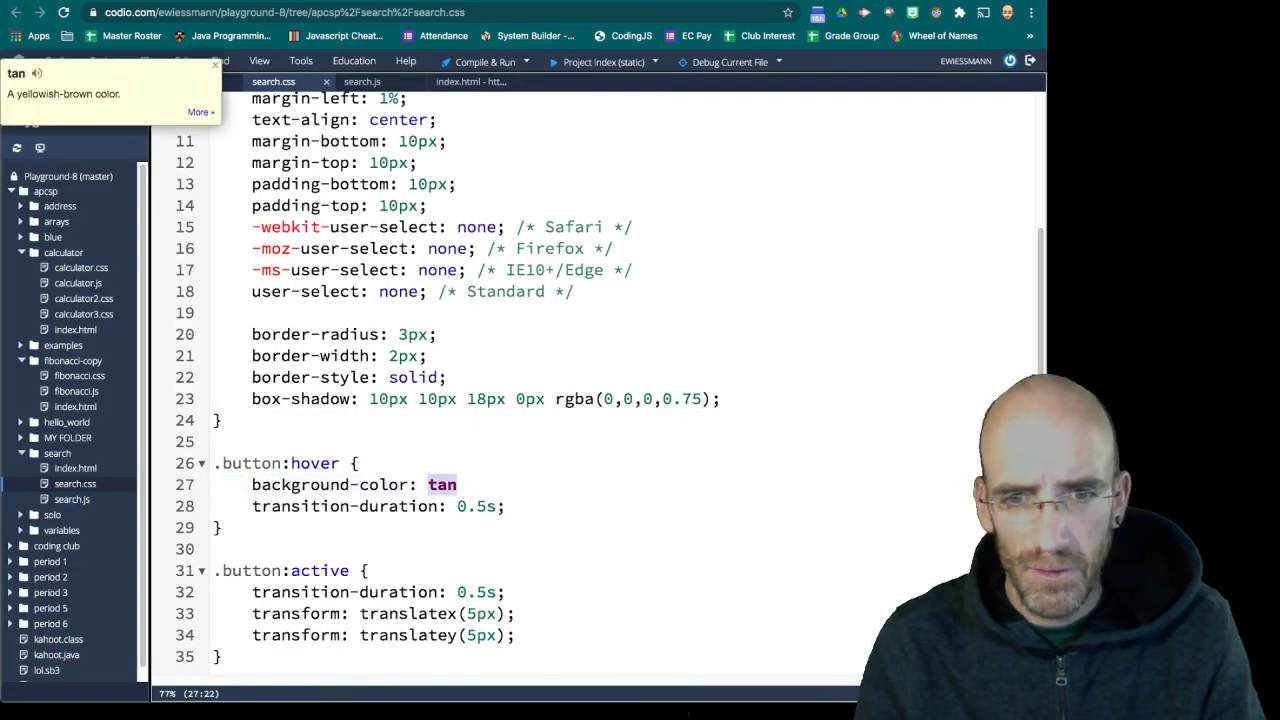
Make the hover and active button rules use #97694F with white hover text
{"action": "type", "text": "#97694F"}
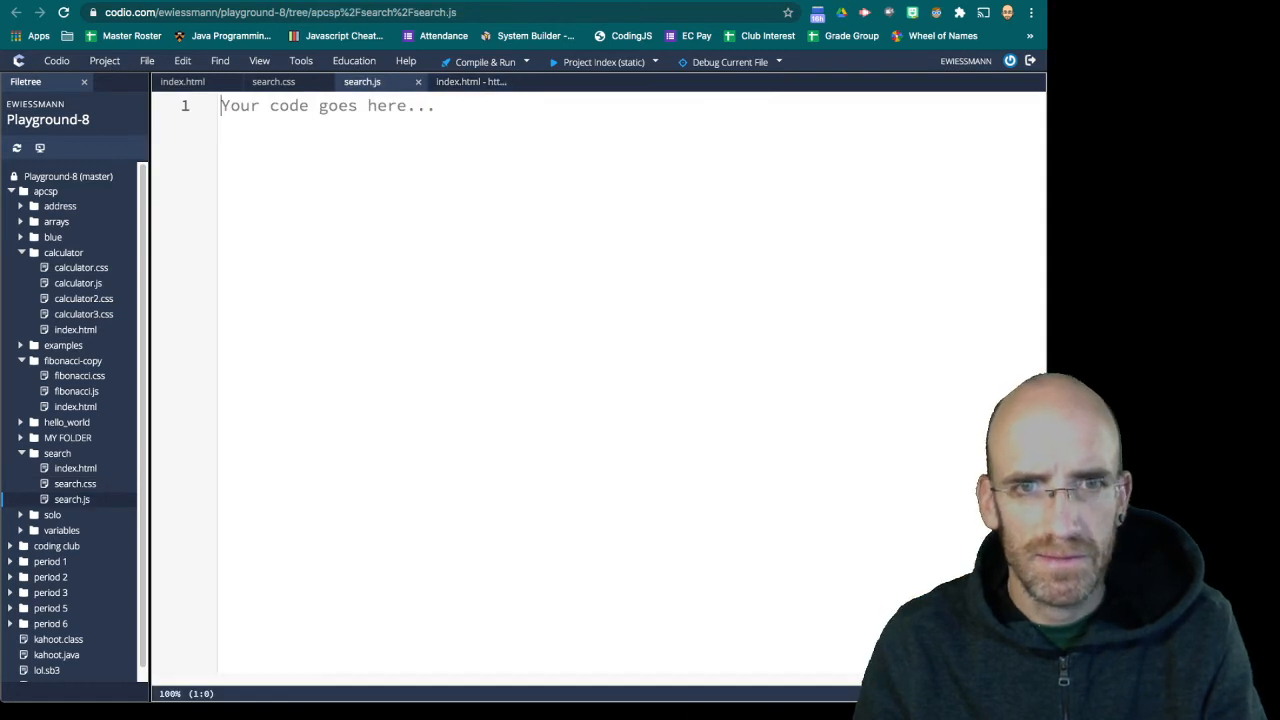
{"action": "left_click", "coordinate": [272, 80]}
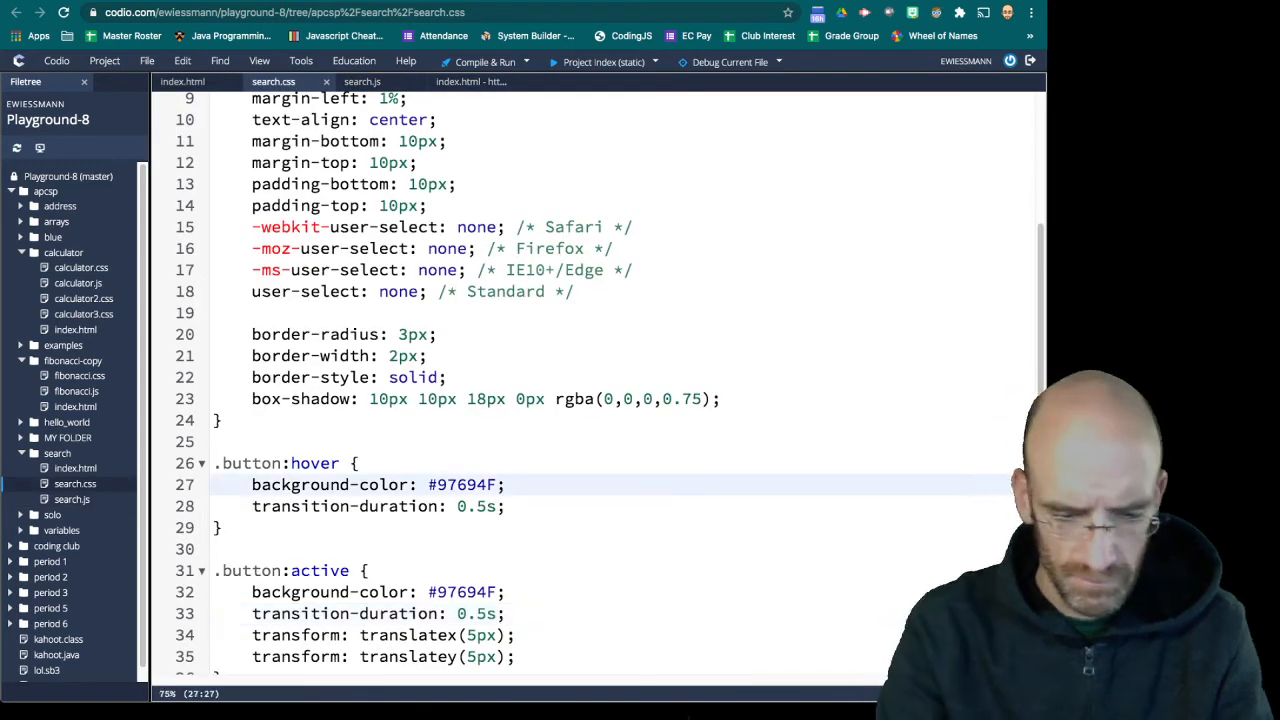
{"action": "type", "text": "color"}
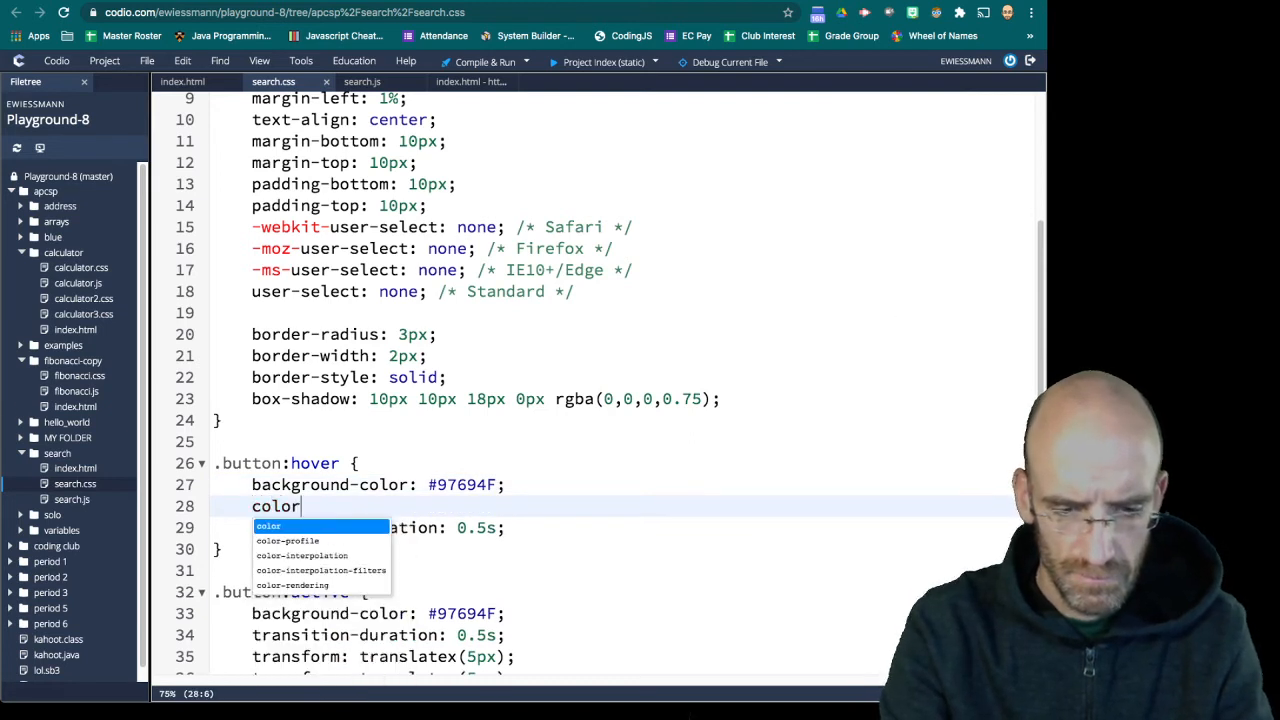
{"action": "type", "text": "\" white;"}
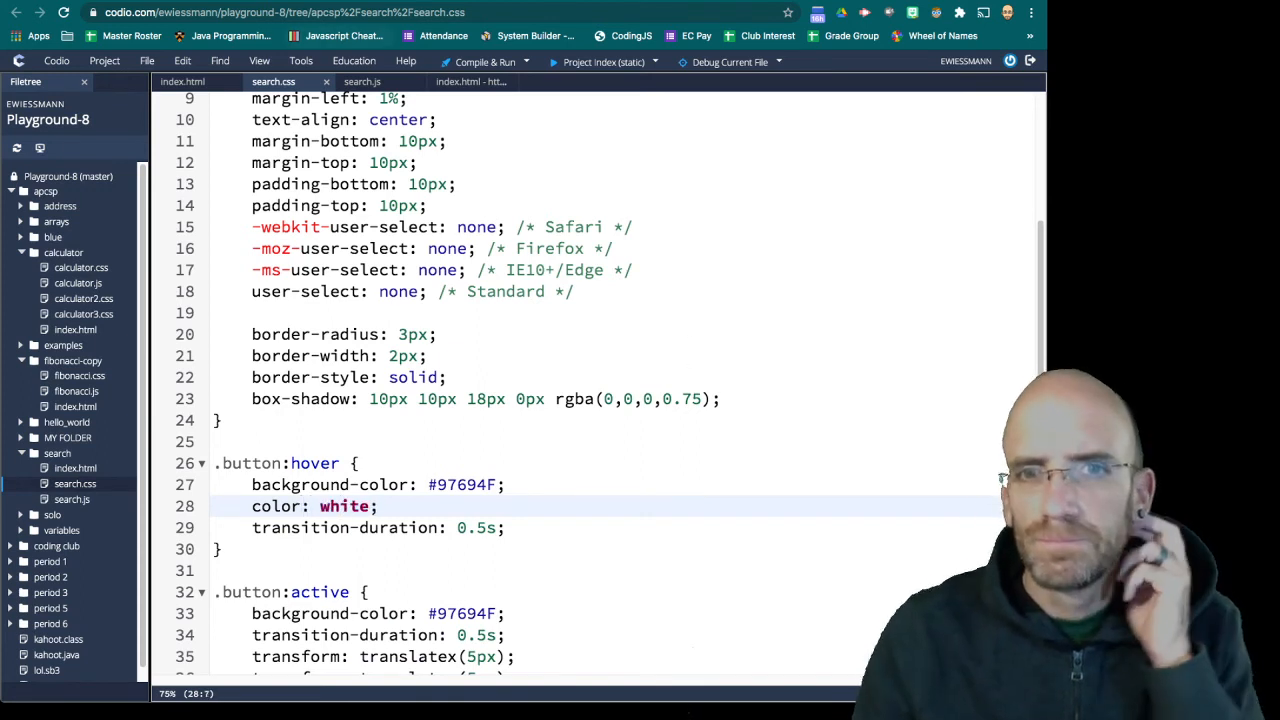
Check the preview, then head to Google Fonts to find a font
{"action": "left_click", "coordinate": [464, 80]}
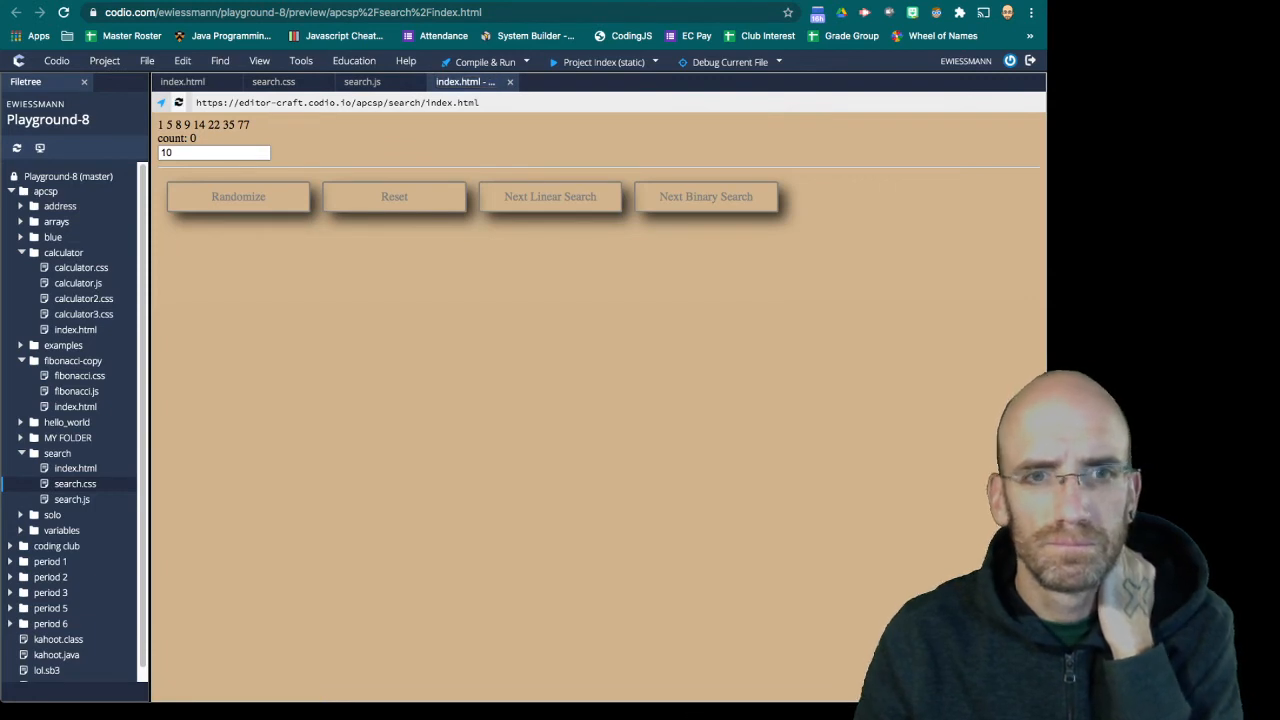
{"action": "left_click", "coordinate": [238, 196]}
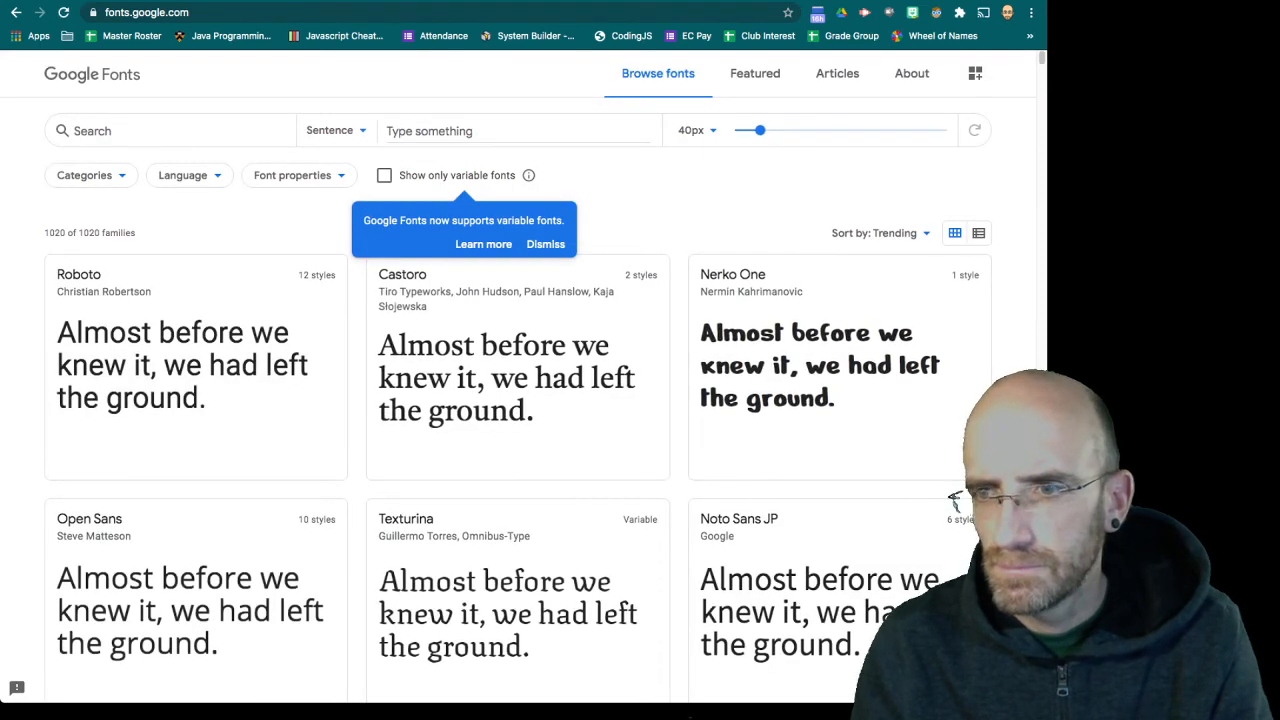
{"action": "scroll", "scroll_direction": "down", "scroll_amount": 3}
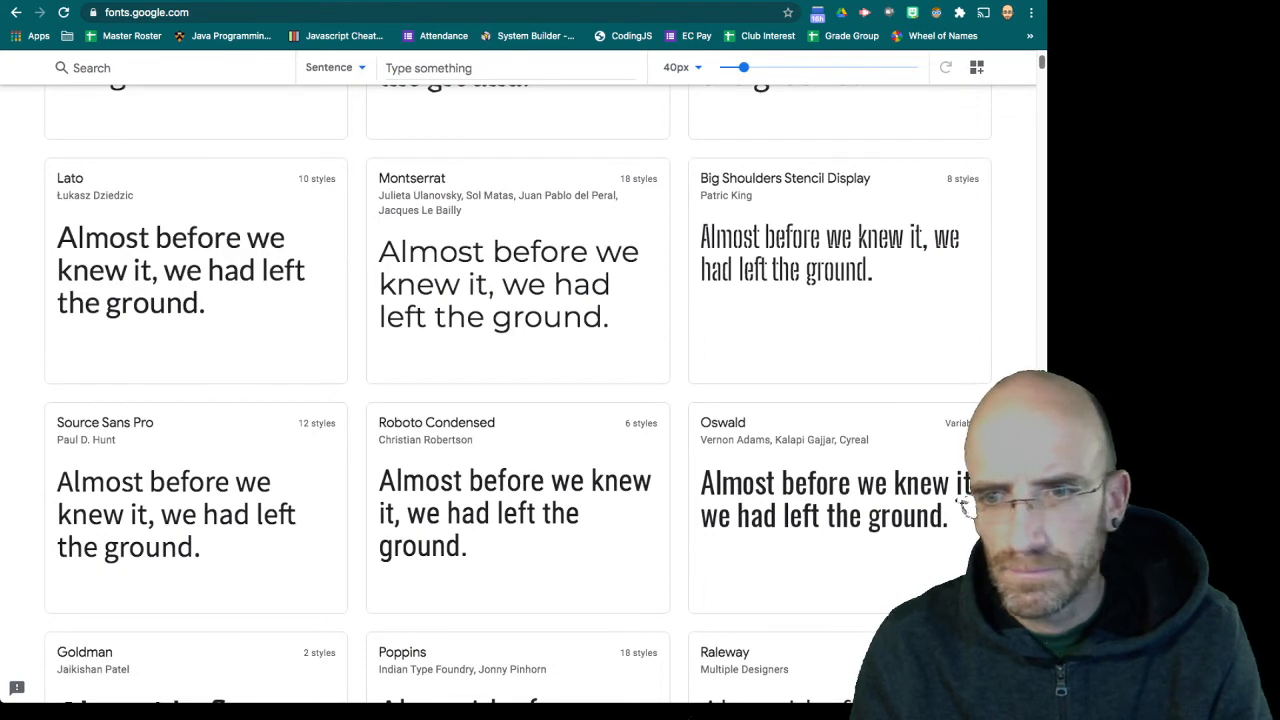
{"action": "scroll", "scroll_direction": "down", "scroll_amount": 3}
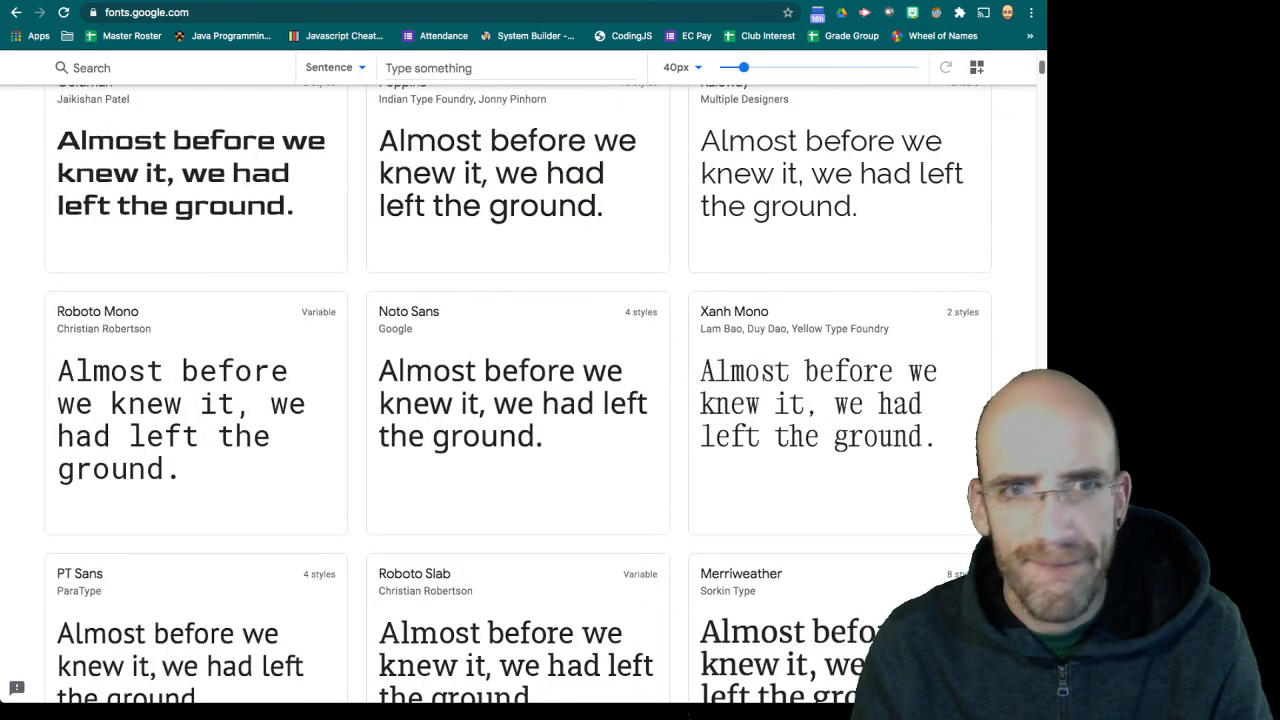
{"action": "scroll", "scroll_direction": "down", "scroll_amount": 3}
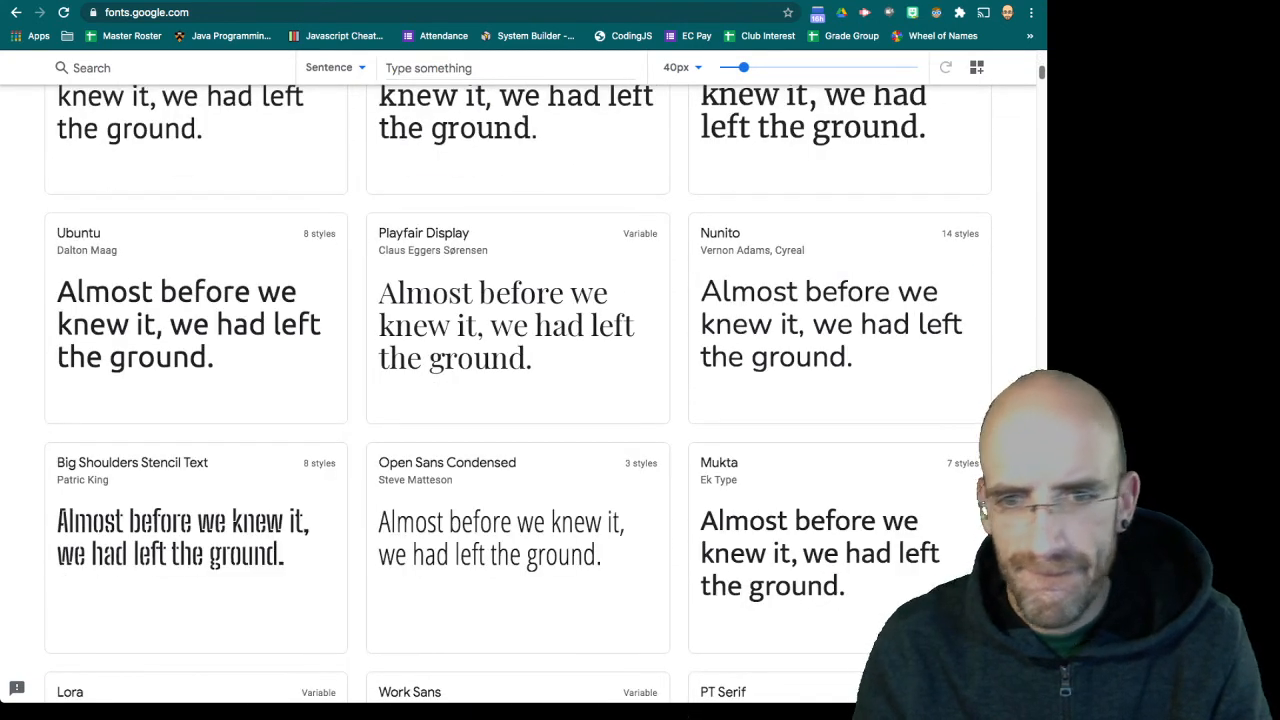
{"action": "scroll", "scroll_direction": "down", "scroll_amount": 3}
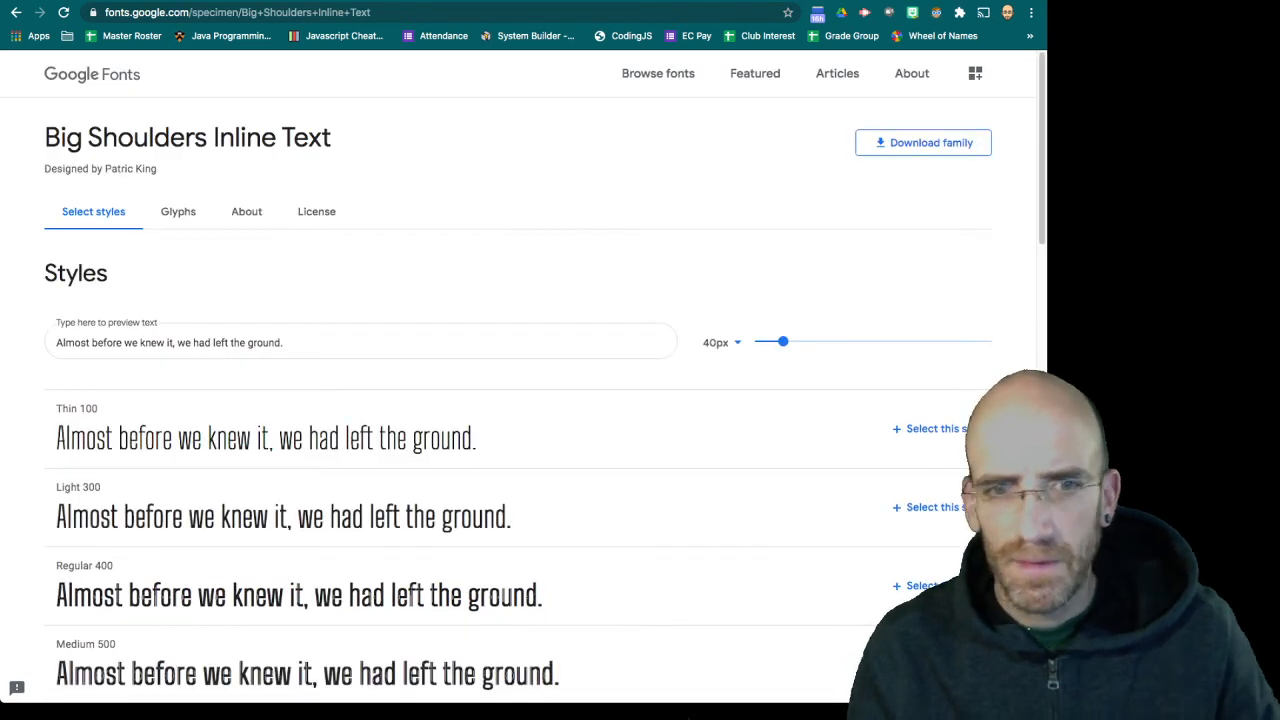
{"action": "left_click", "coordinate": [920, 584]}
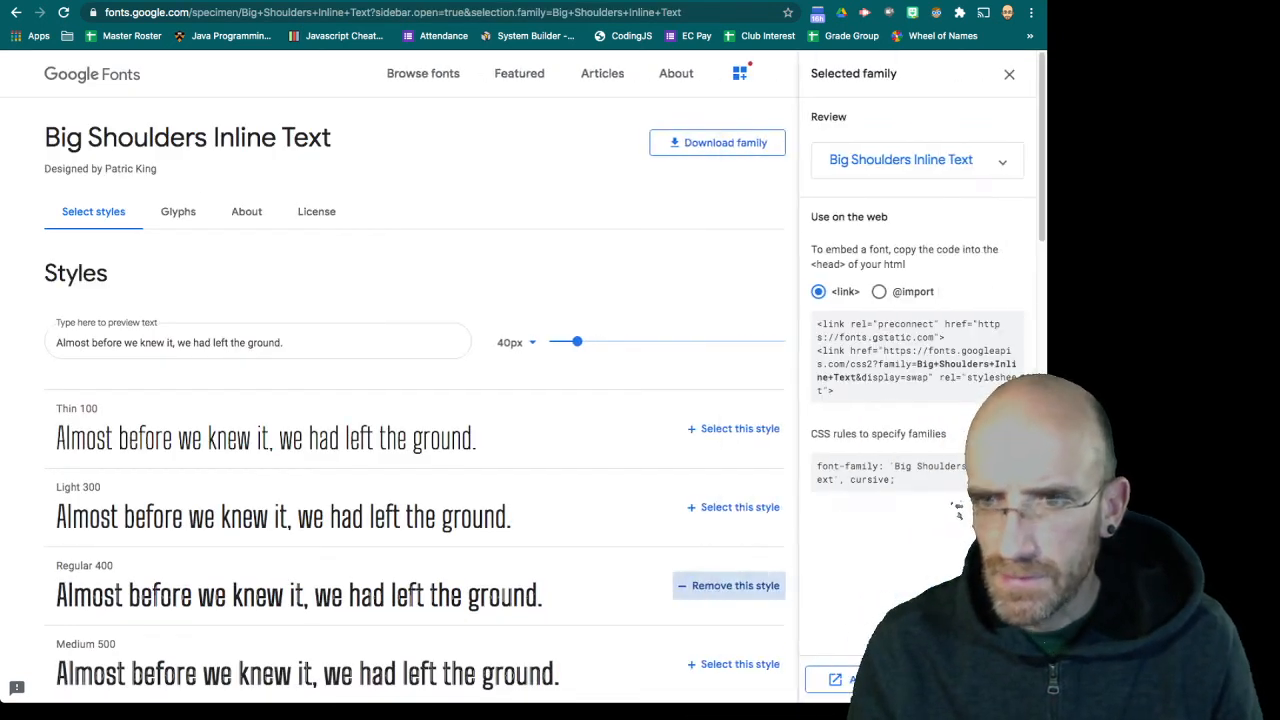
{"action": "left_click", "coordinate": [878, 292]}
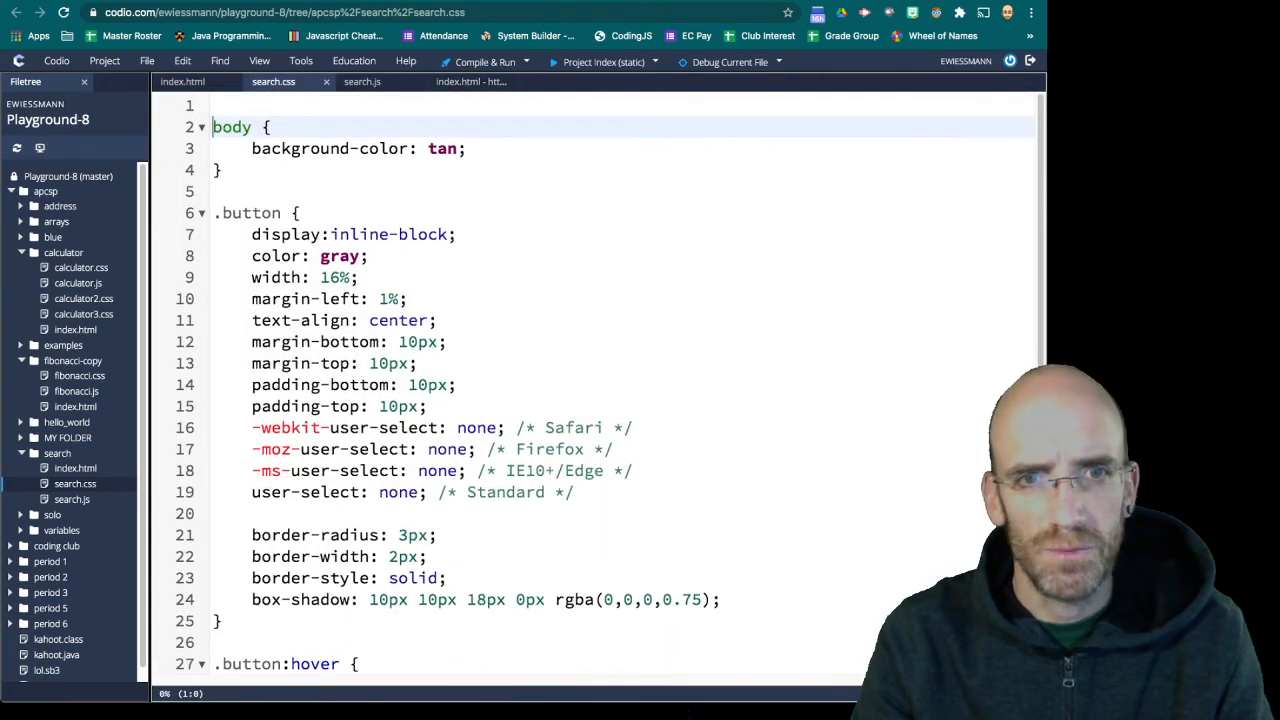
Import Big Shoulders Inline Text and set the body to it, cursive fallback, at 150% size
{"action": "type", "text": "@import url('https://fonts.googleapis.com/css2?family=Big+Shoulders+Inline+Text&display=swap');"}
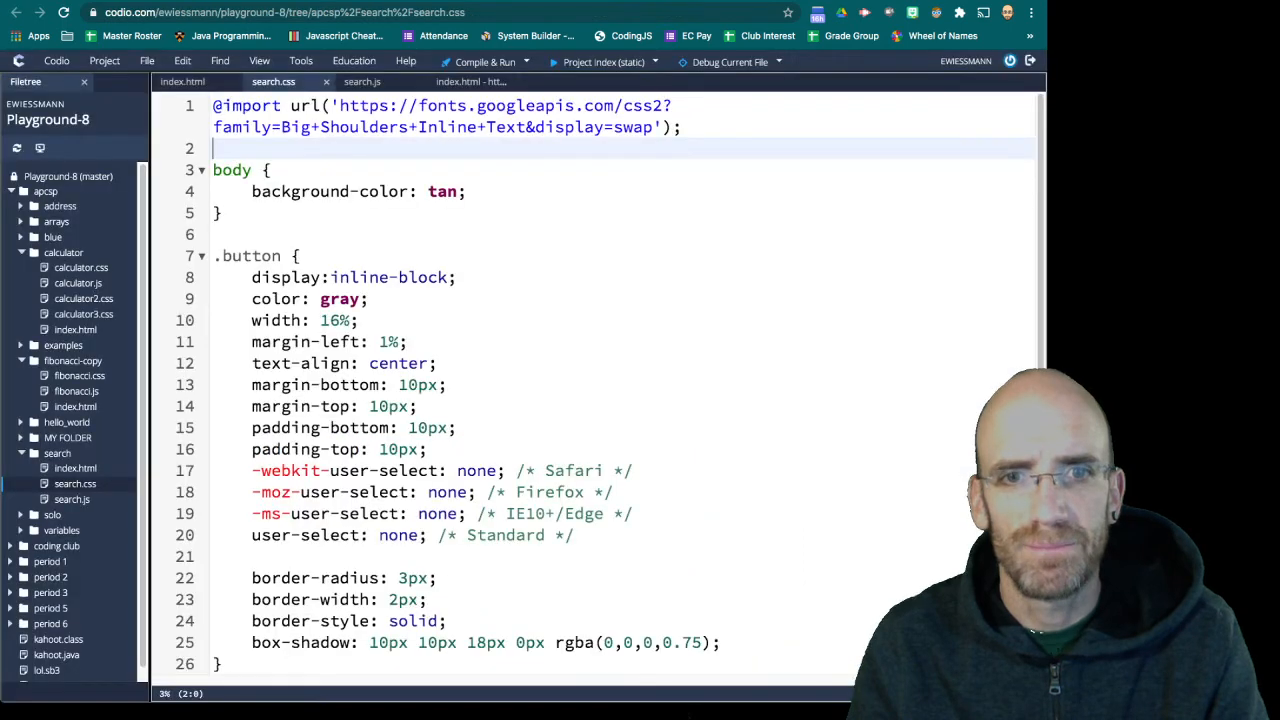
{"action": "type", "text": "font-family: 'Big Shoulders Inline Text', cursive;"}
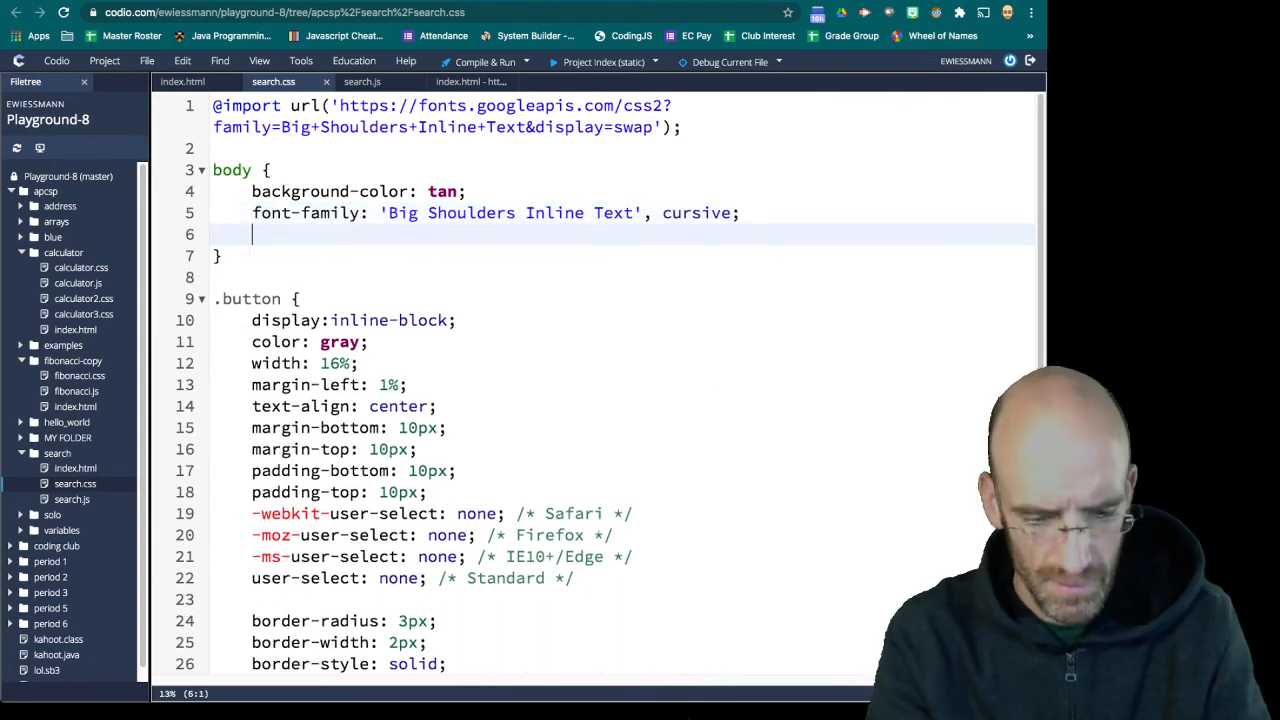
{"action": "type", "text": "font-"}
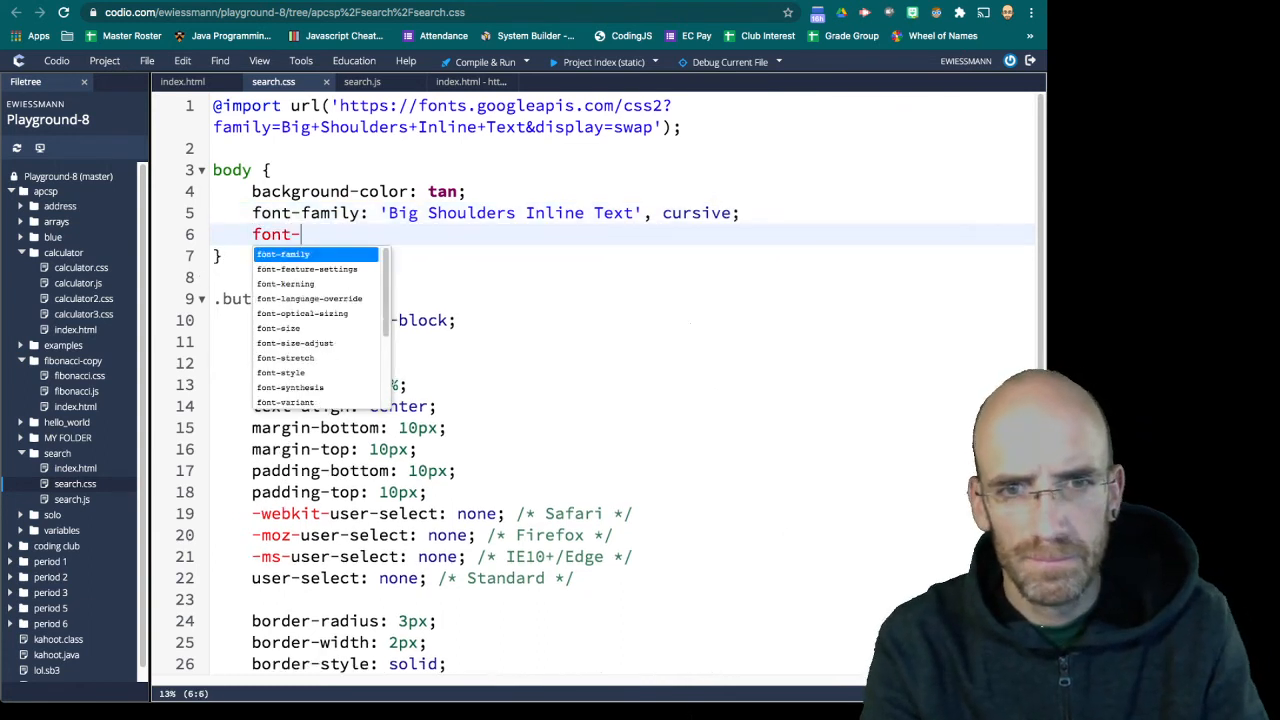
{"action": "type", "text": "size: 150"}
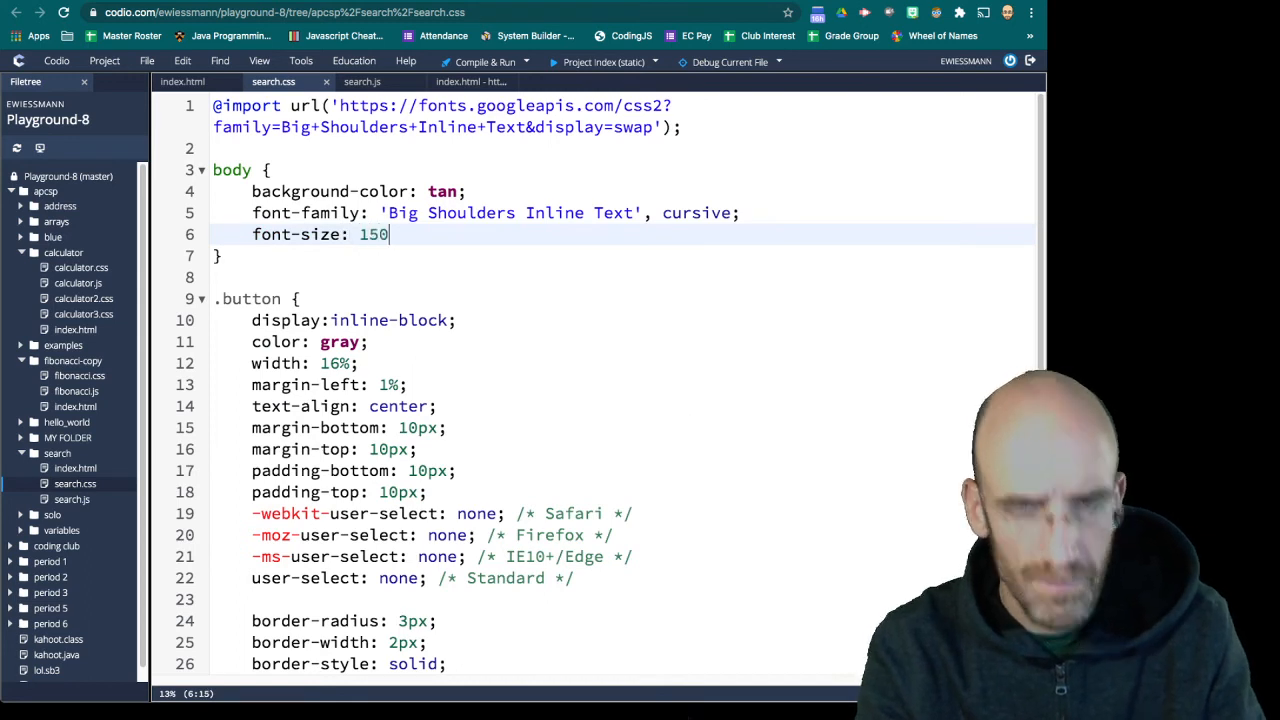
{"action": "type", "text": "%;"}
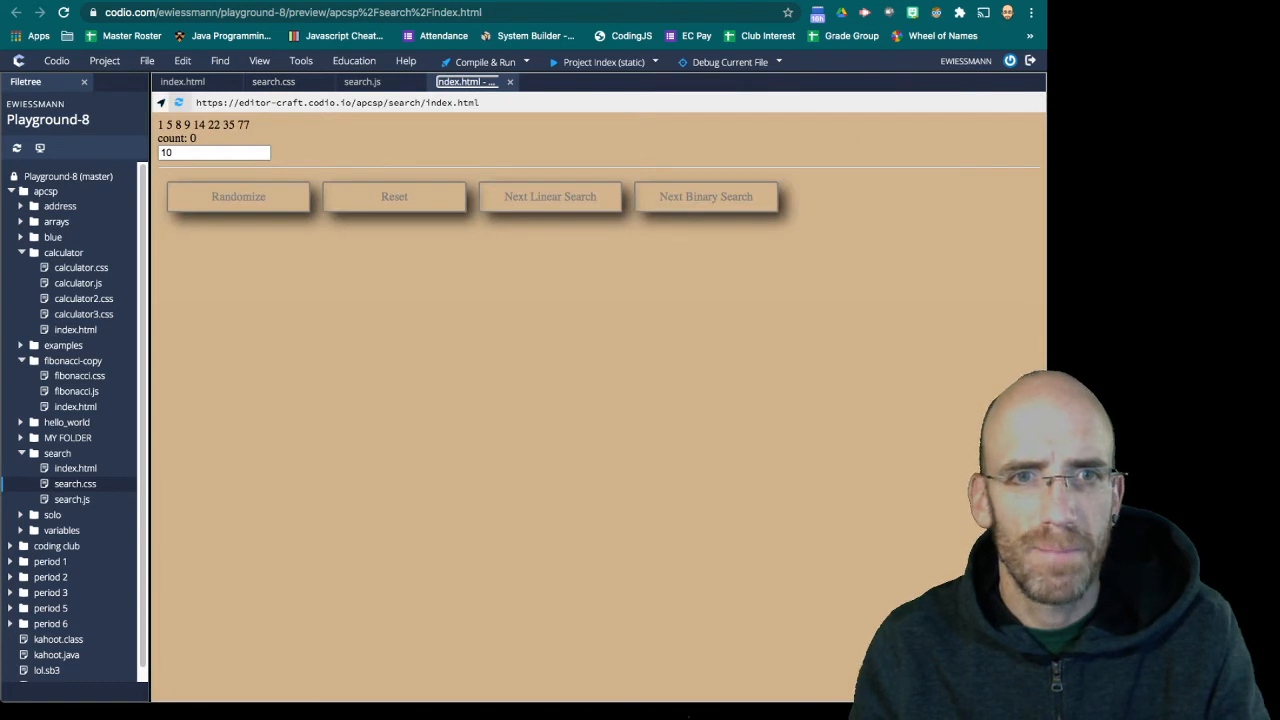
Reload the preview to see the new font, then review the stylesheet and HTML file
{"action": "left_click", "coordinate": [180, 104]}
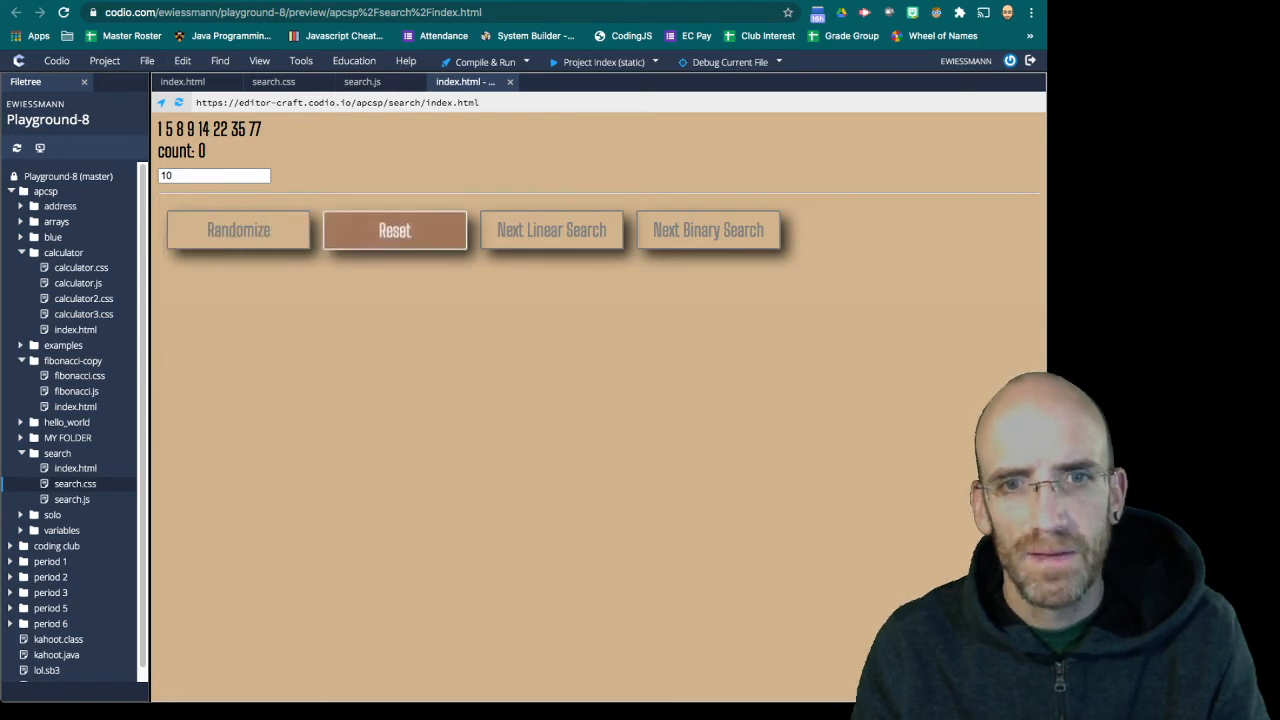
{"action": "mouse_move", "coordinate": [394, 228]}
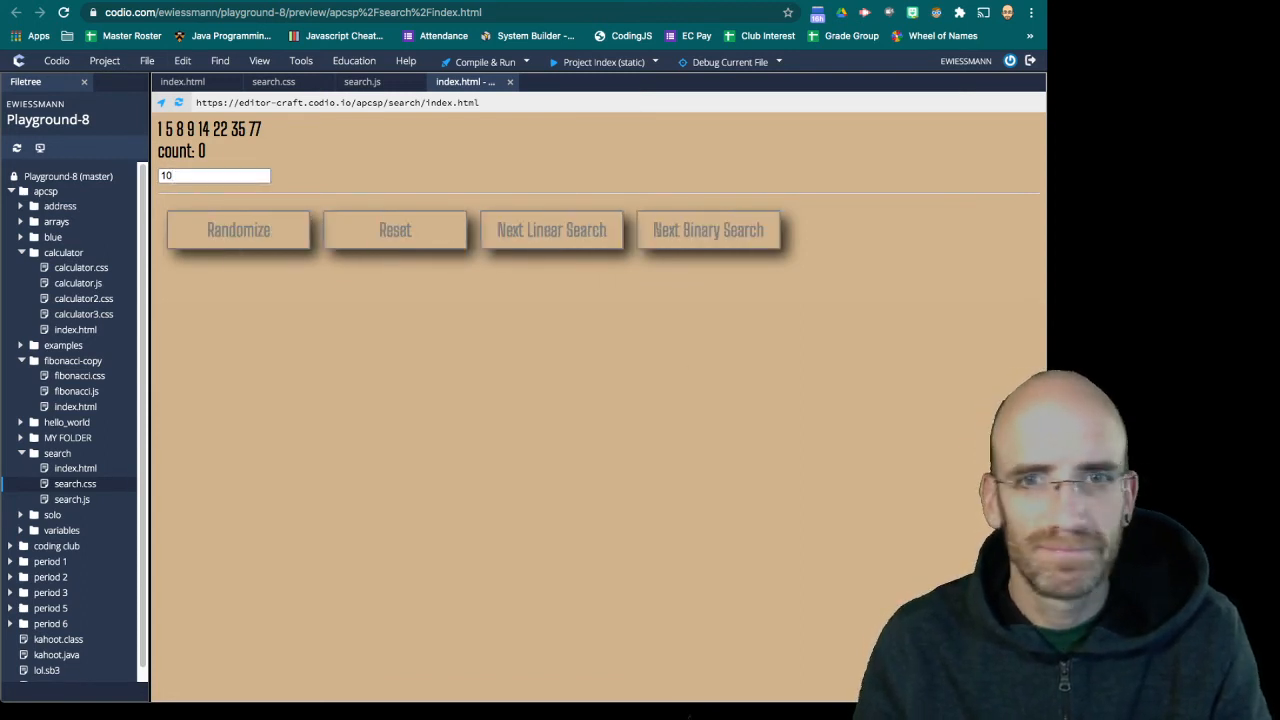
{"action": "left_click", "coordinate": [272, 80]}
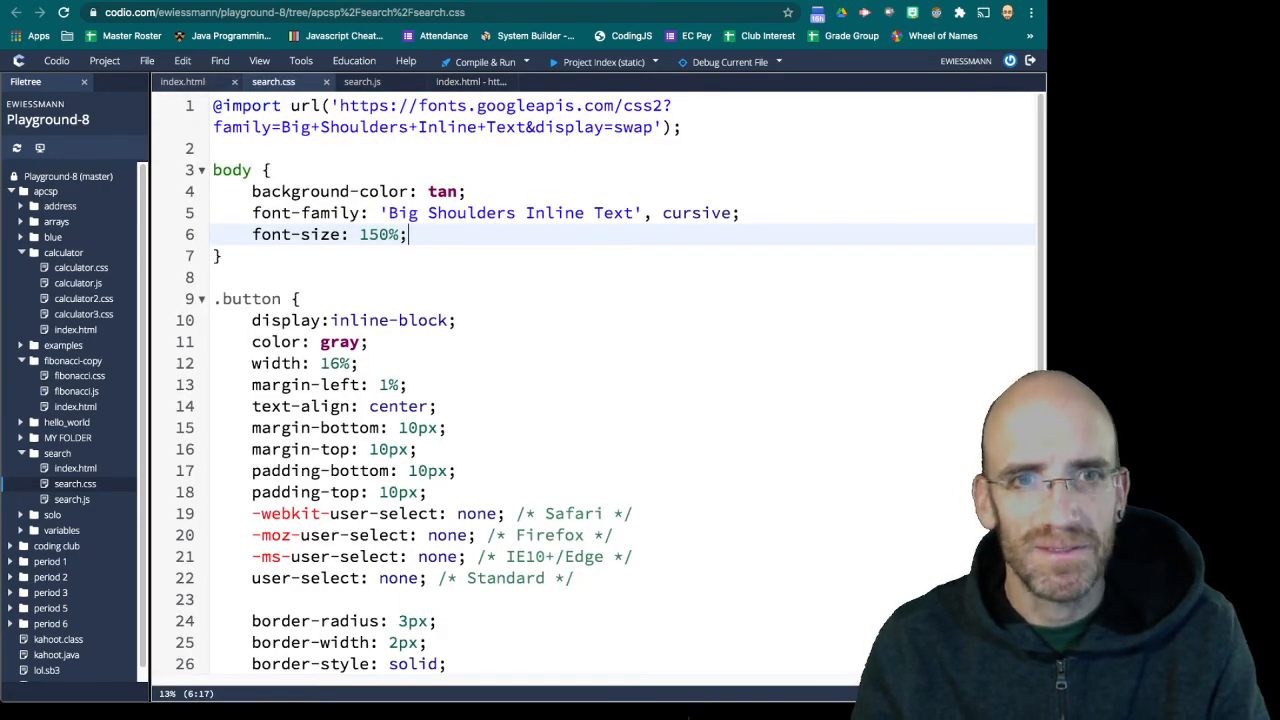
{"action": "left_click", "coordinate": [182, 80]}
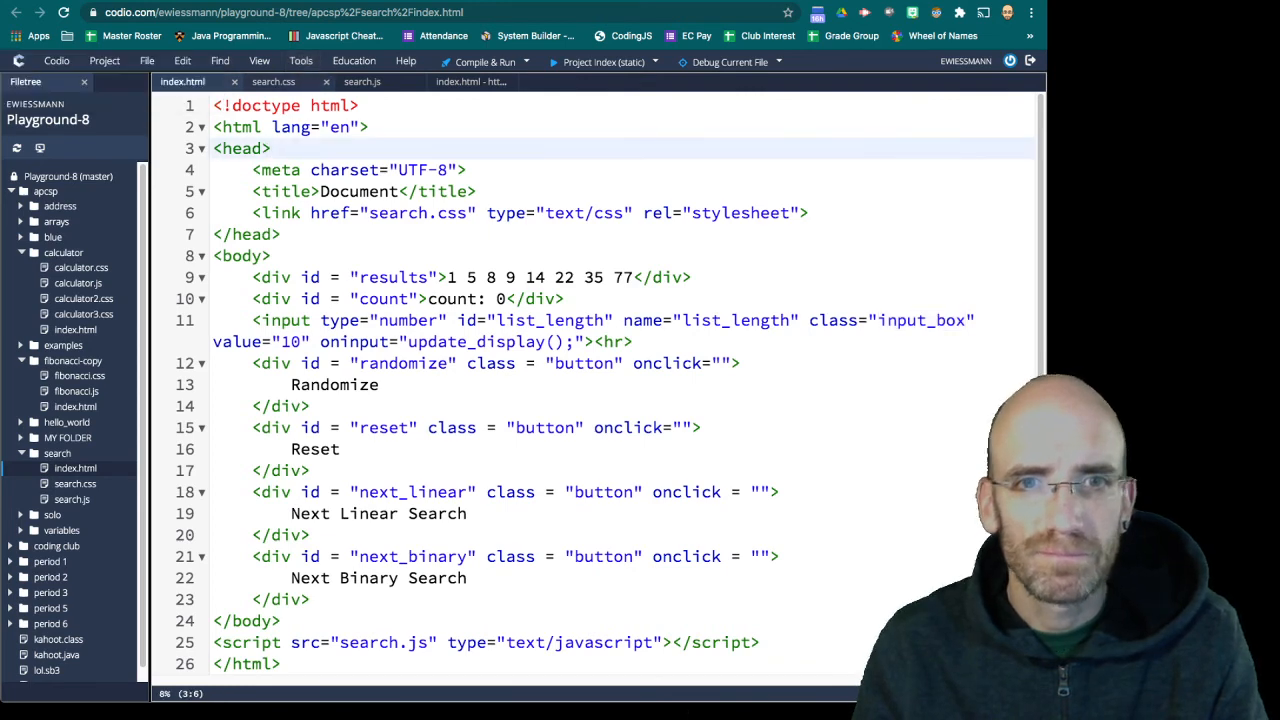
Add an #input_box rule using 'Big Shoulders Inline Text', cursive and check it in the preview
{"action": "left_click", "coordinate": [272, 80]}
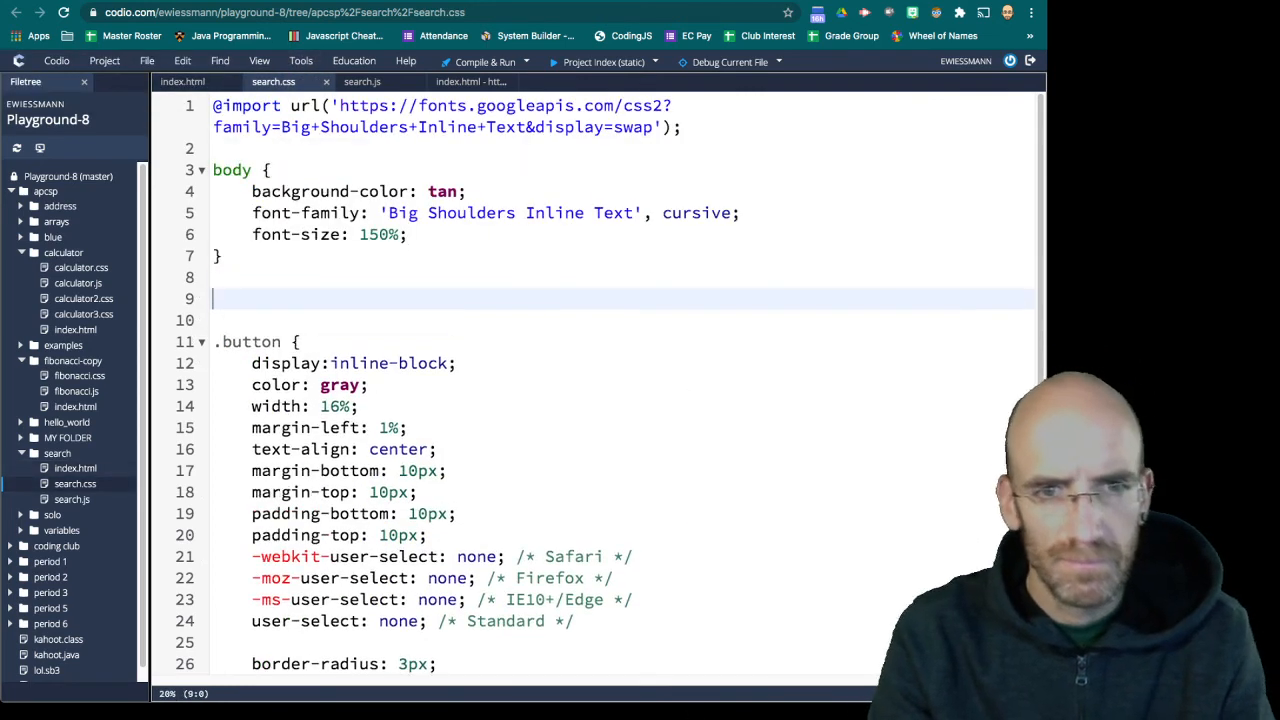
{"action": "type", "text": "#input_box"}
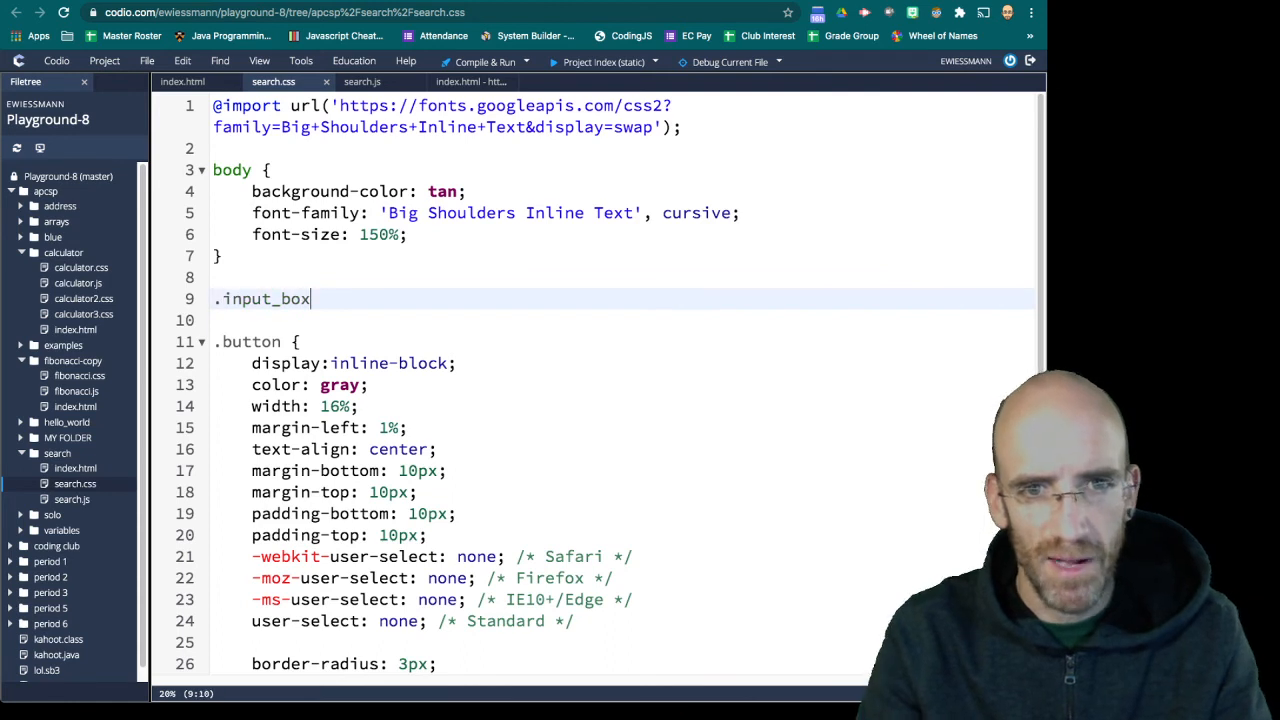
{"action": "type", "text": "{"}
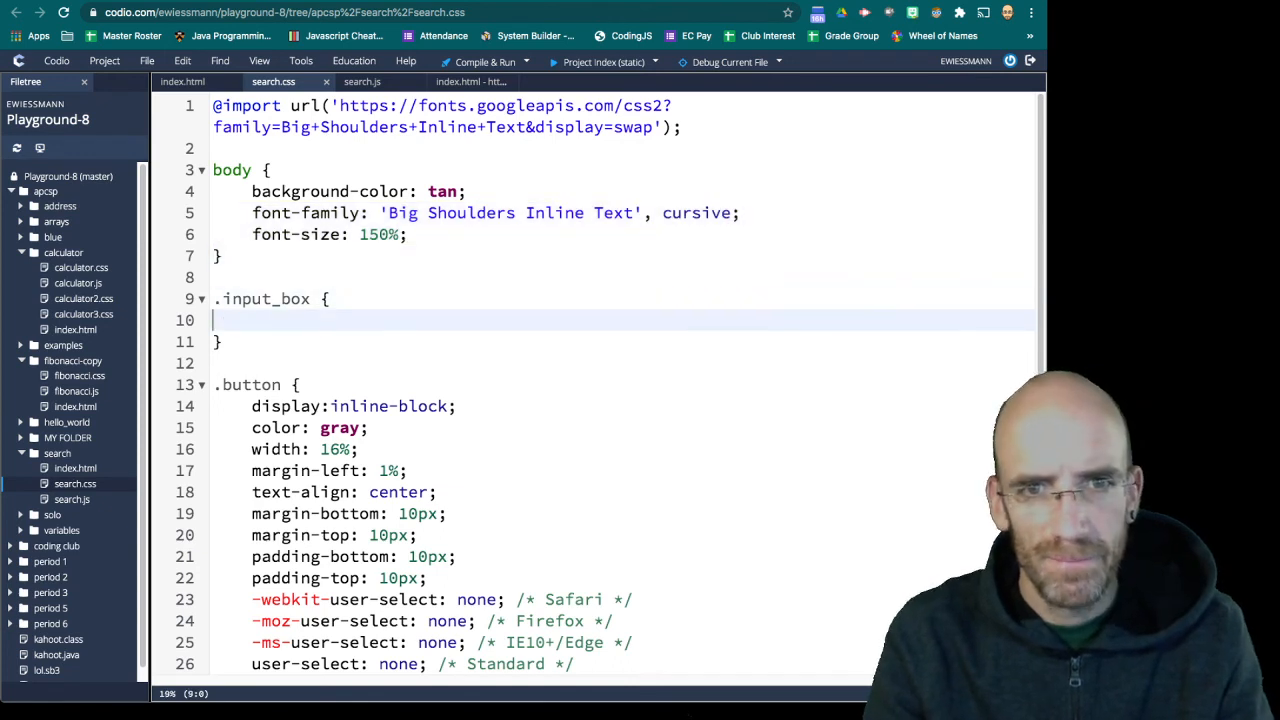
{"action": "type", "text": "font-family: 'Big Shoulders Inline Text', cursive;"}
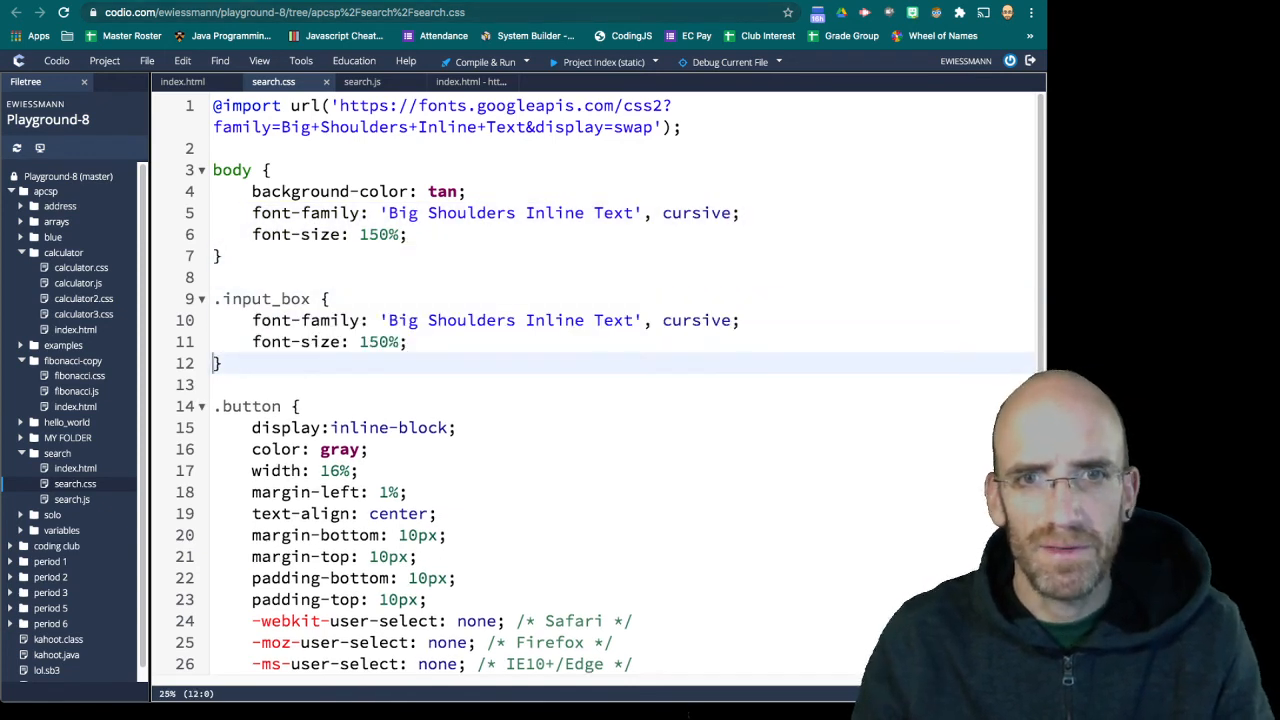
{"action": "left_click", "coordinate": [464, 80]}
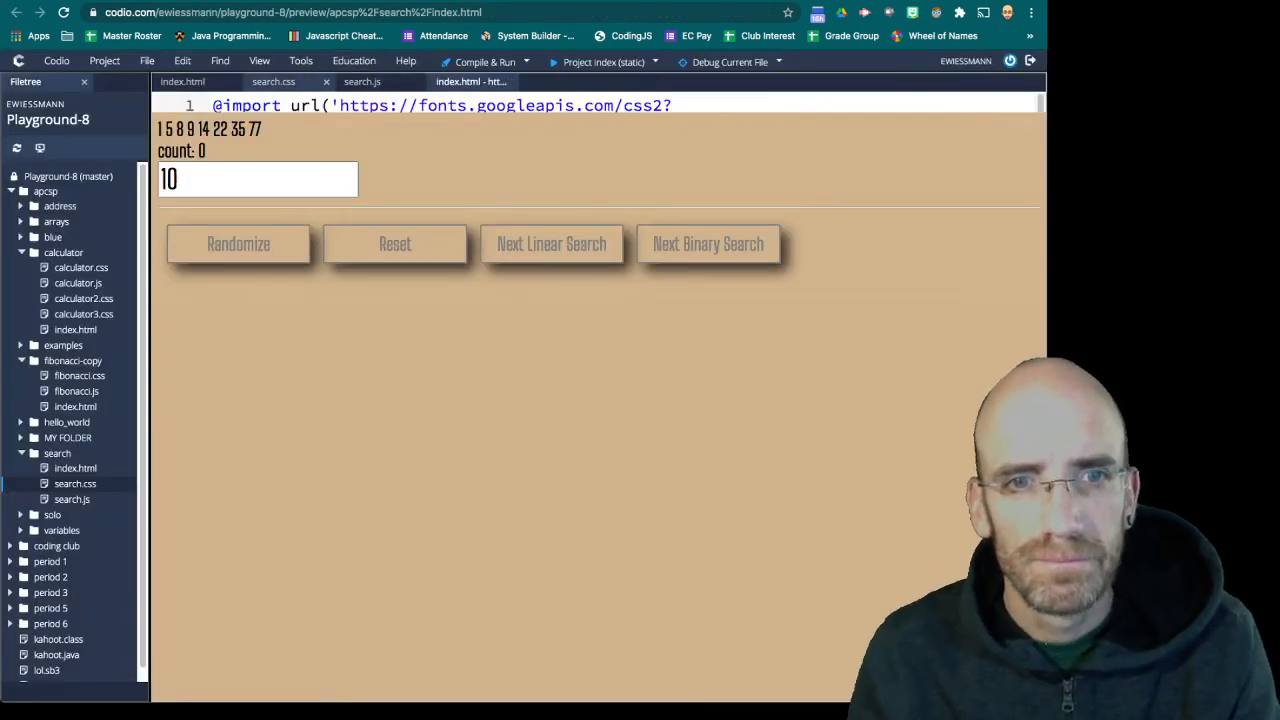
{"action": "left_click", "coordinate": [272, 80]}
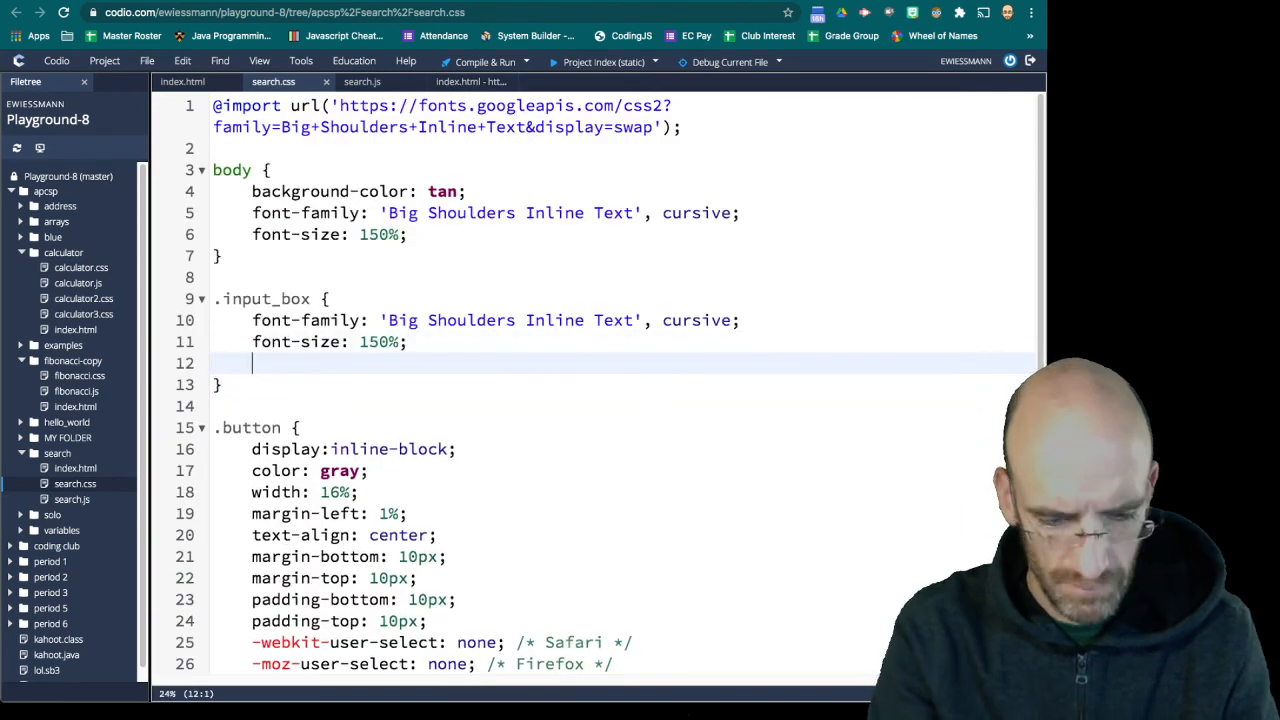
Give the input box rule a colour value and view the result in the preview
{"action": "type", "text": "color"}
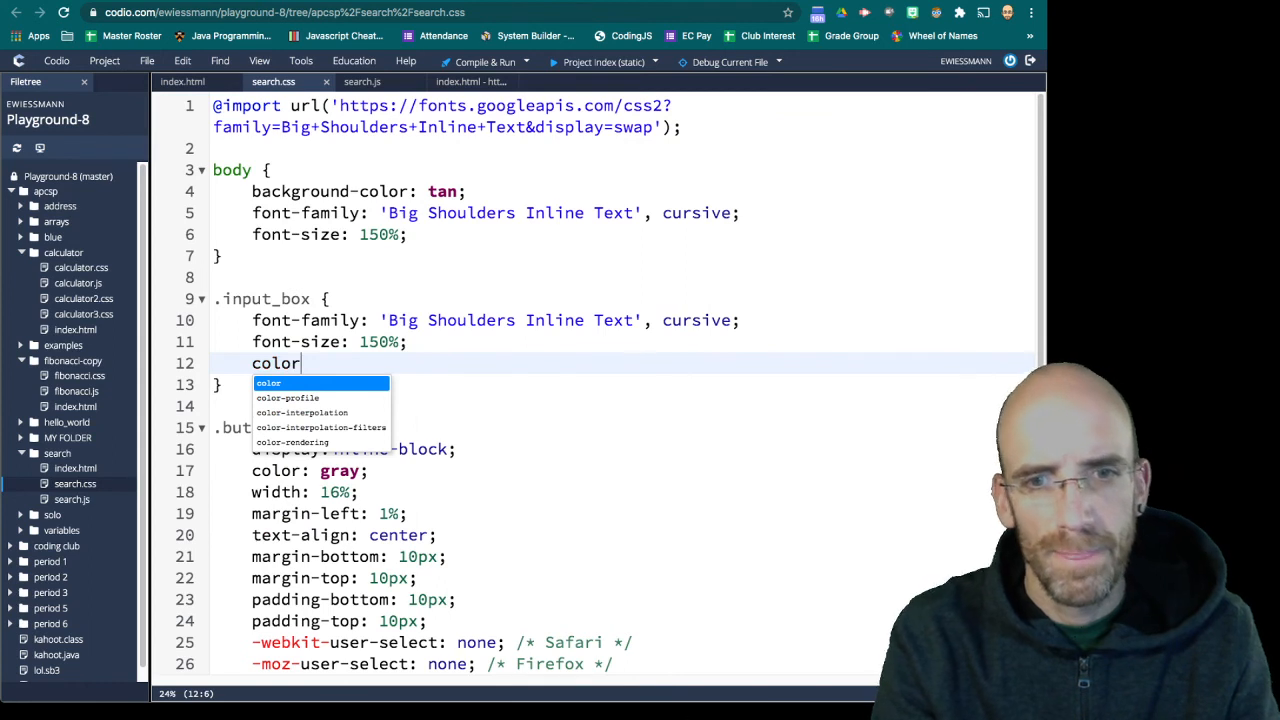
{"action": "type", "text": "#d2b48c;"}
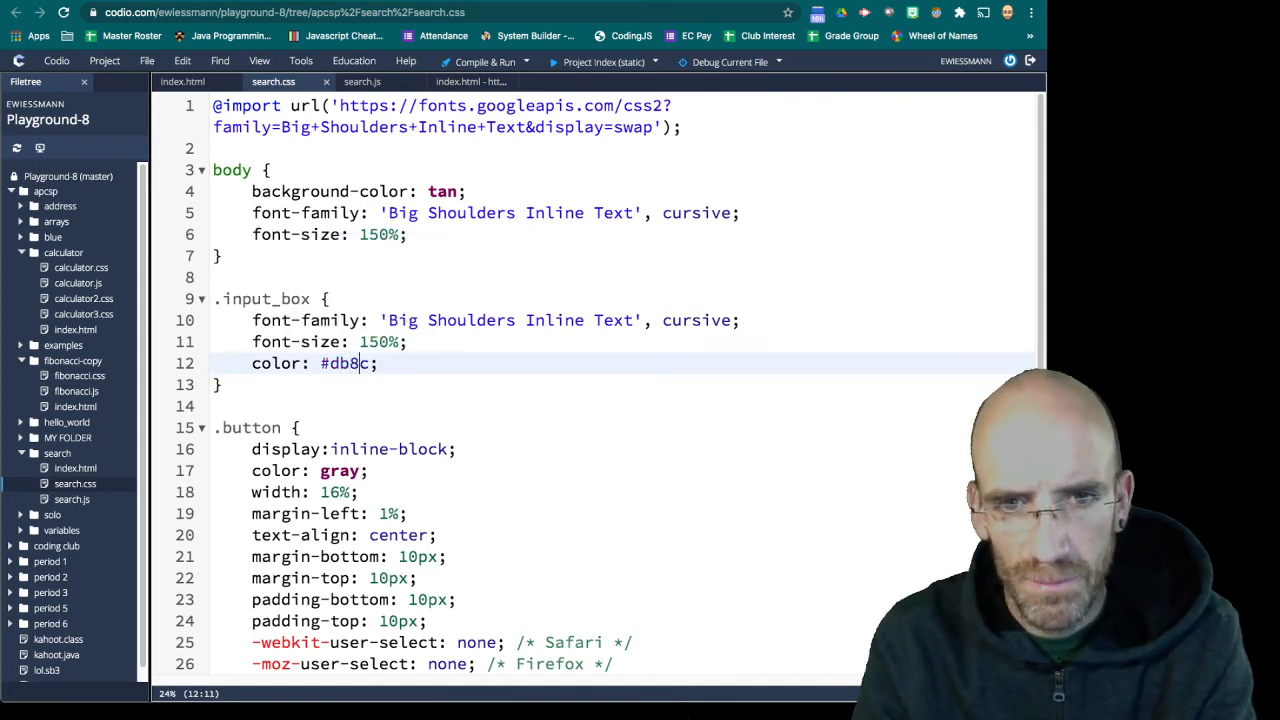
{"action": "key", "text": "Backspace"}
{"action": "type", "text": "fda"}
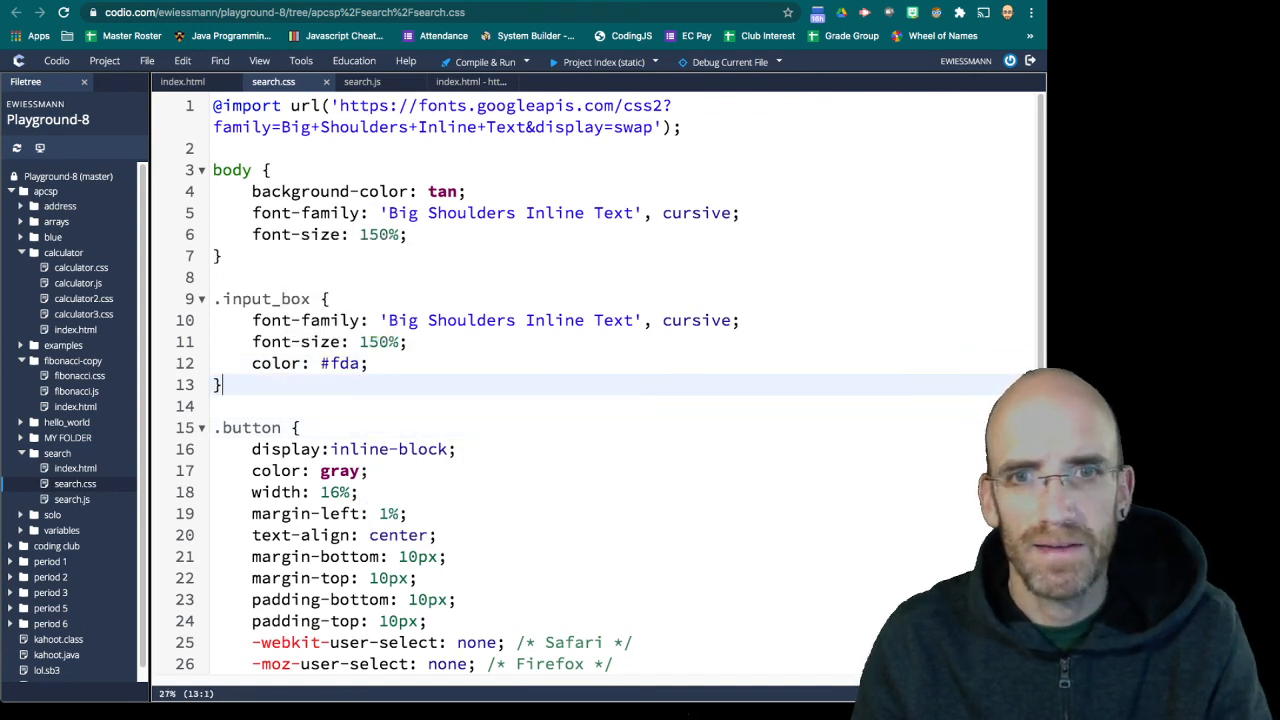
{"action": "left_click", "coordinate": [464, 80]}
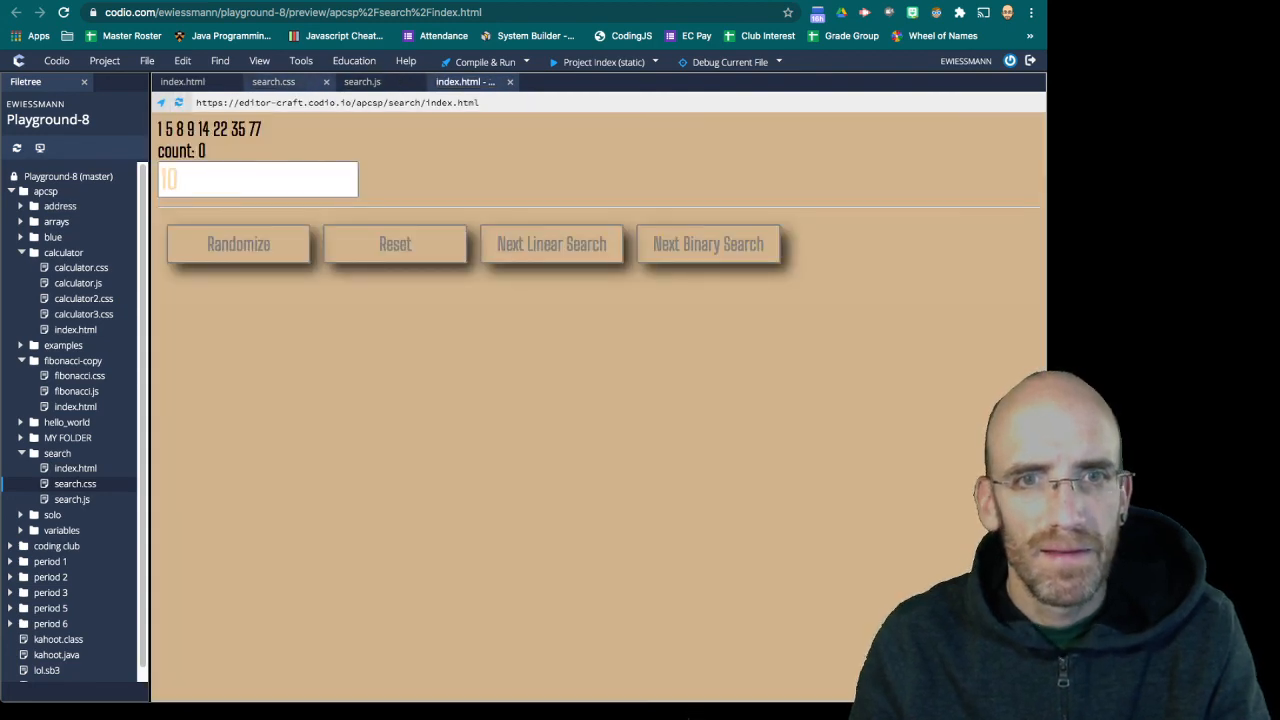
Change the property to a light-tan background colour and reload the preview
{"action": "left_click", "coordinate": [272, 80]}
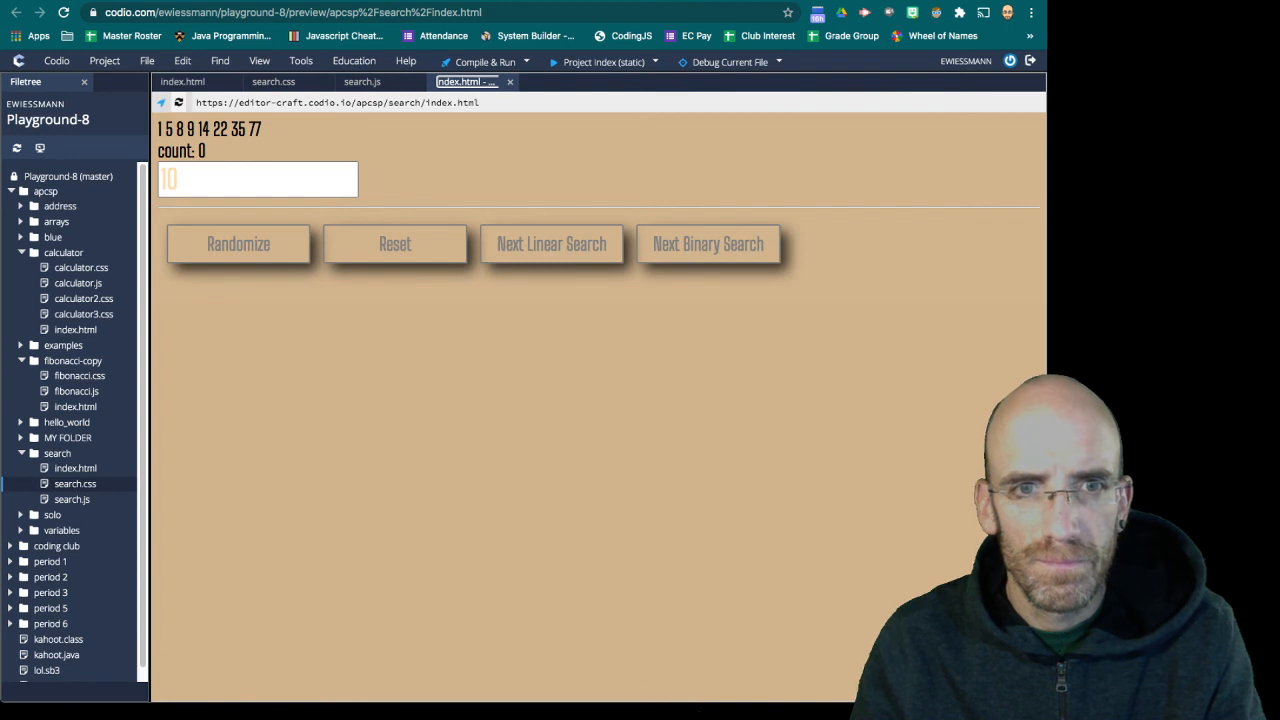
{"action": "left_click", "coordinate": [256, 180]}
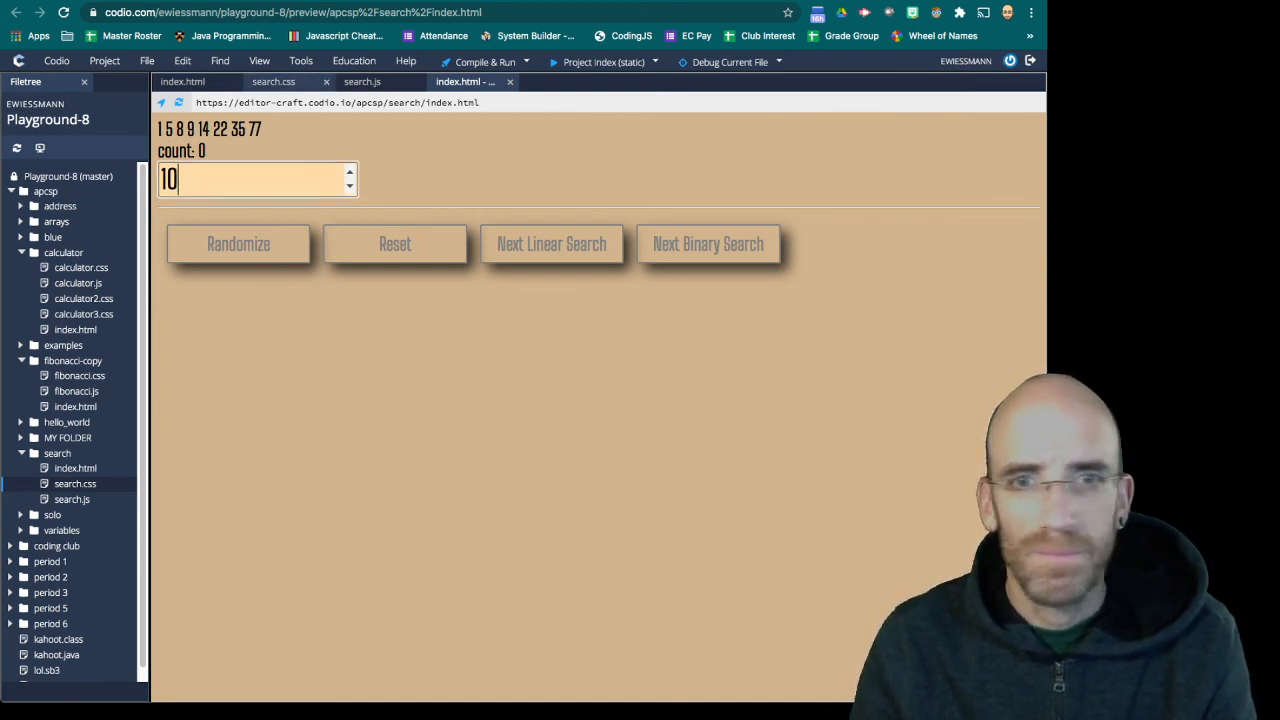
{"action": "left_click", "coordinate": [272, 80]}
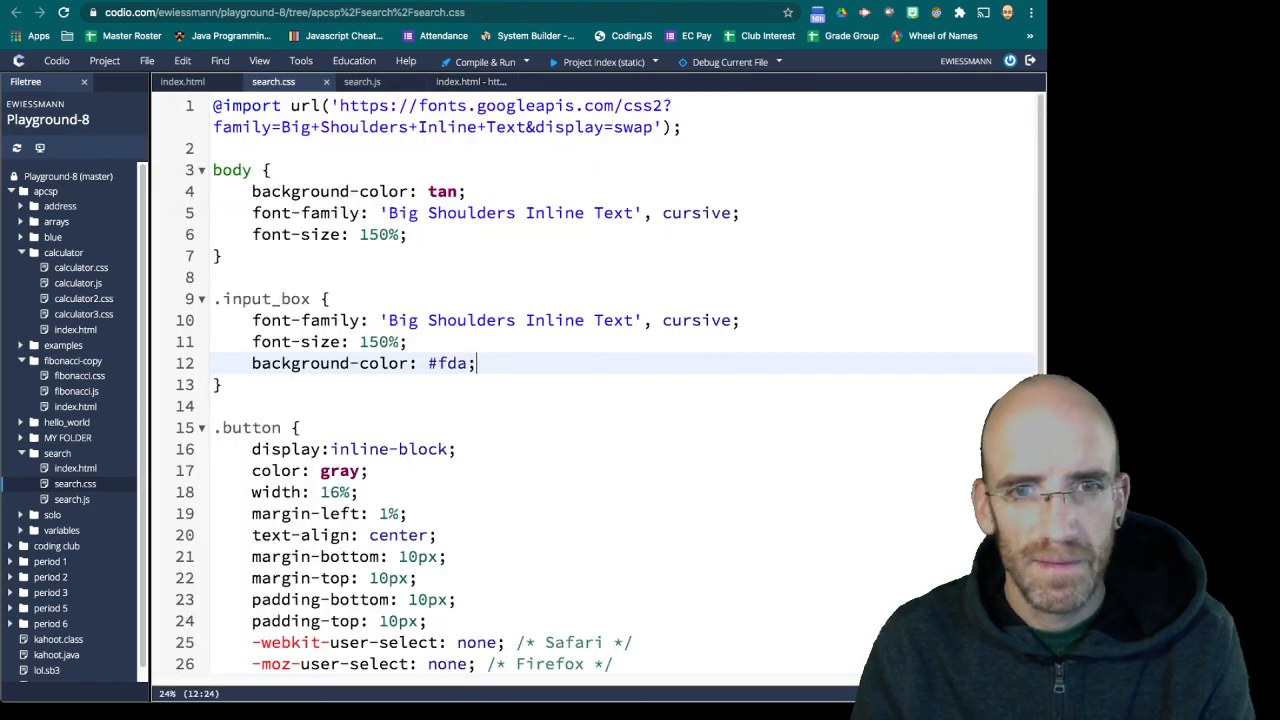